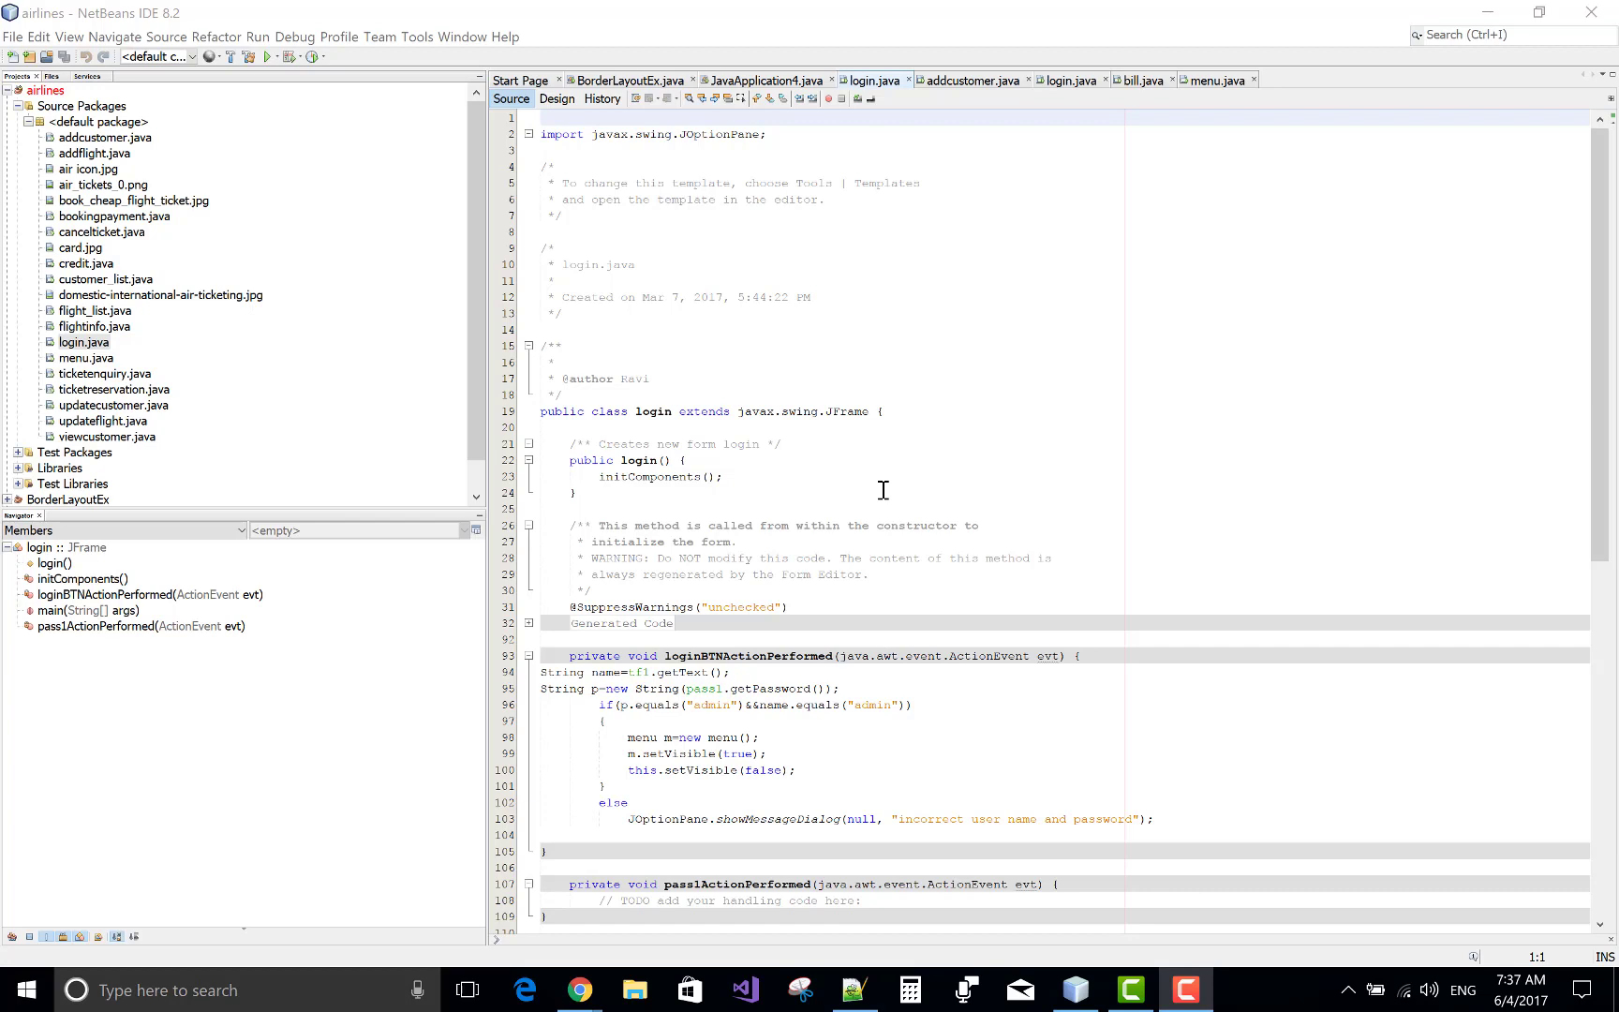
{"action": "mouse_move", "coordinate": [798, 468]}
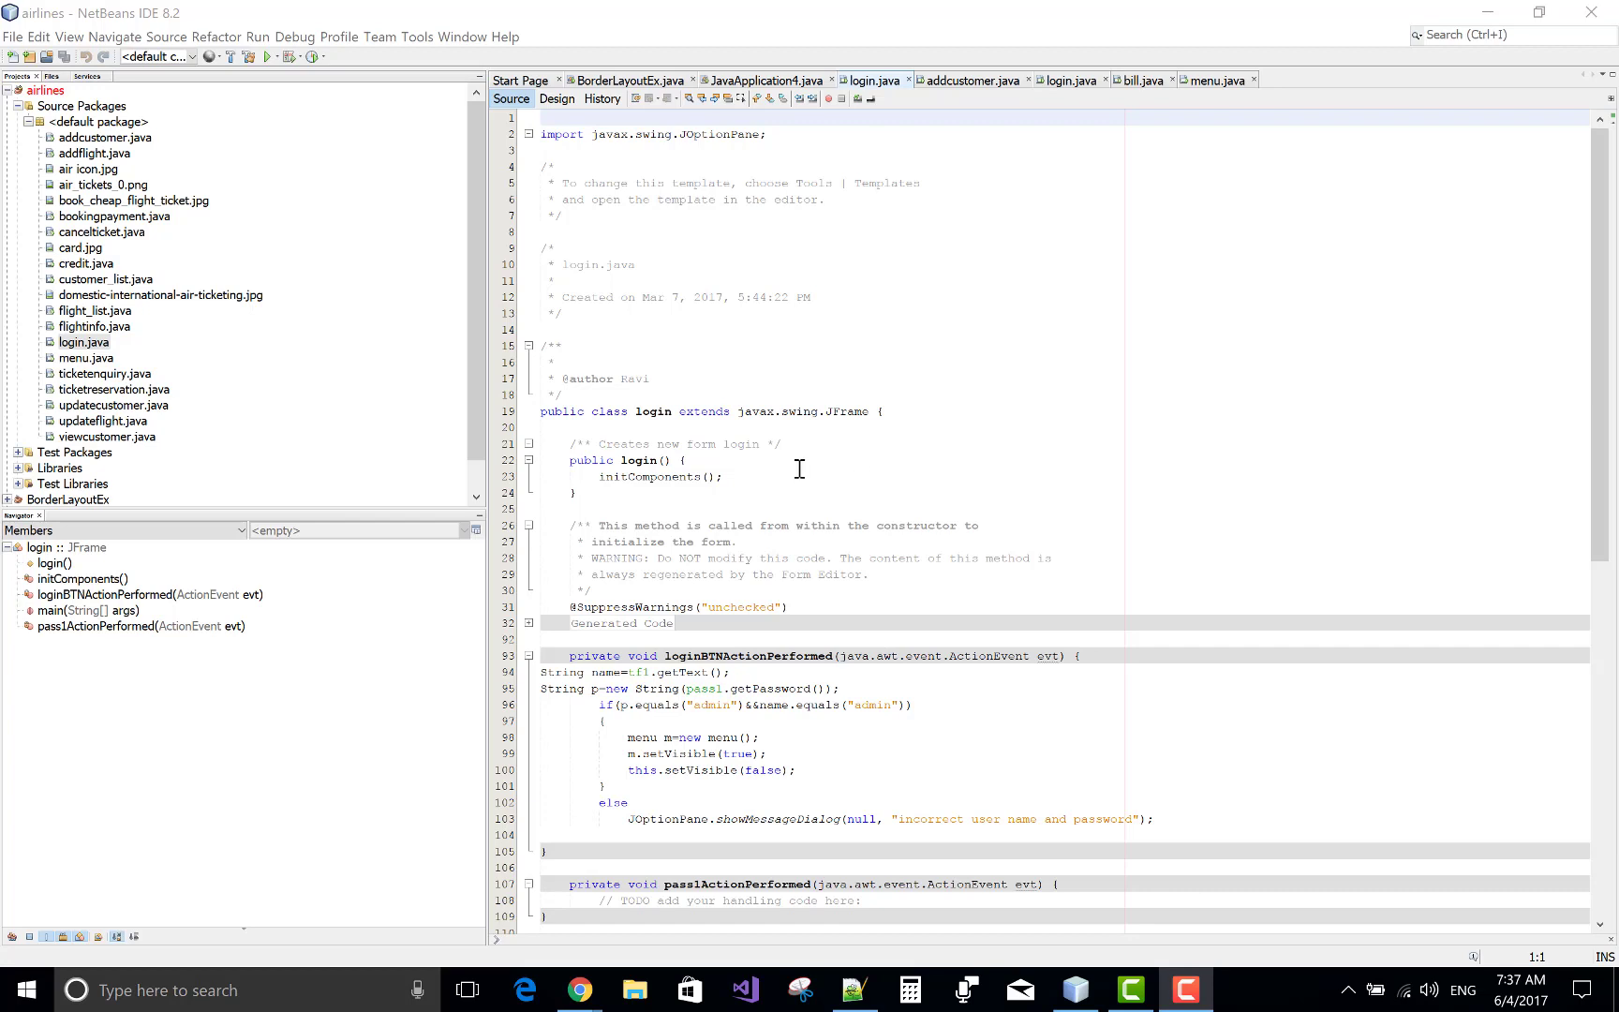
{"action": "mouse_move", "coordinate": [926, 399]}
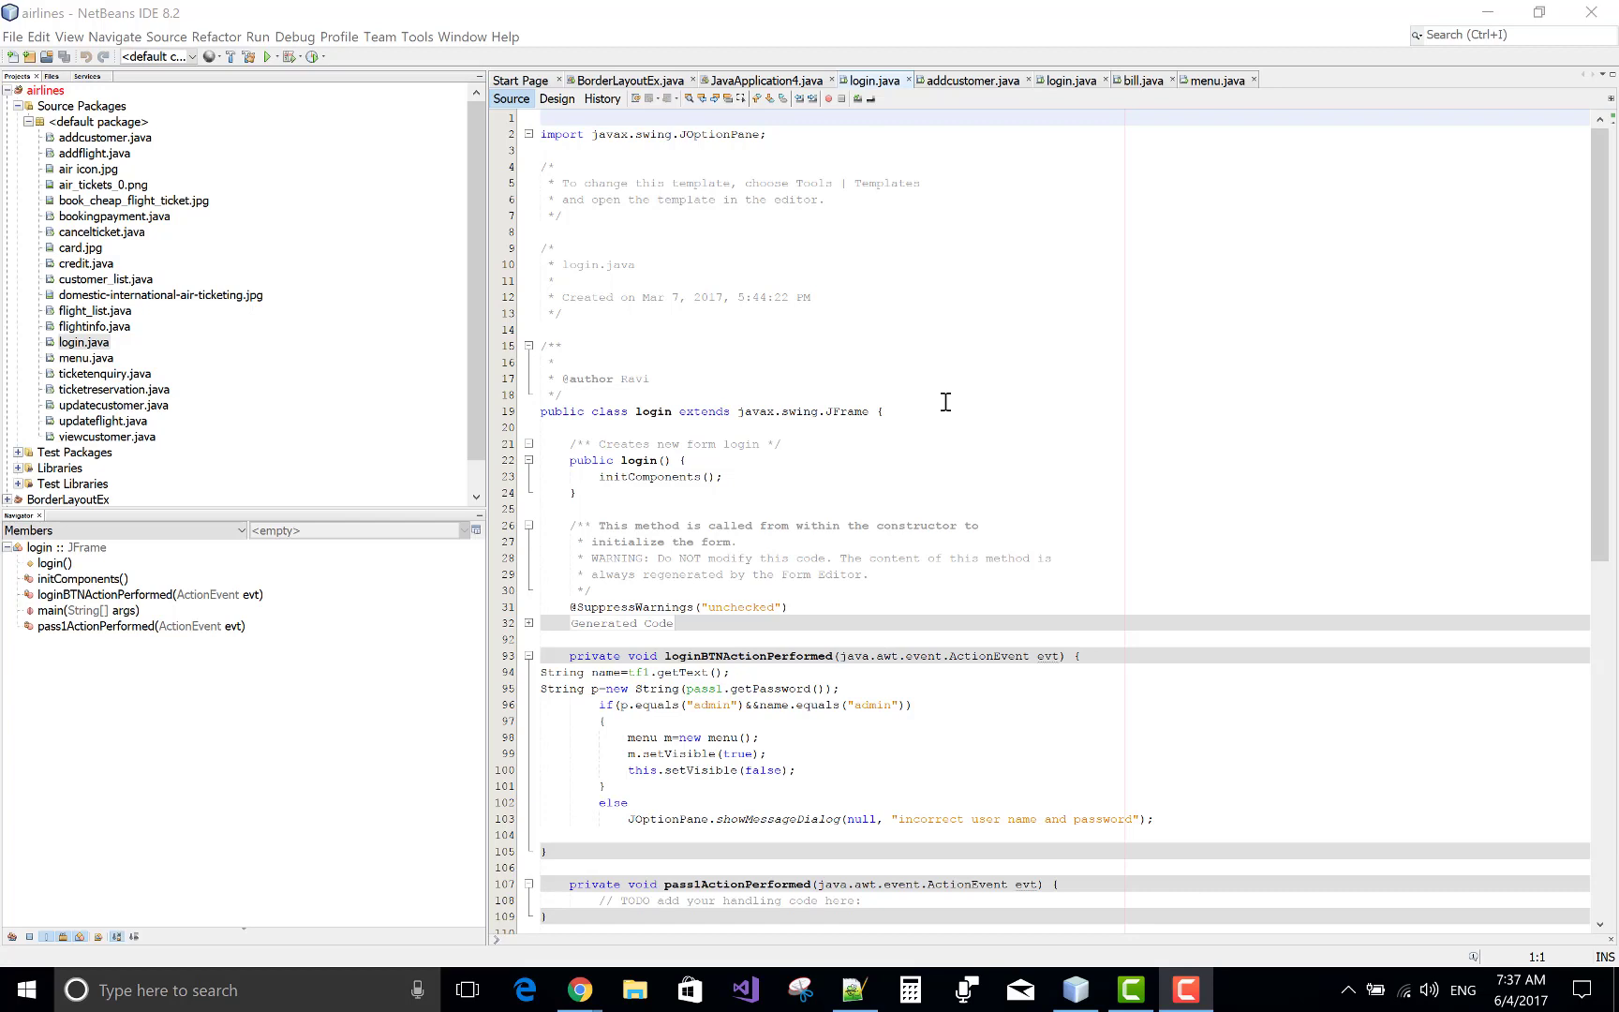
Run login.java via Run File so the R&T Airlines login window appears.
{"action": "right_click", "coordinate": [944, 401]}
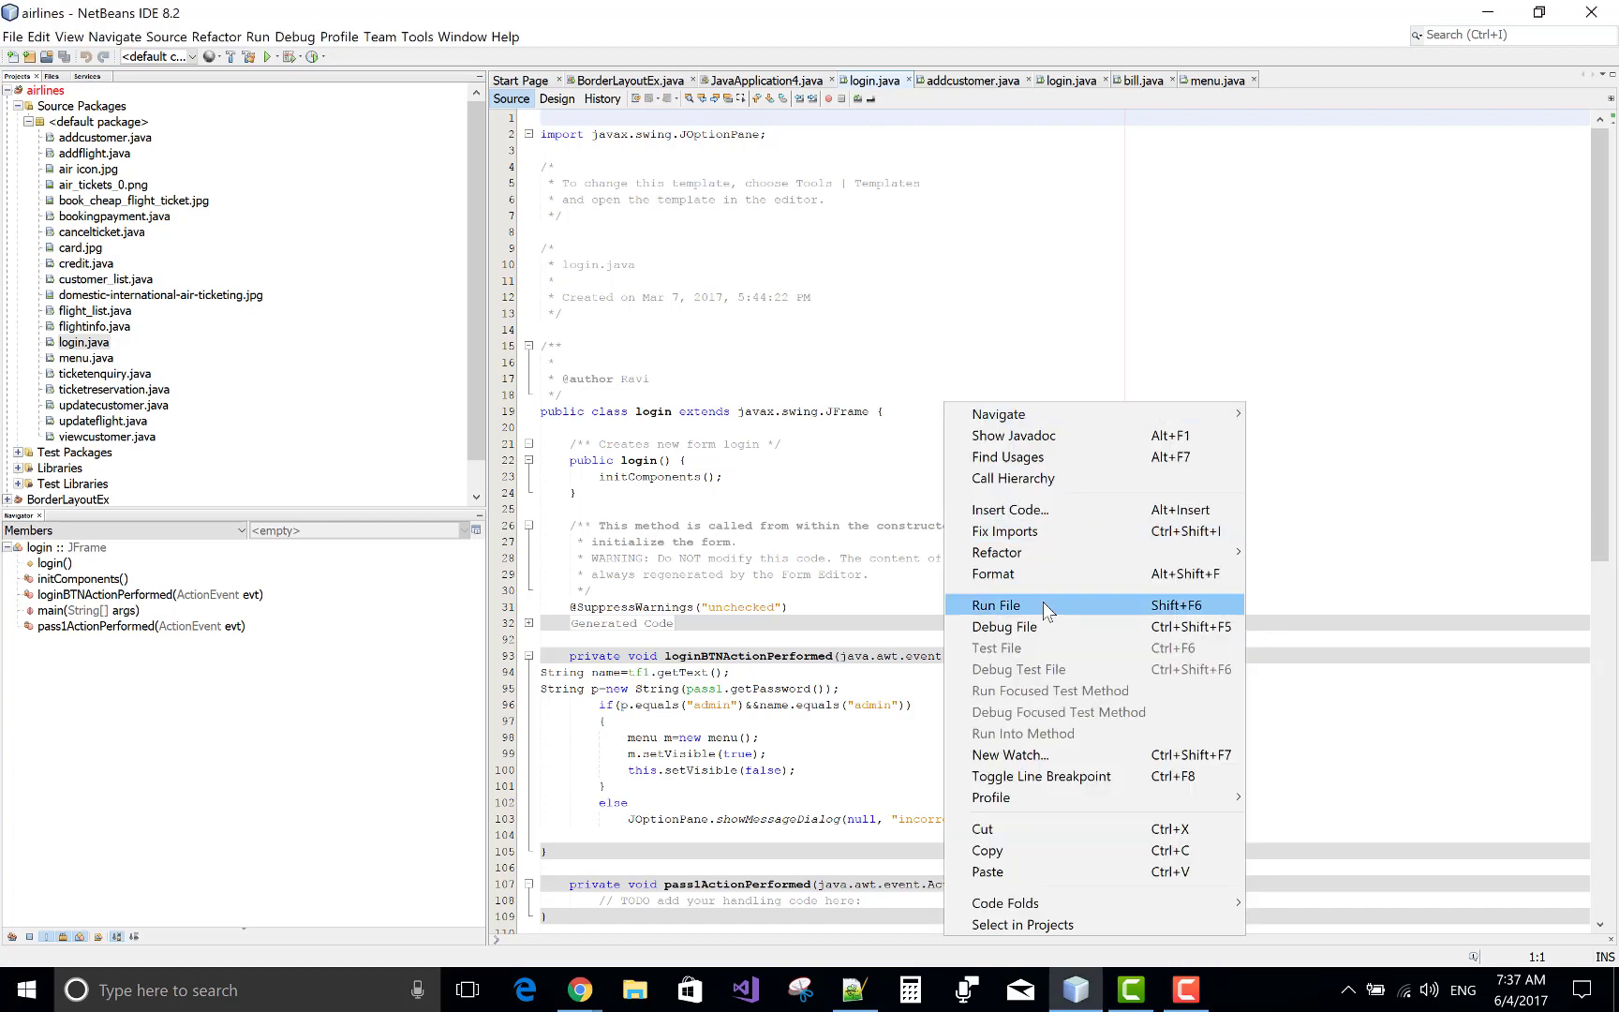
{"action": "left_click", "coordinate": [995, 605]}
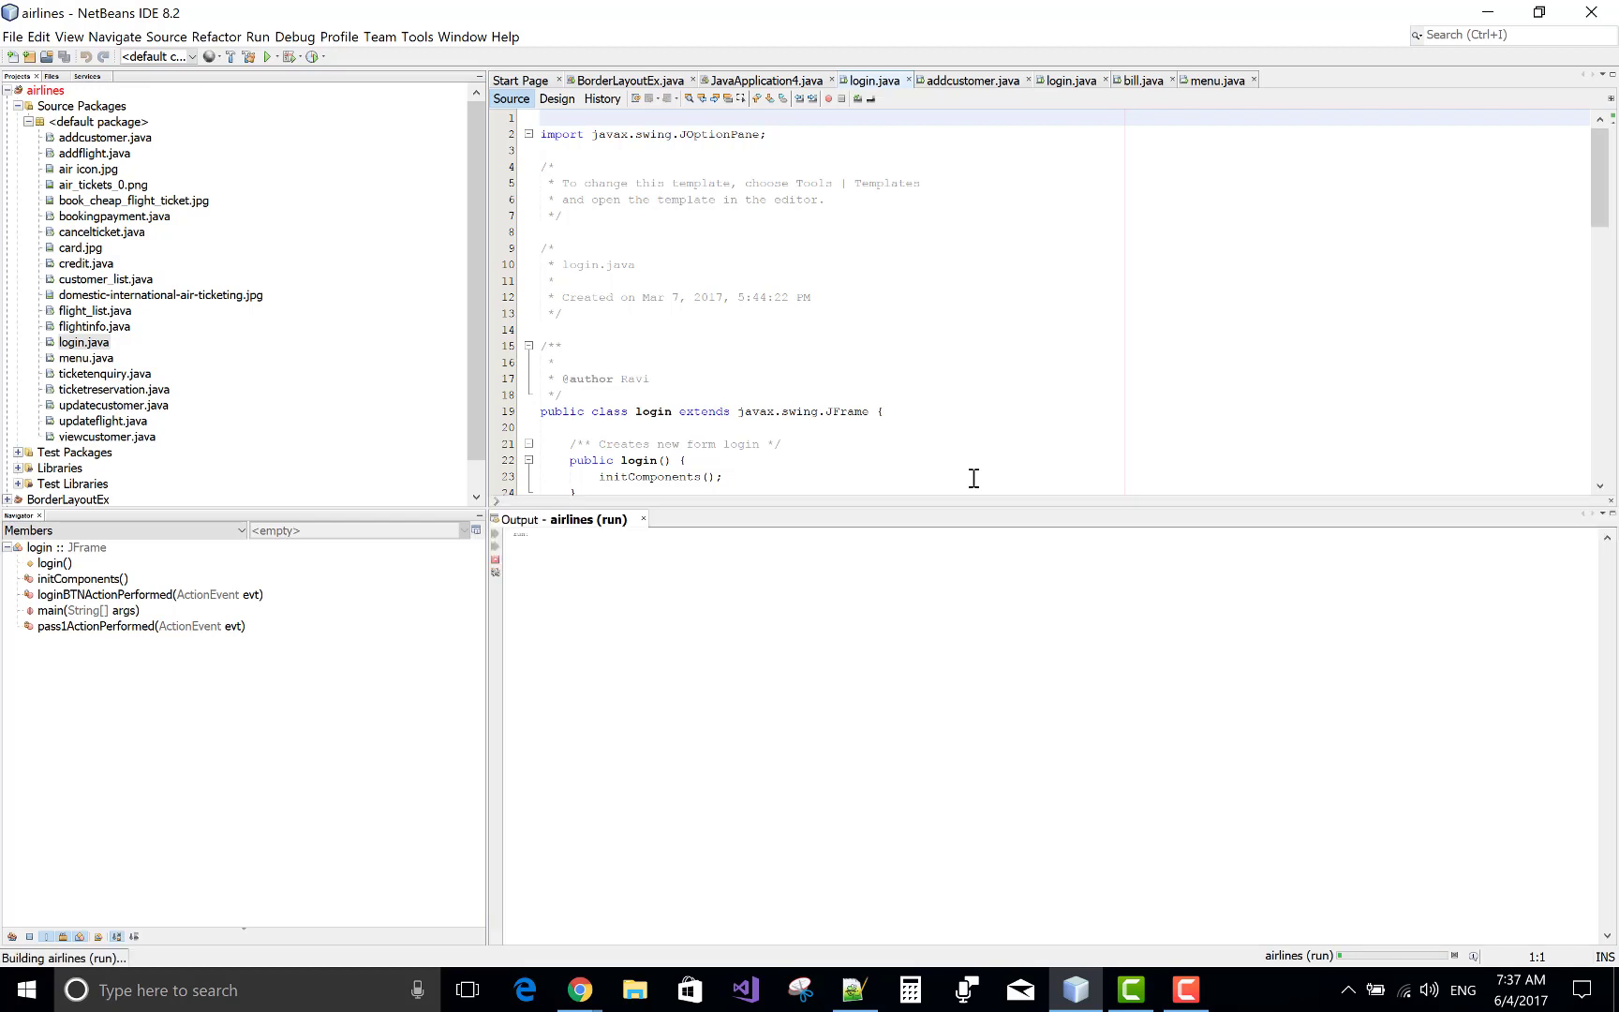
{"action": "left_click", "coordinate": [266, 56]}
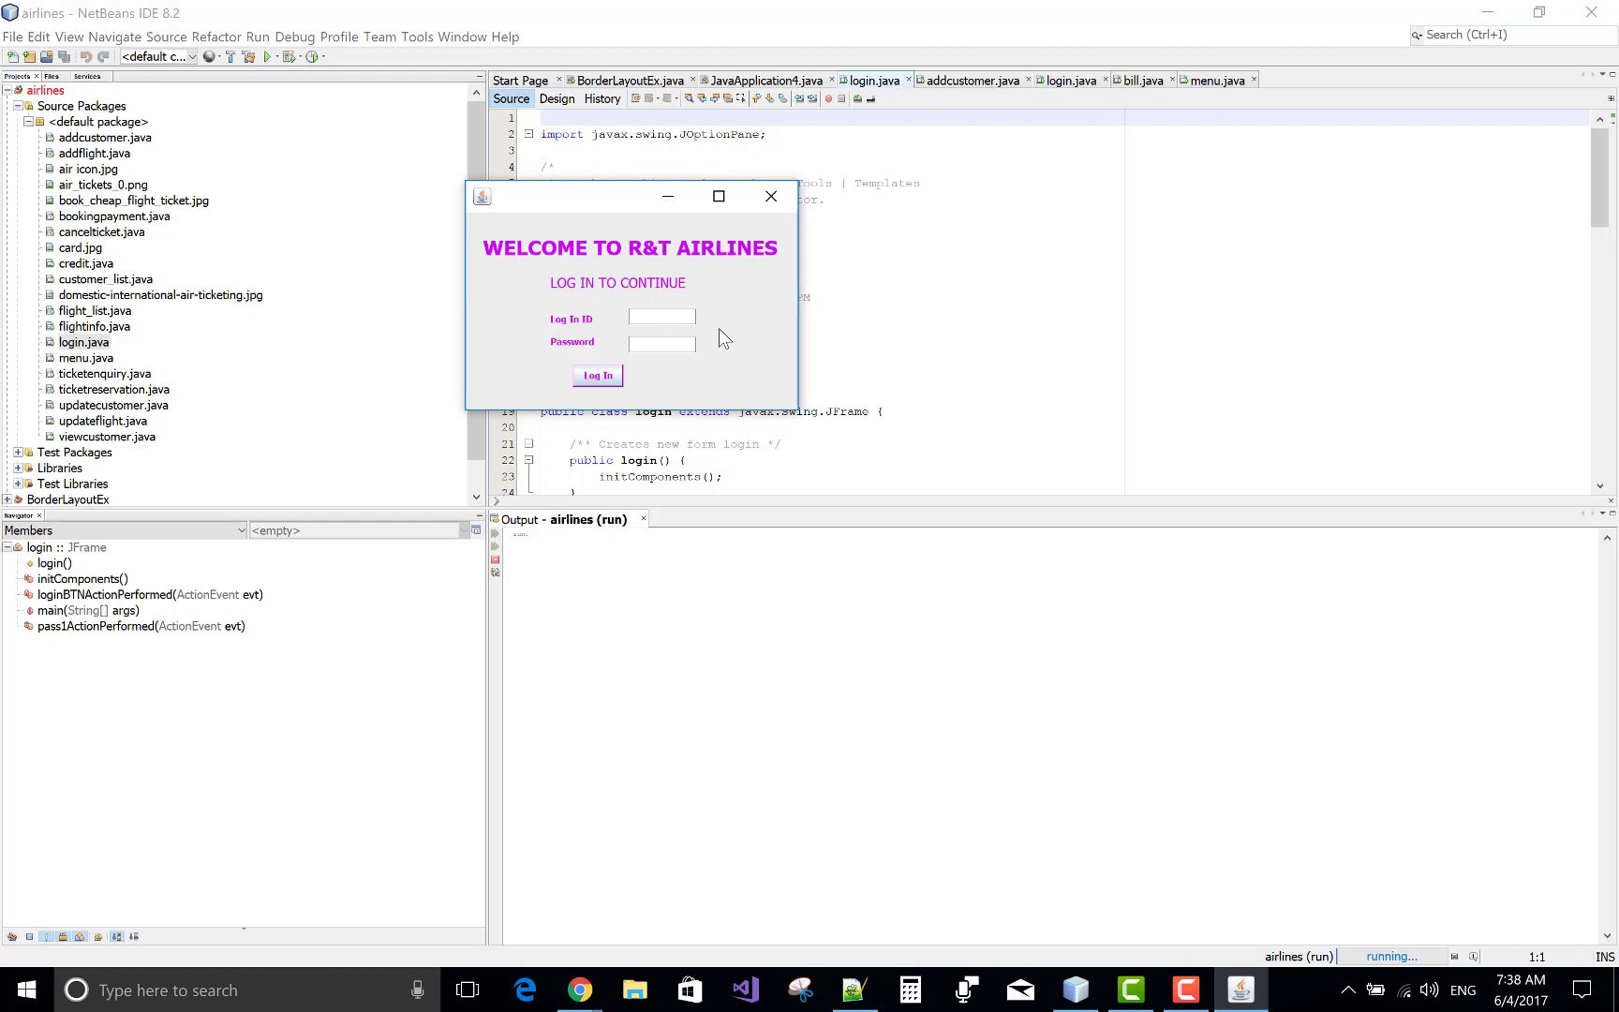
{"action": "mouse_move", "coordinate": [665, 341]}
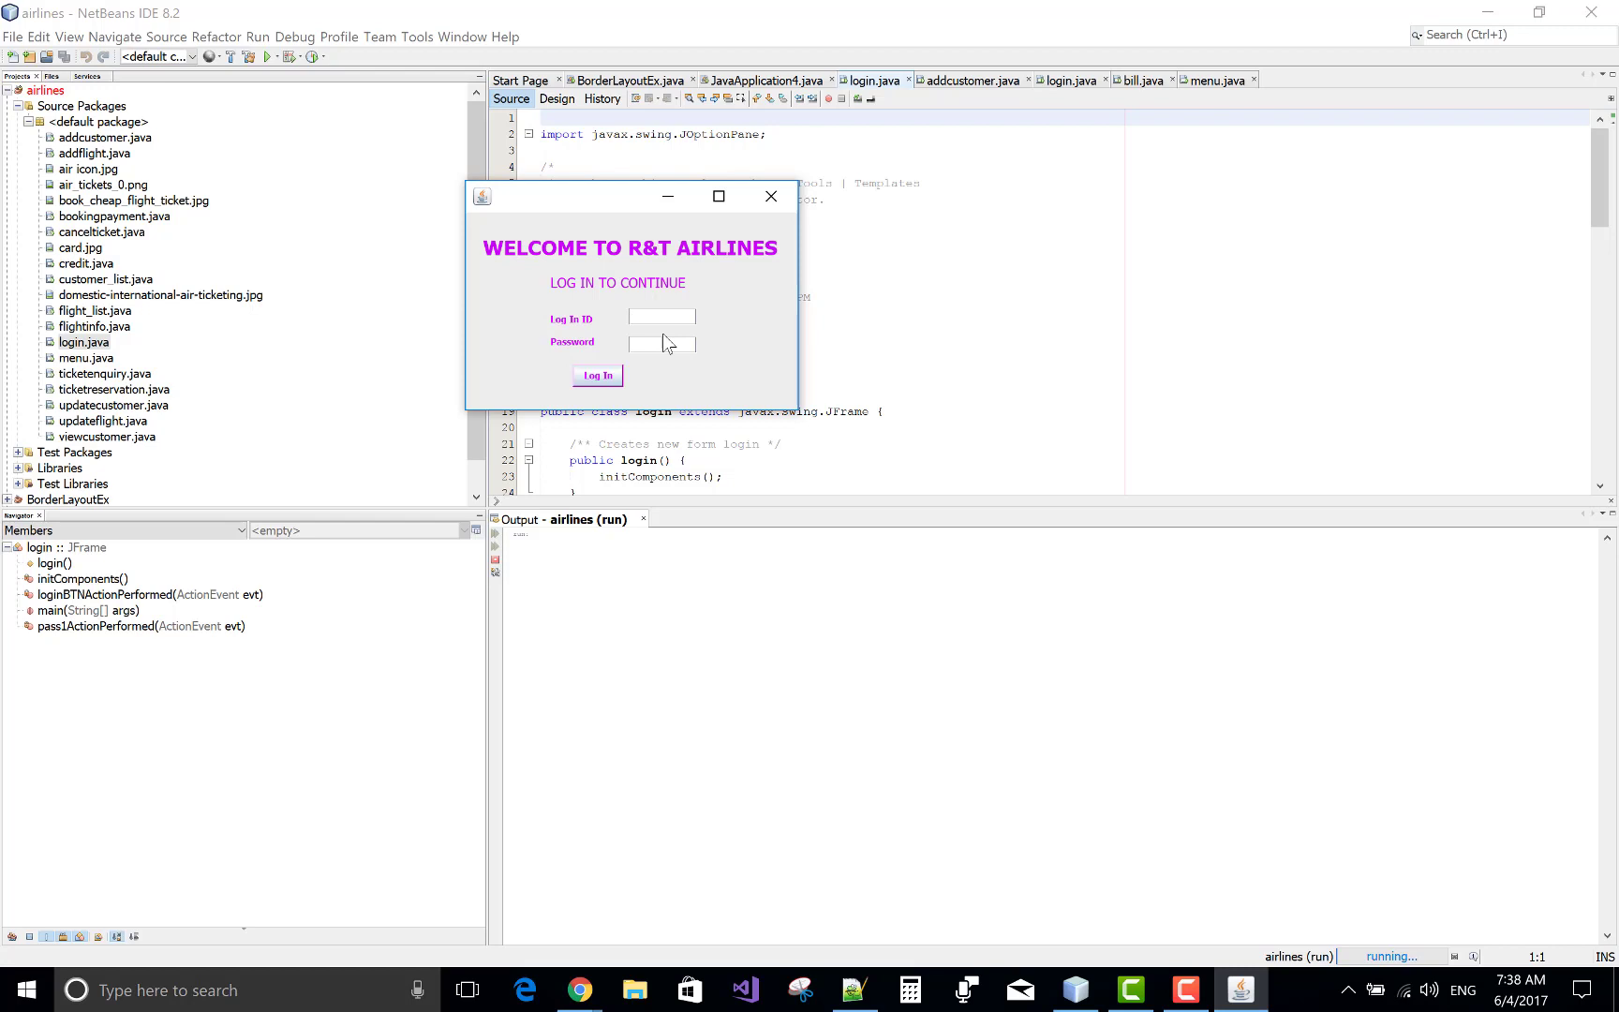
Sign in with ID admin and the password to reach the air ticketing main window.
{"action": "type", "text": "admin"}
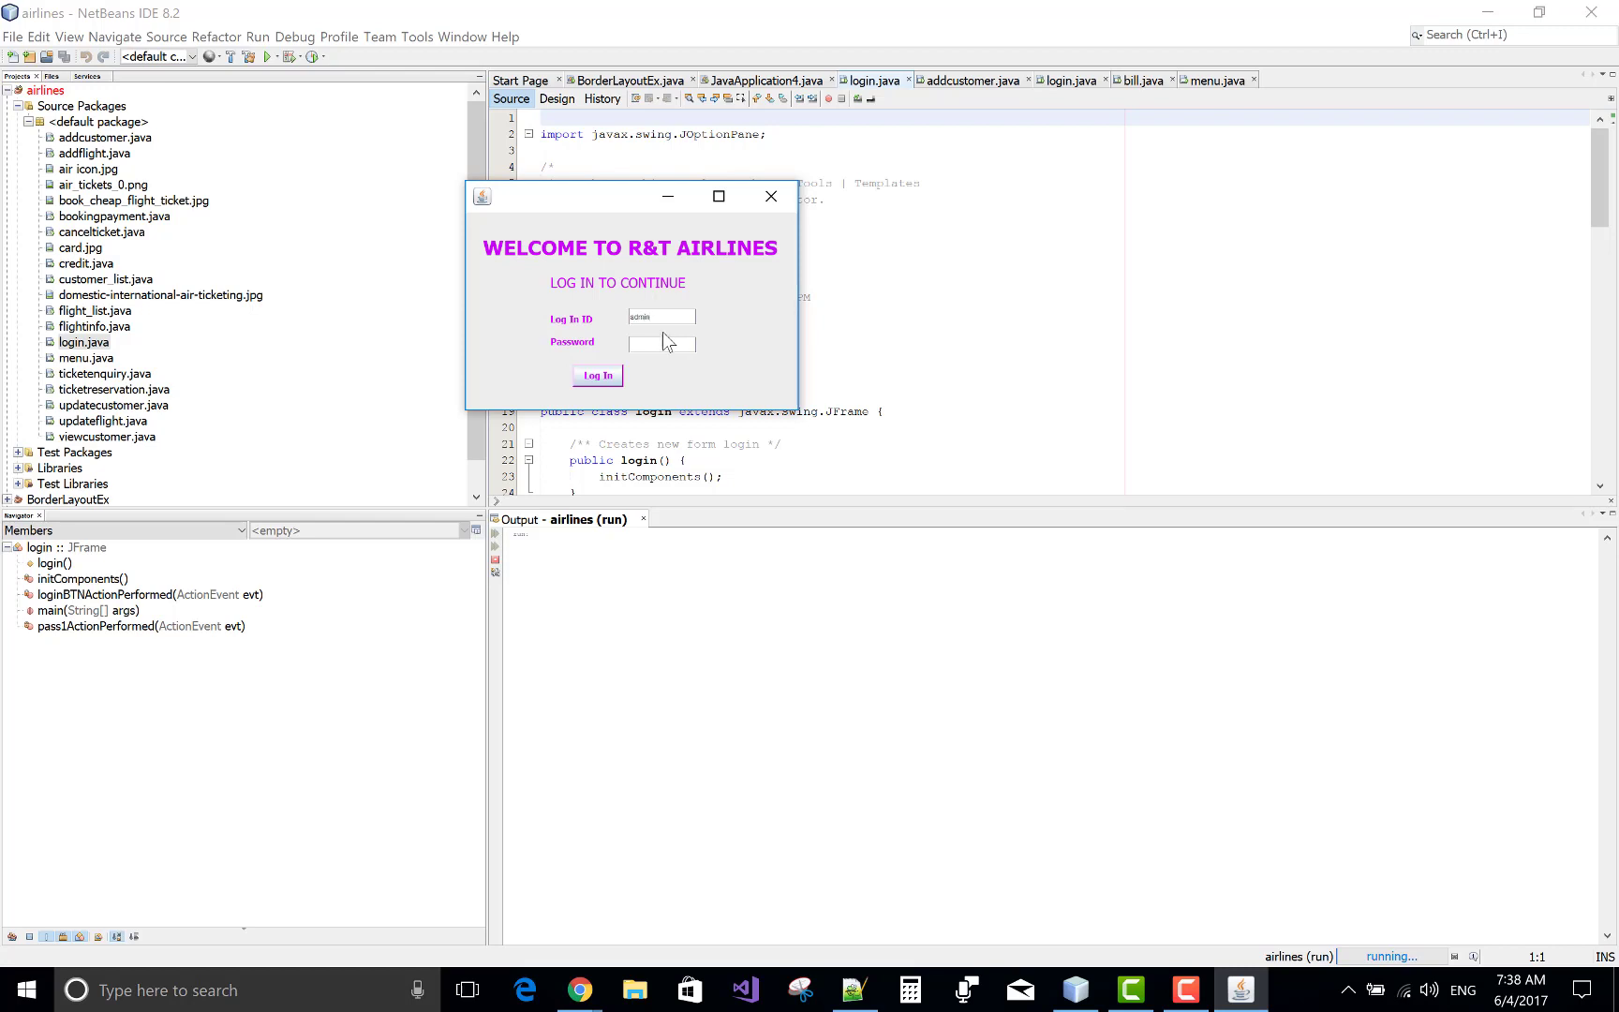
{"action": "type", "text": "password"}
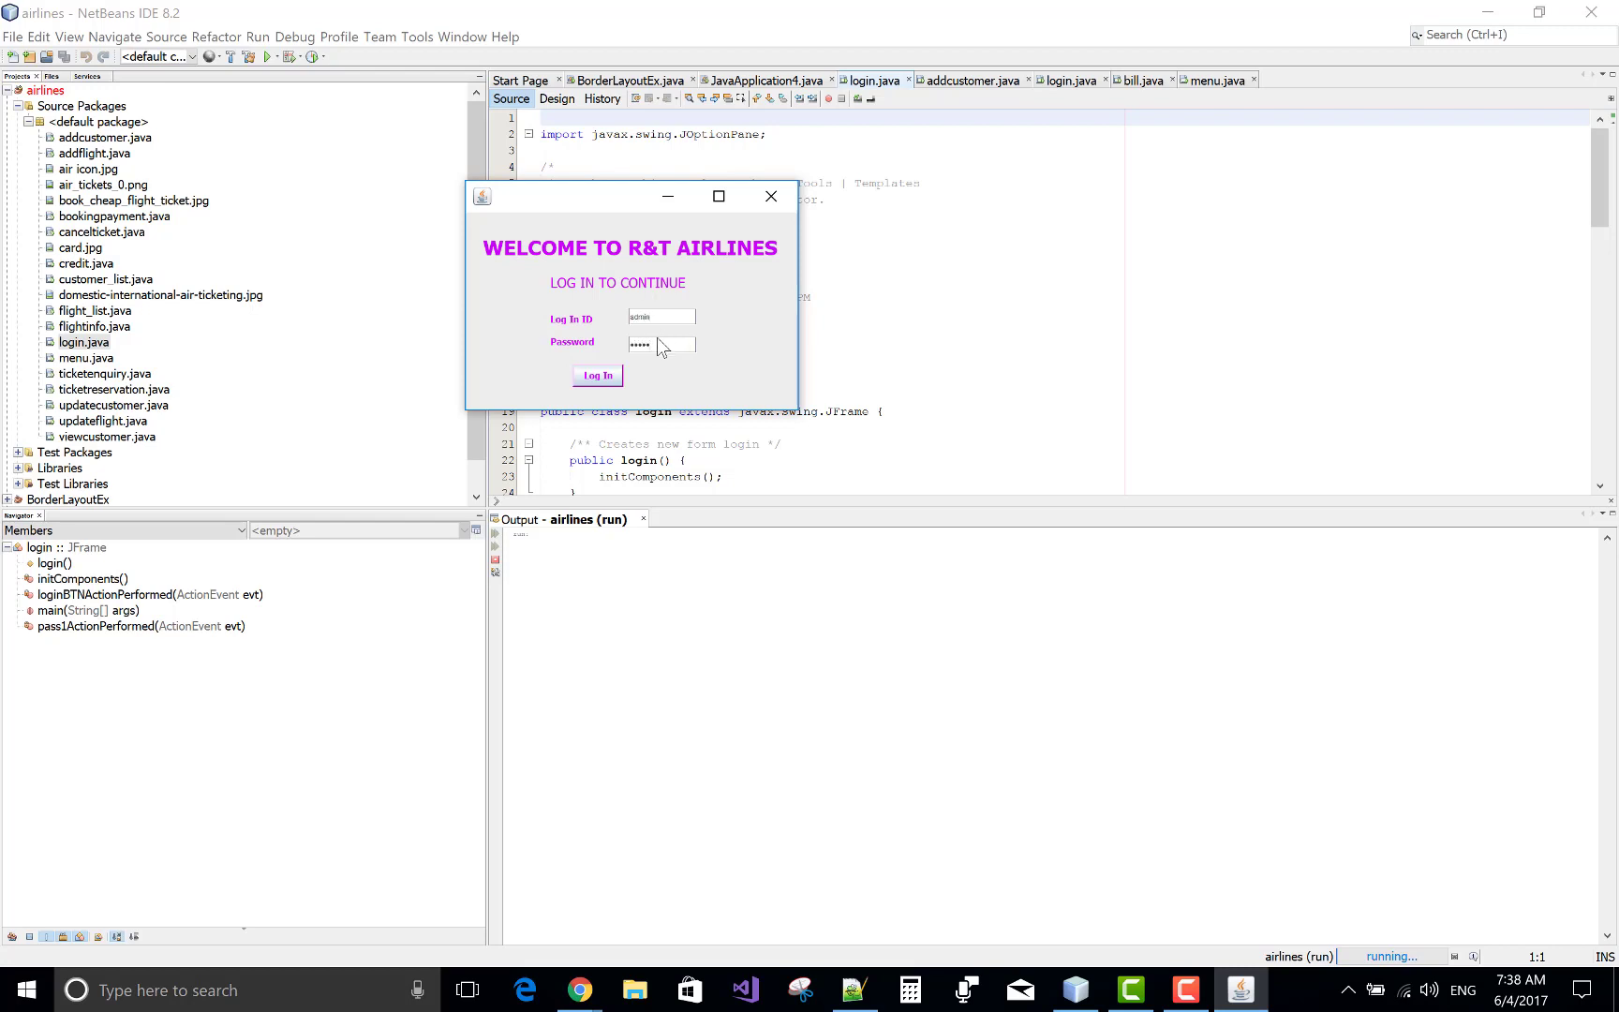
{"action": "left_click", "coordinate": [596, 375]}
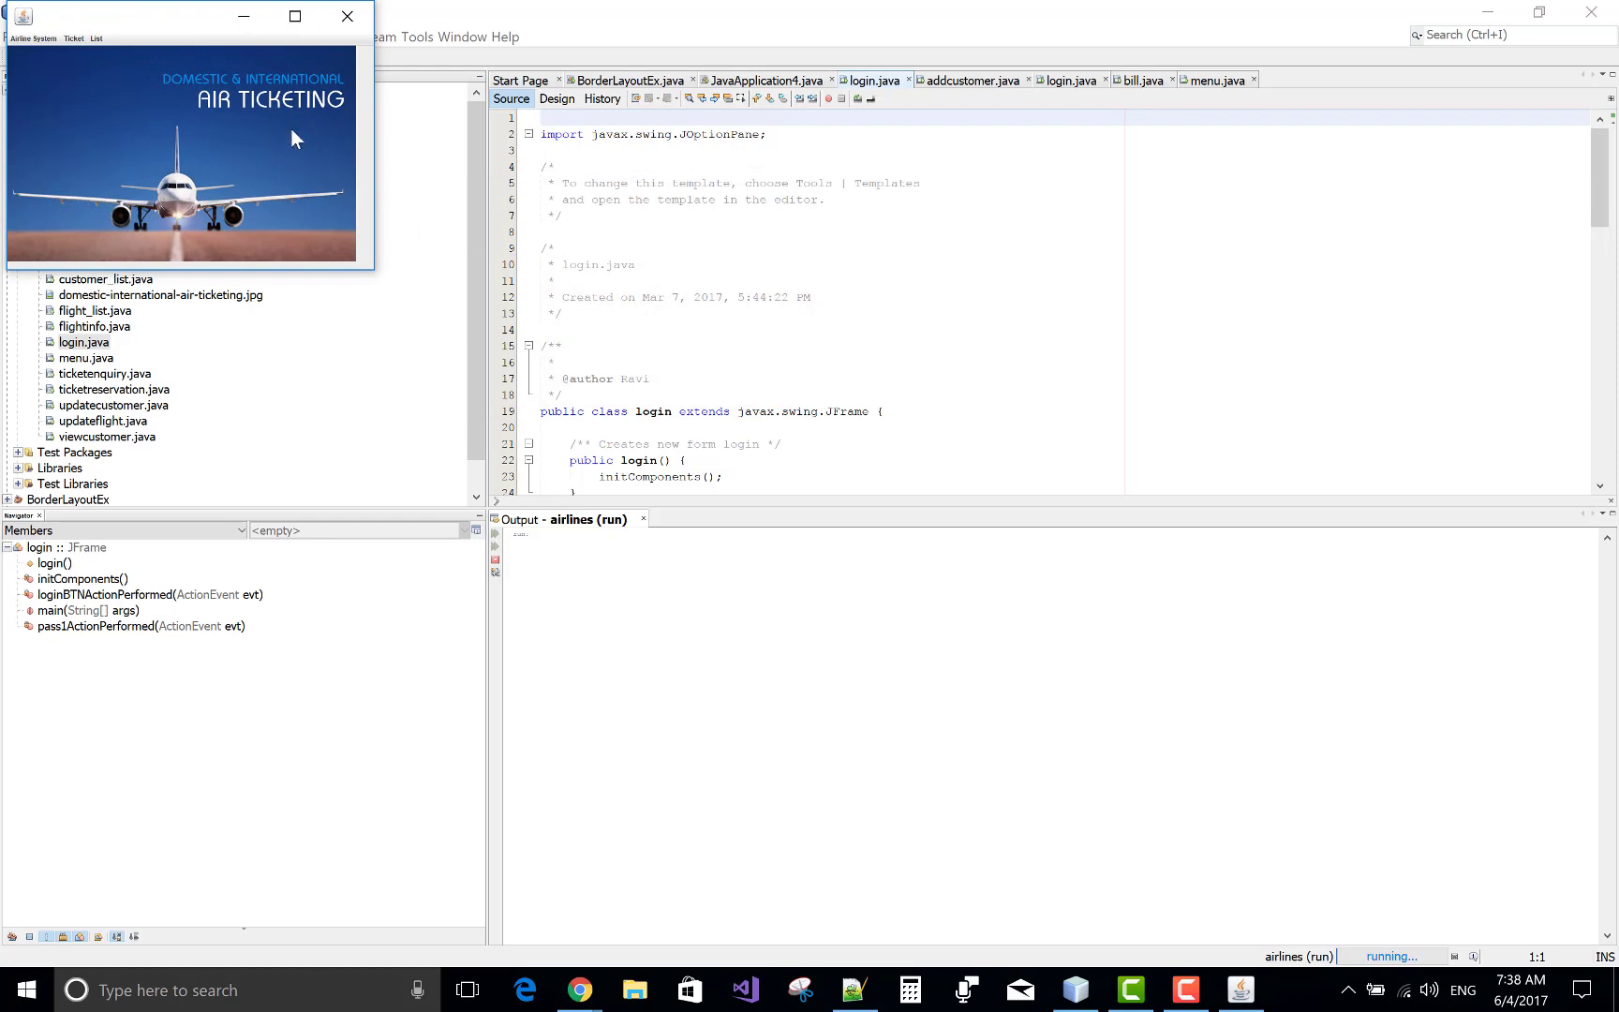
{"action": "mouse_move", "coordinate": [170, 35]}
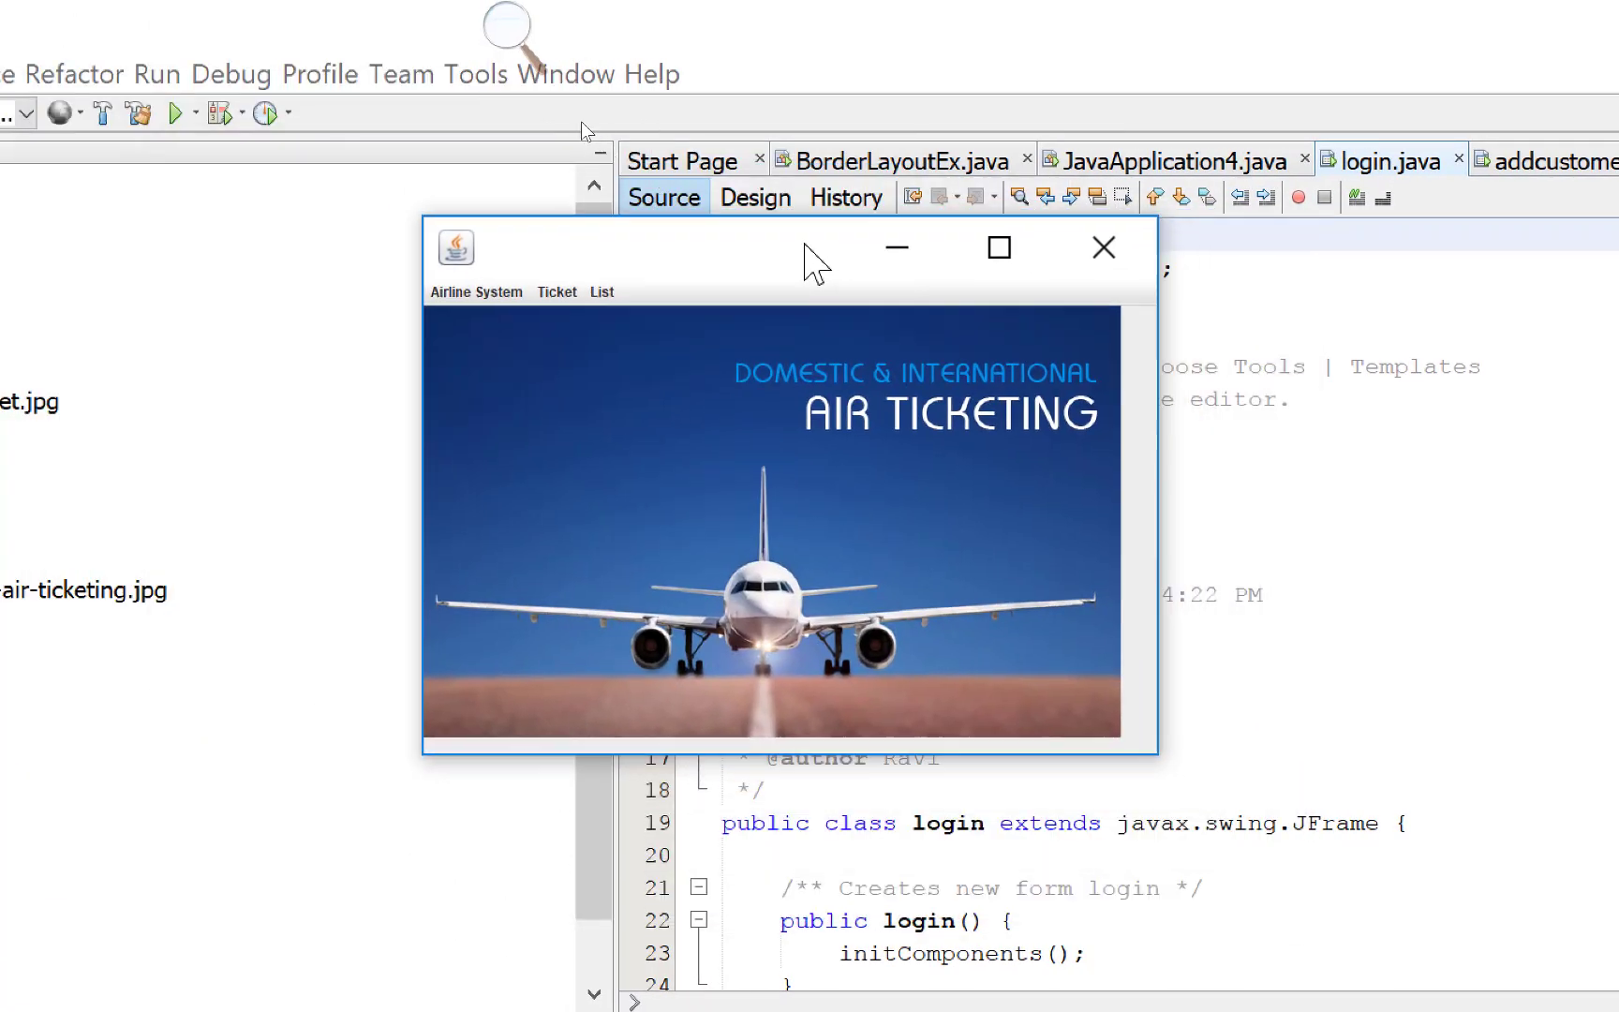
{"action": "mouse_move", "coordinate": [452, 309]}
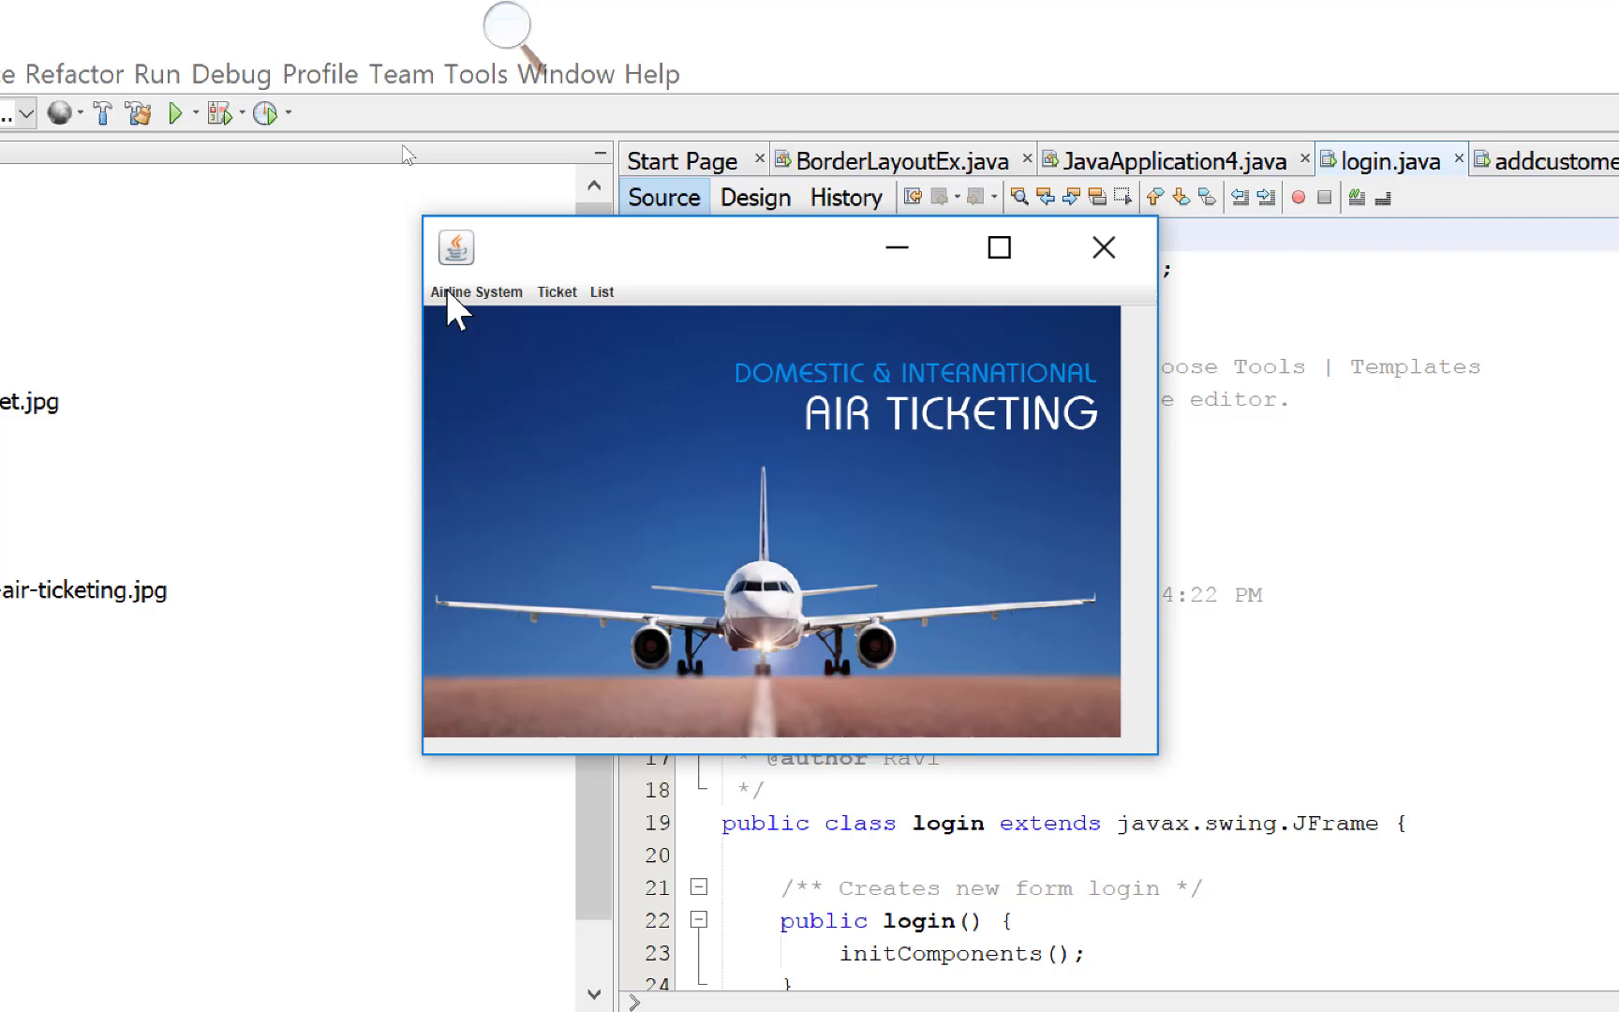
Choose Add Customer from the Airline System menu to show the empty customer form.
{"action": "left_click", "coordinate": [997, 247]}
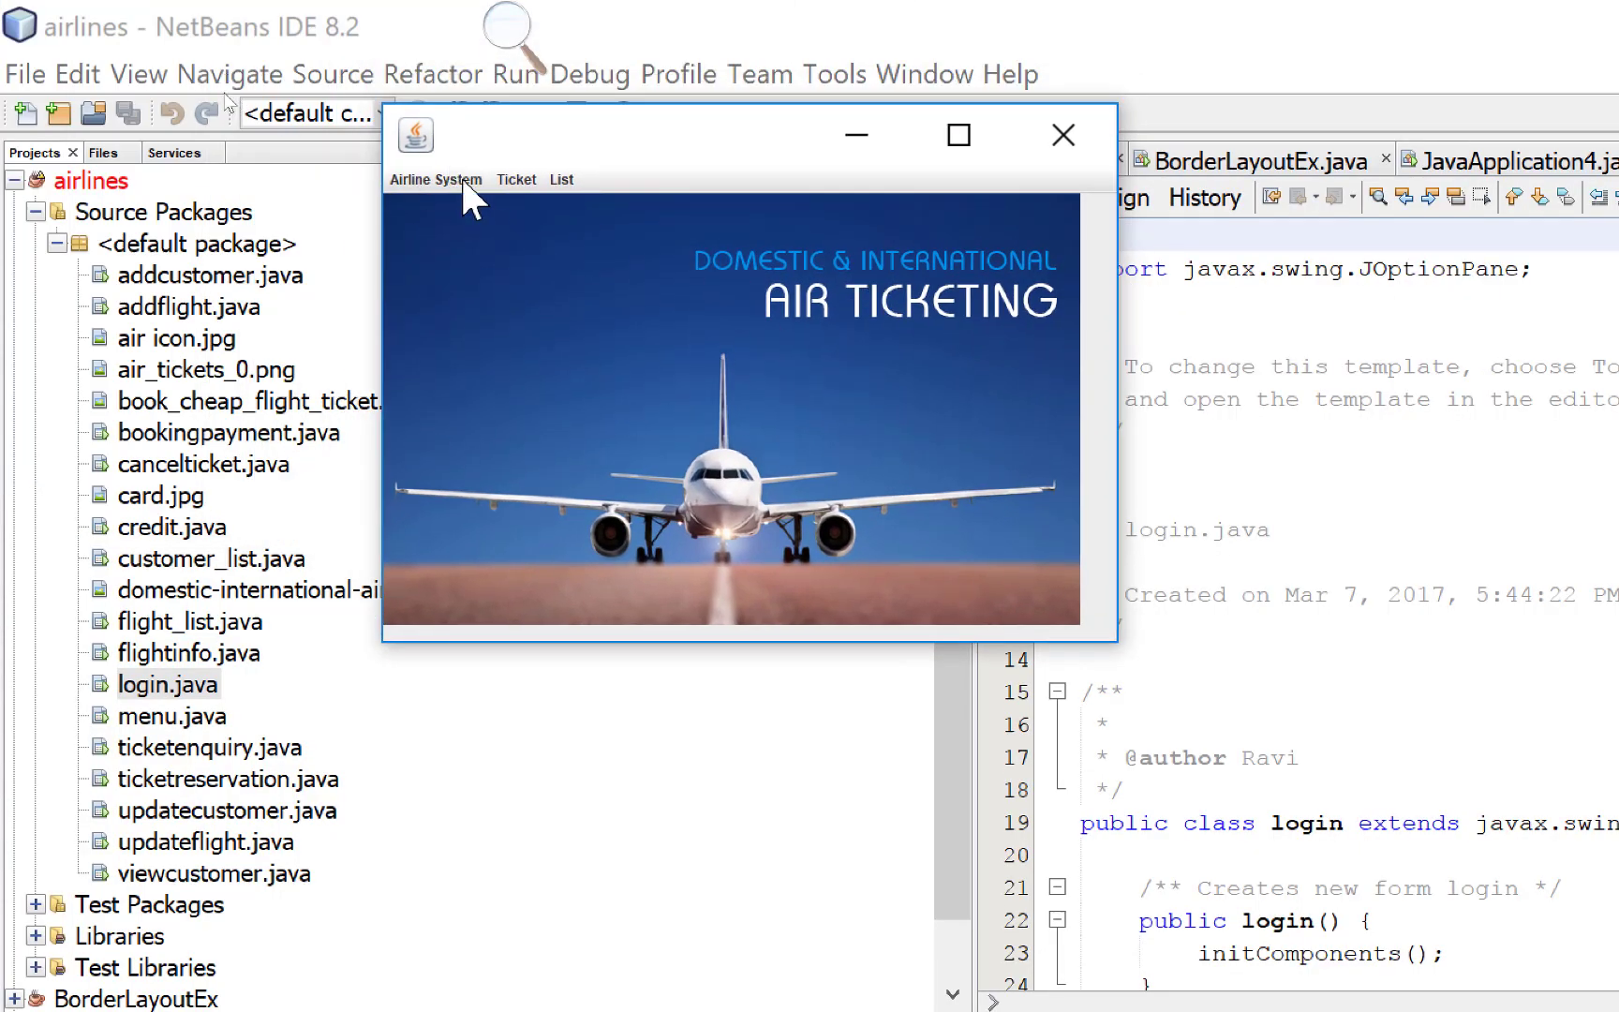
{"action": "left_click", "coordinate": [435, 178]}
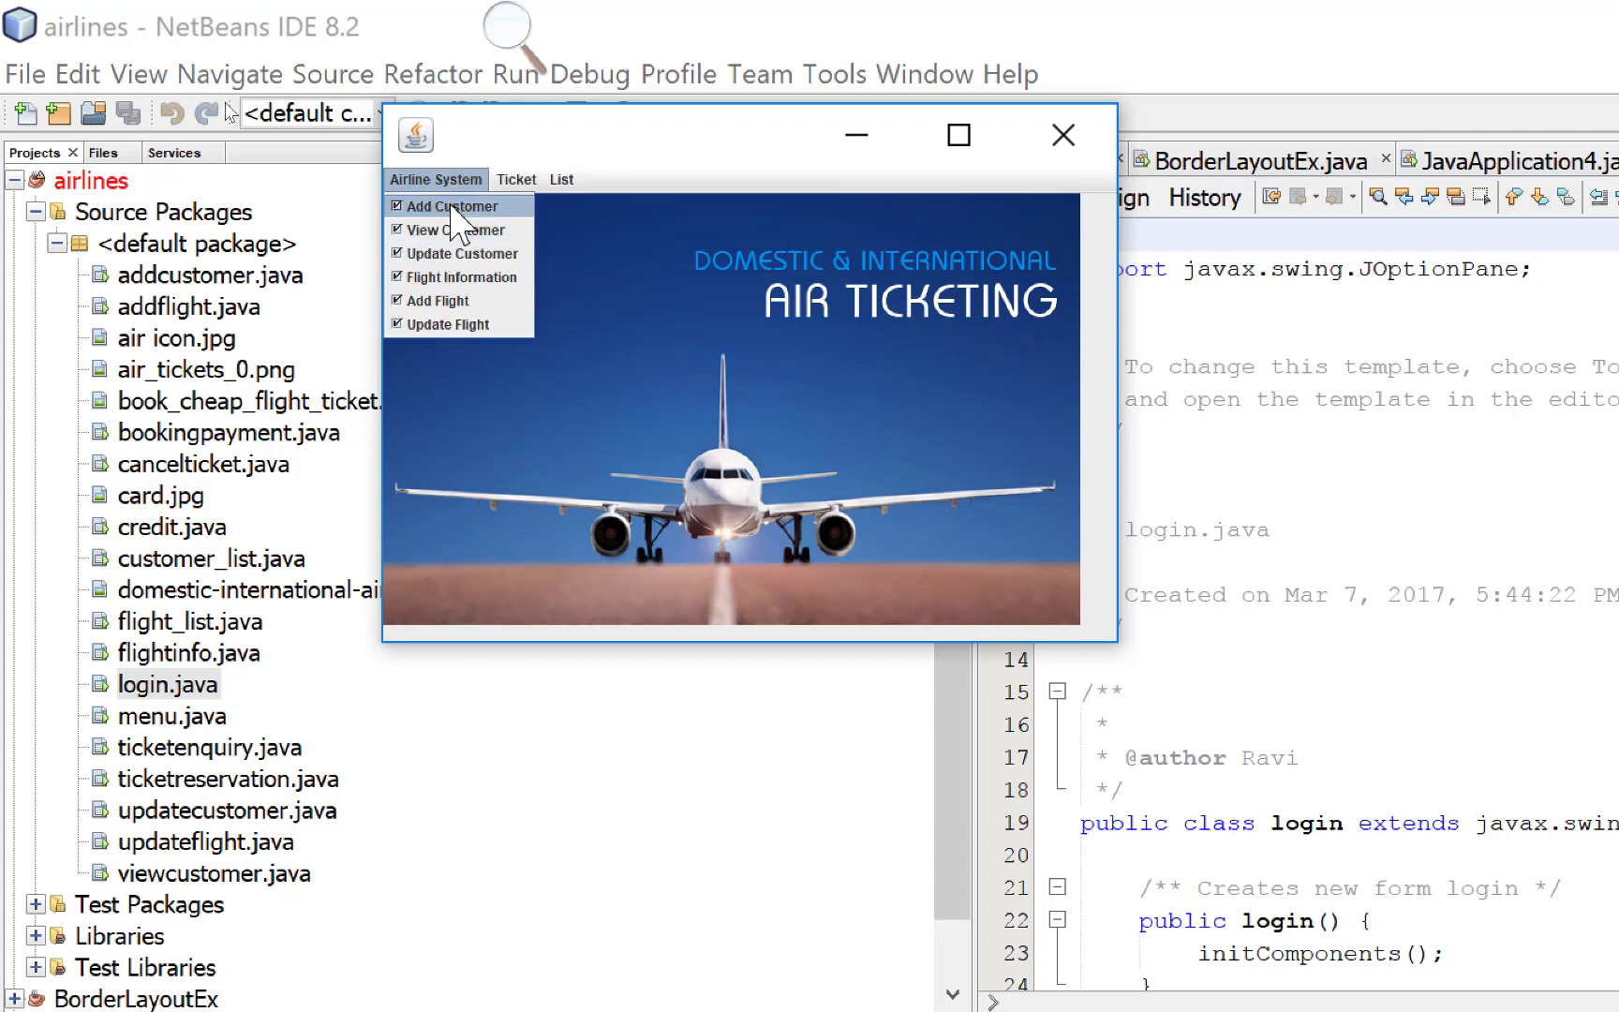
{"action": "left_click", "coordinate": [450, 206]}
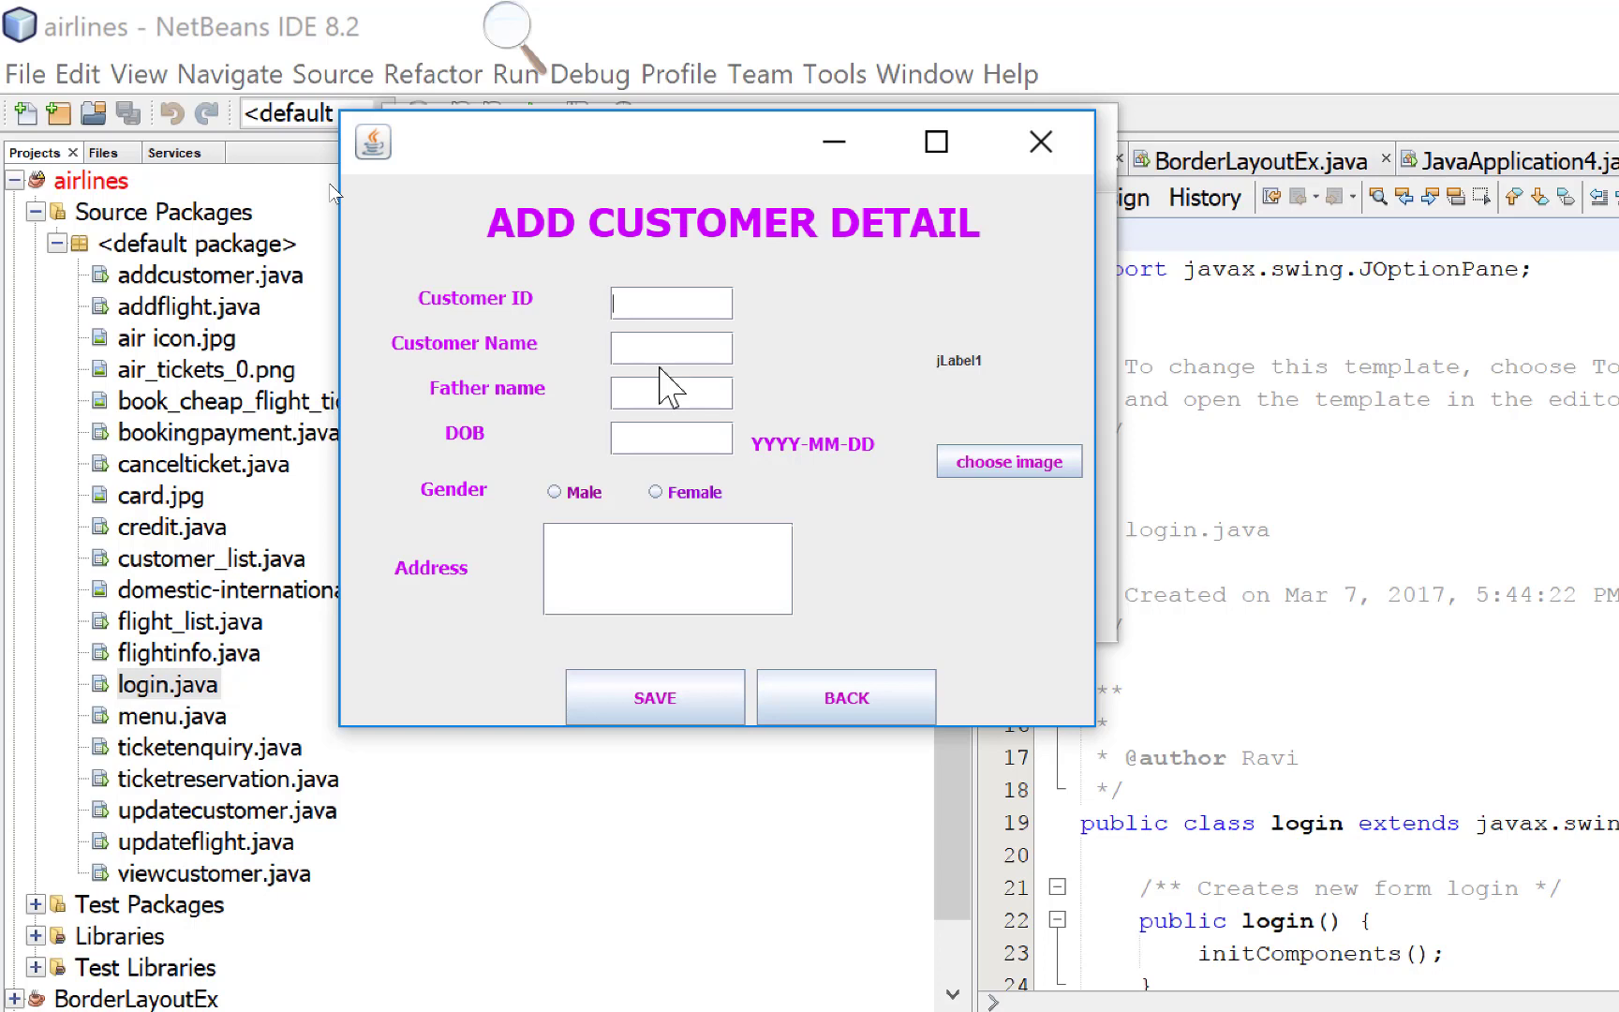
Enter customer ID c1002, name Tarun, father ABC, DOB 19987-03-20, then start the photo picker.
{"action": "type", "text": "c1"}
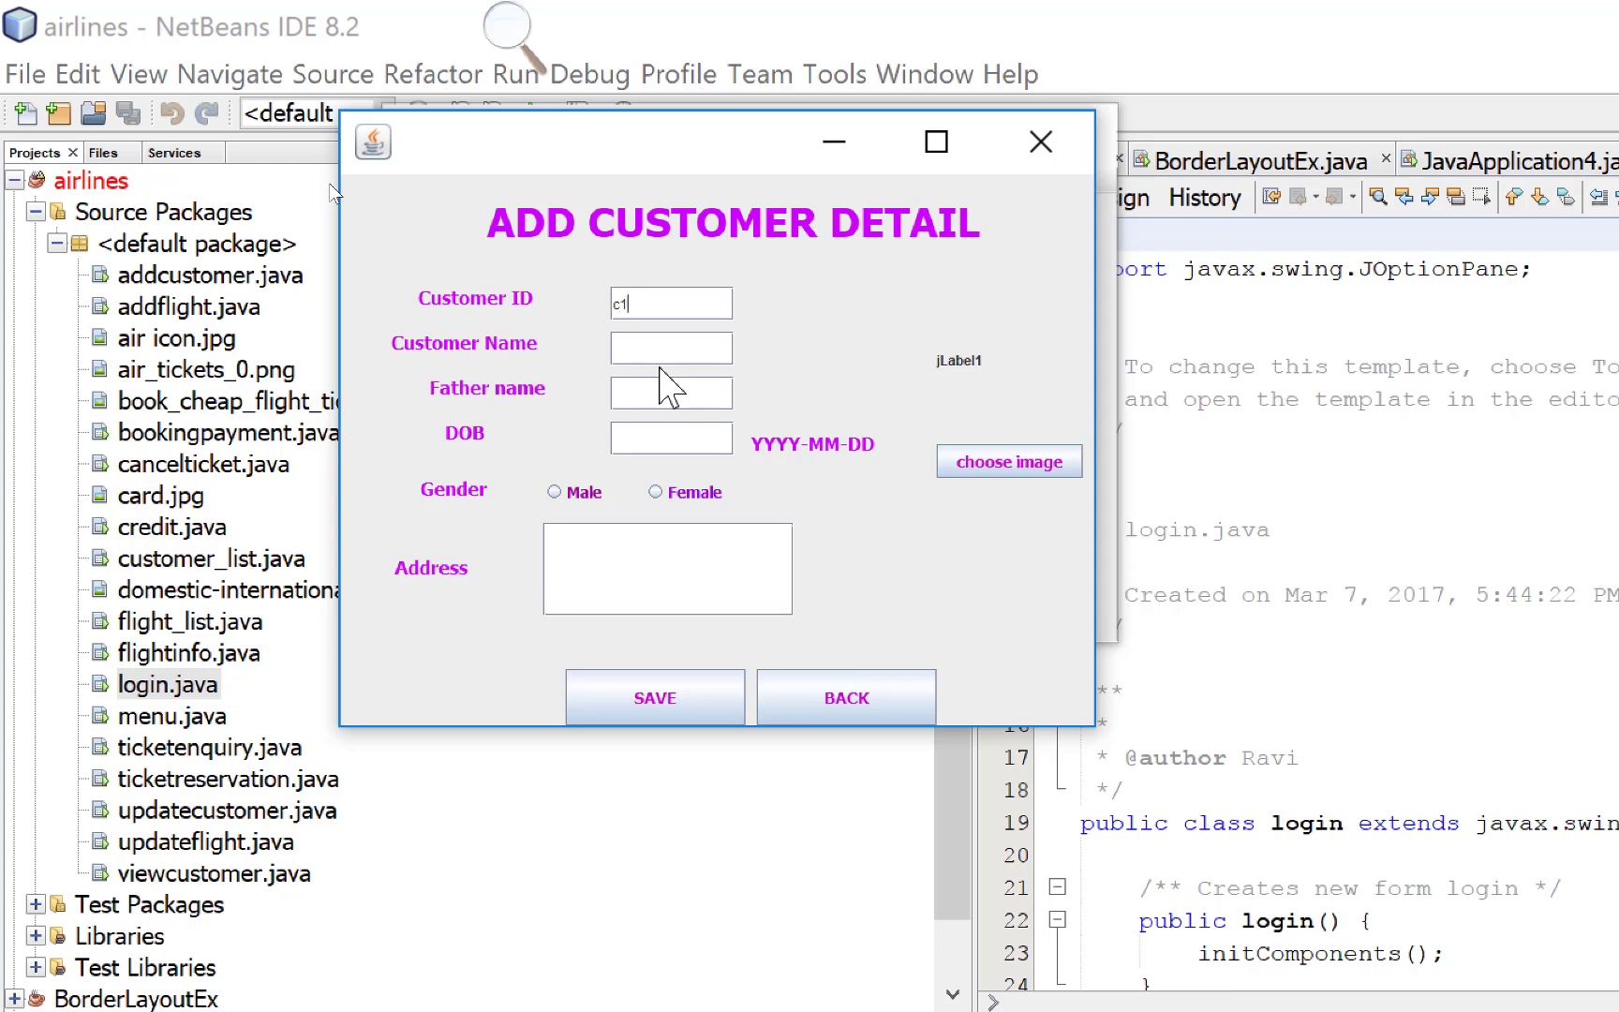
{"action": "type", "text": "002"}
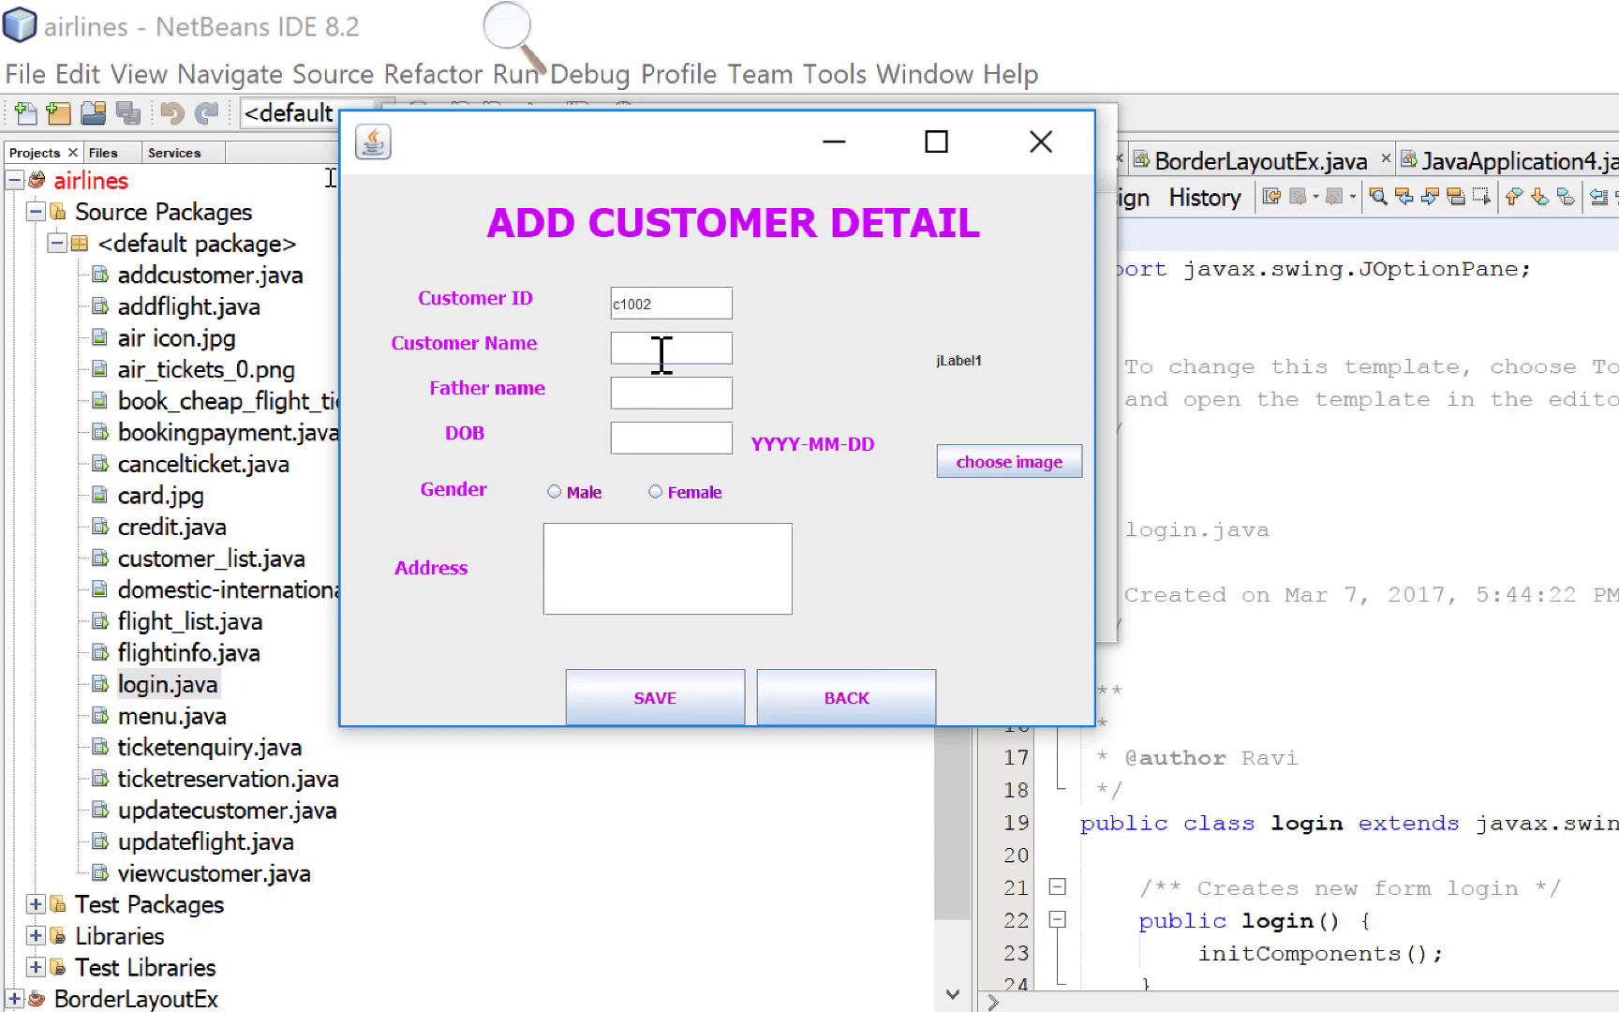
{"action": "type", "text": "Tarun"}
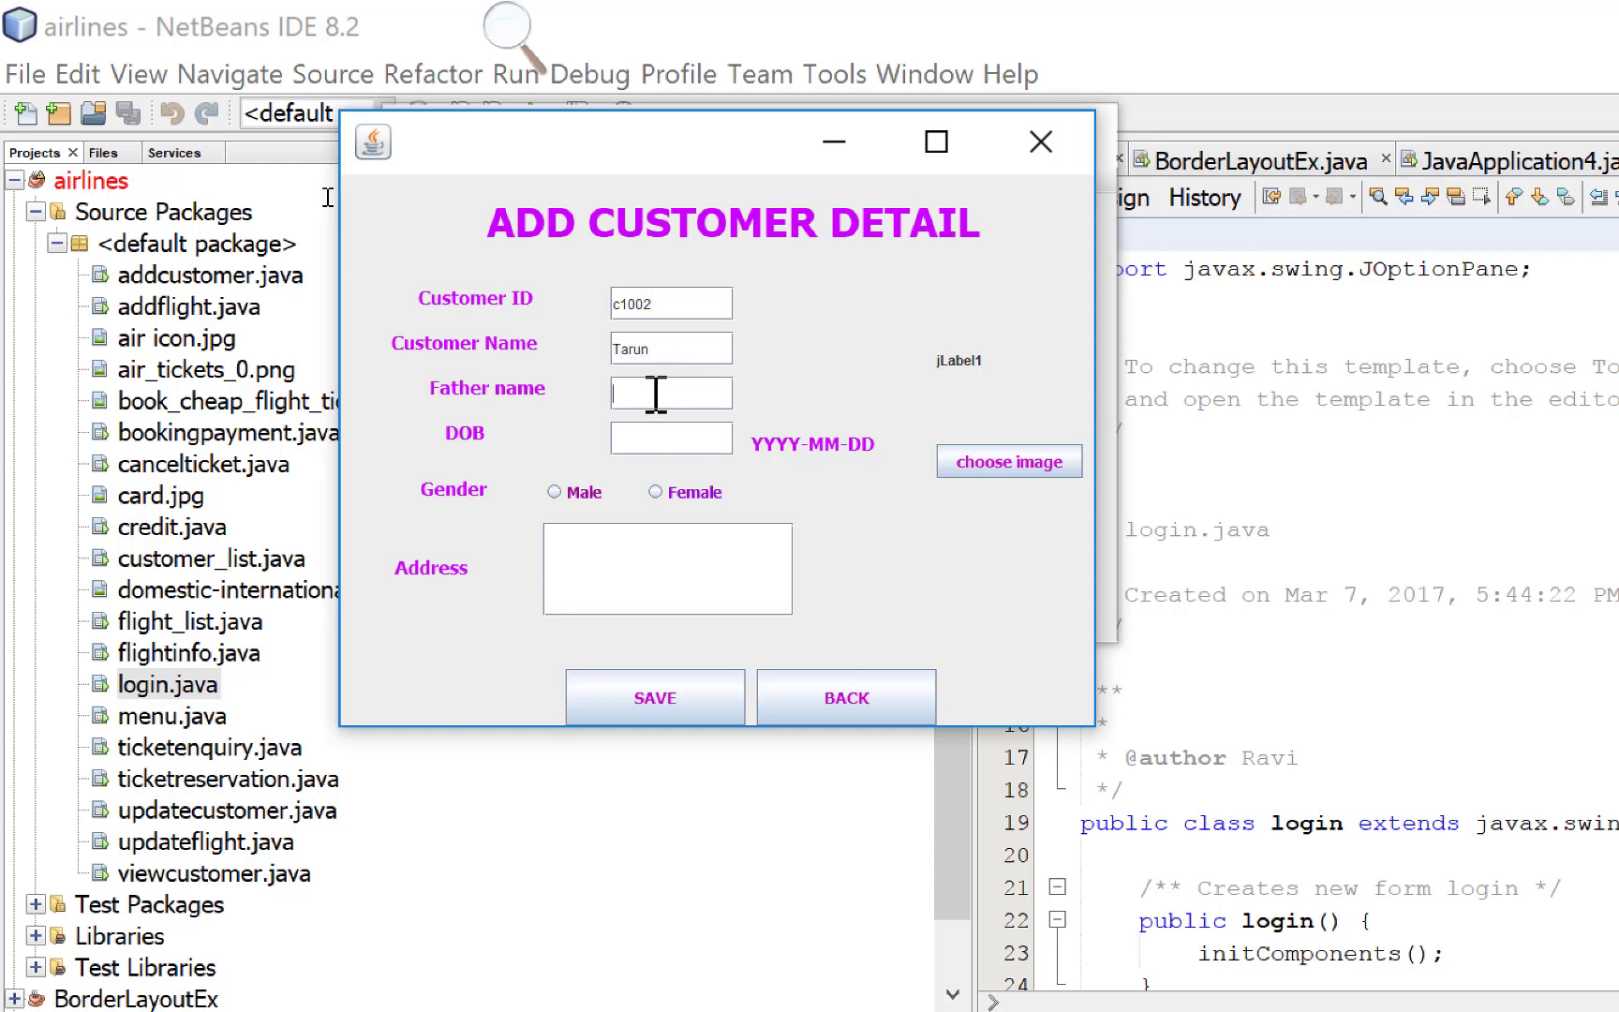
{"action": "type", "text": "ac"}
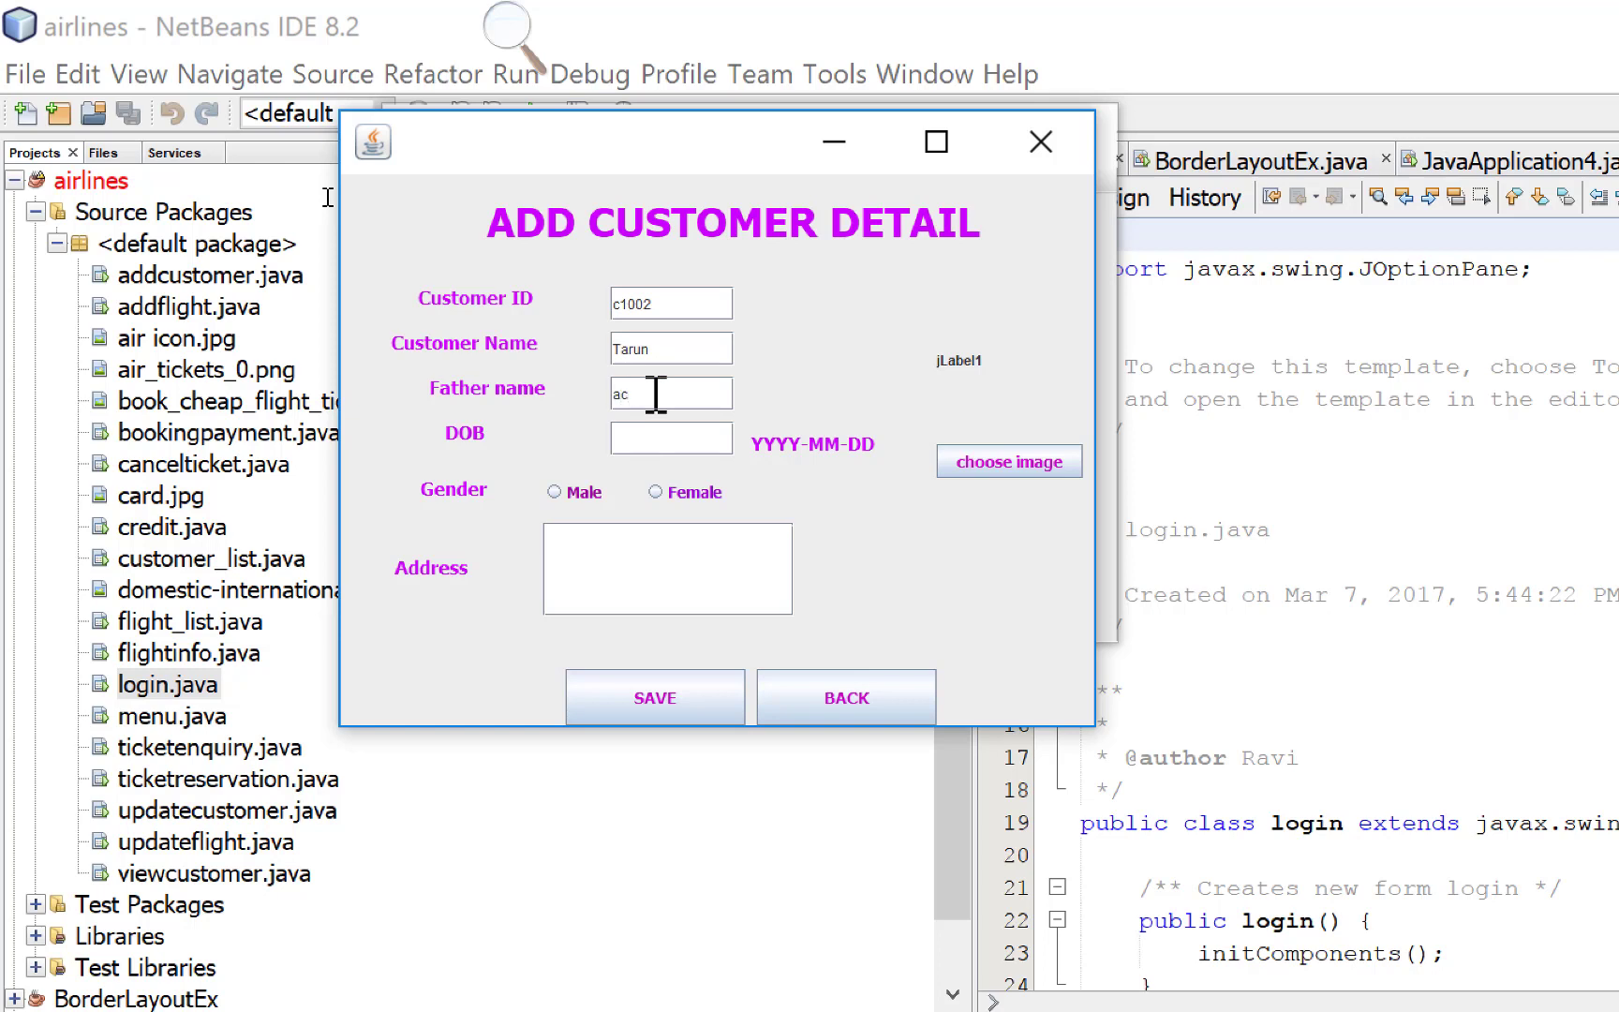
{"action": "key", "text": "Backspace"}
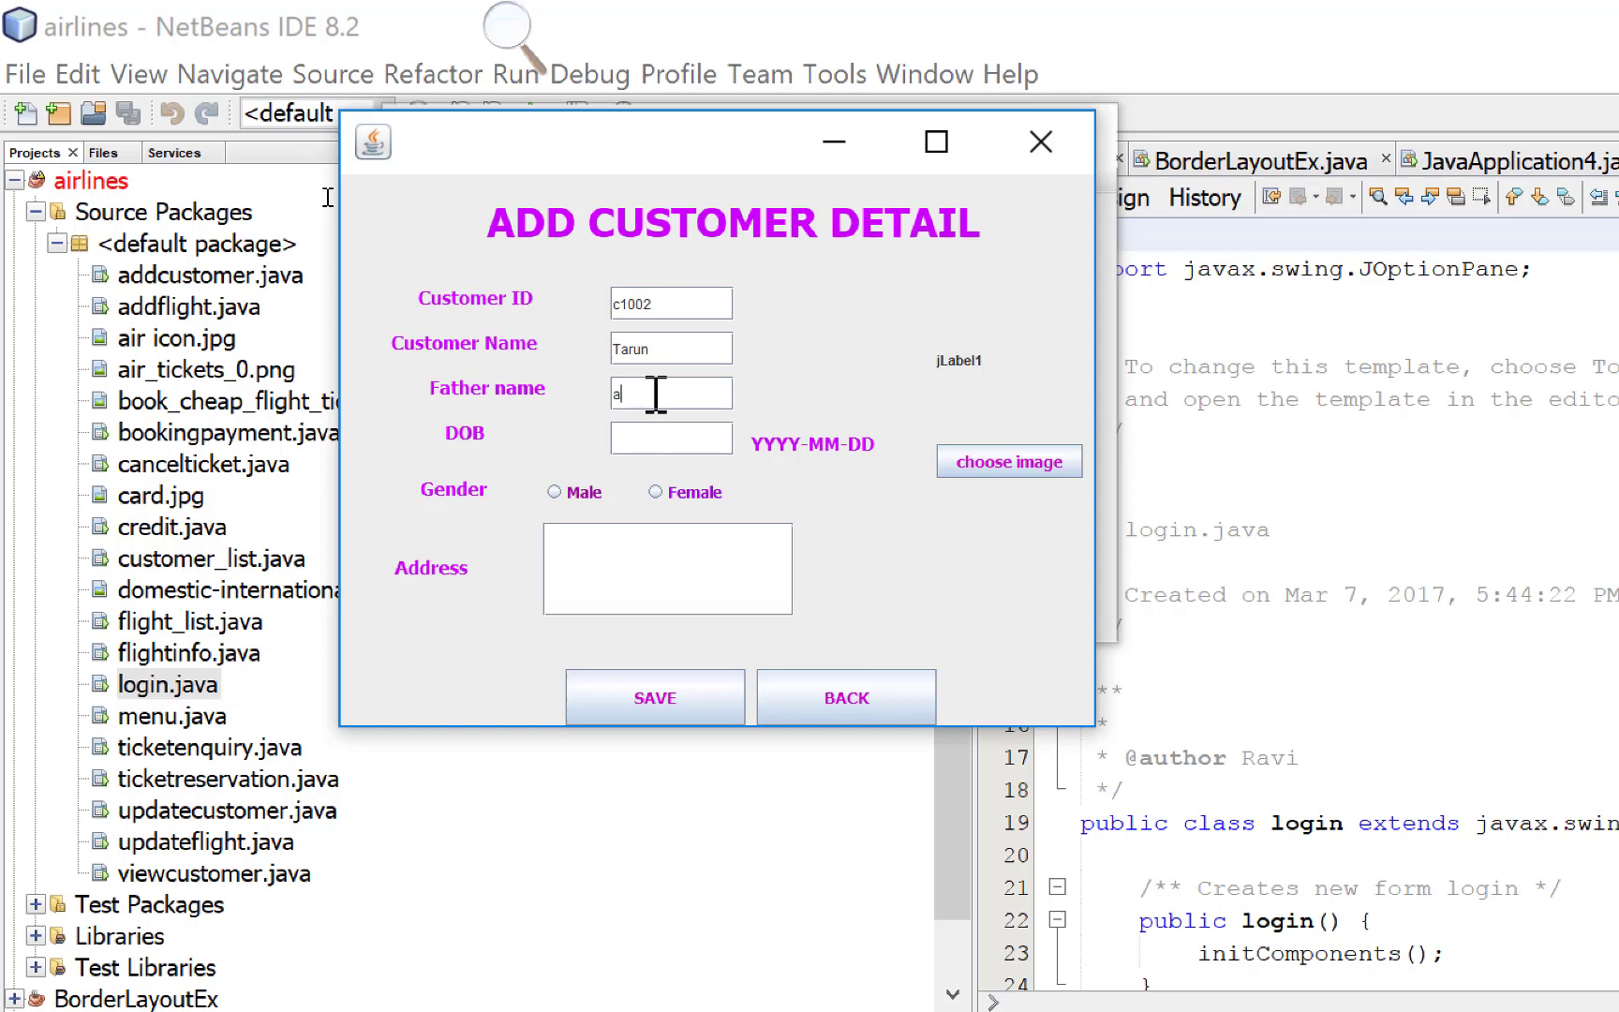
{"action": "type", "text": "BC"}
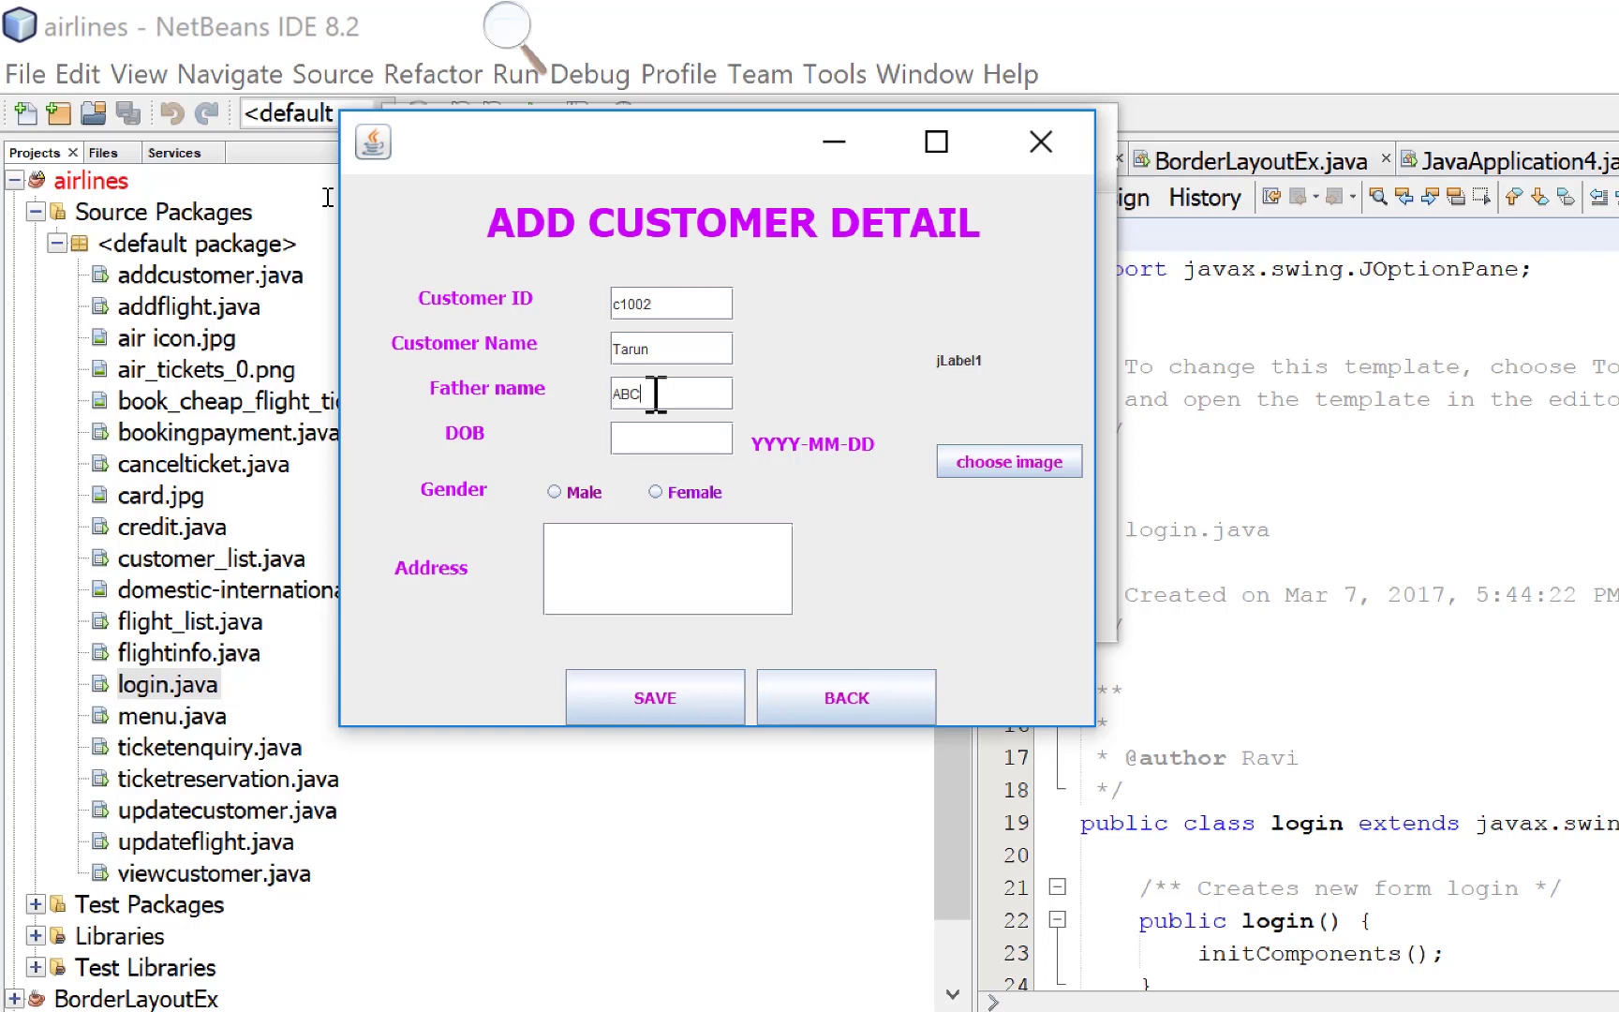
{"action": "mouse_move", "coordinate": [804, 506]}
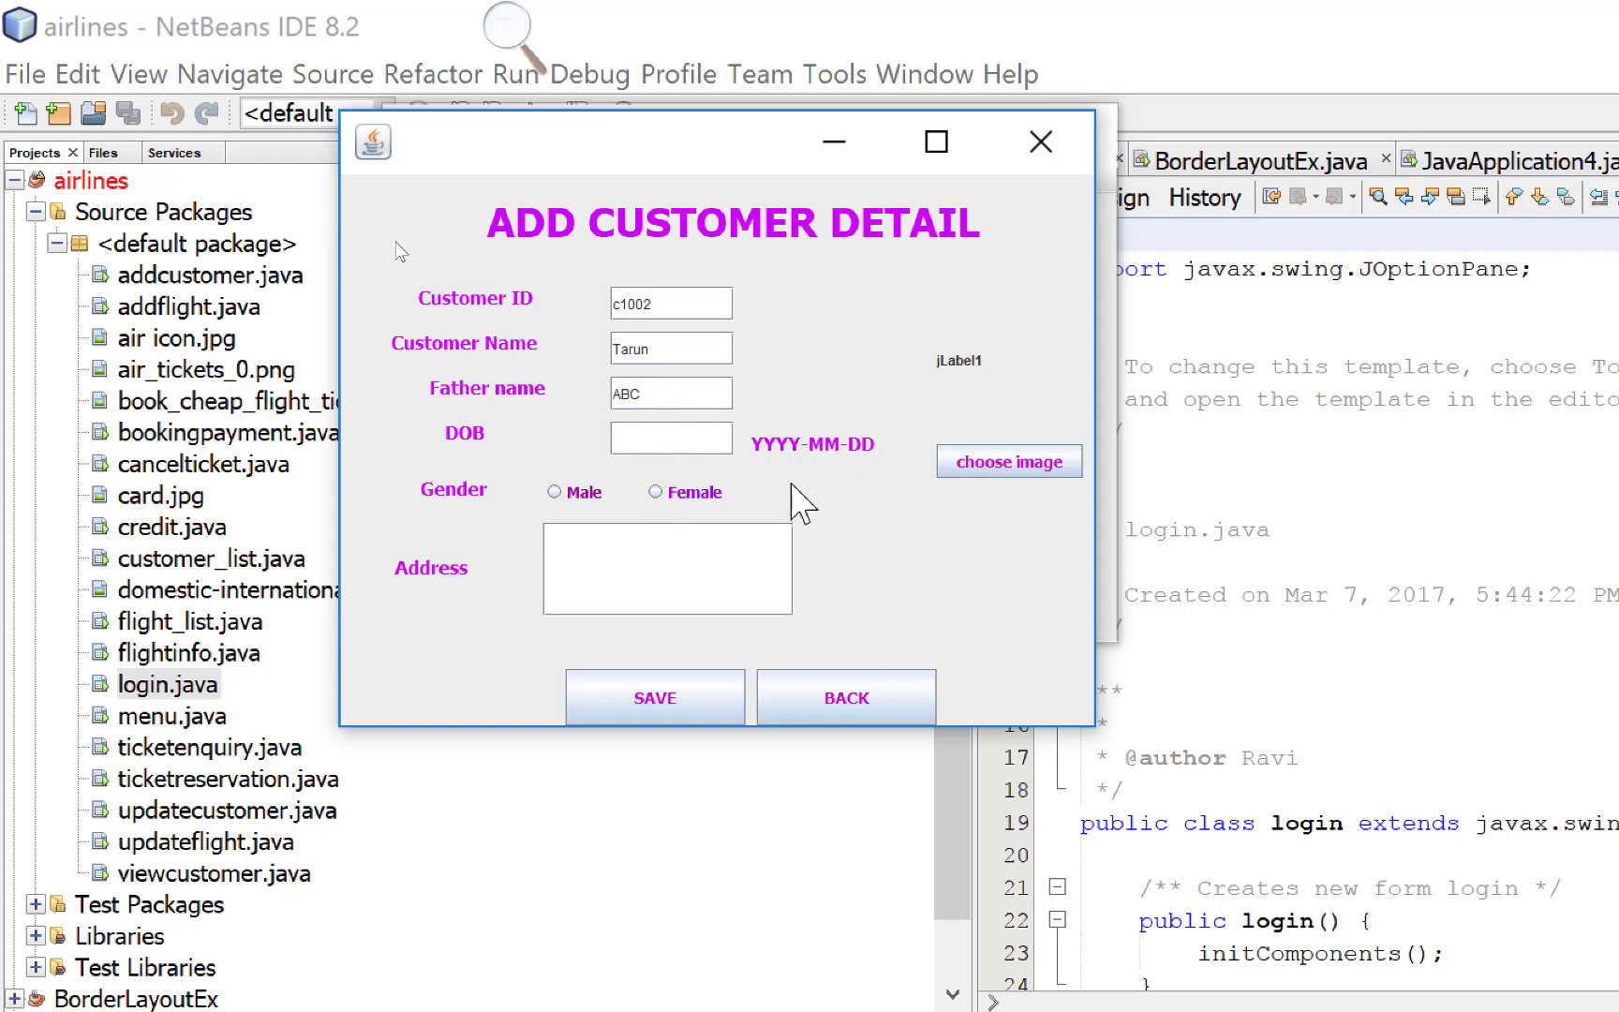
{"action": "type", "text": "19987-03-"}
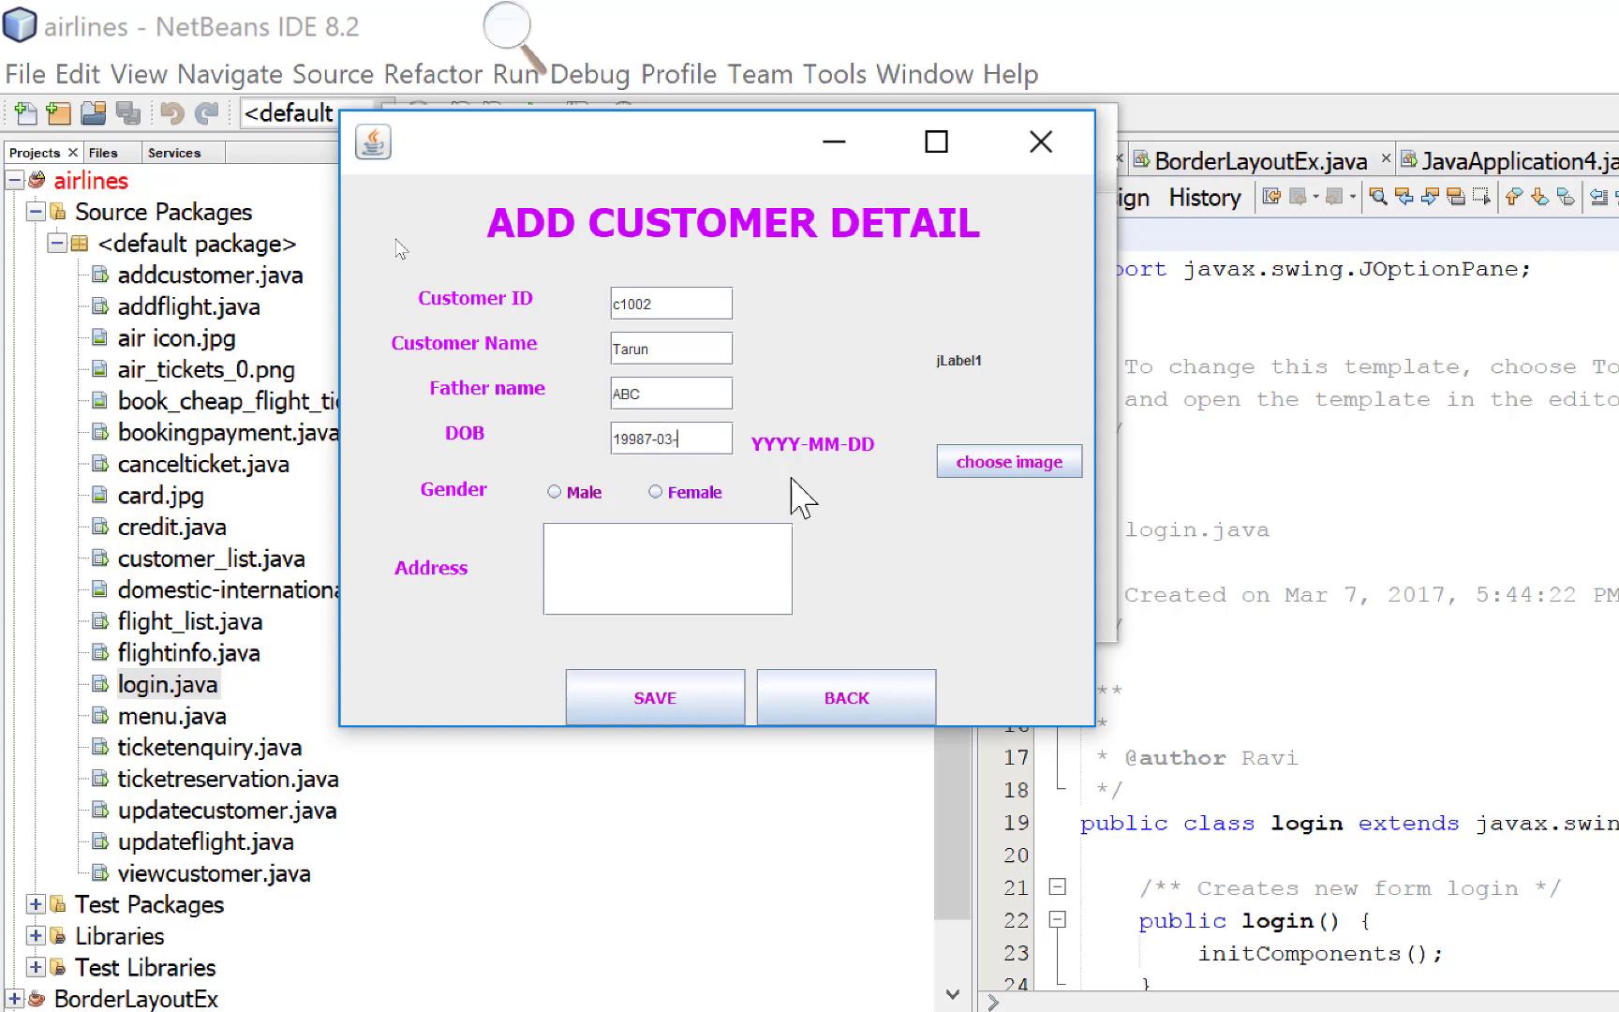
{"action": "type", "text": "20"}
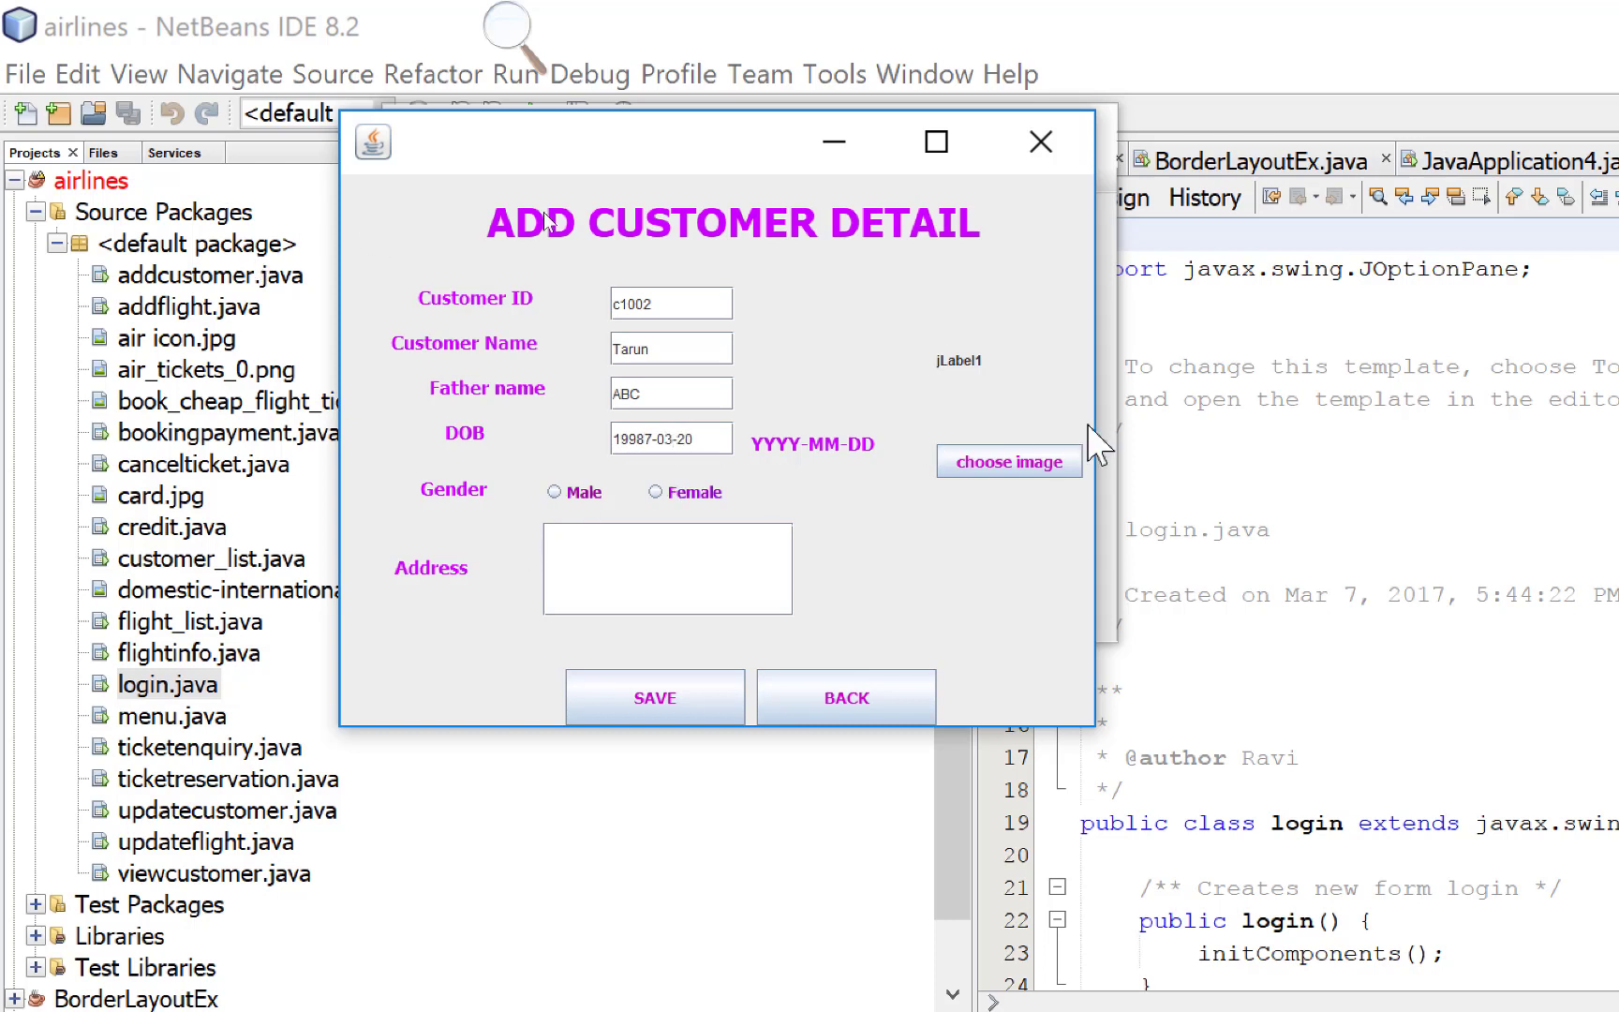
{"action": "left_click", "coordinate": [1008, 461]}
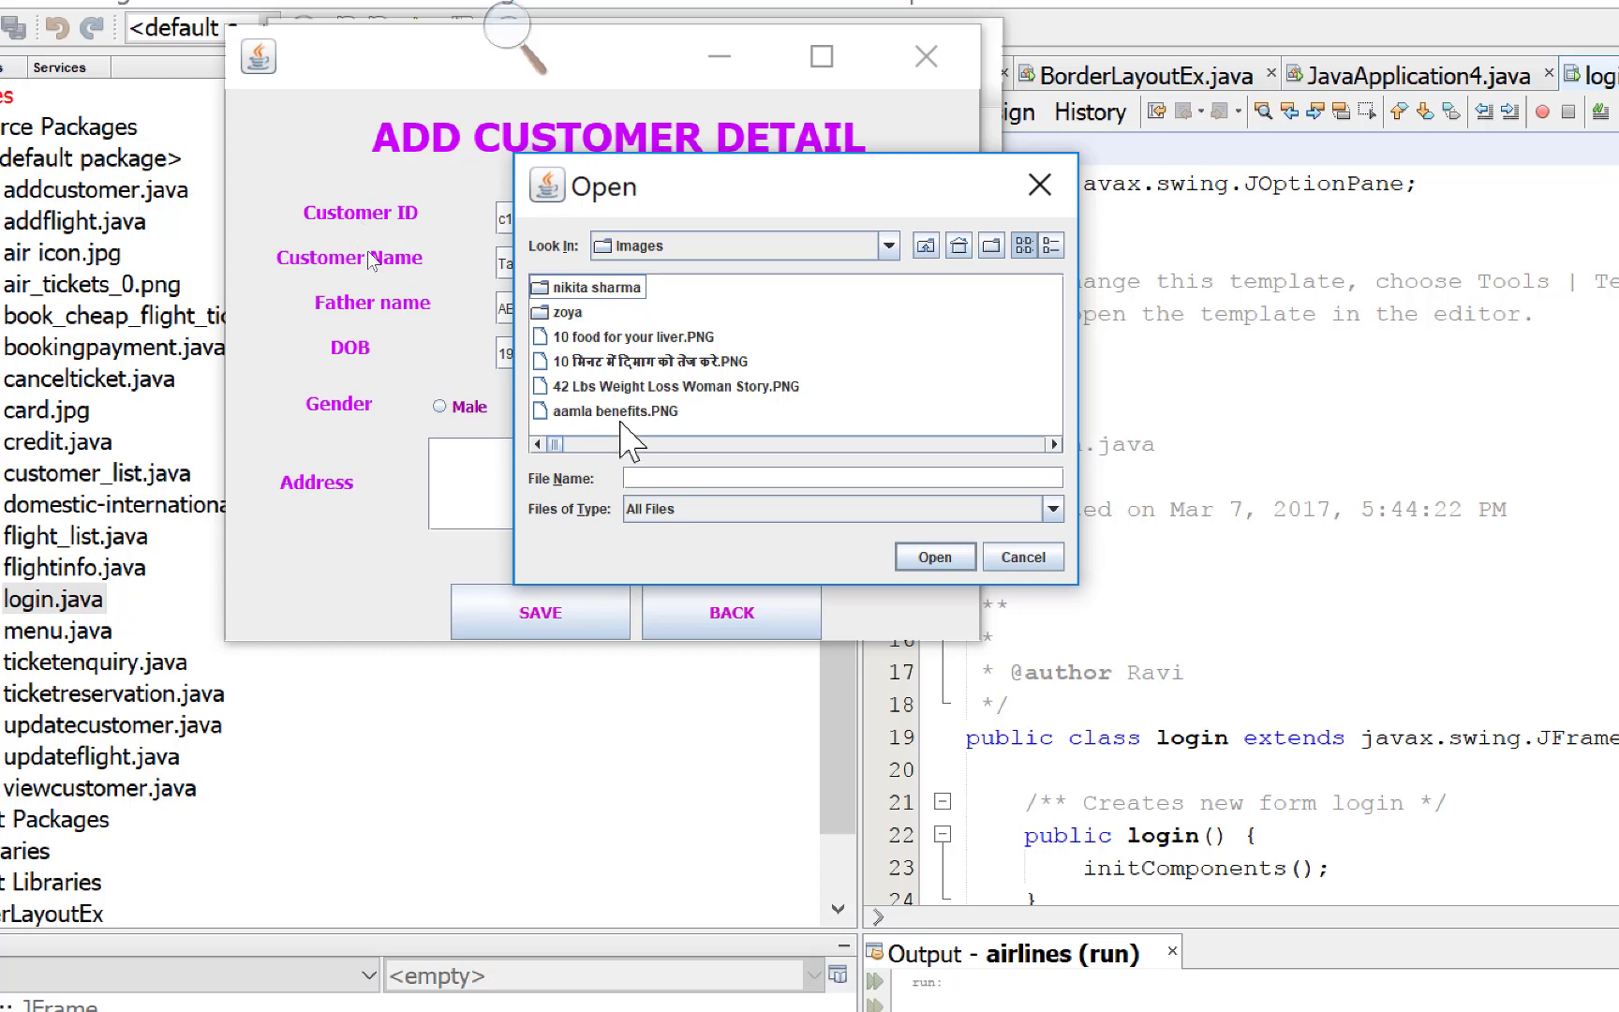
Attach the chosen photo, select Male and enter address ward no 2 chirawa.
{"action": "left_click", "coordinate": [1023, 557]}
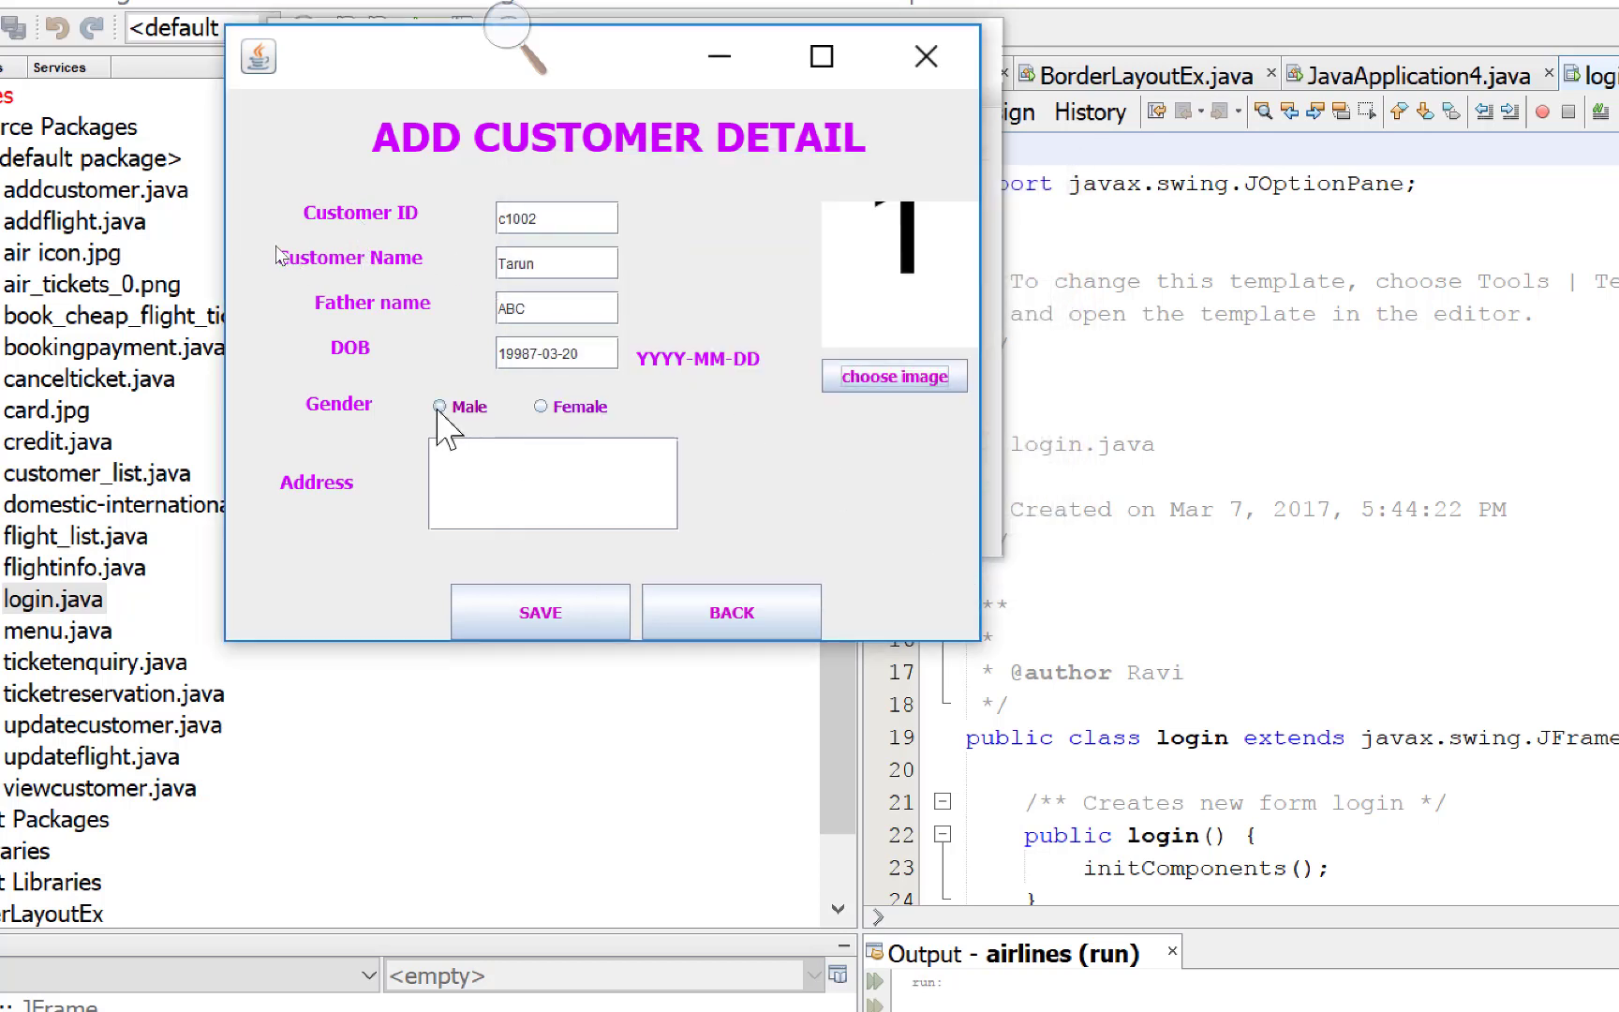
{"action": "left_click", "coordinate": [440, 407]}
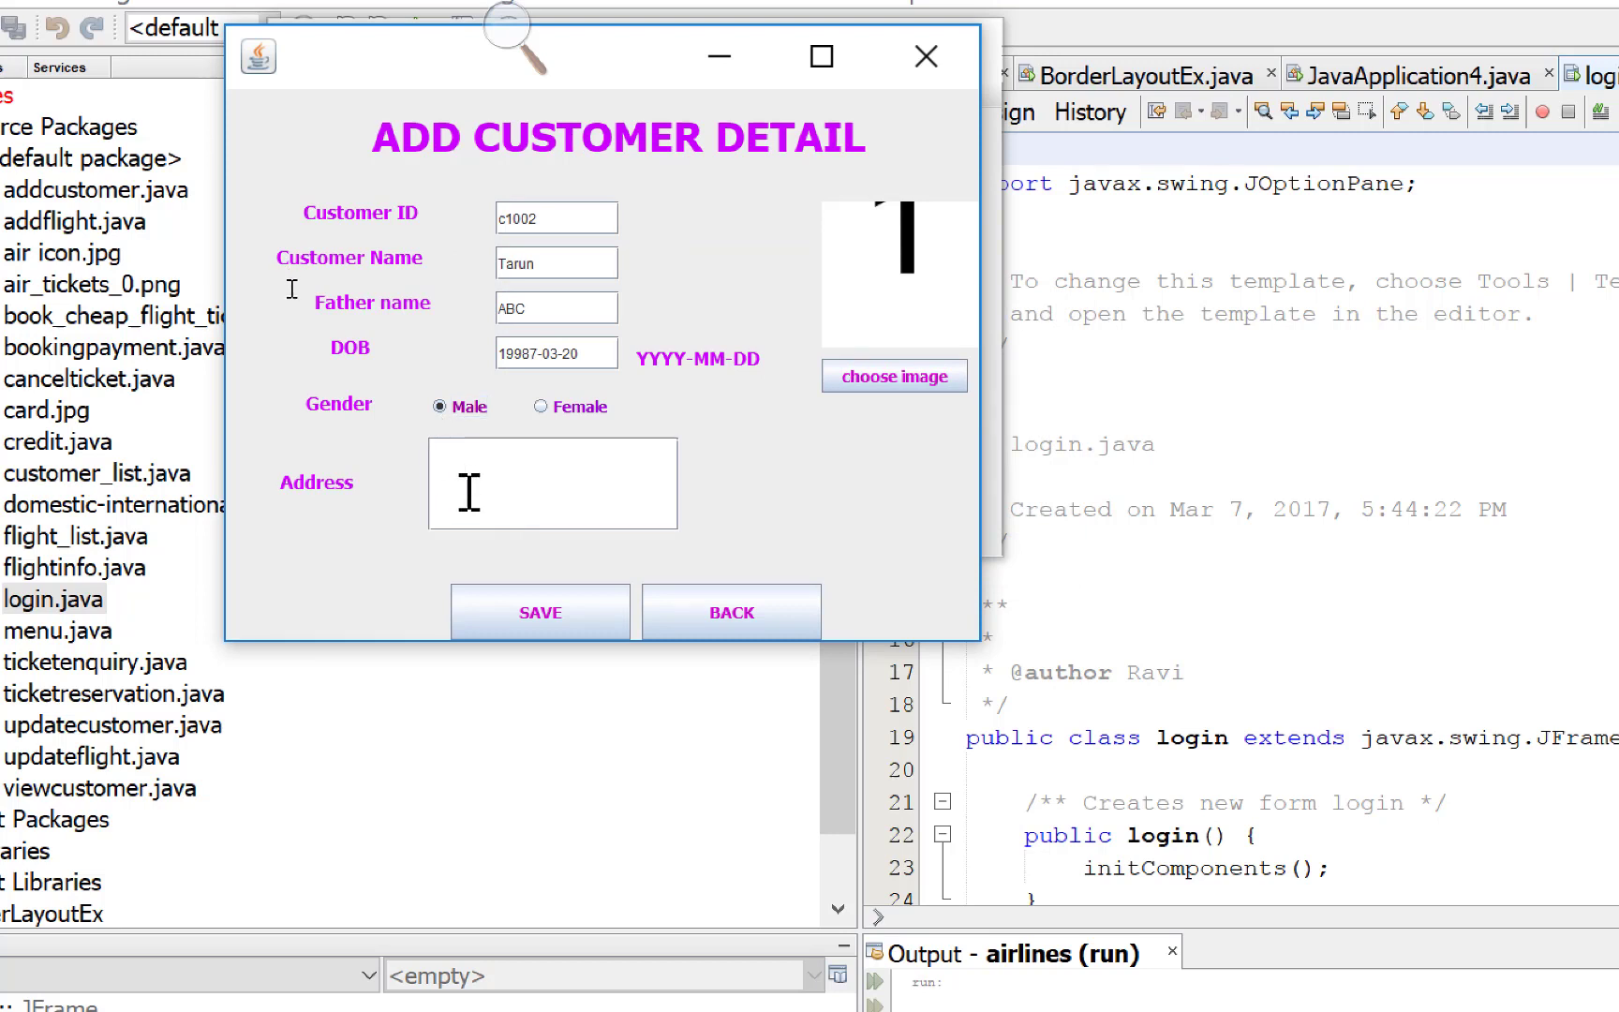
{"action": "type", "text": "ward no 2"}
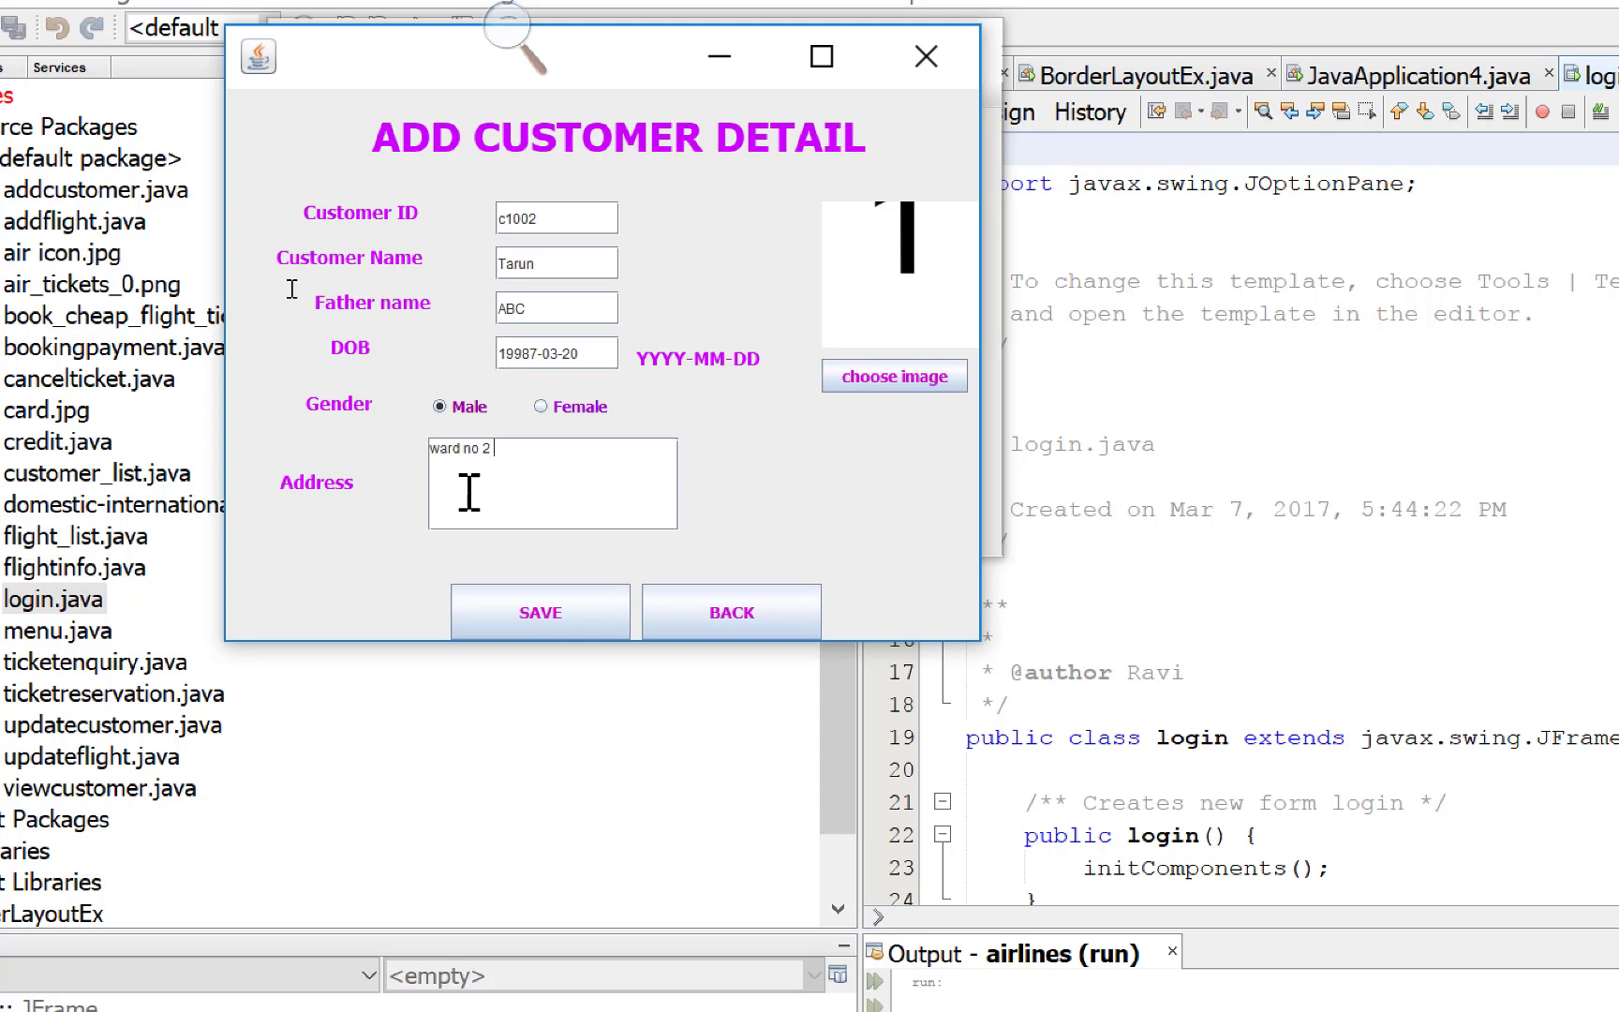
{"action": "type", "text": "chirawa"}
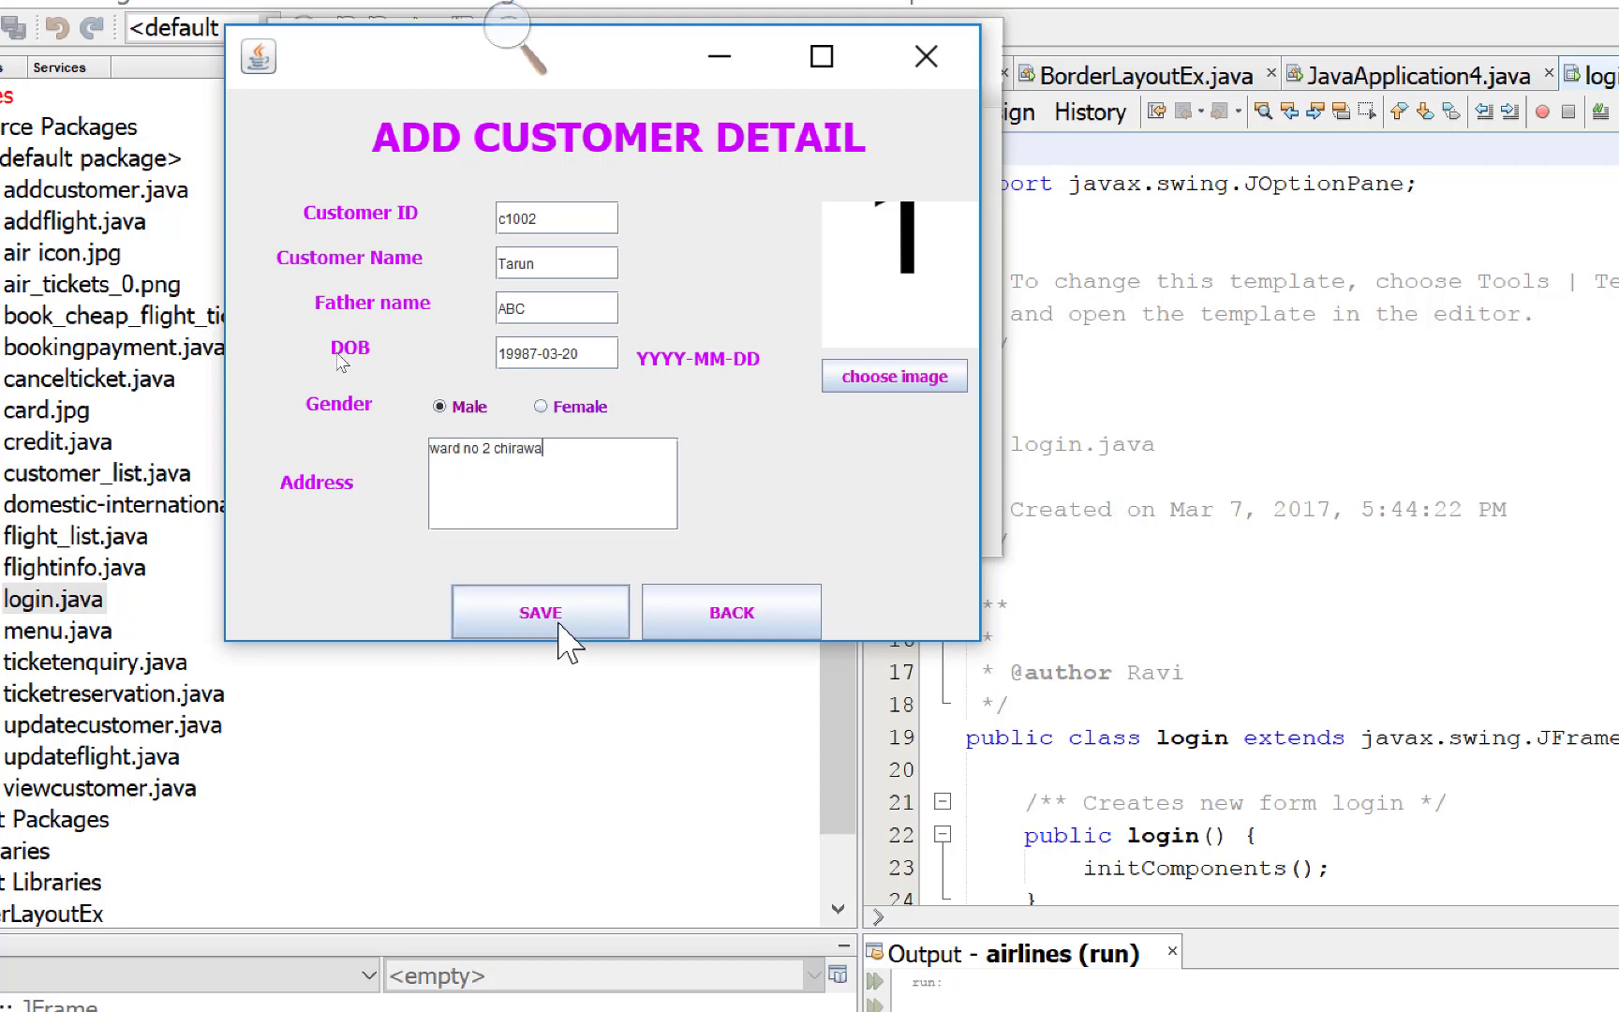
Attempt SAVE, which fails with a connection error, then close the airline app.
{"action": "left_click", "coordinate": [540, 611]}
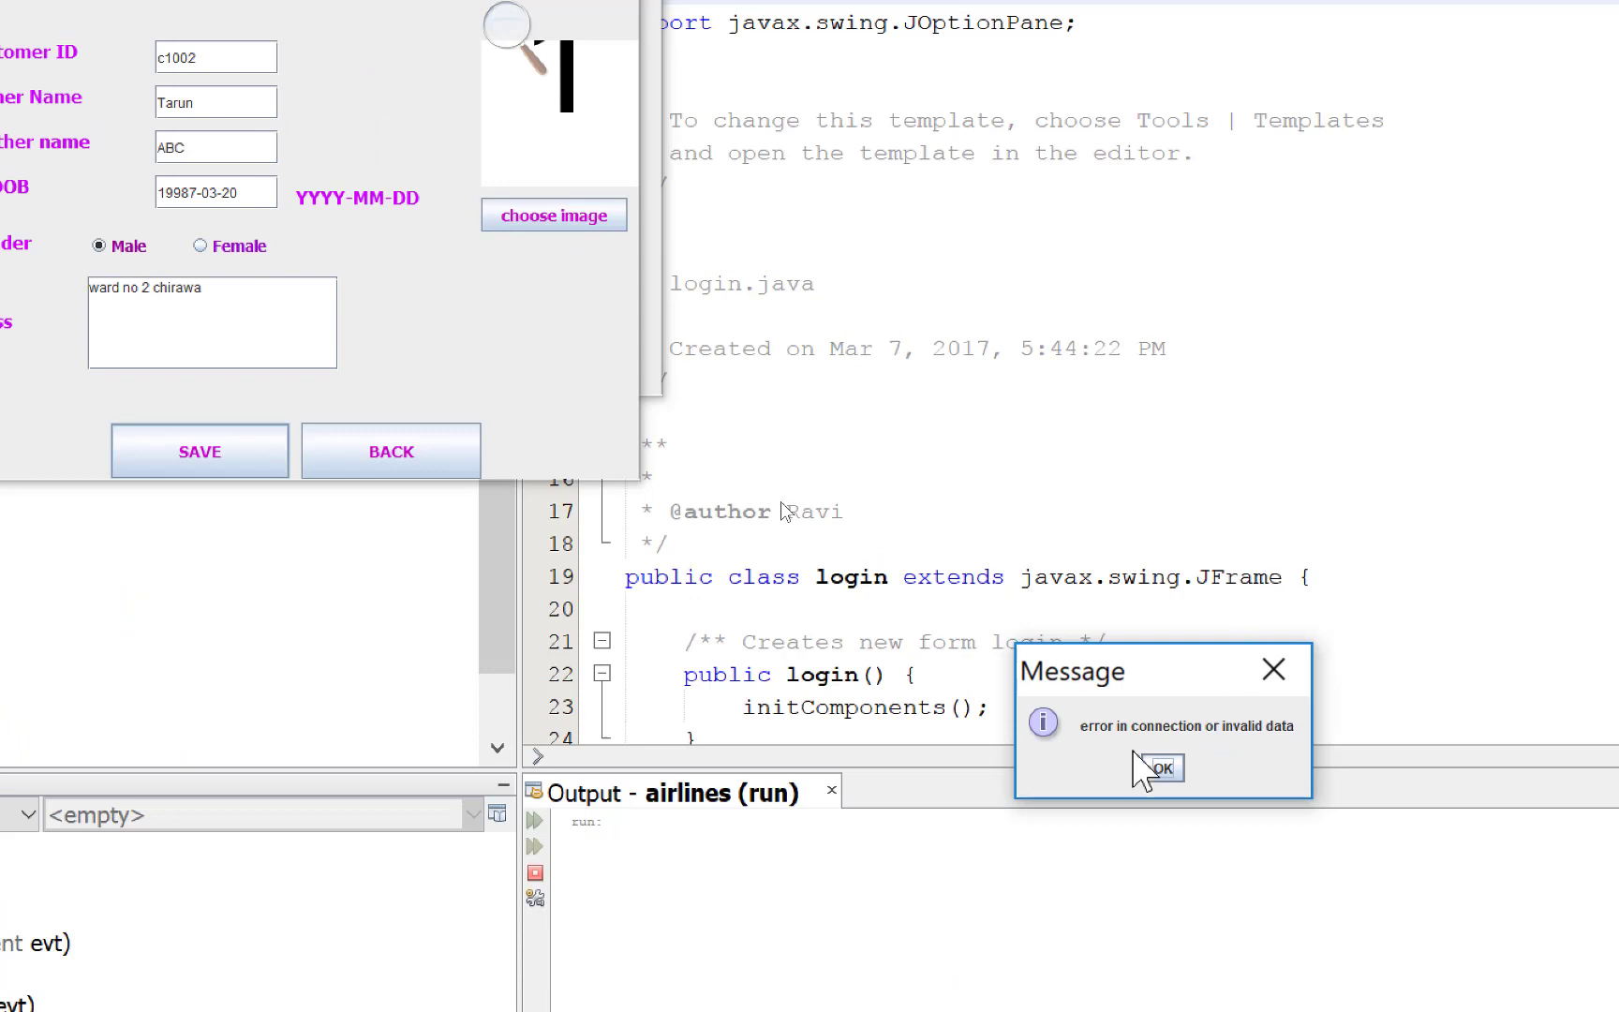
{"action": "mouse_move", "coordinate": [1246, 781]}
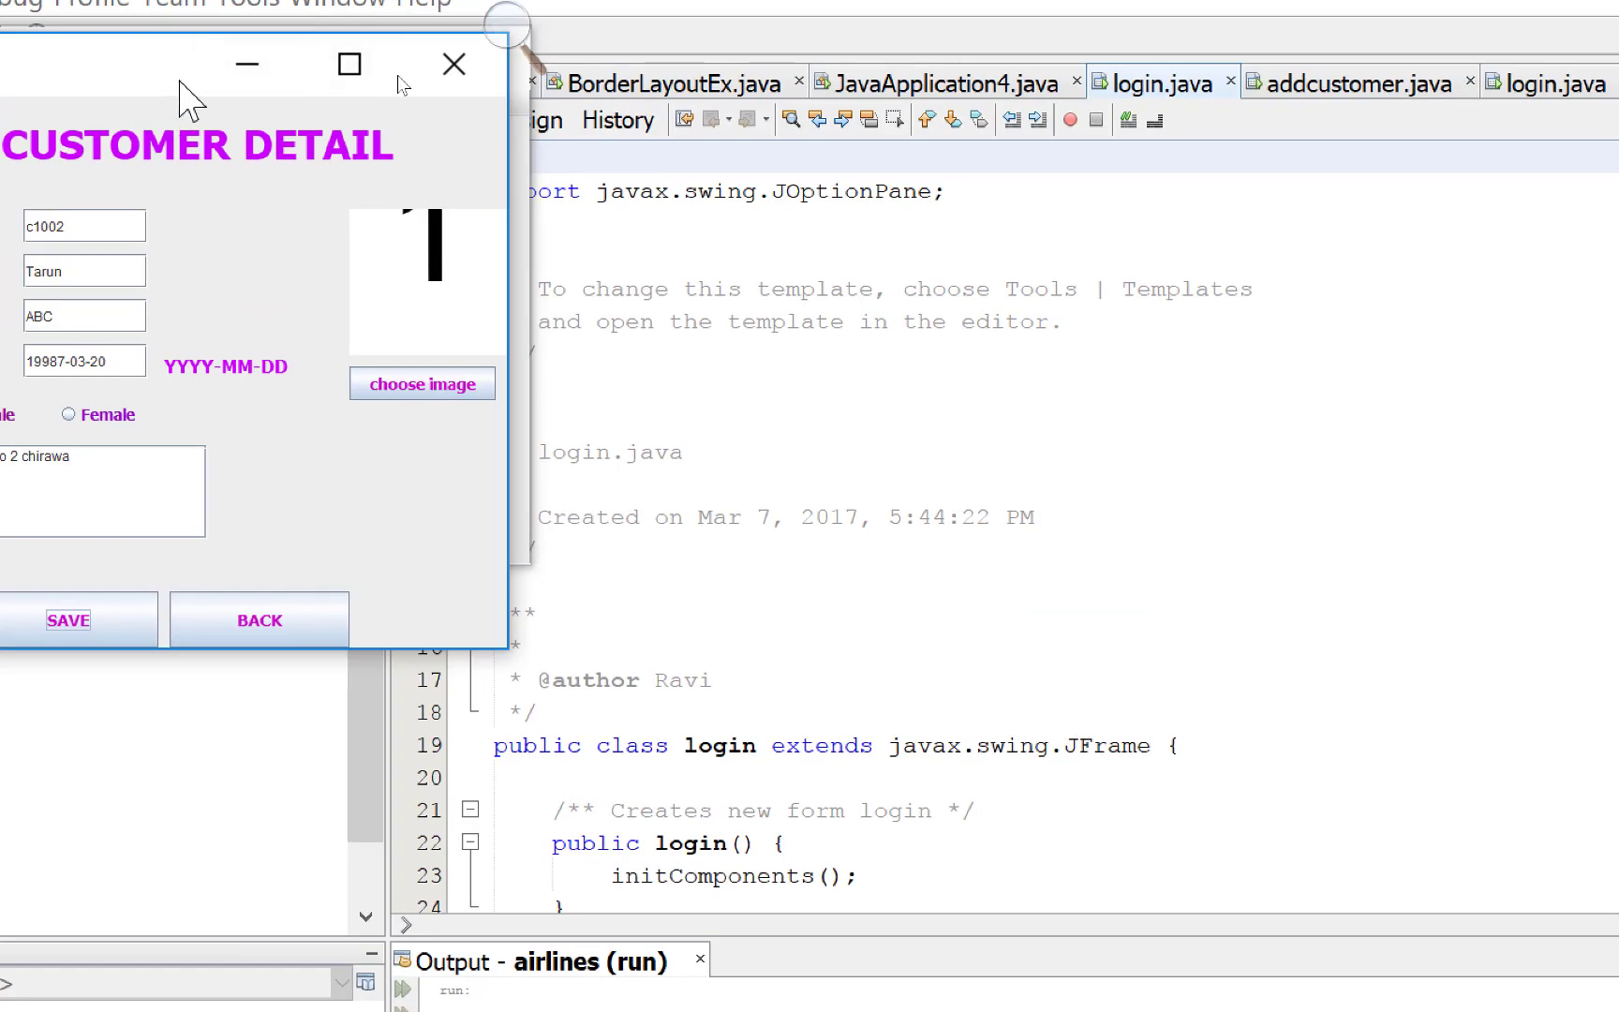
{"action": "left_click", "coordinate": [452, 64]}
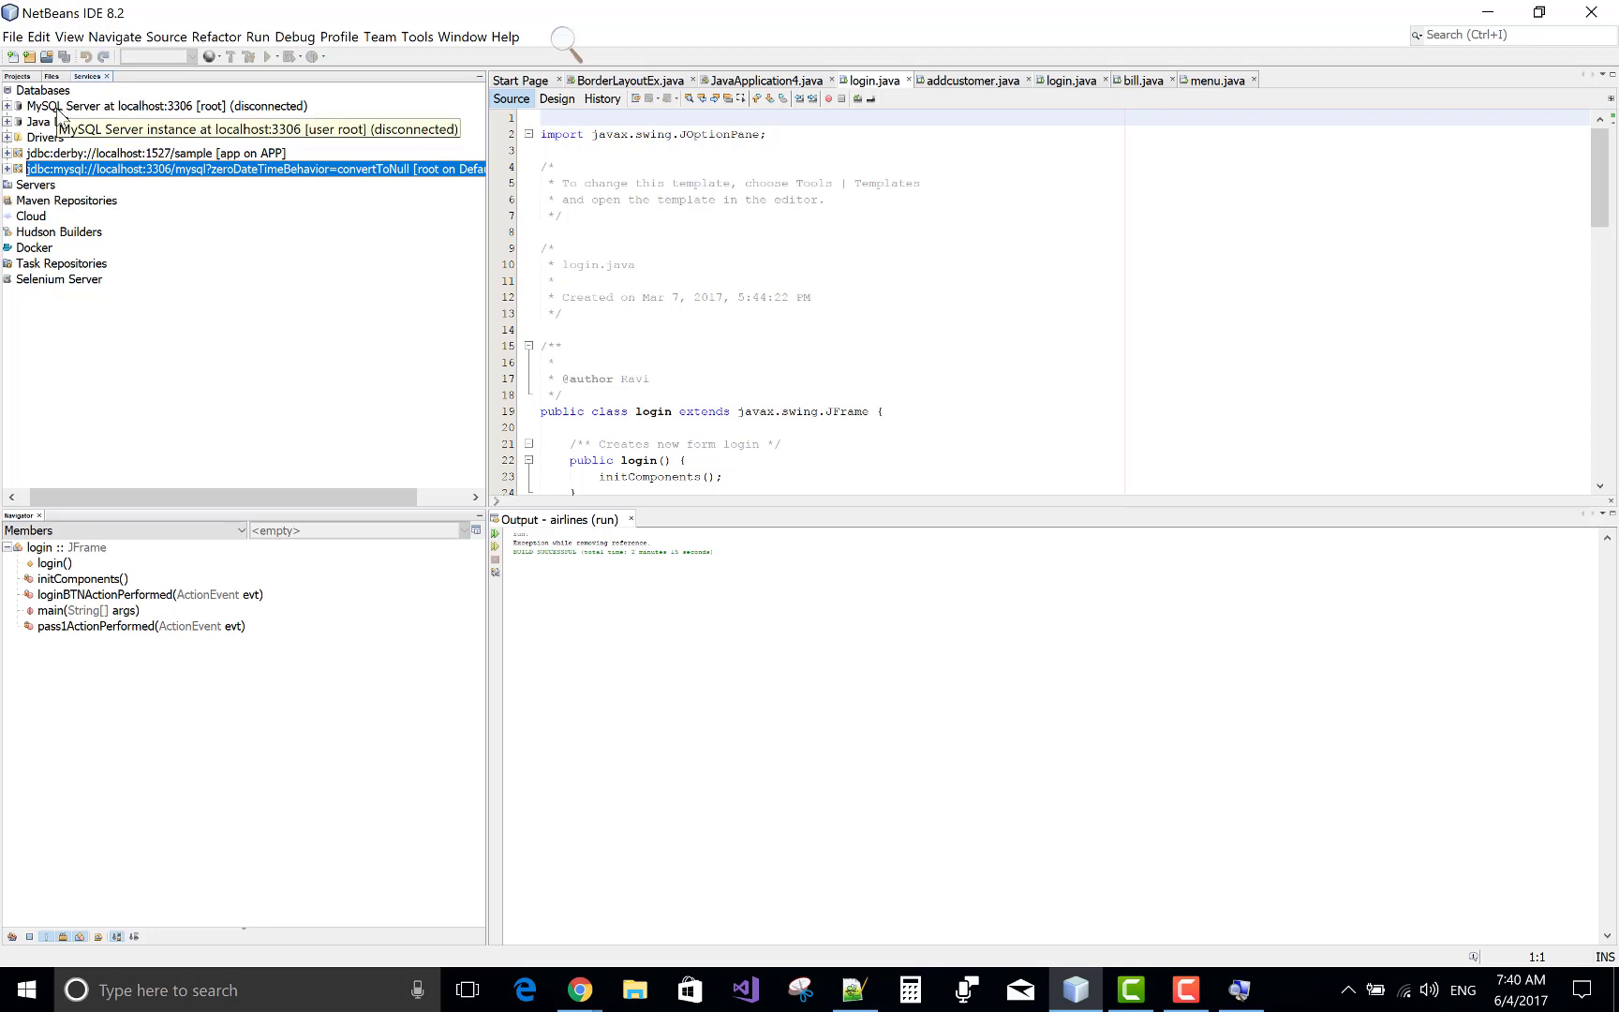
Try Start on MySQL Server, acknowledge the missing start path prompt and cancel the properties dialog.
{"action": "right_click", "coordinate": [165, 105]}
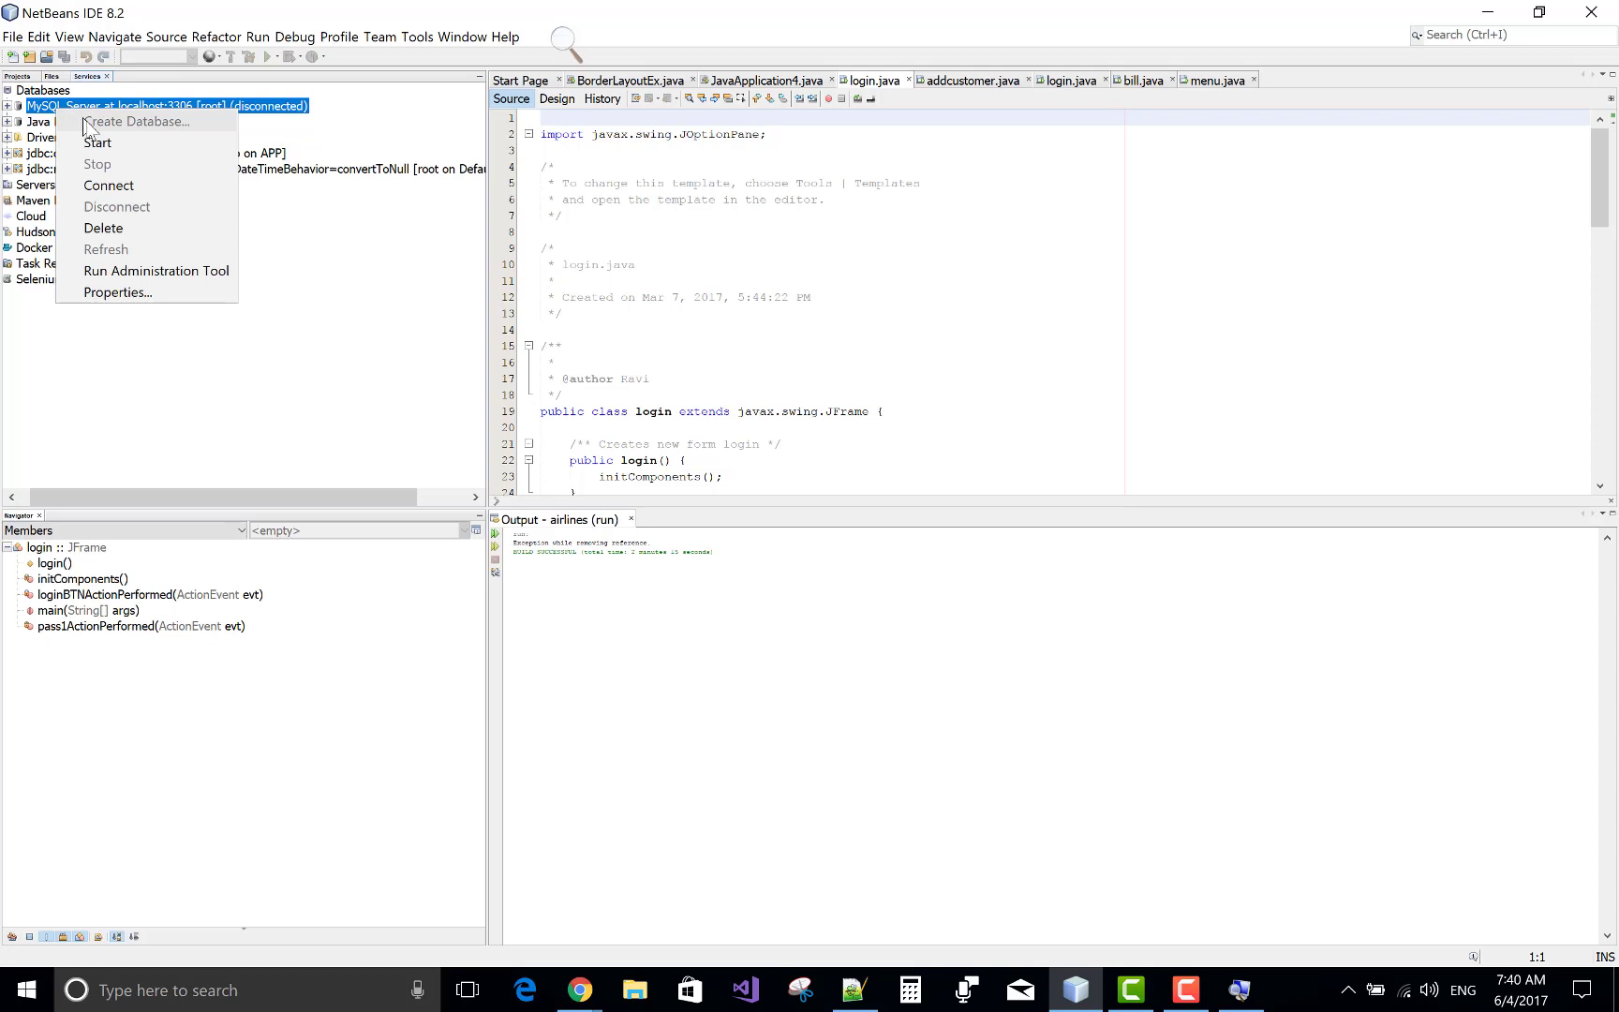
{"action": "left_click", "coordinate": [97, 142]}
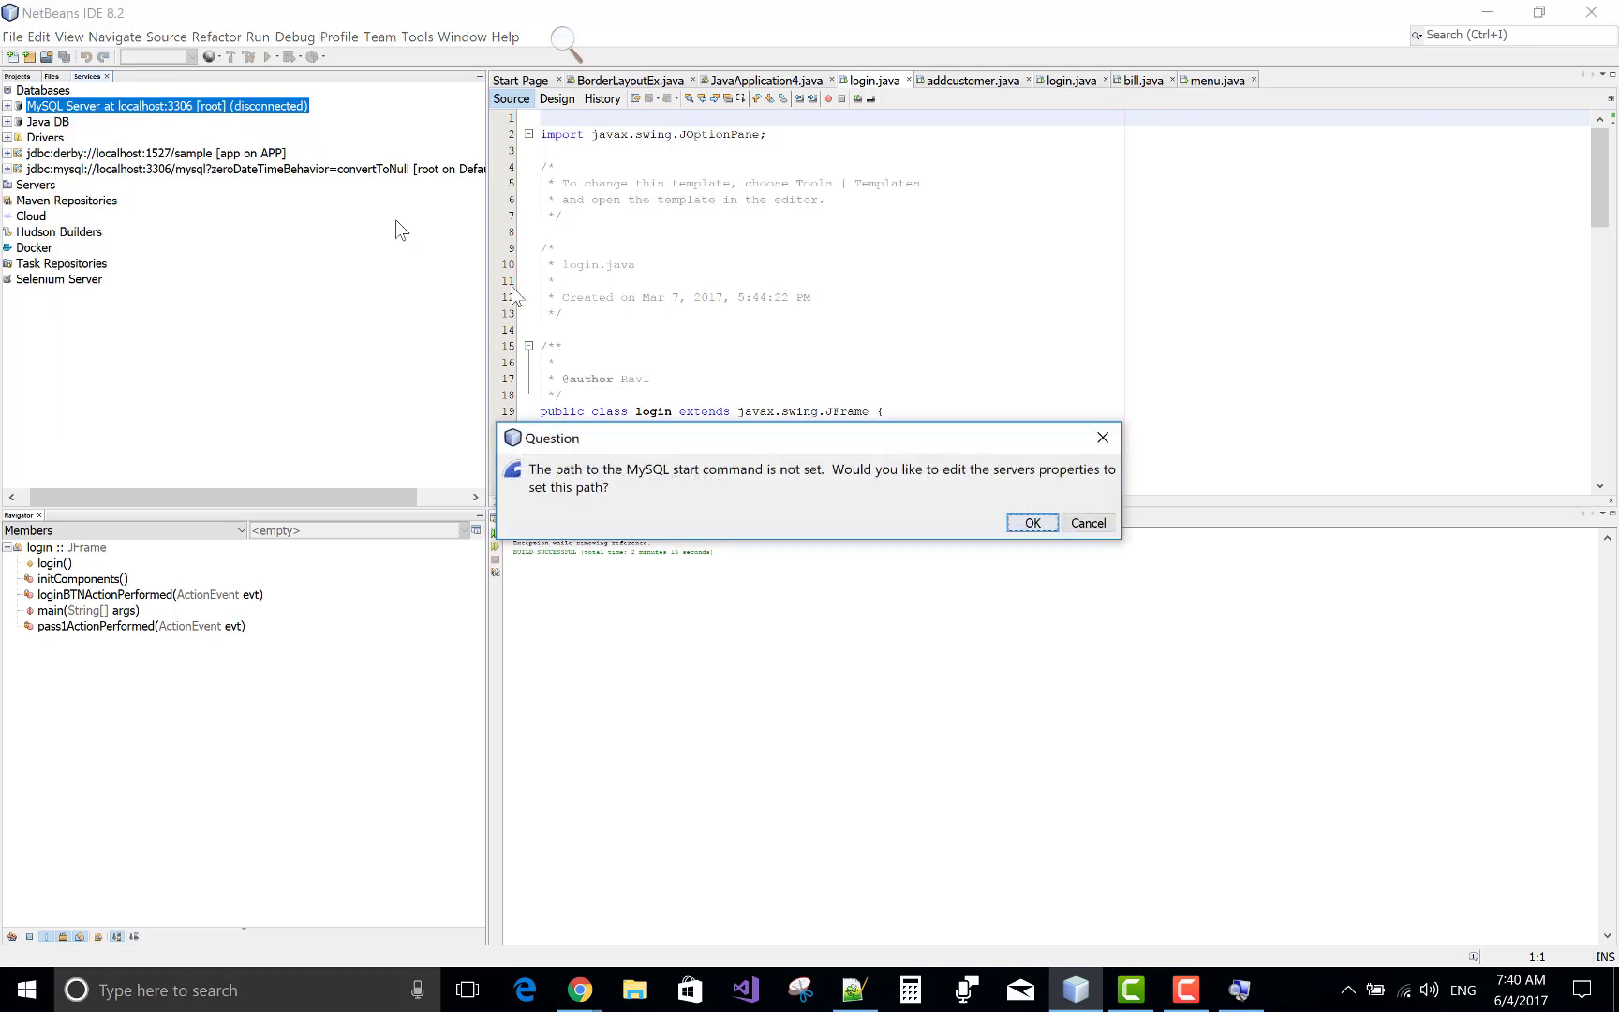
{"action": "left_click", "coordinate": [1031, 523]}
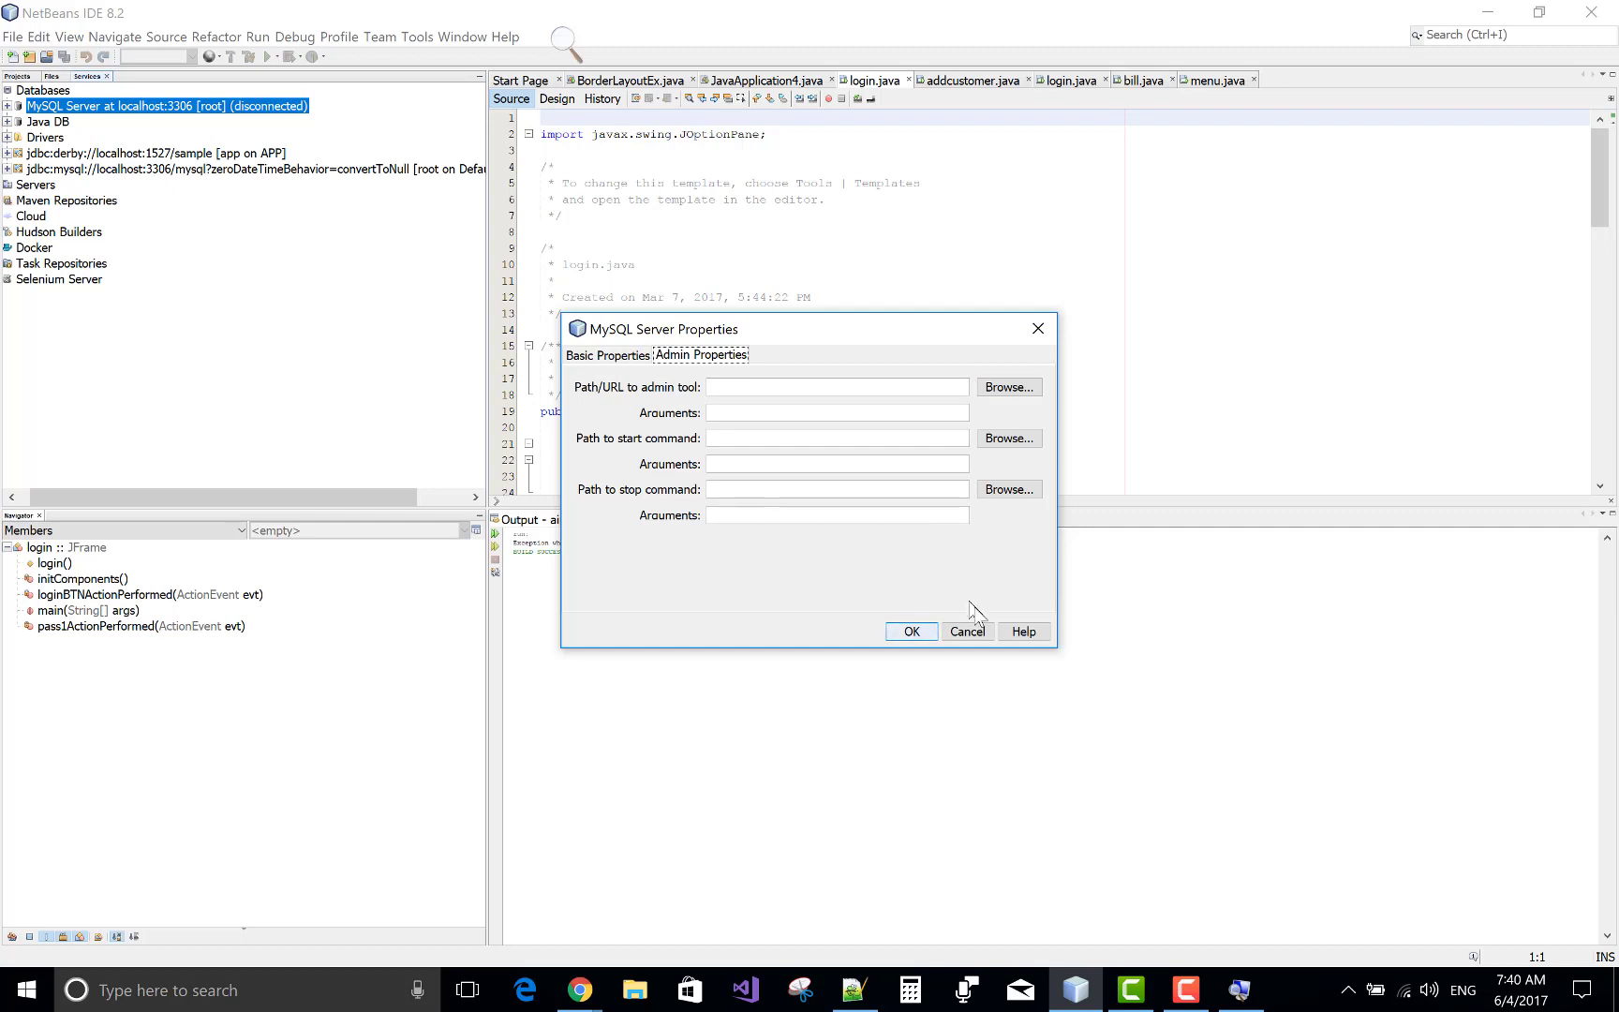
{"action": "left_click", "coordinate": [965, 632]}
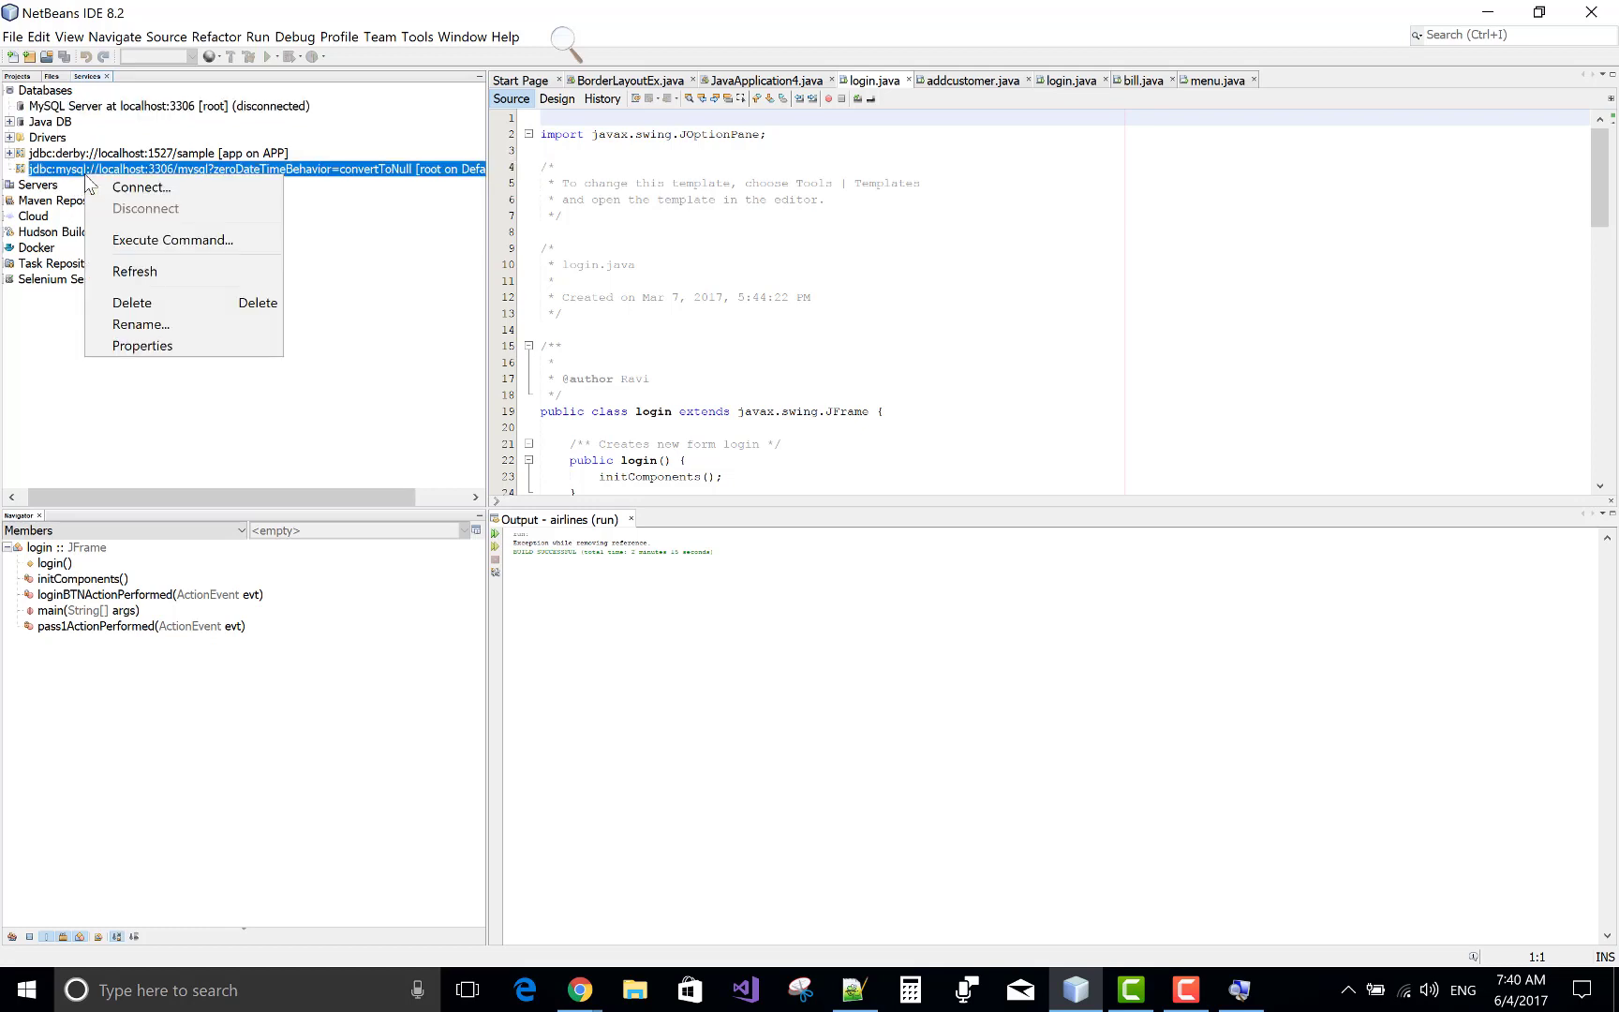
Connect the local jdbc:mysql connection and relaunch login.java with Run File.
{"action": "left_click", "coordinate": [139, 187]}
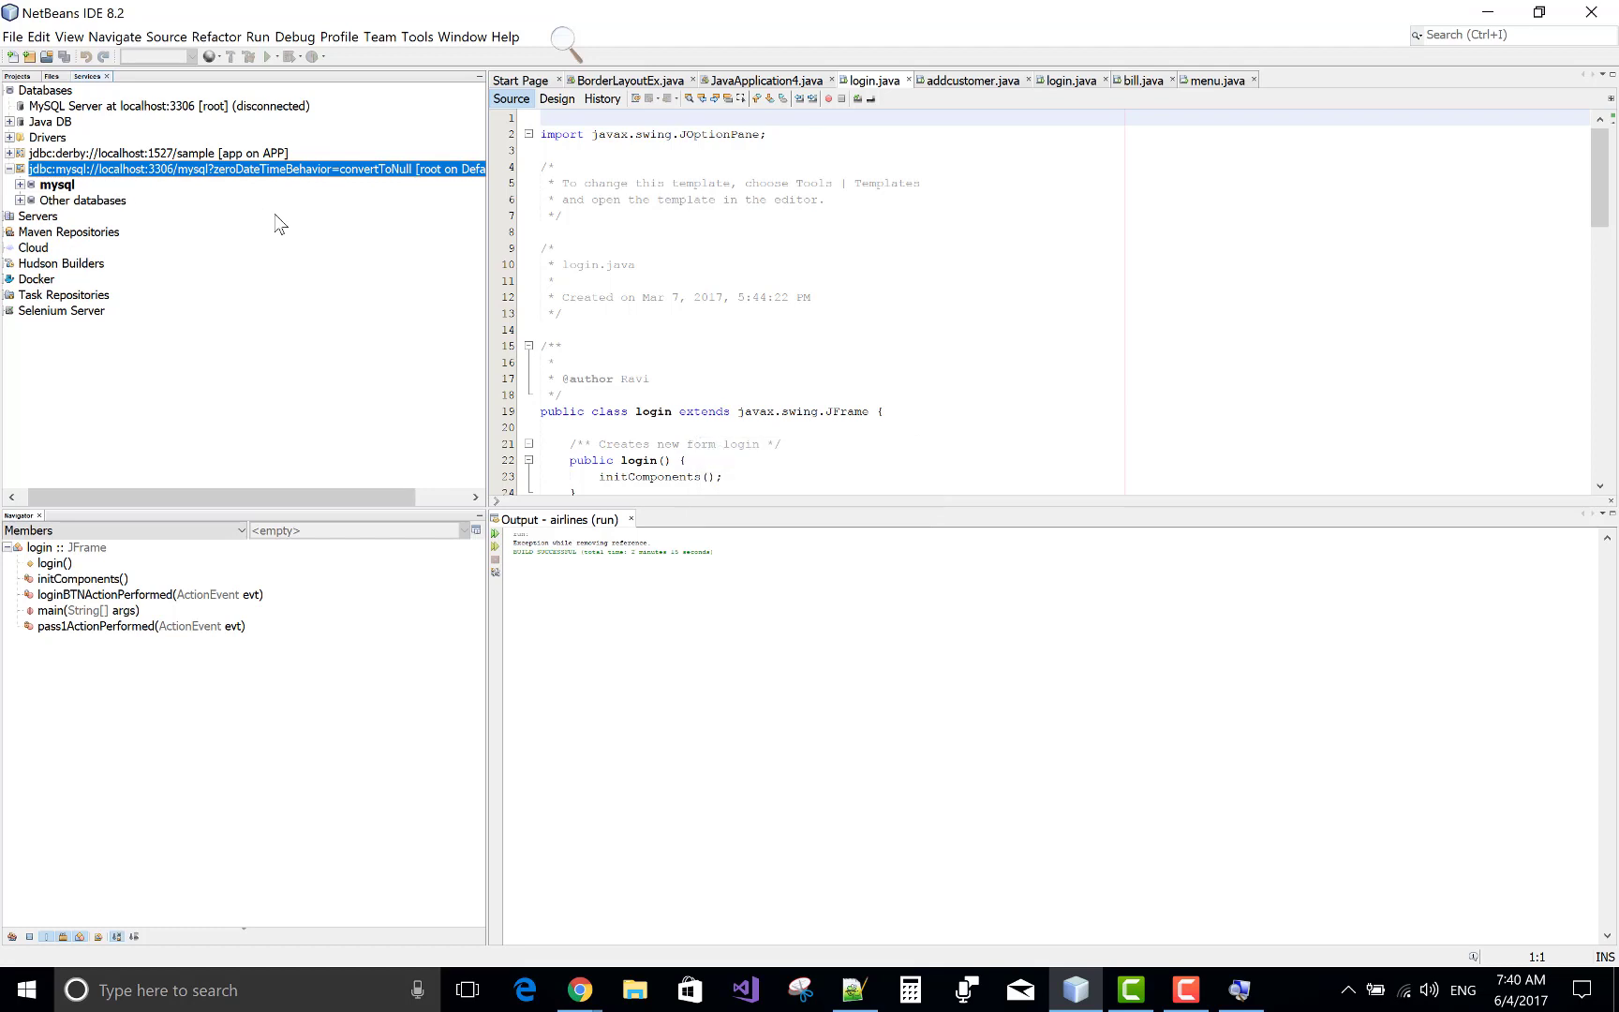
{"action": "mouse_move", "coordinate": [156, 224]}
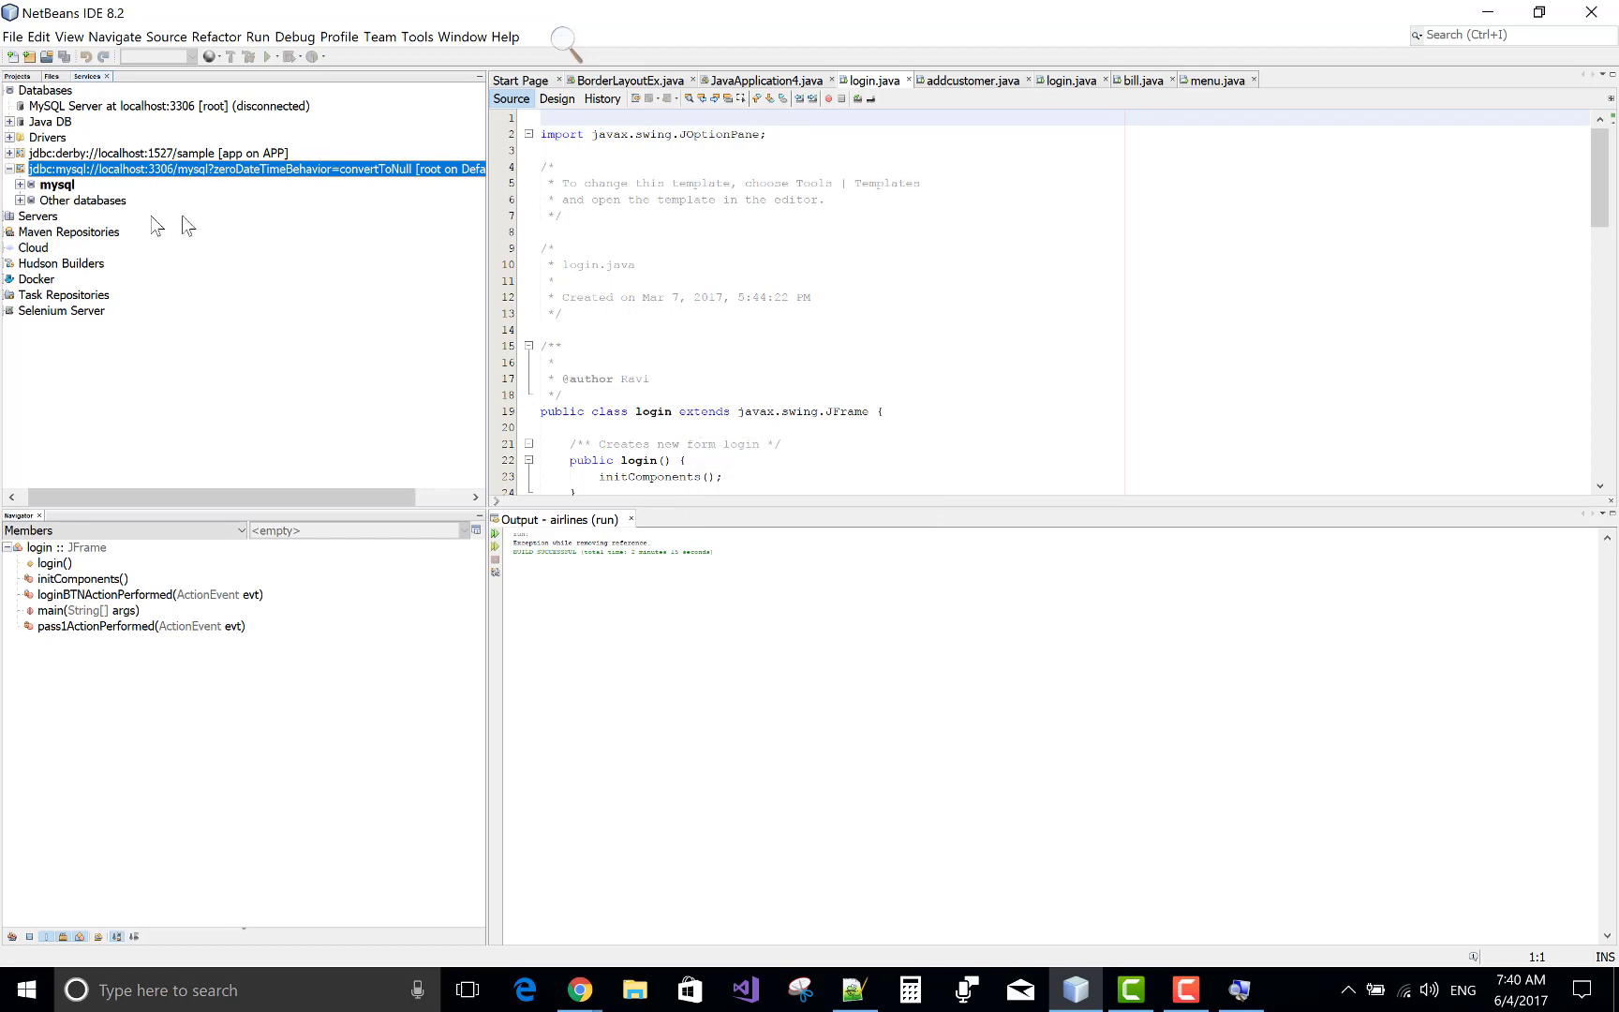
{"action": "left_click", "coordinate": [19, 183]}
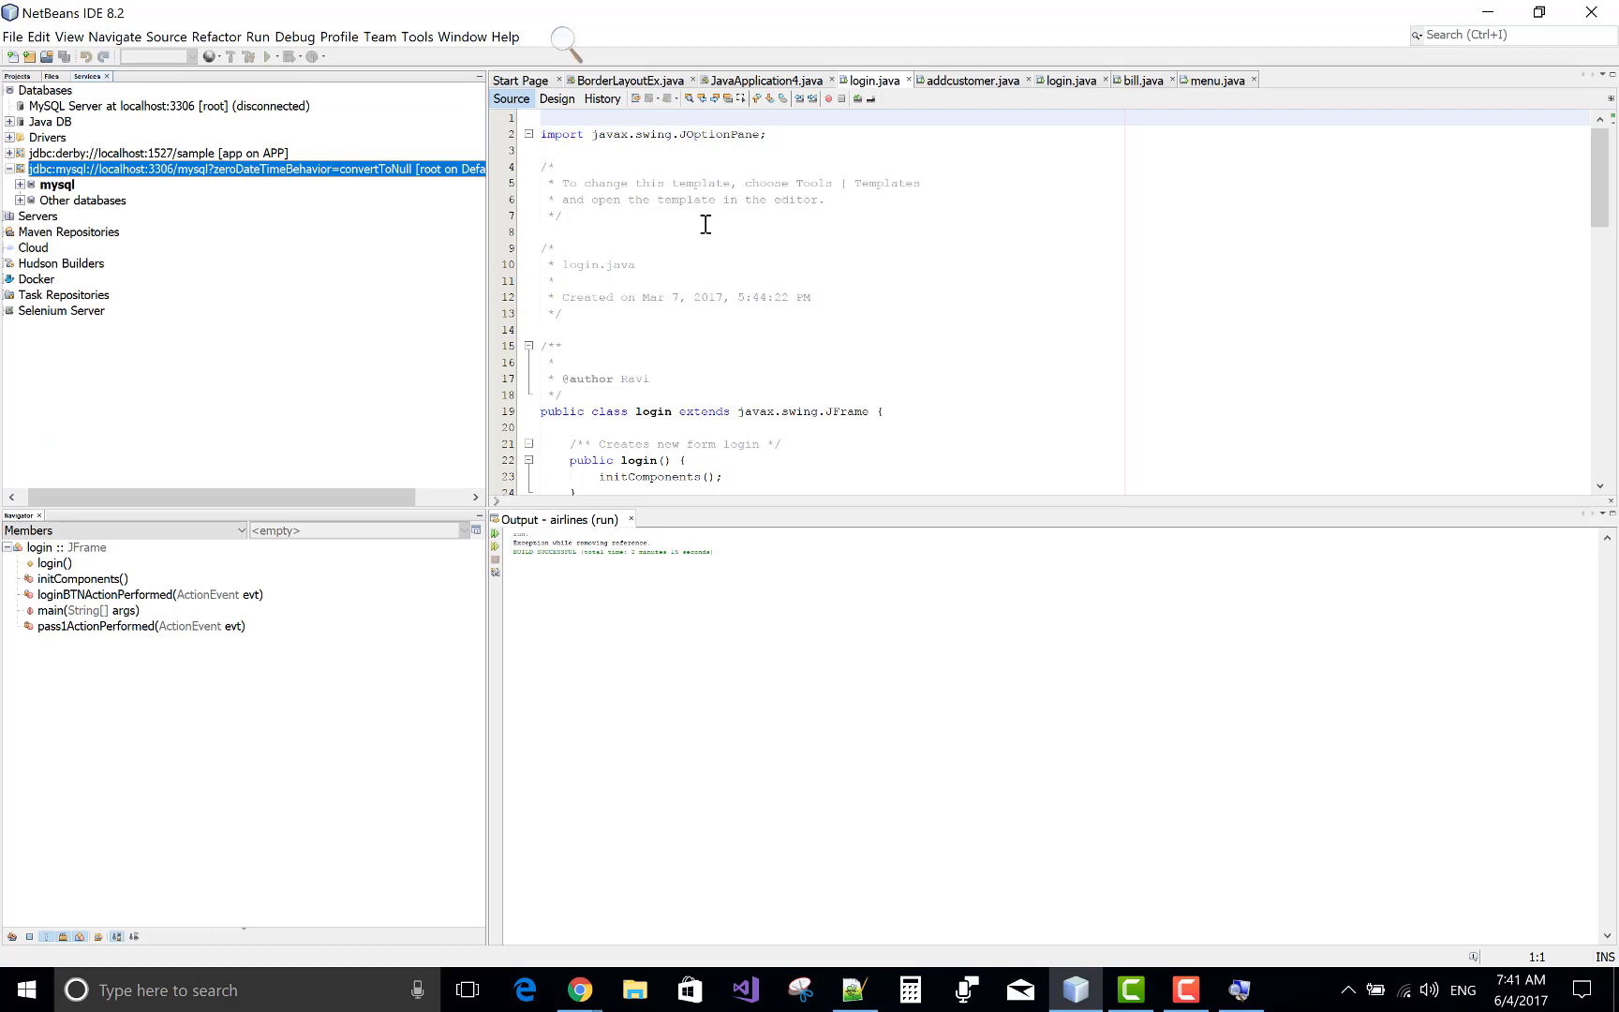
{"action": "right_click", "coordinate": [705, 222]}
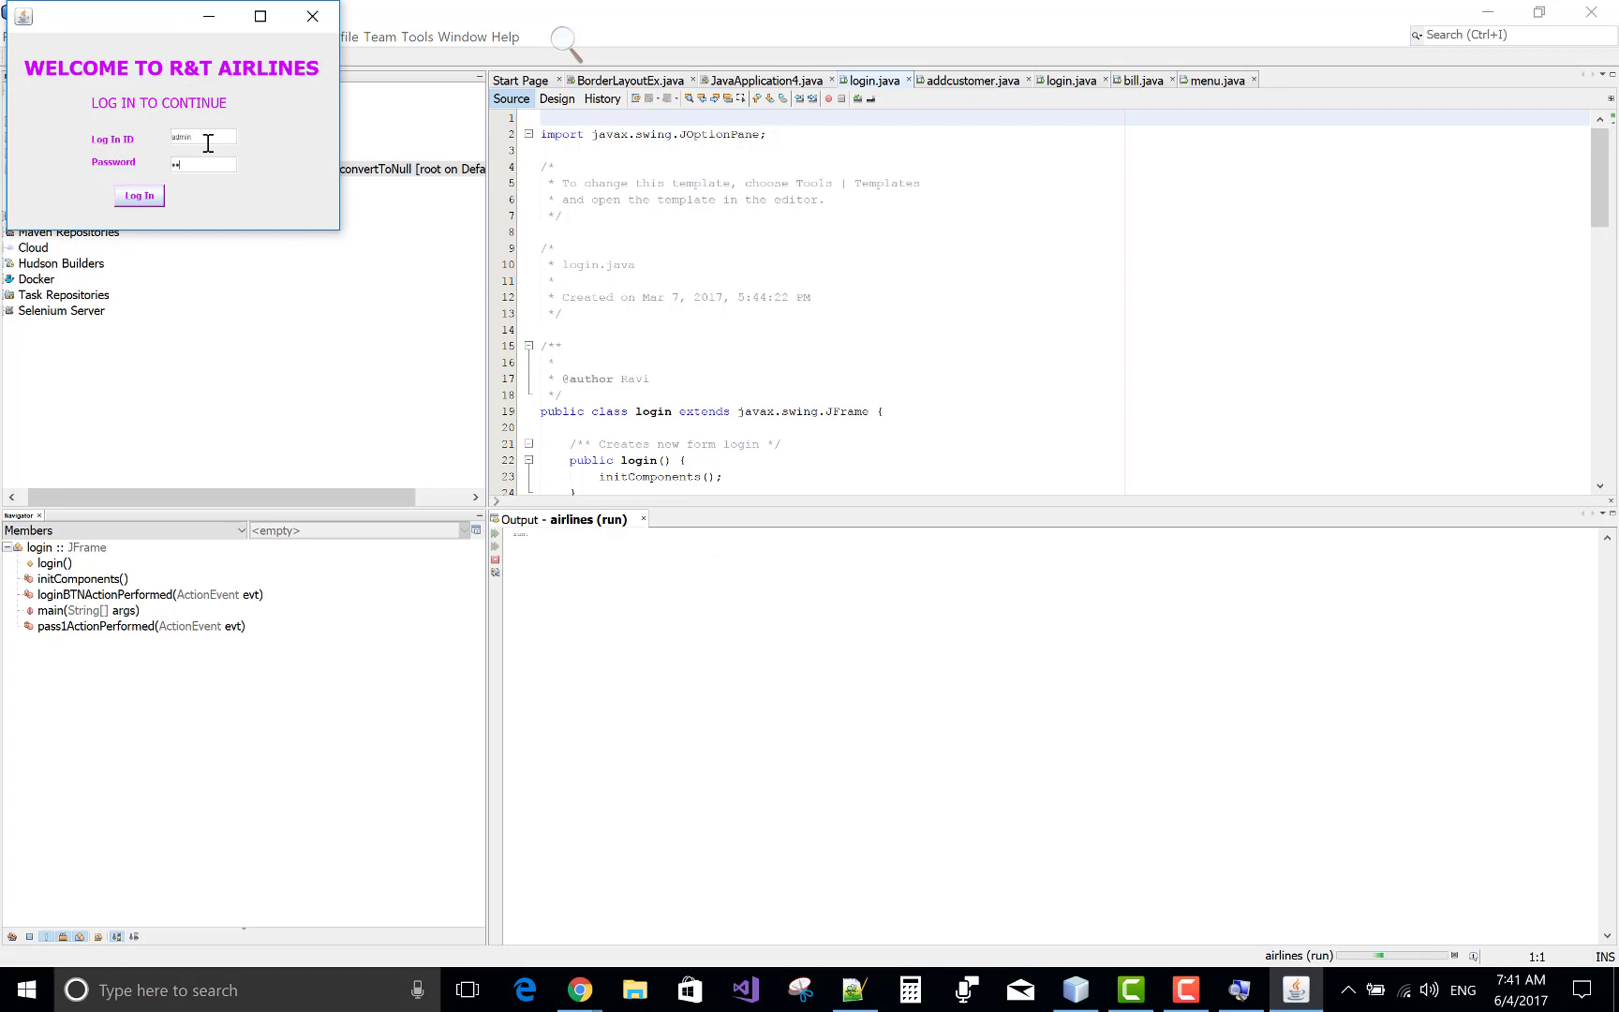
Log in to the relaunched R&T Airlines app to reach the Add Customer Detail form.
{"action": "left_click", "coordinate": [137, 195]}
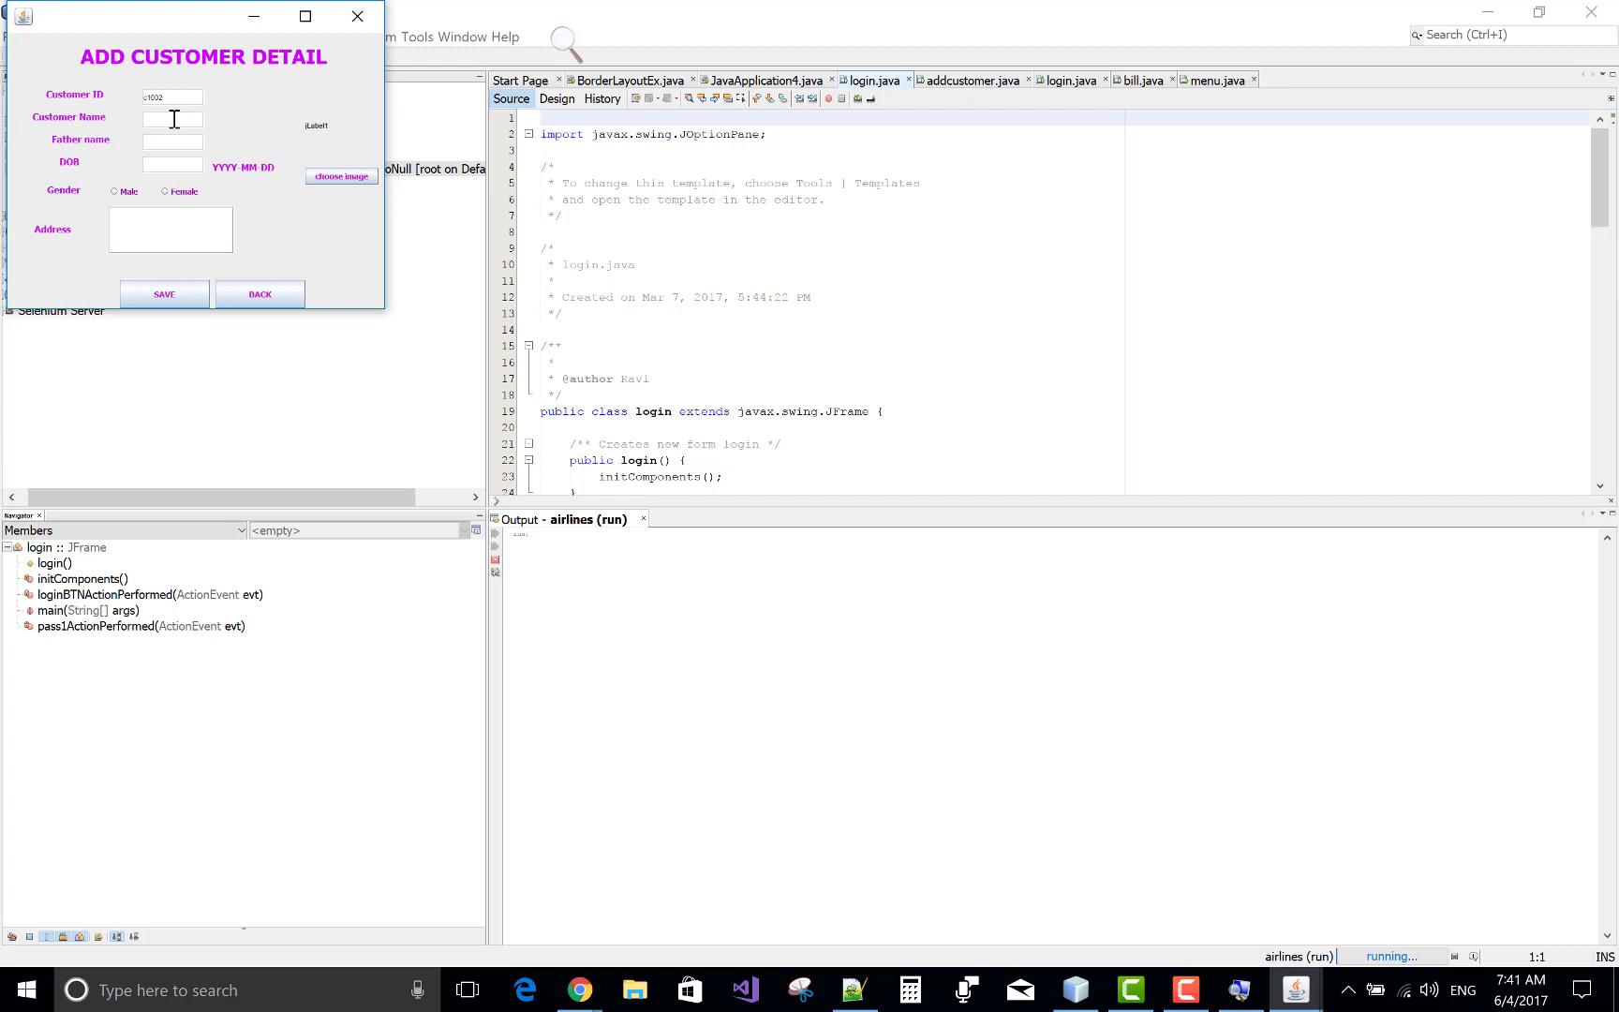
Enter name Tarun, father abc, DOB 1987-03-20, Male and ward no 2 address, then start the photo picker.
{"action": "type", "text": "Tarun"}
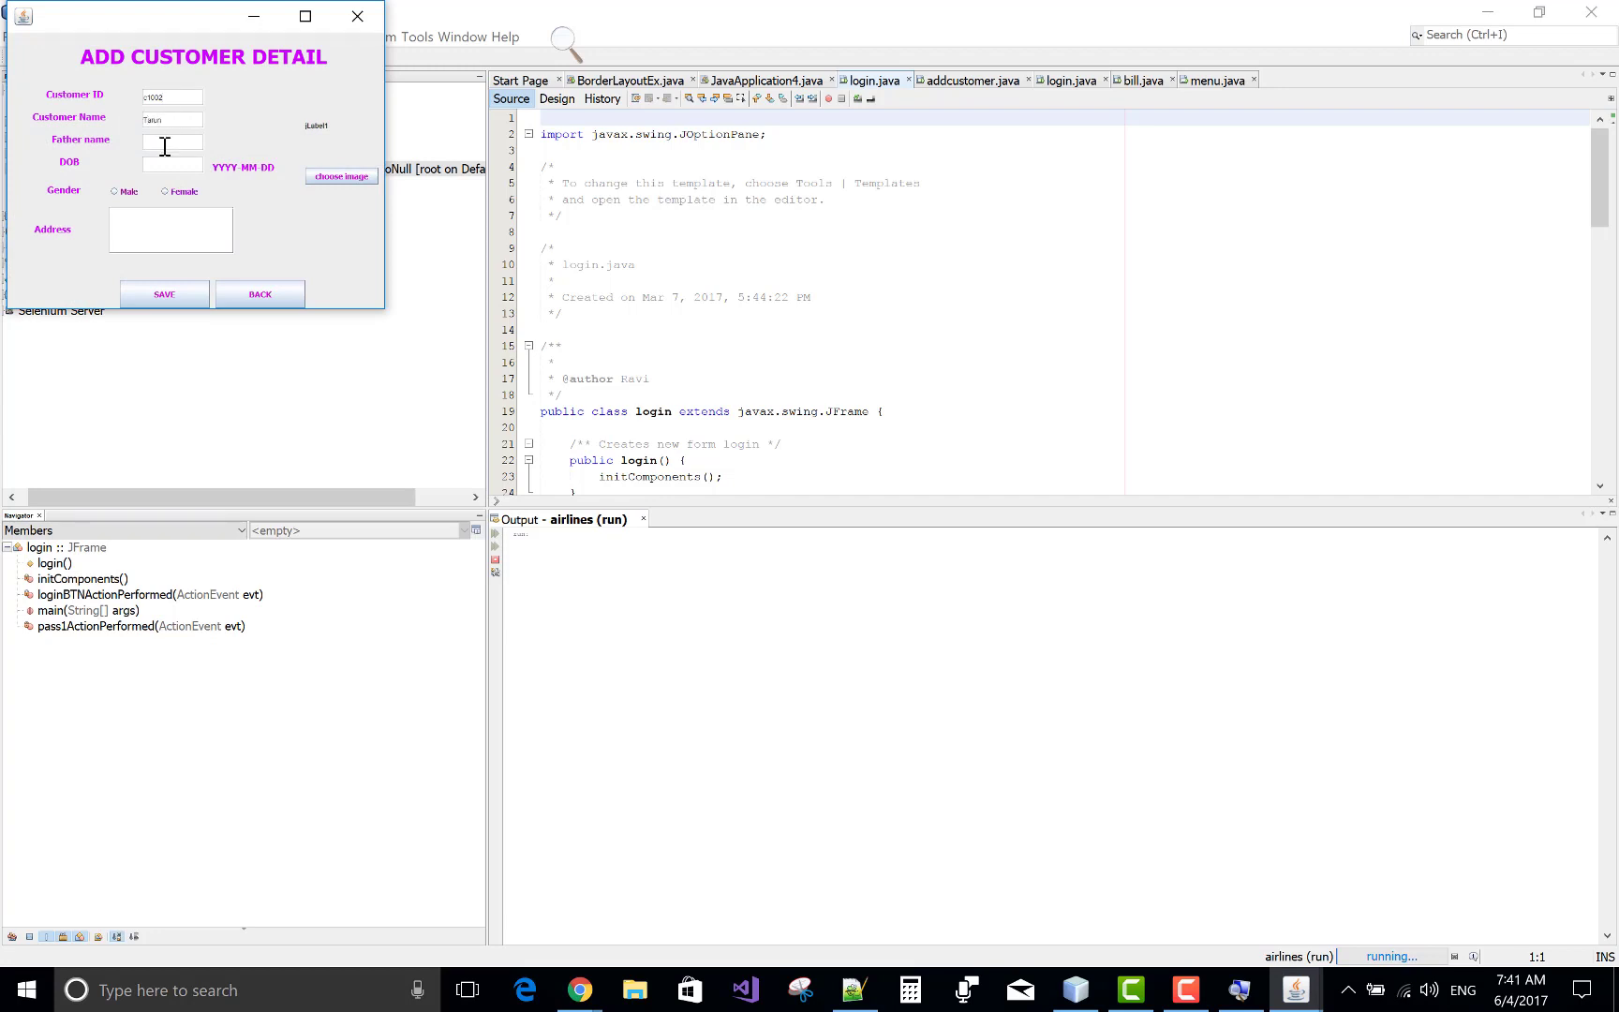
{"action": "type", "text": "abc"}
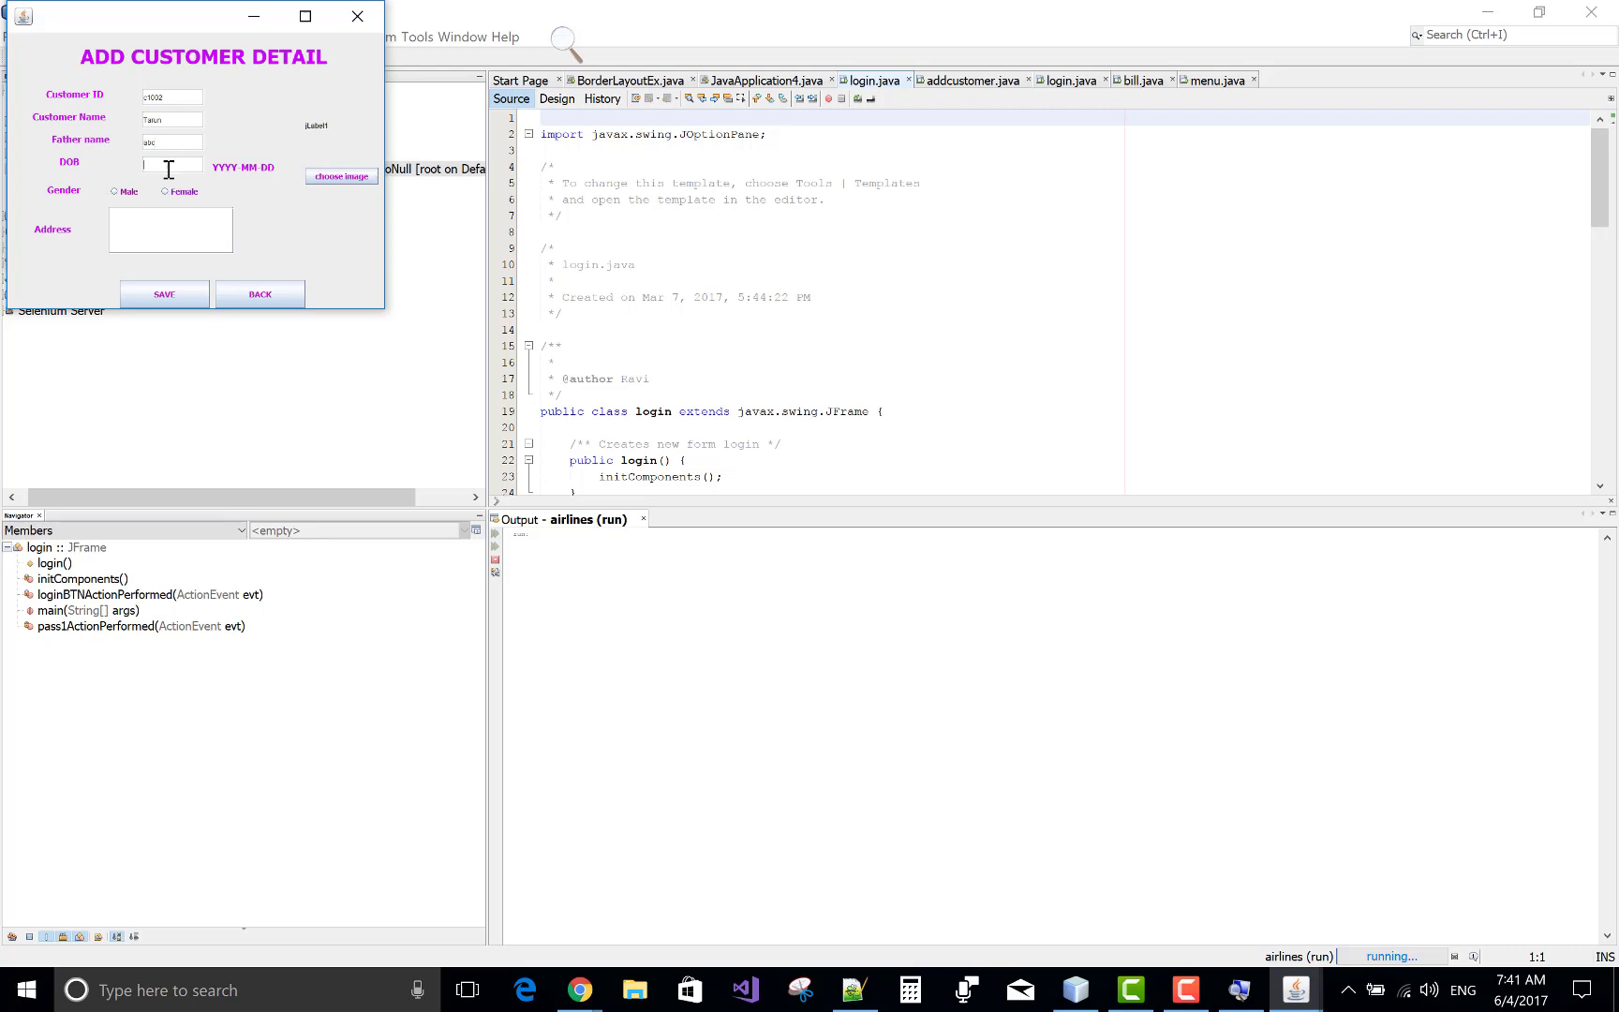
{"action": "type", "text": "1987-03-20"}
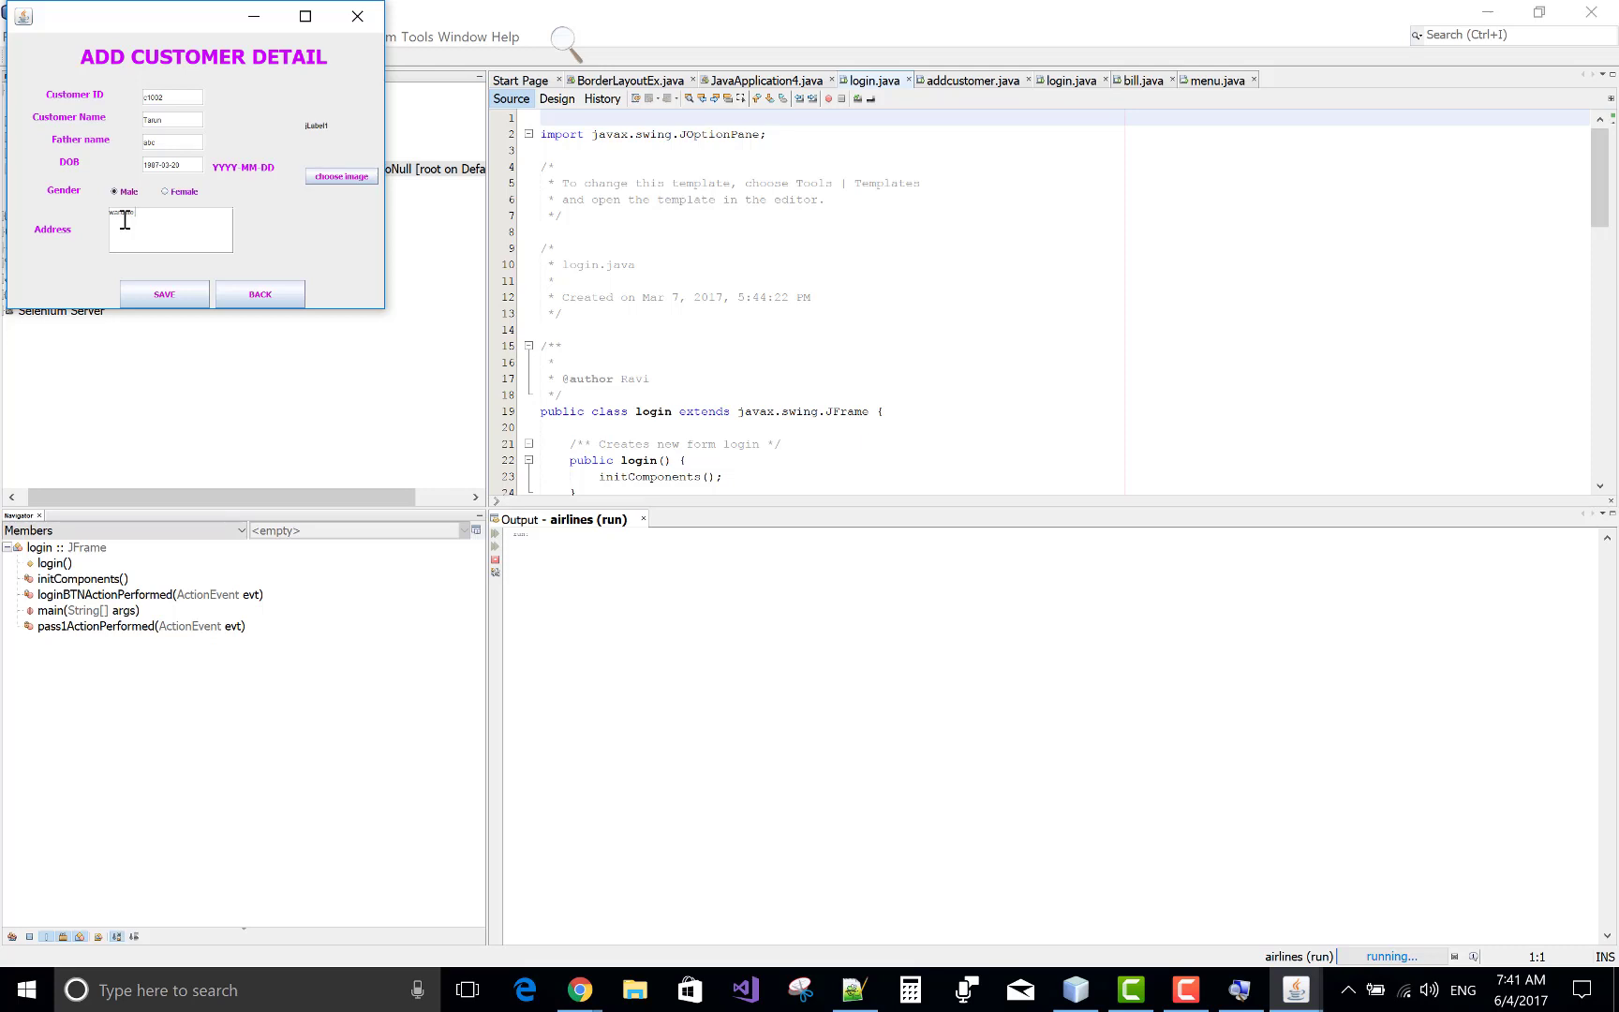
{"action": "type", "text": "2 chirwa"}
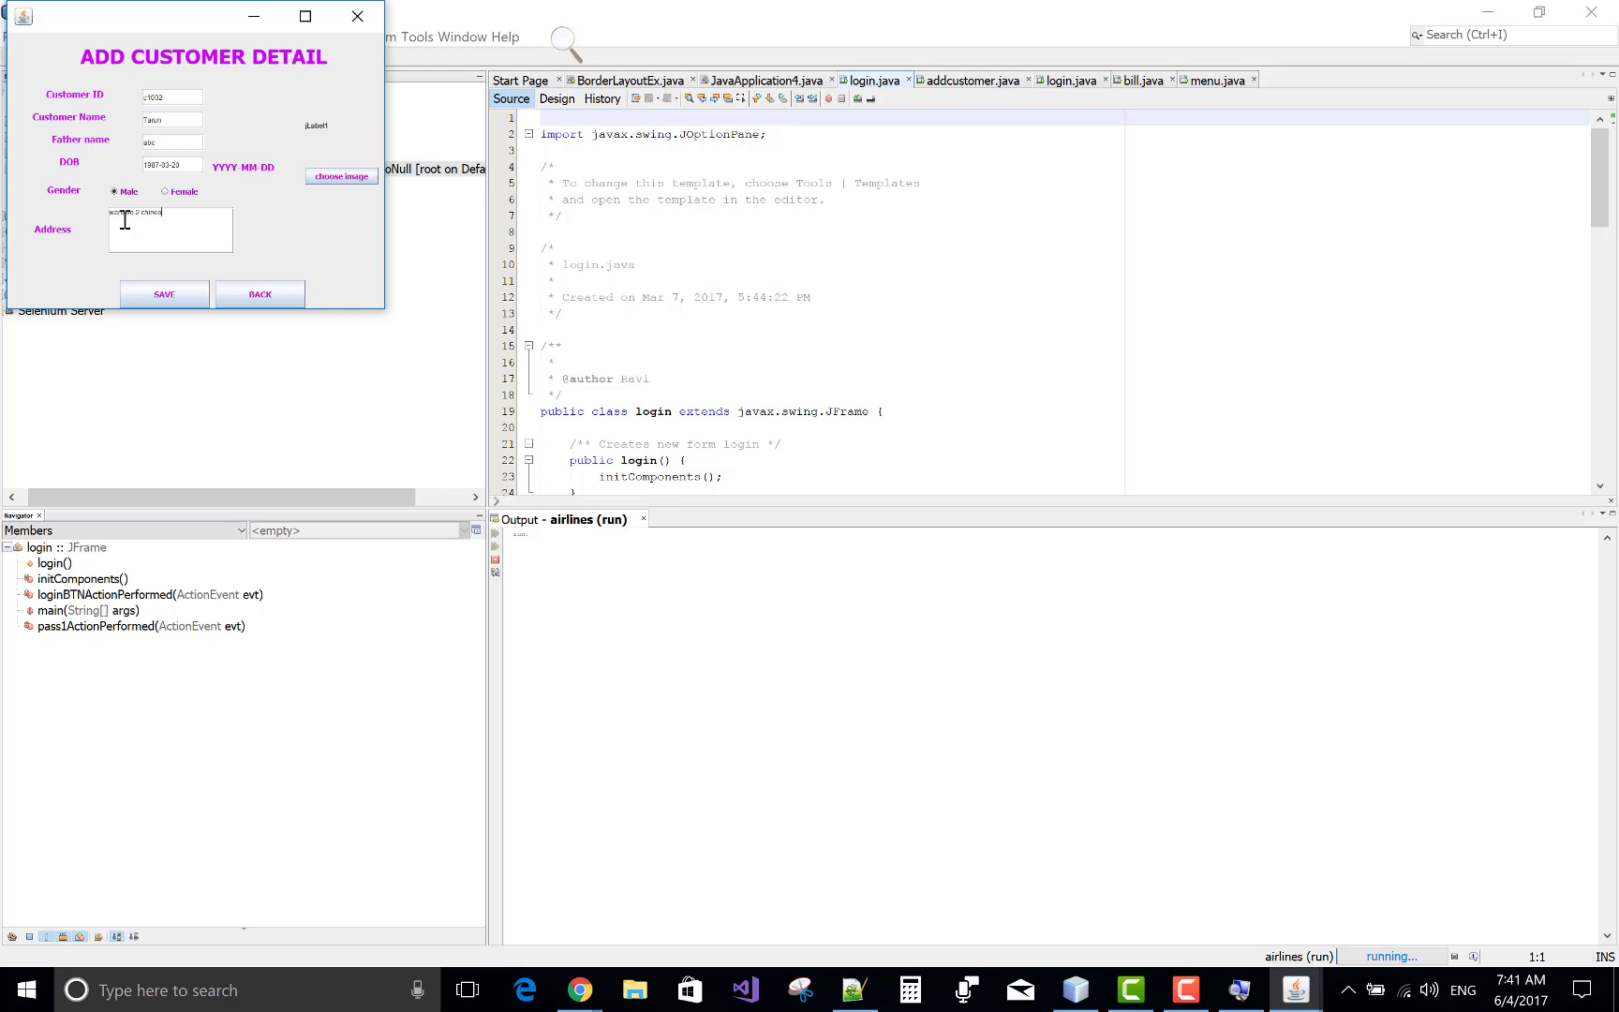
{"action": "mouse_move", "coordinate": [334, 163]}
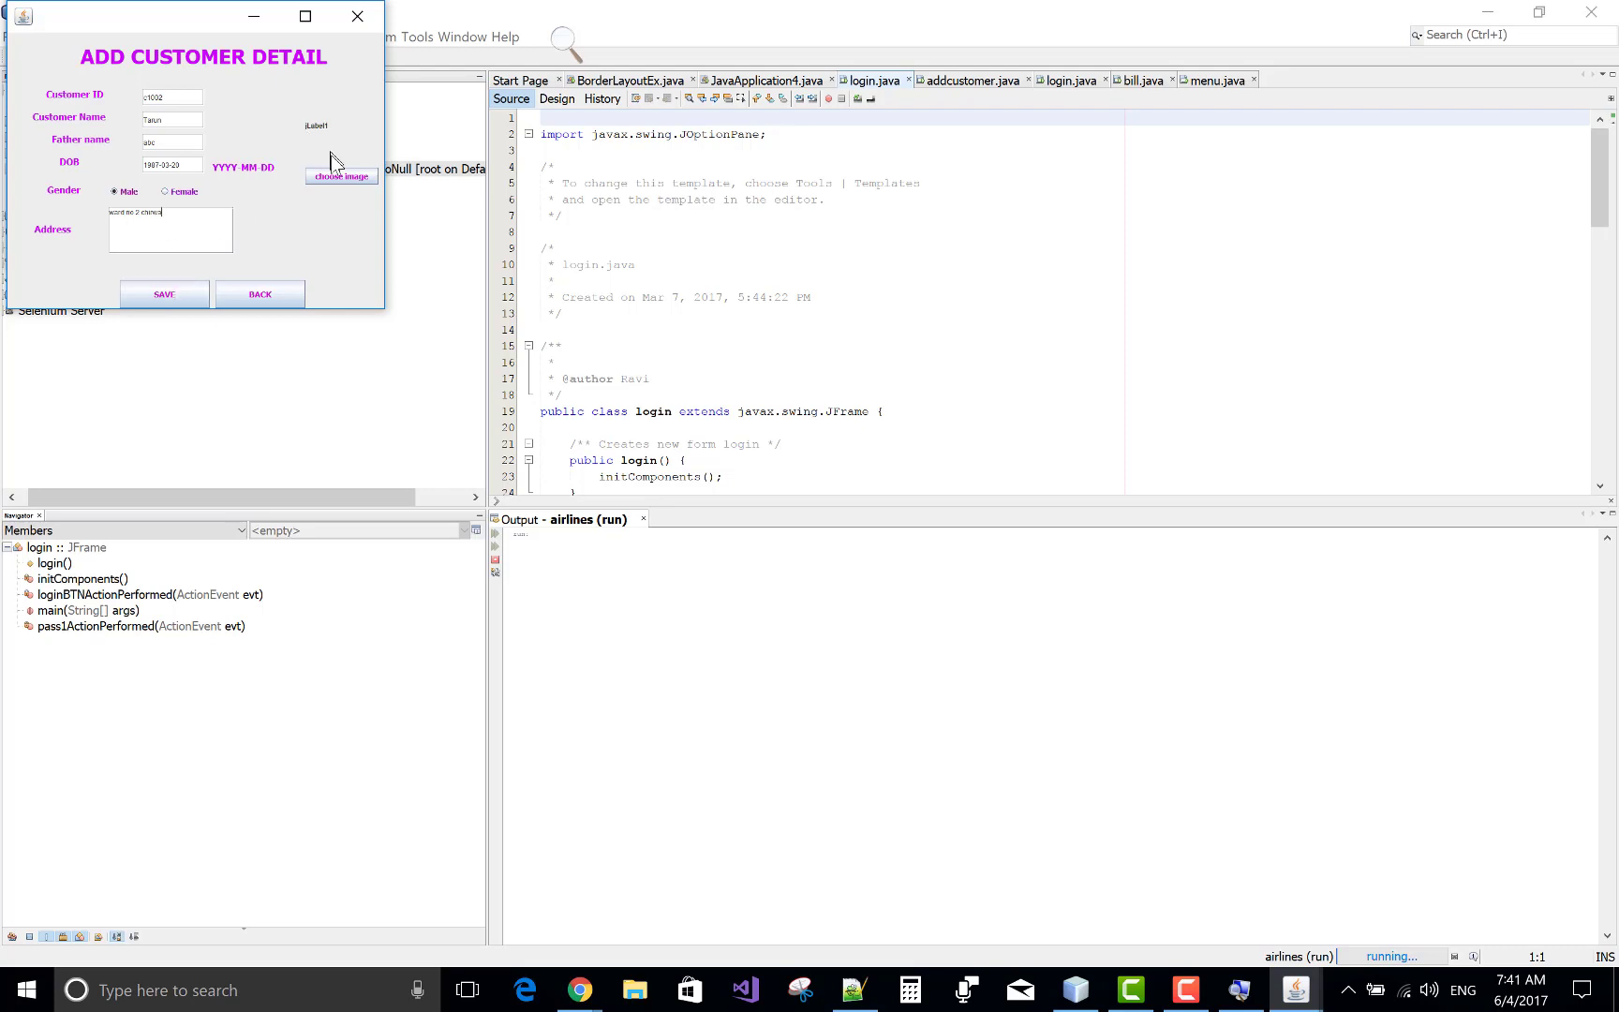
{"action": "left_click", "coordinate": [341, 177]}
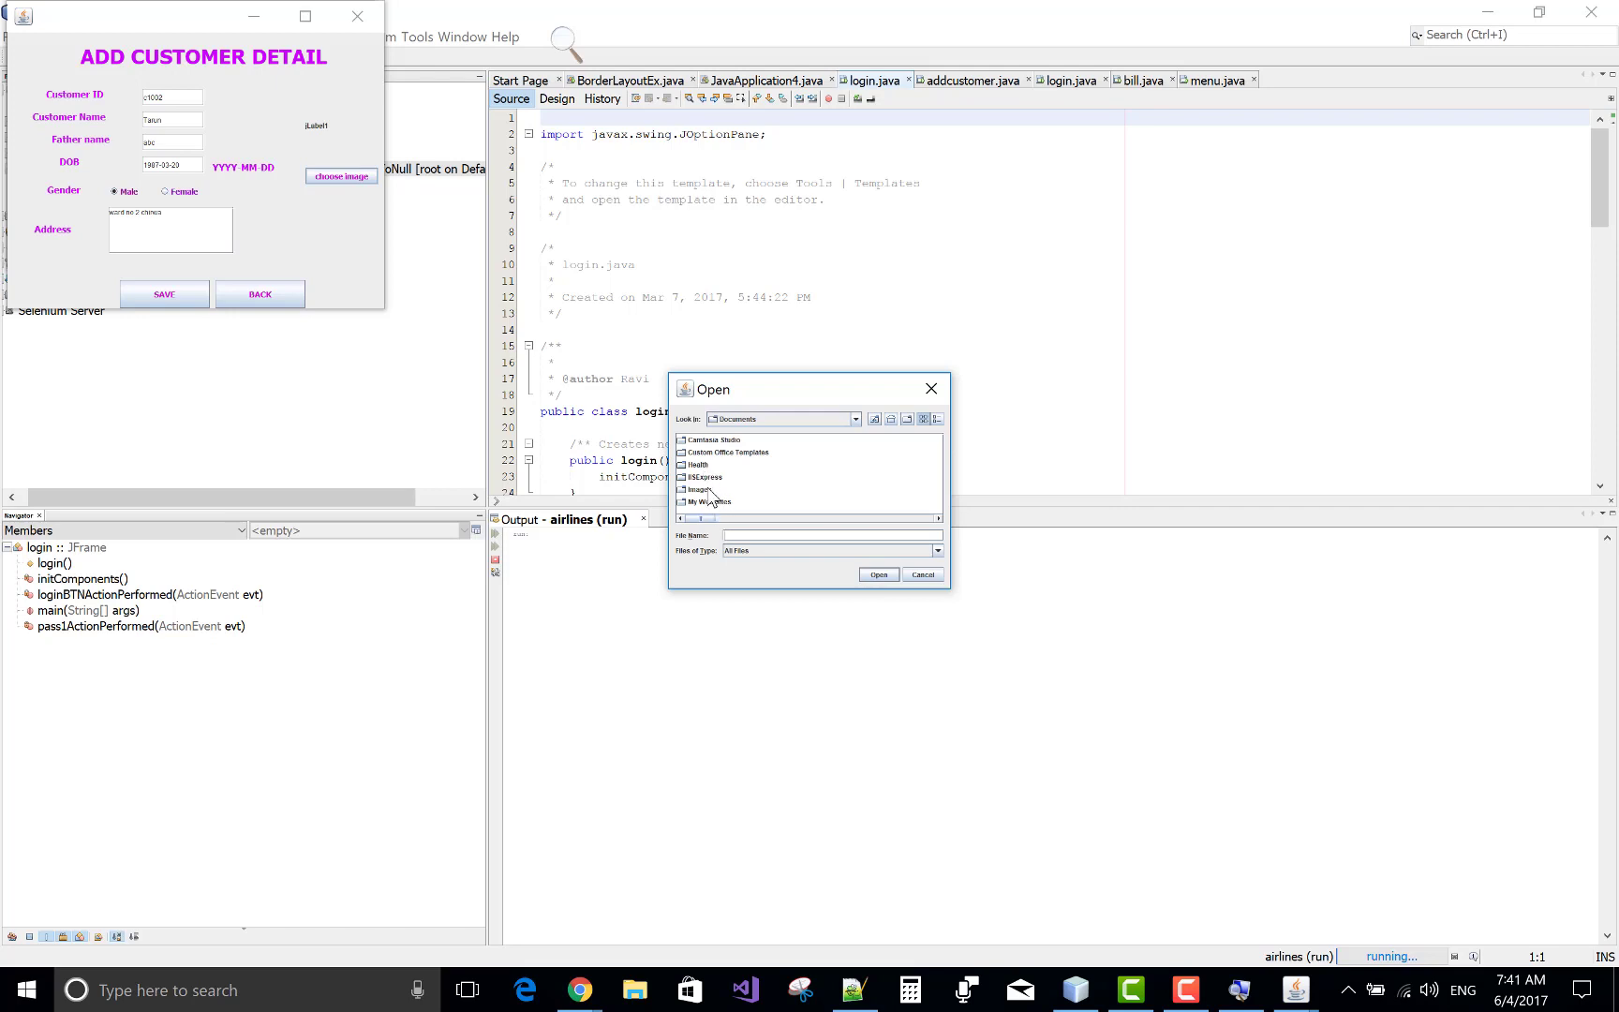
Choose the image file to attach as the new customer's photo.
{"action": "left_click", "coordinate": [719, 502]}
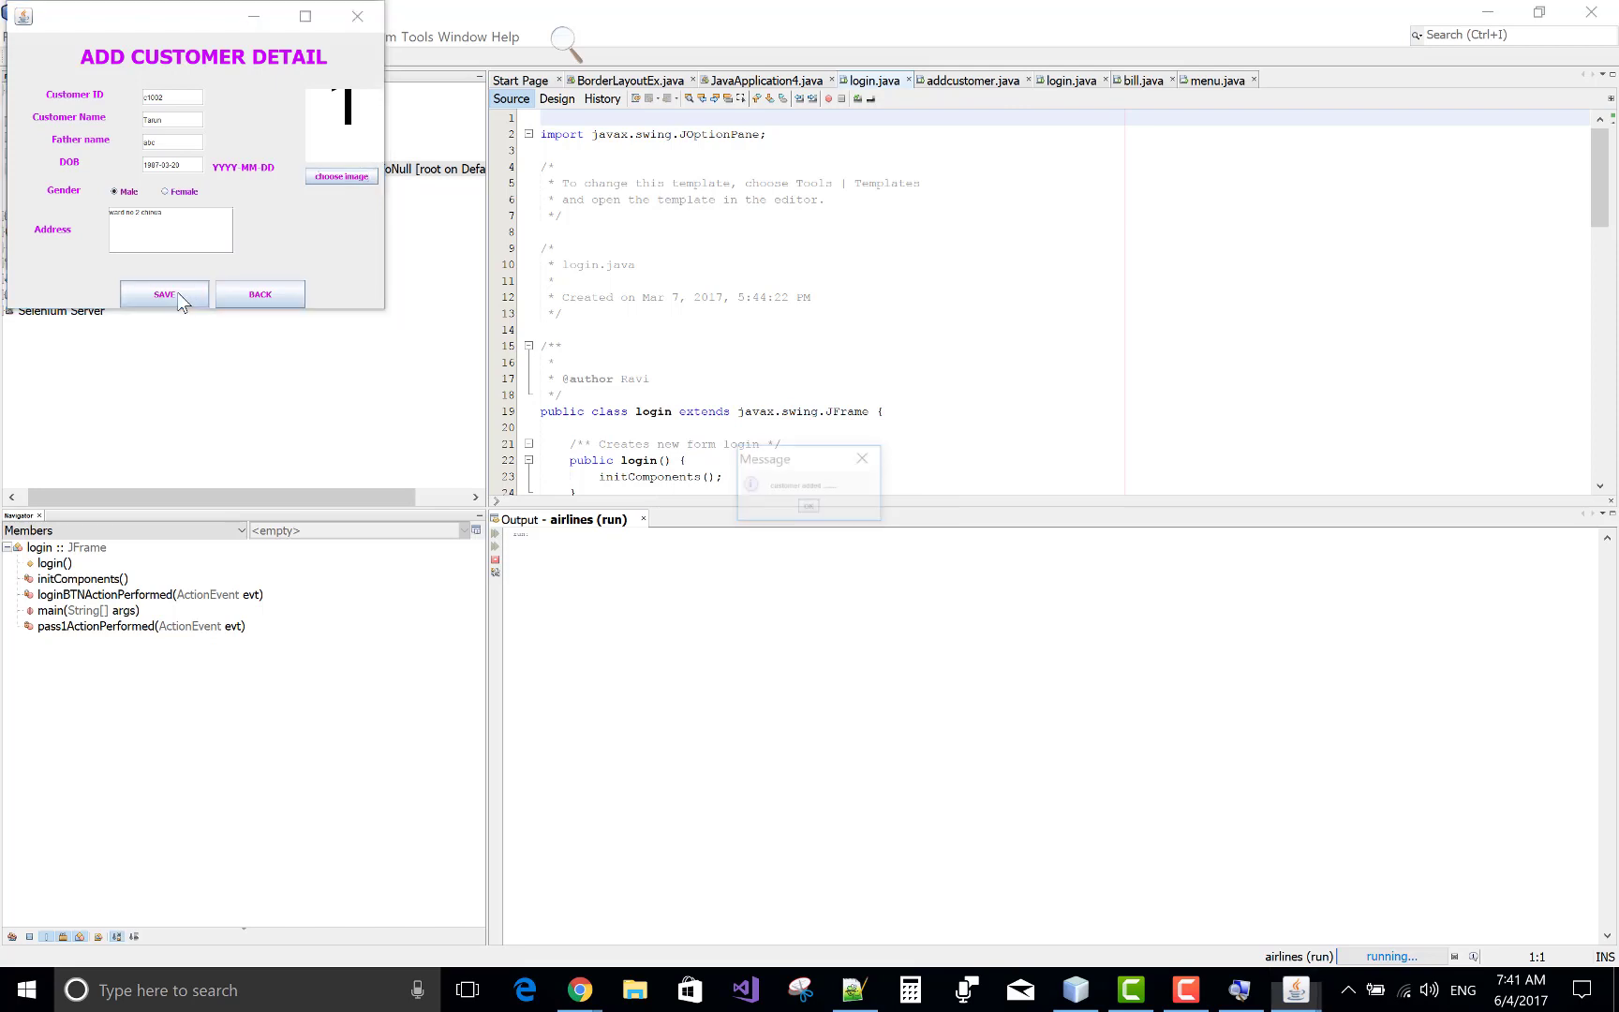
Acknowledge the 'customer added' confirmation message.
{"action": "left_click", "coordinate": [165, 294]}
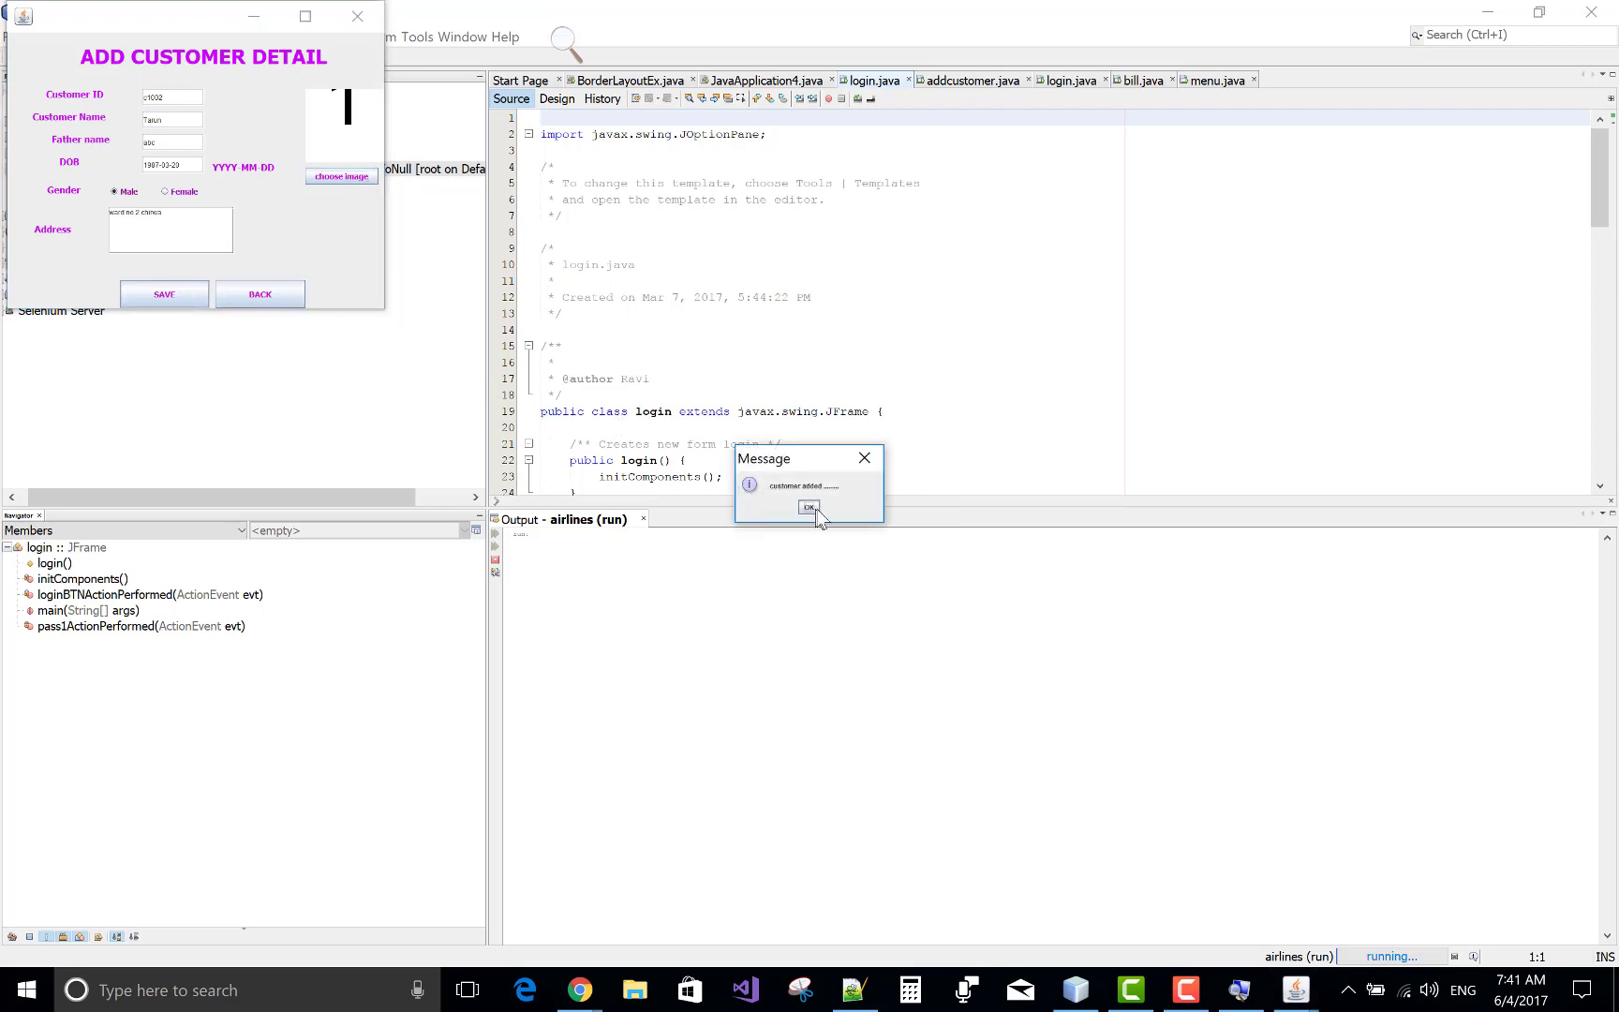
{"action": "mouse_move", "coordinate": [715, 532]}
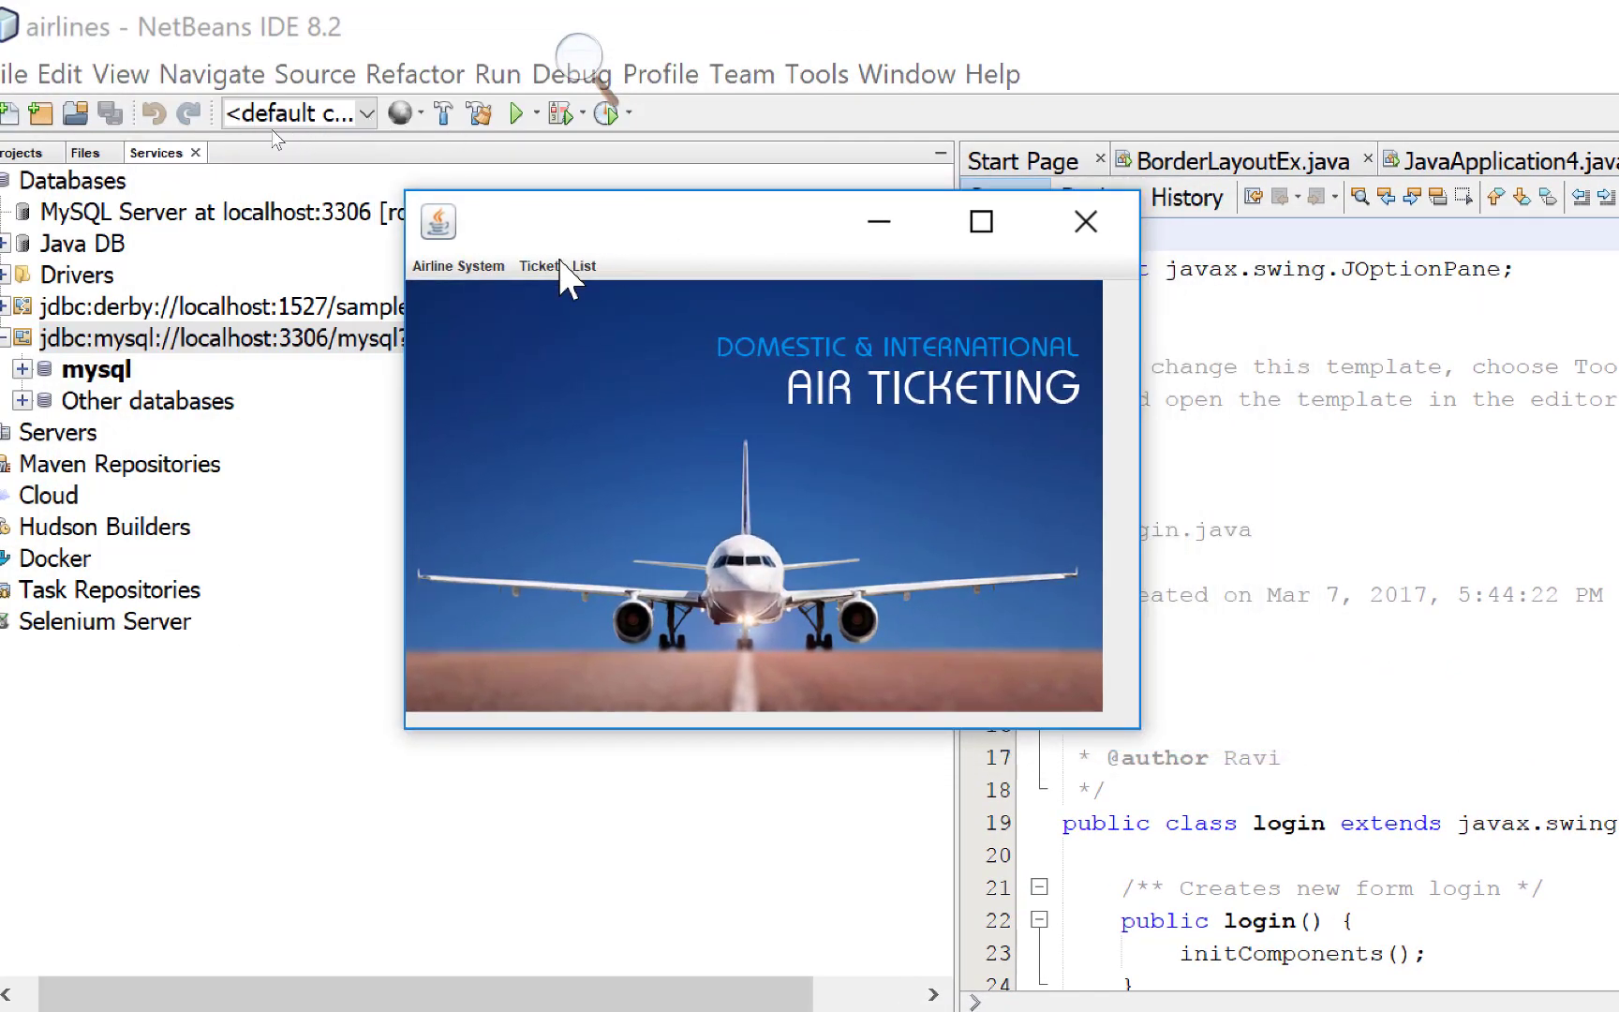
Find customer c1002 by ID in View Customer, loading Tarun's details into the form.
{"action": "left_click", "coordinate": [459, 266]}
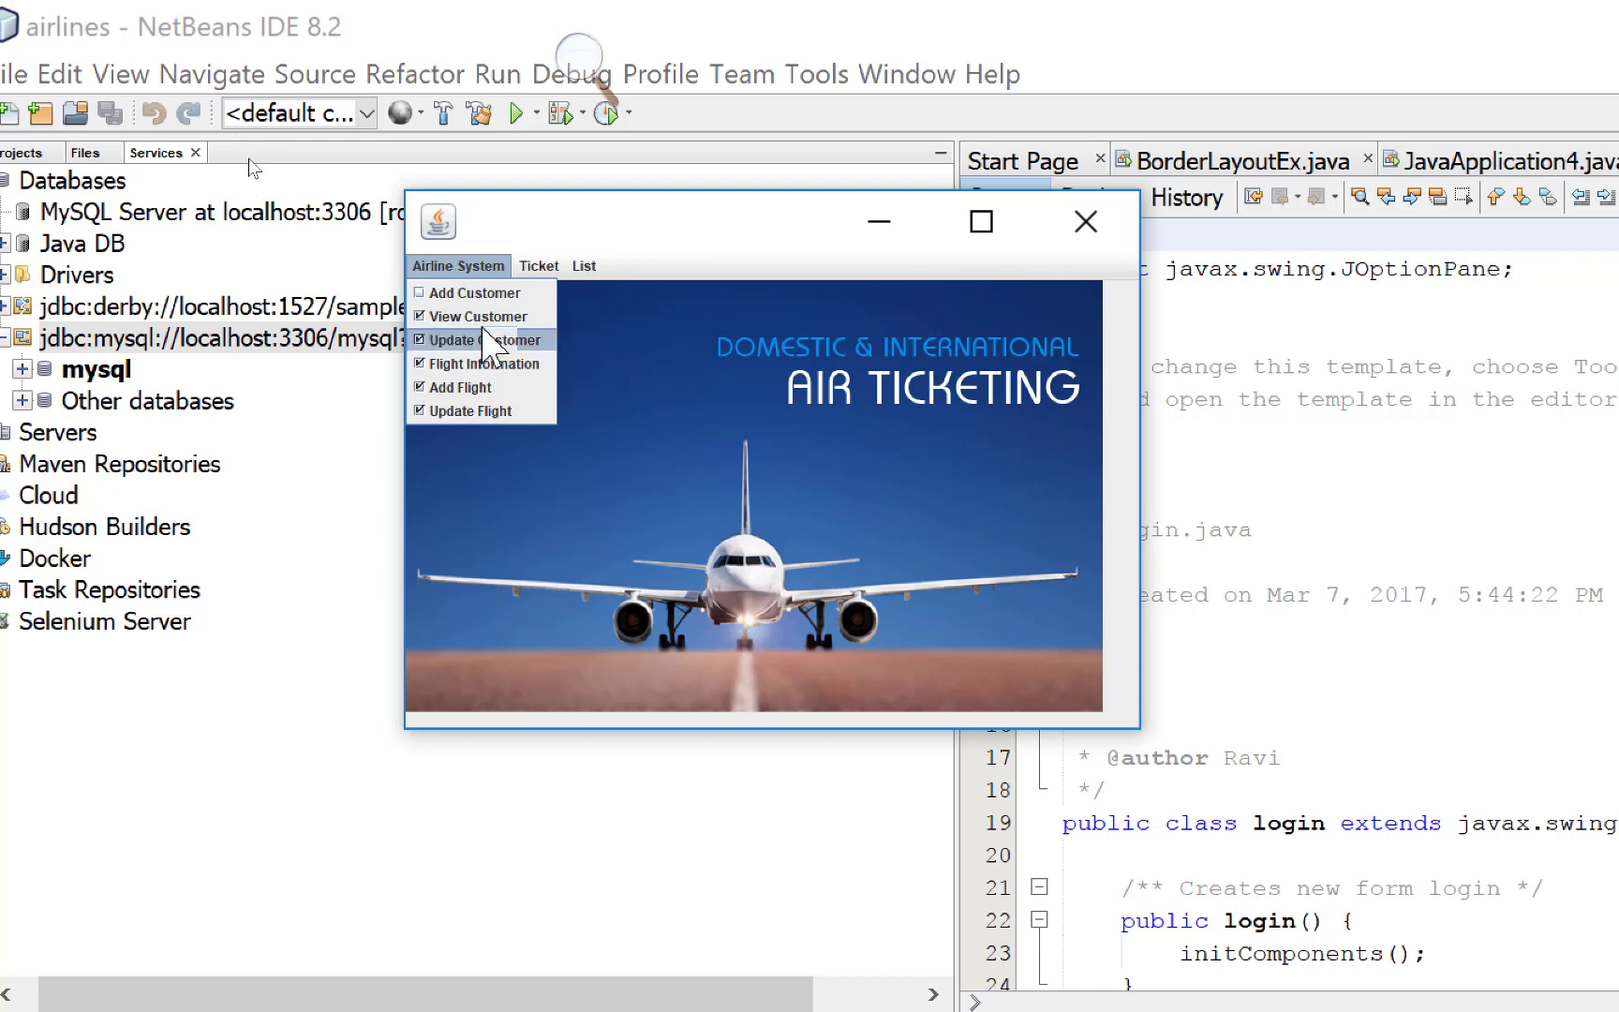
{"action": "left_click", "coordinate": [480, 317]}
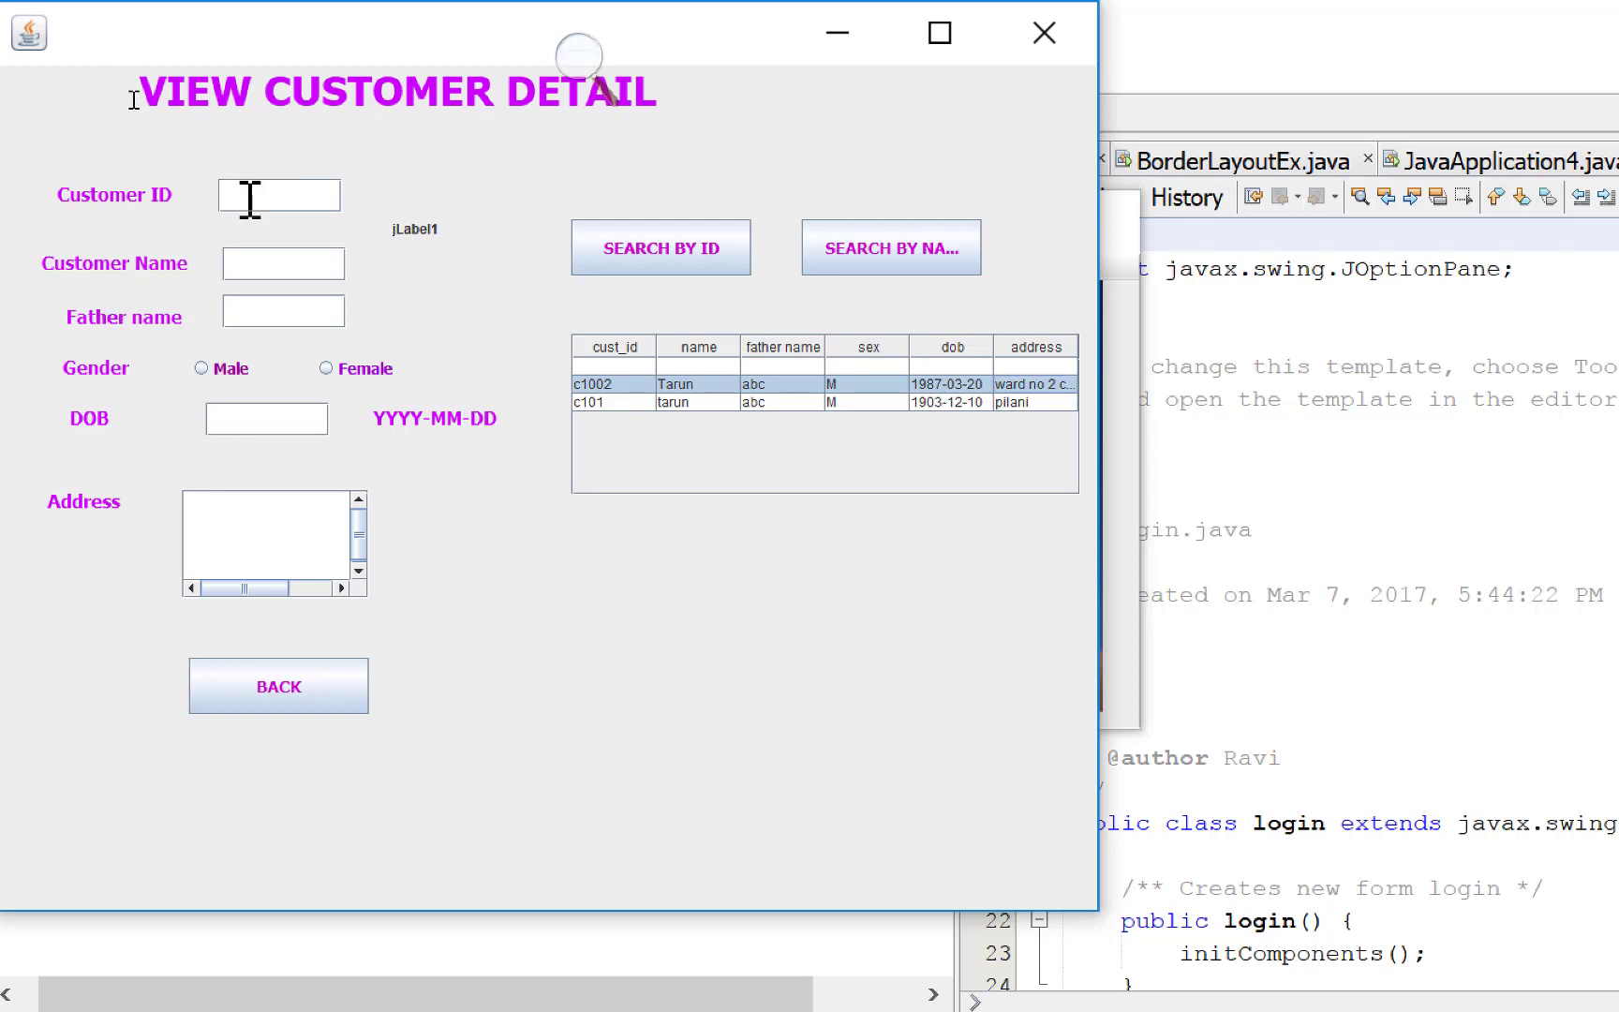
{"action": "type", "text": "10"}
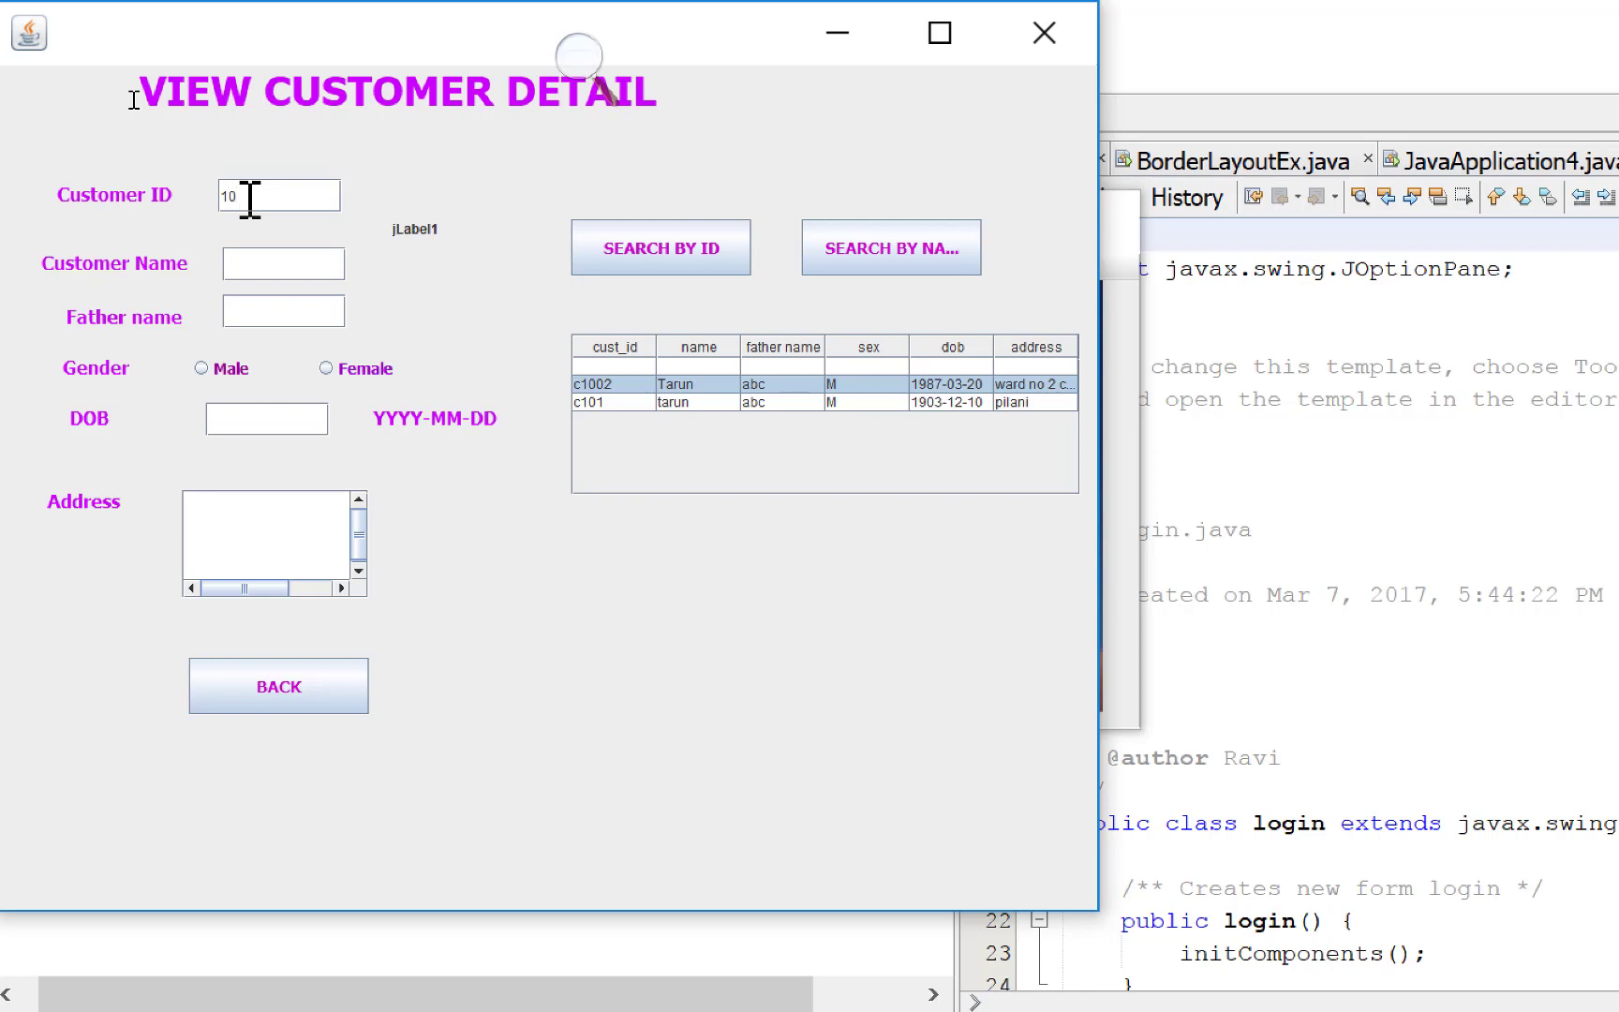
{"action": "type", "text": "c1002"}
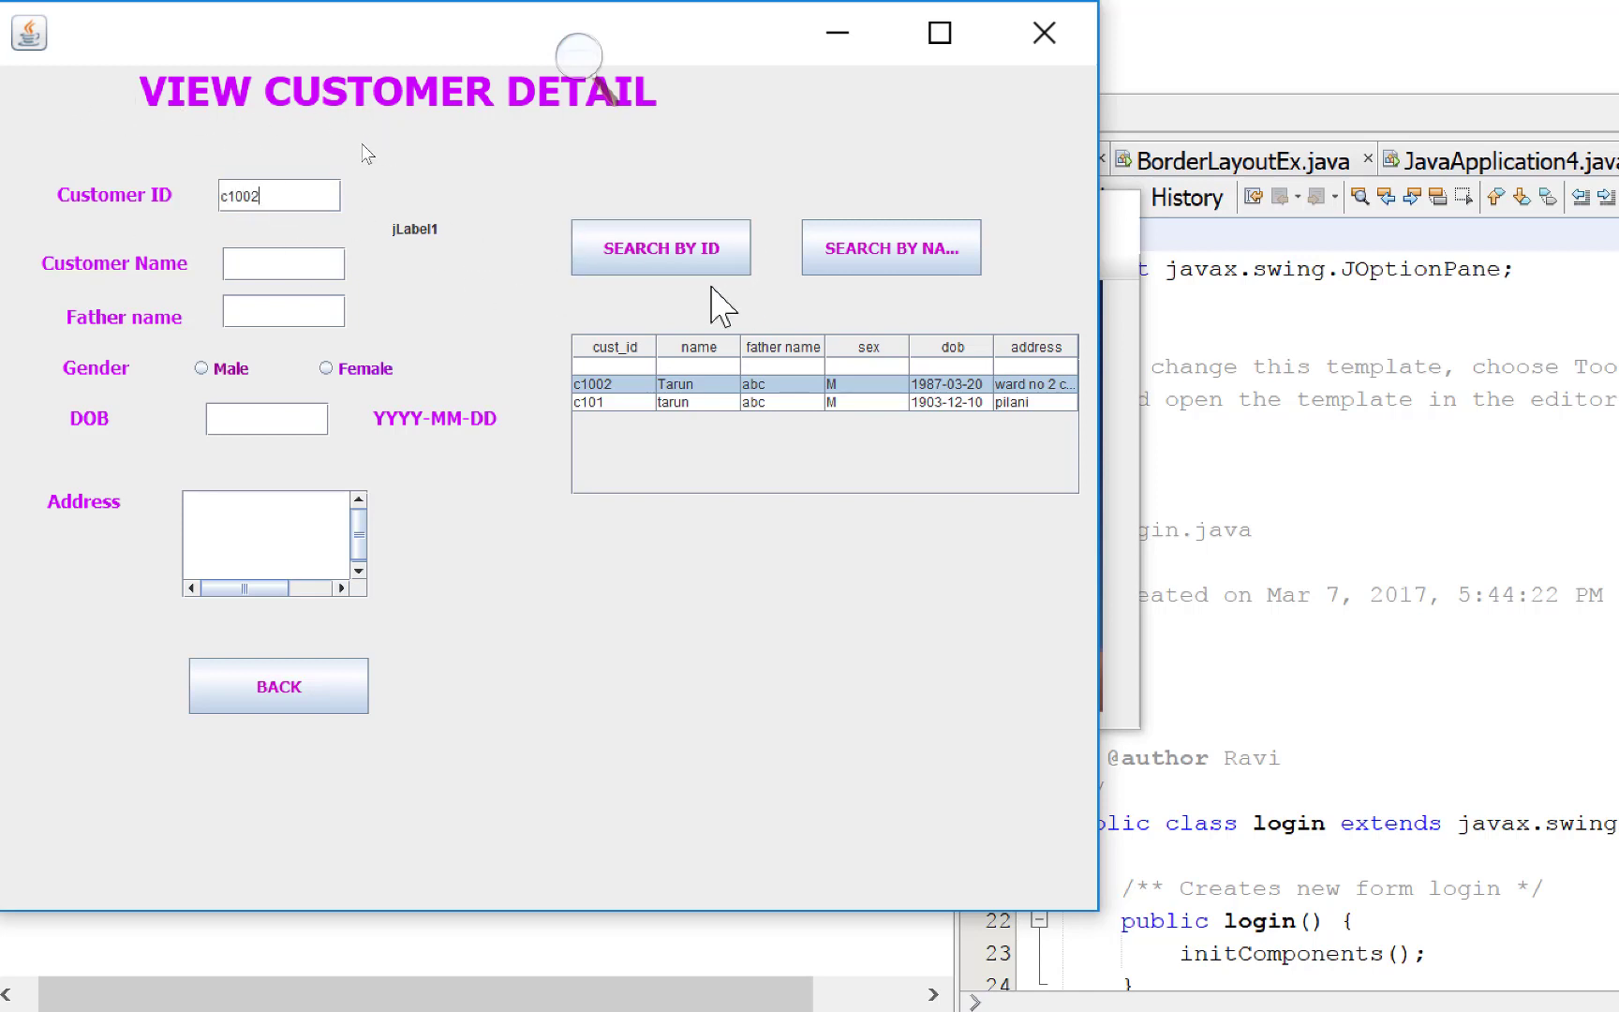
{"action": "left_click", "coordinate": [660, 247]}
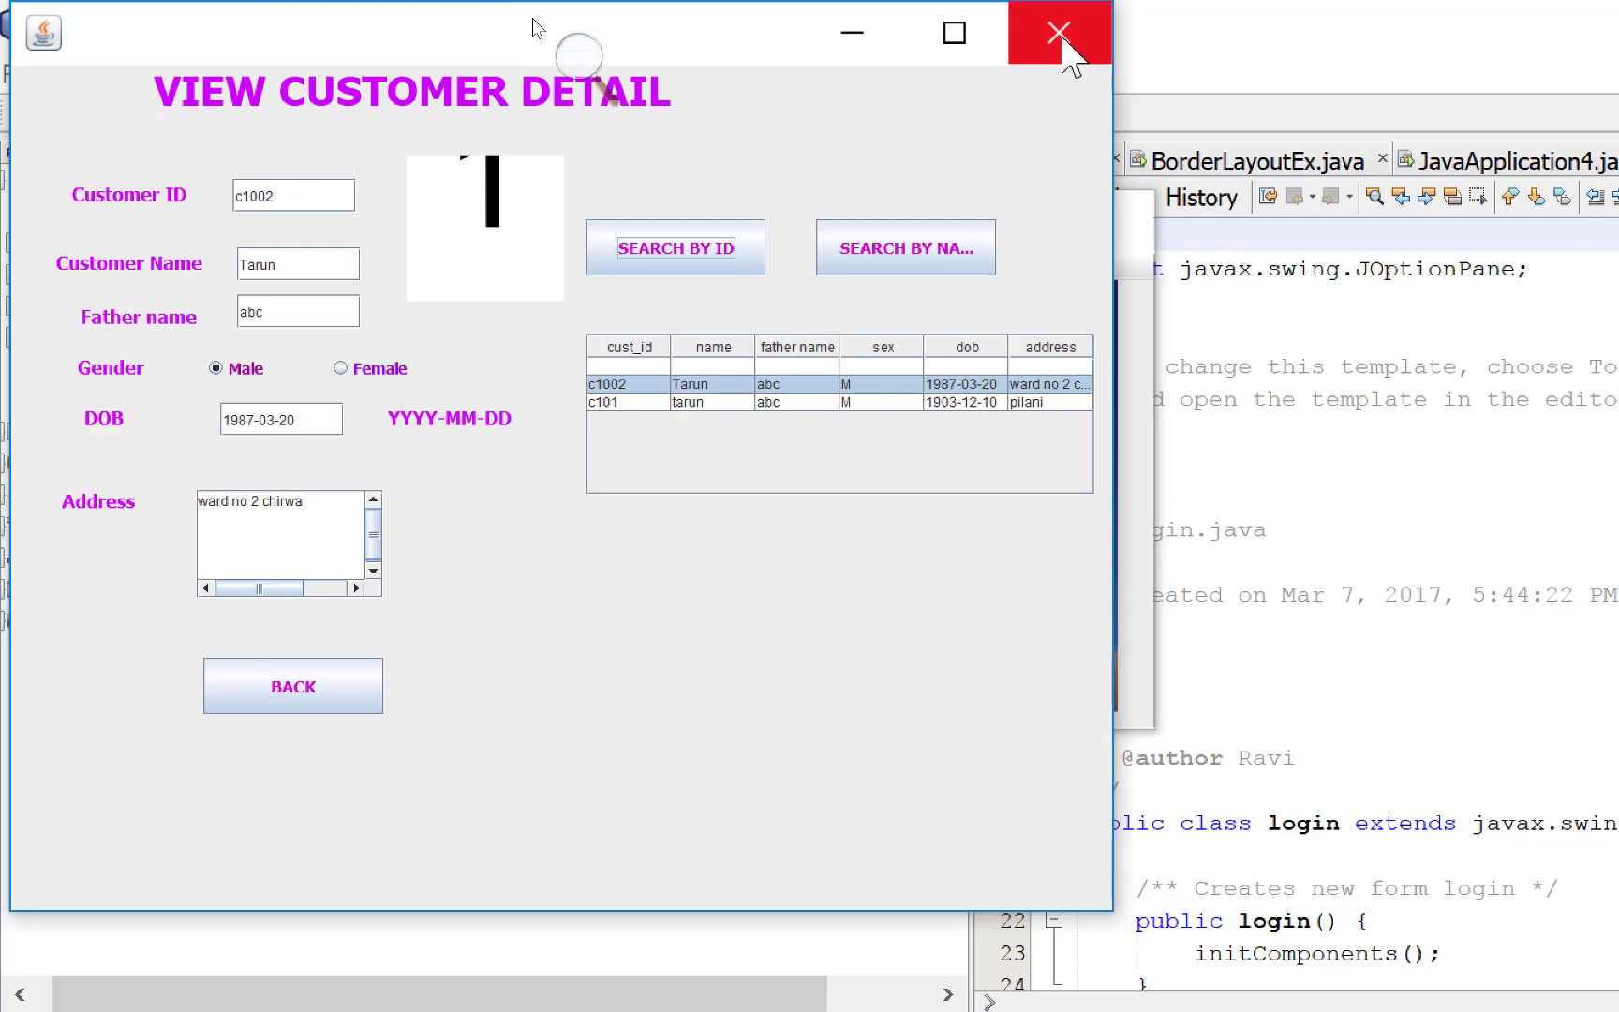
Close View Customer, rerun the login file and log into the airline app.
{"action": "left_click", "coordinate": [1057, 31]}
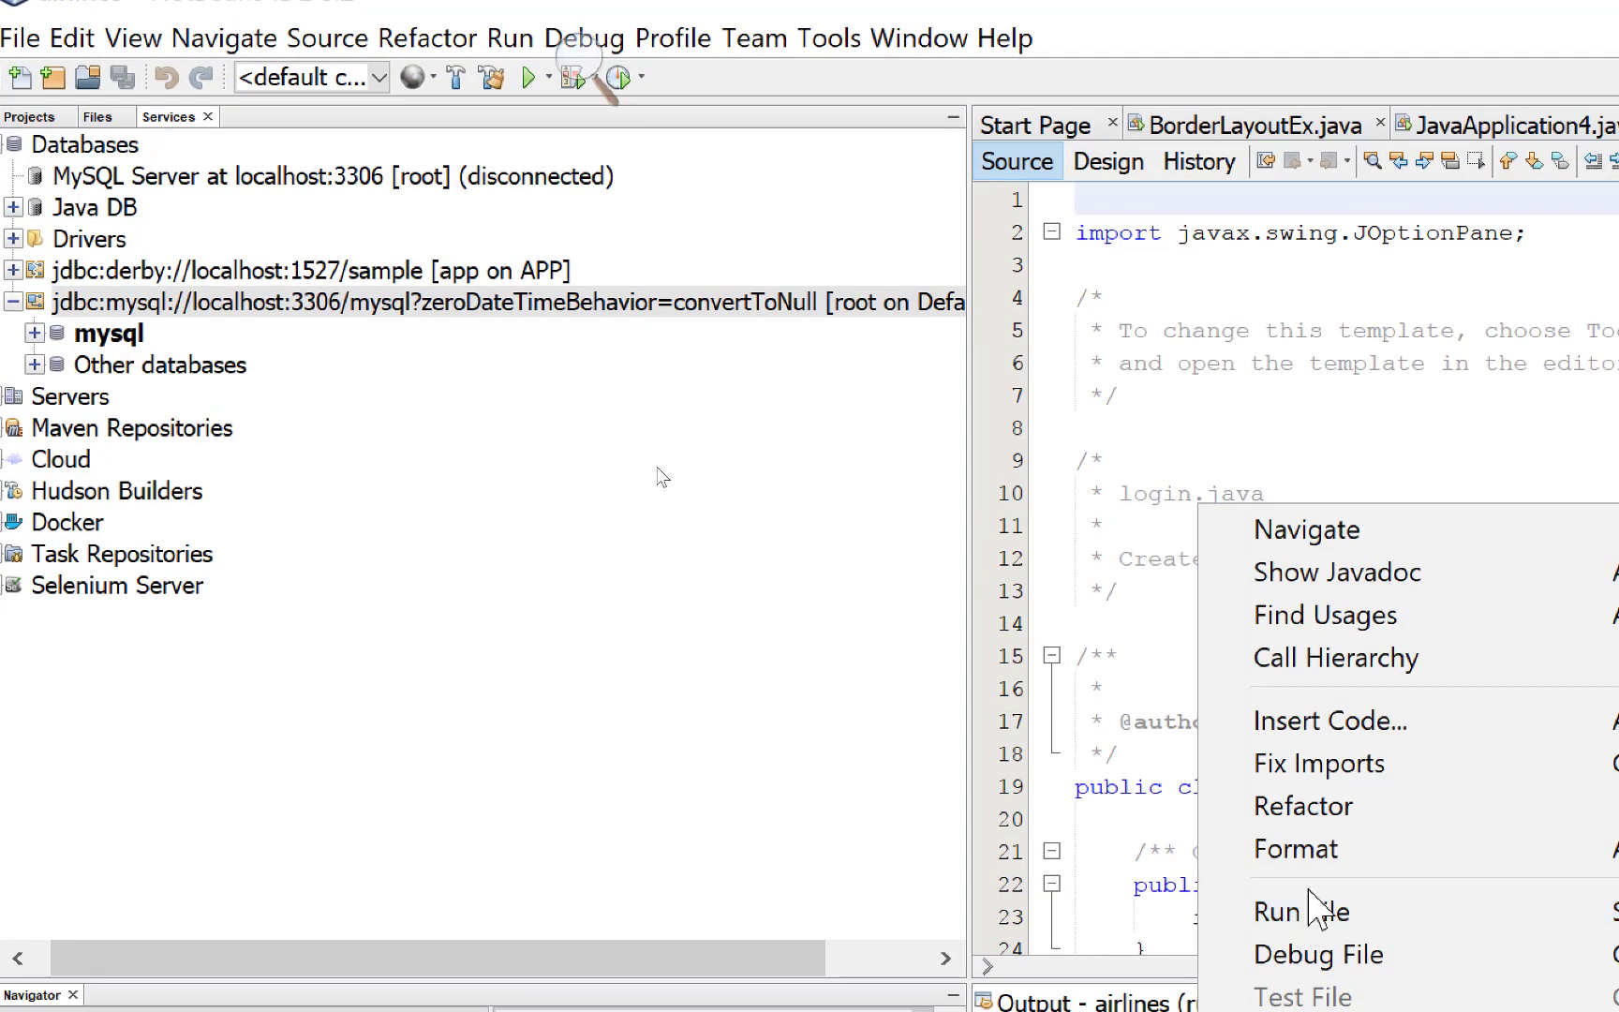
{"action": "left_click", "coordinate": [1293, 911]}
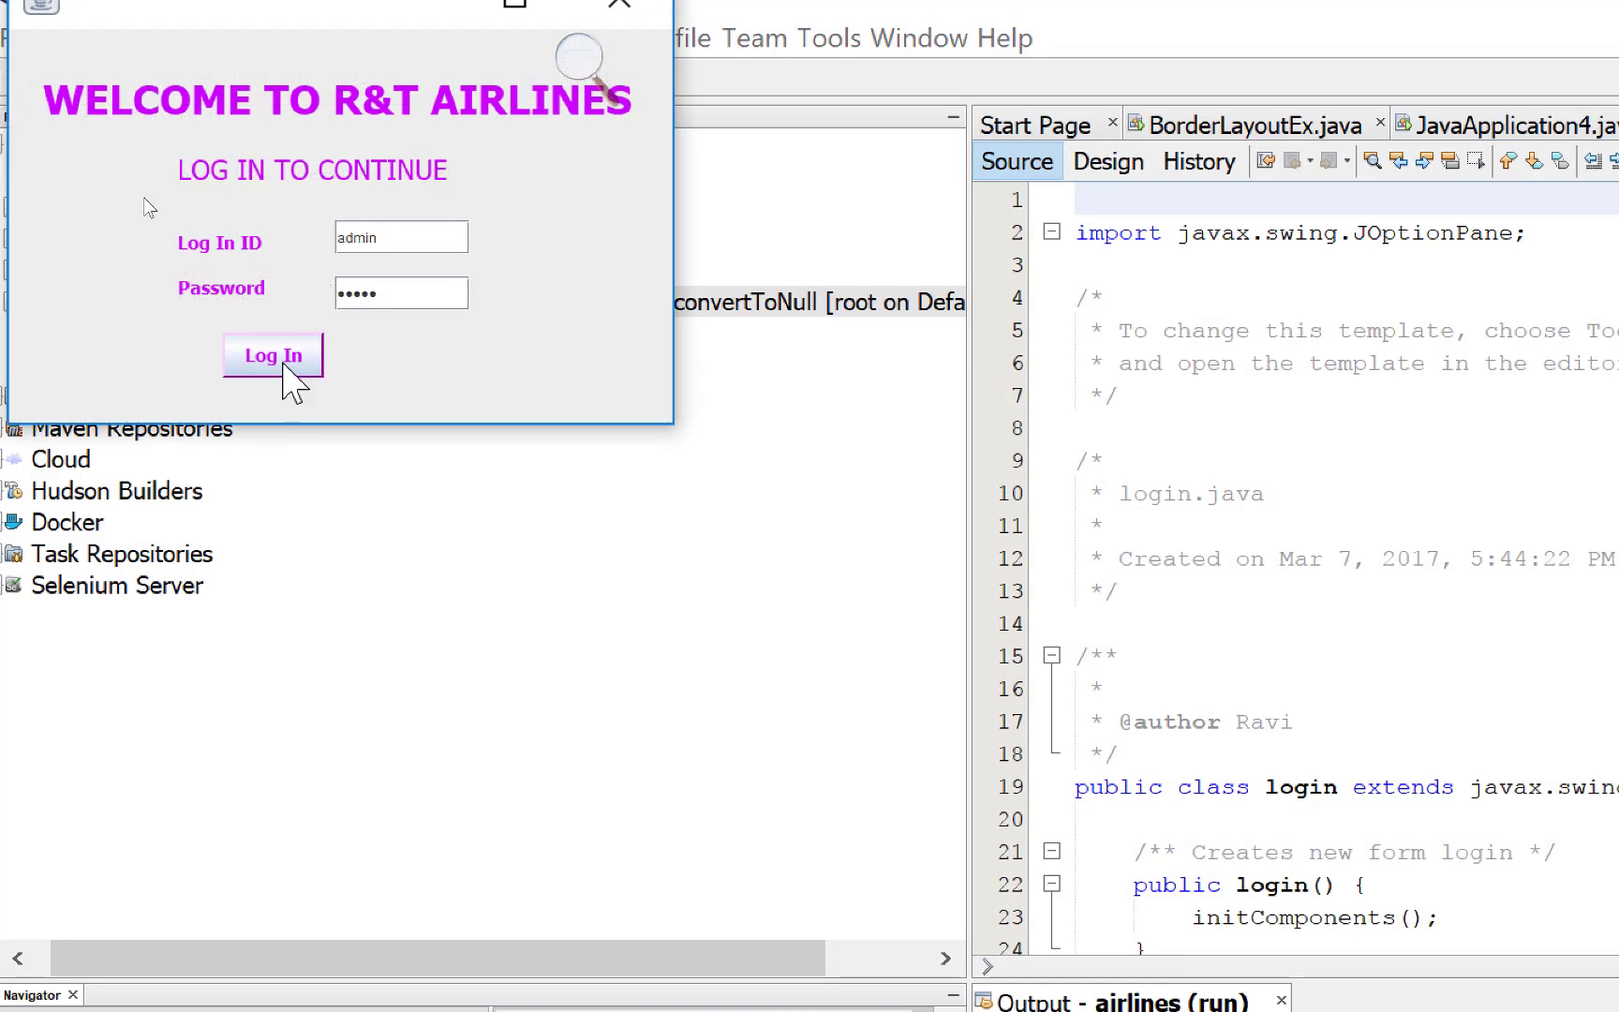
{"action": "left_click", "coordinate": [272, 356]}
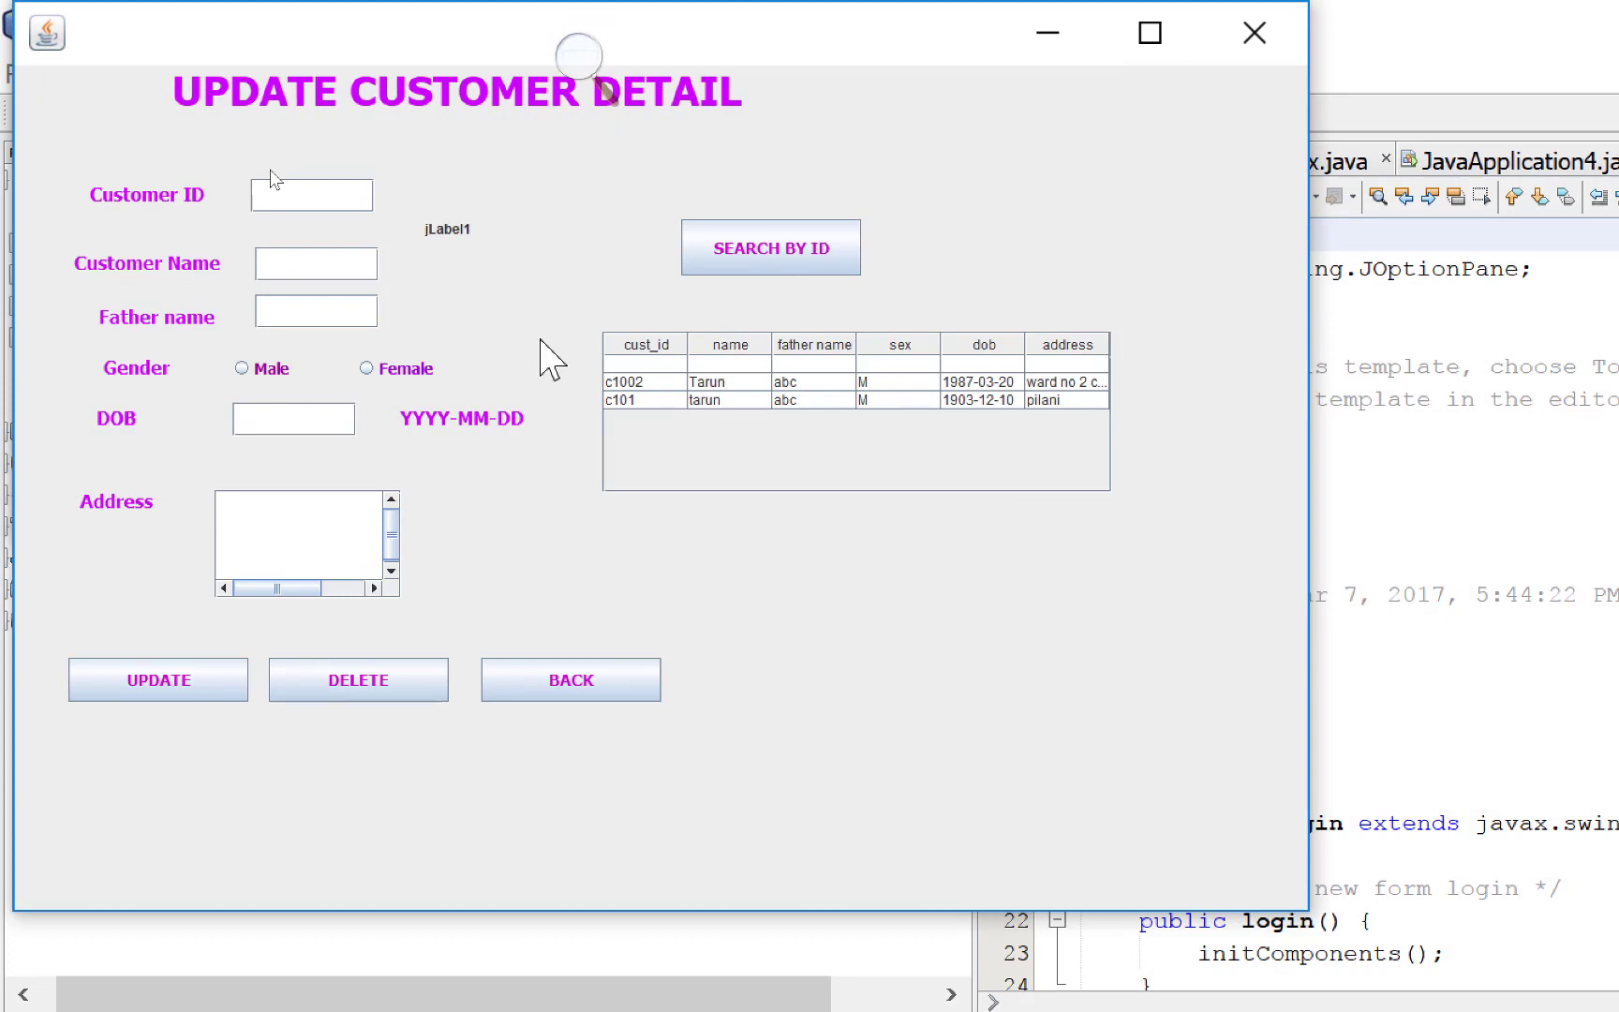
Load customer c1002's details into the Update Customer form by ID.
{"action": "type", "text": "d"}
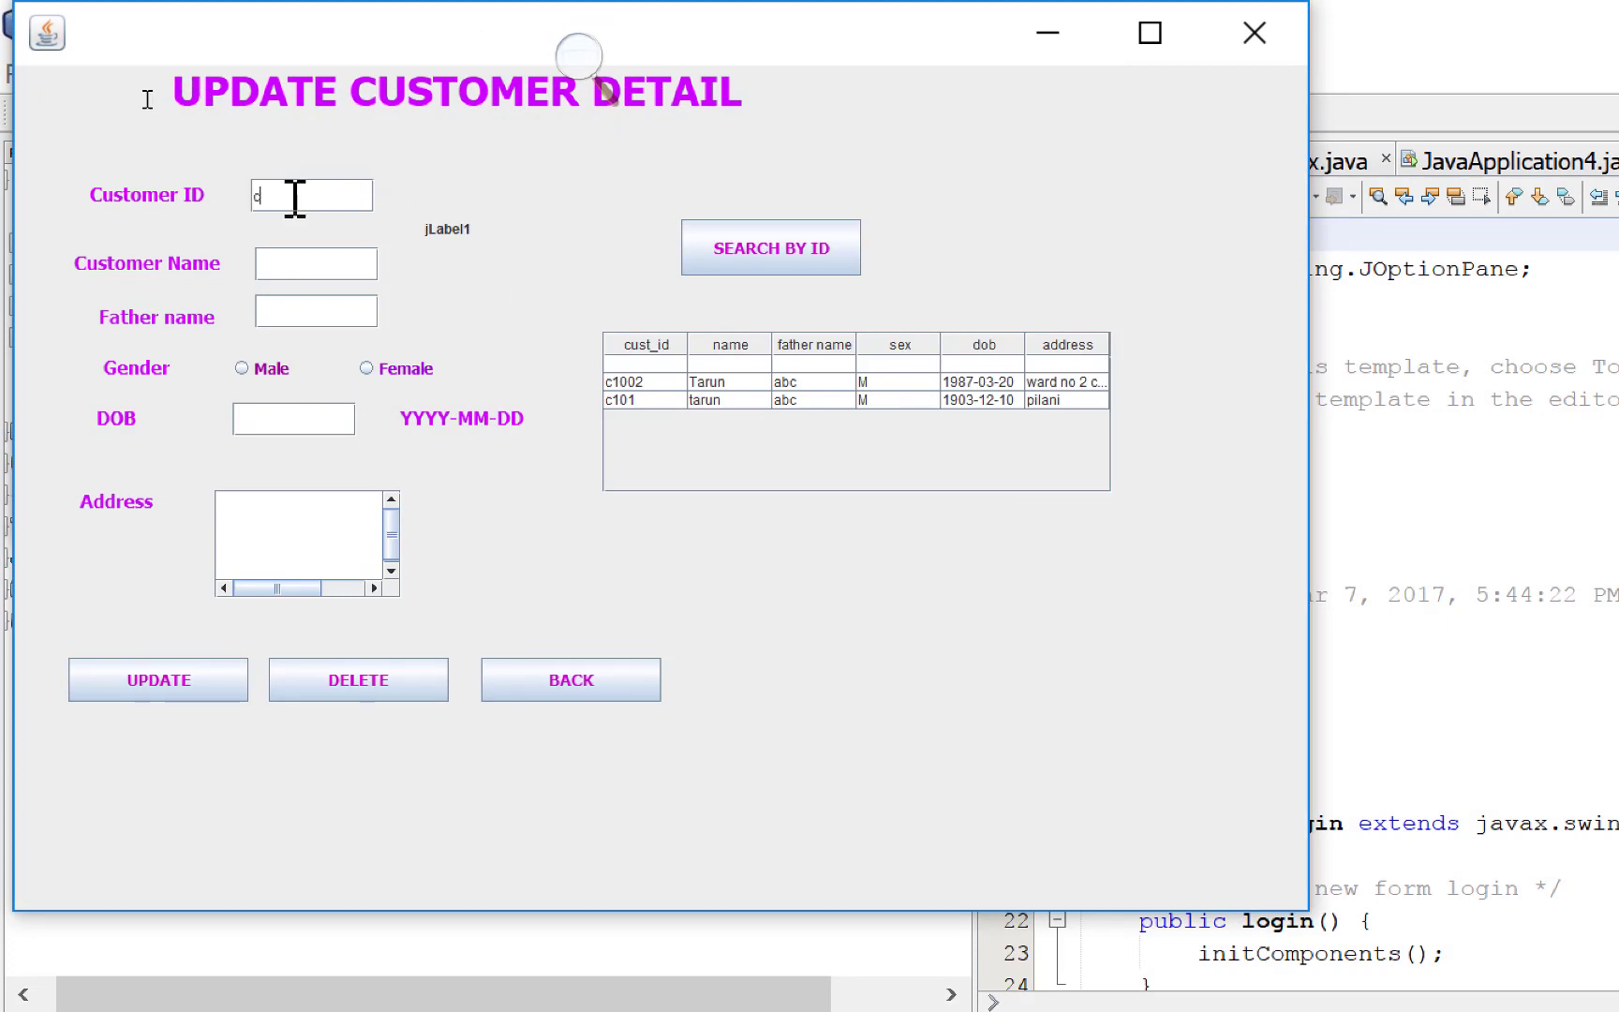
{"action": "type", "text": "c1002"}
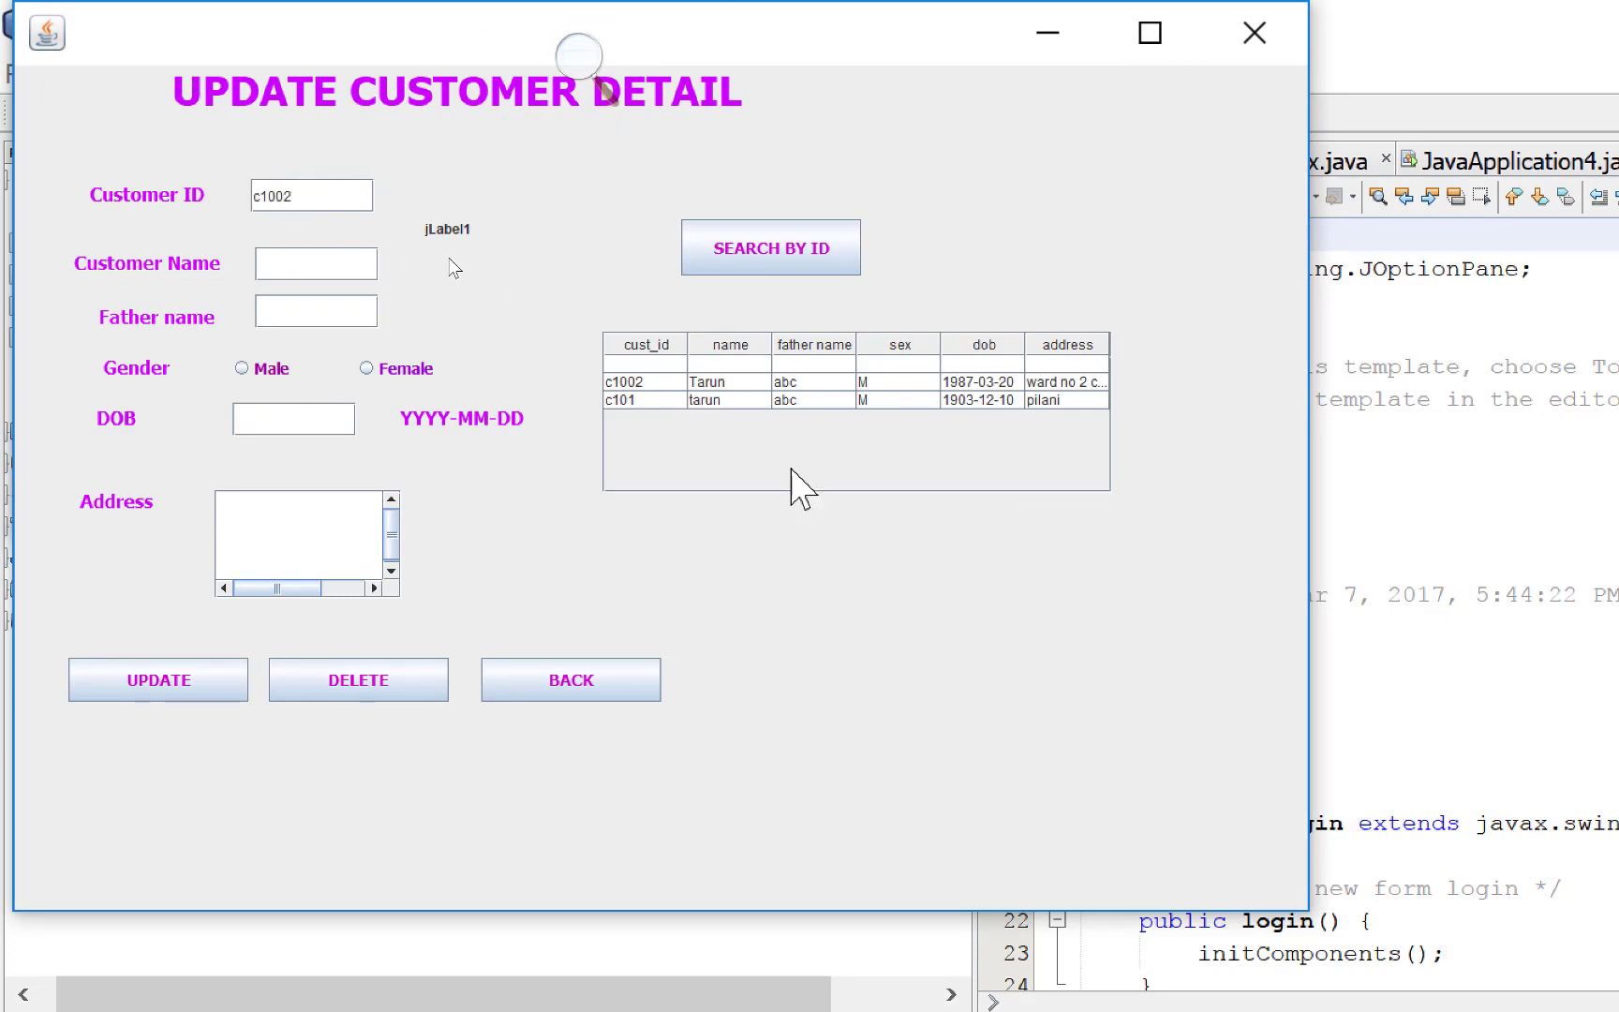
{"action": "left_click", "coordinate": [770, 247]}
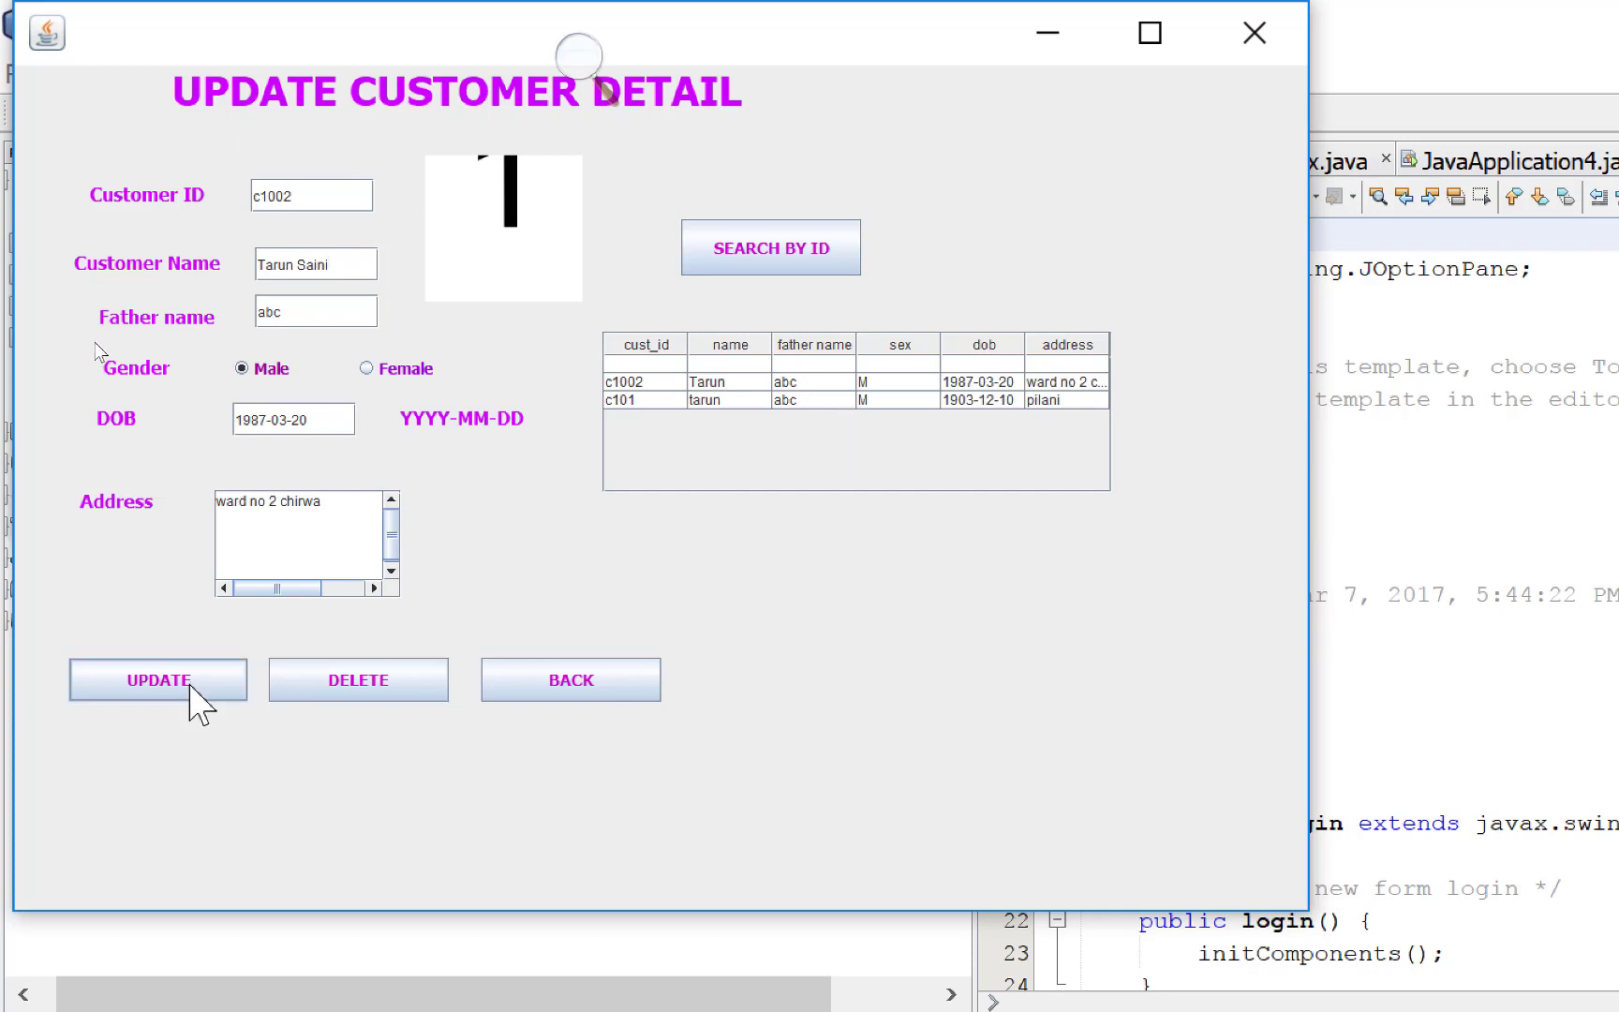
{"action": "left_click", "coordinate": [158, 680]}
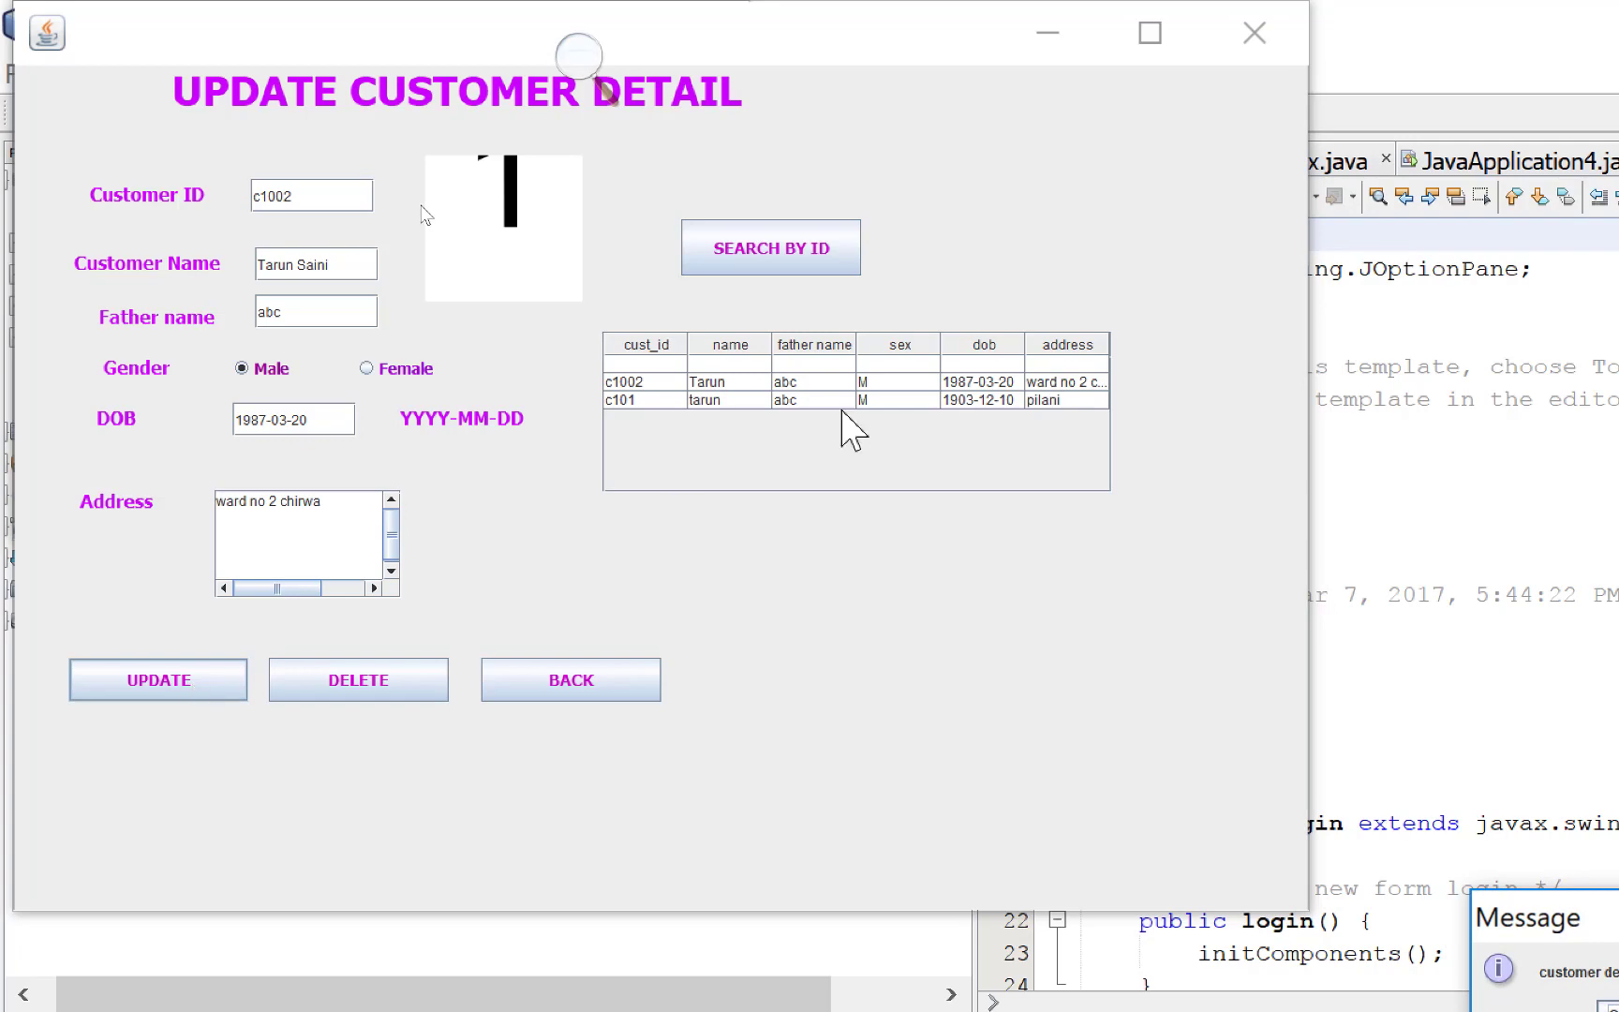
{"action": "left_click", "coordinate": [158, 680]}
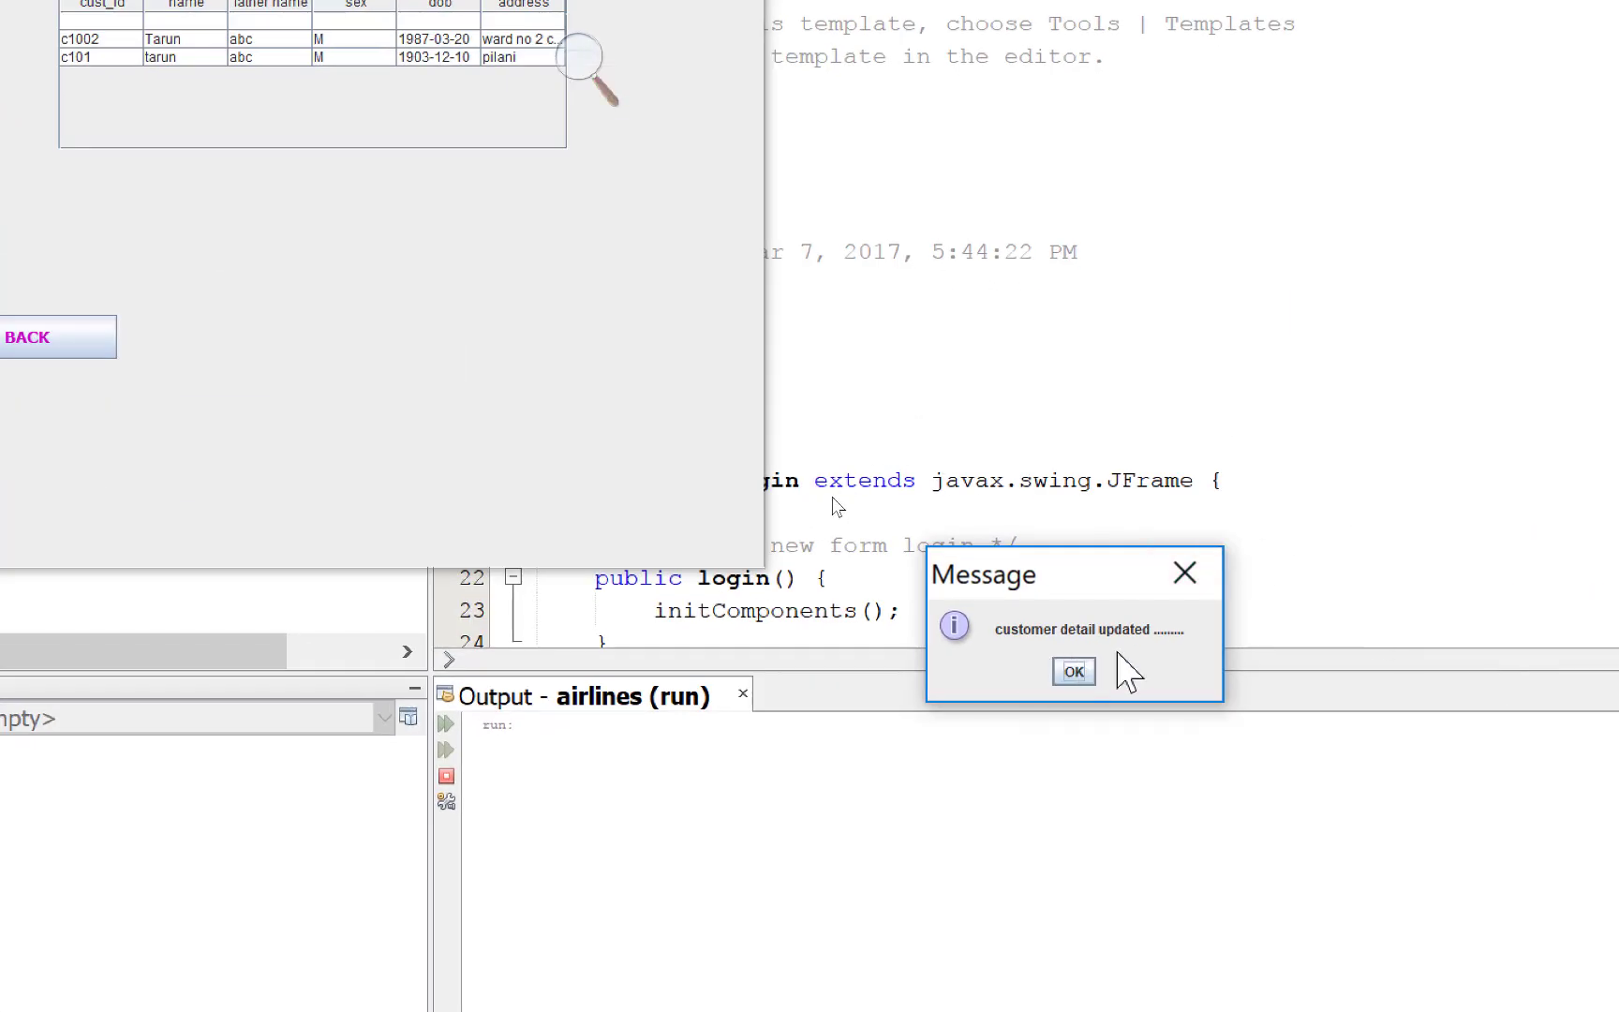
{"action": "left_click", "coordinate": [1073, 671]}
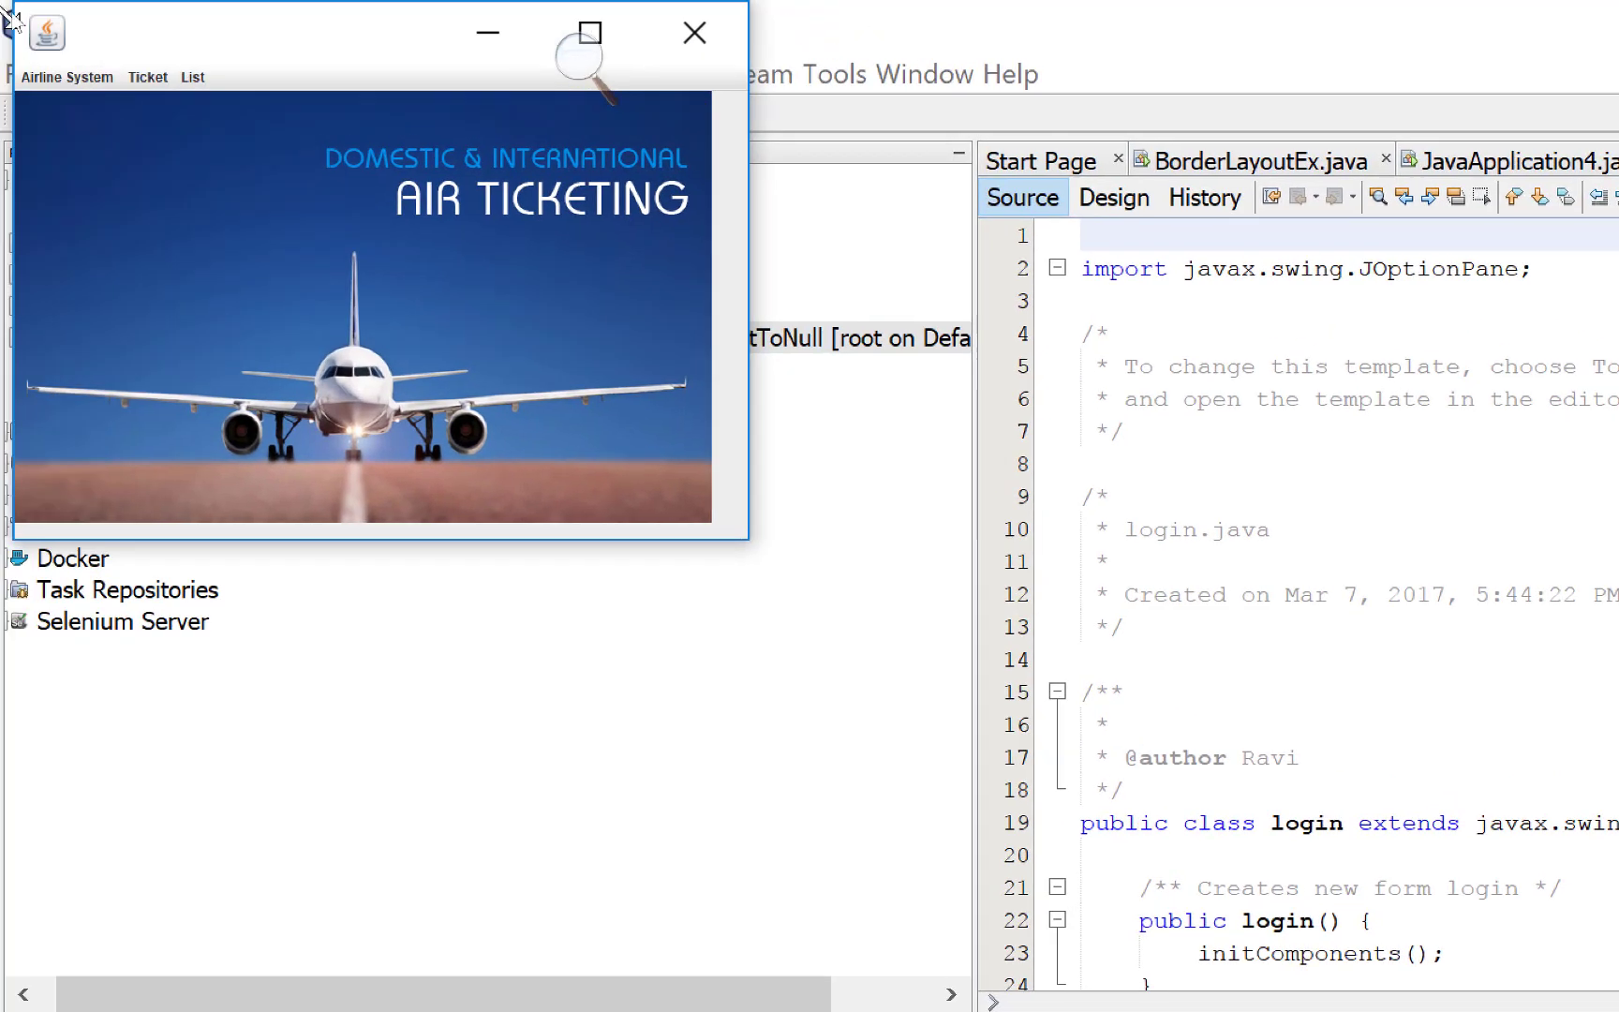
{"action": "left_click", "coordinate": [66, 76]}
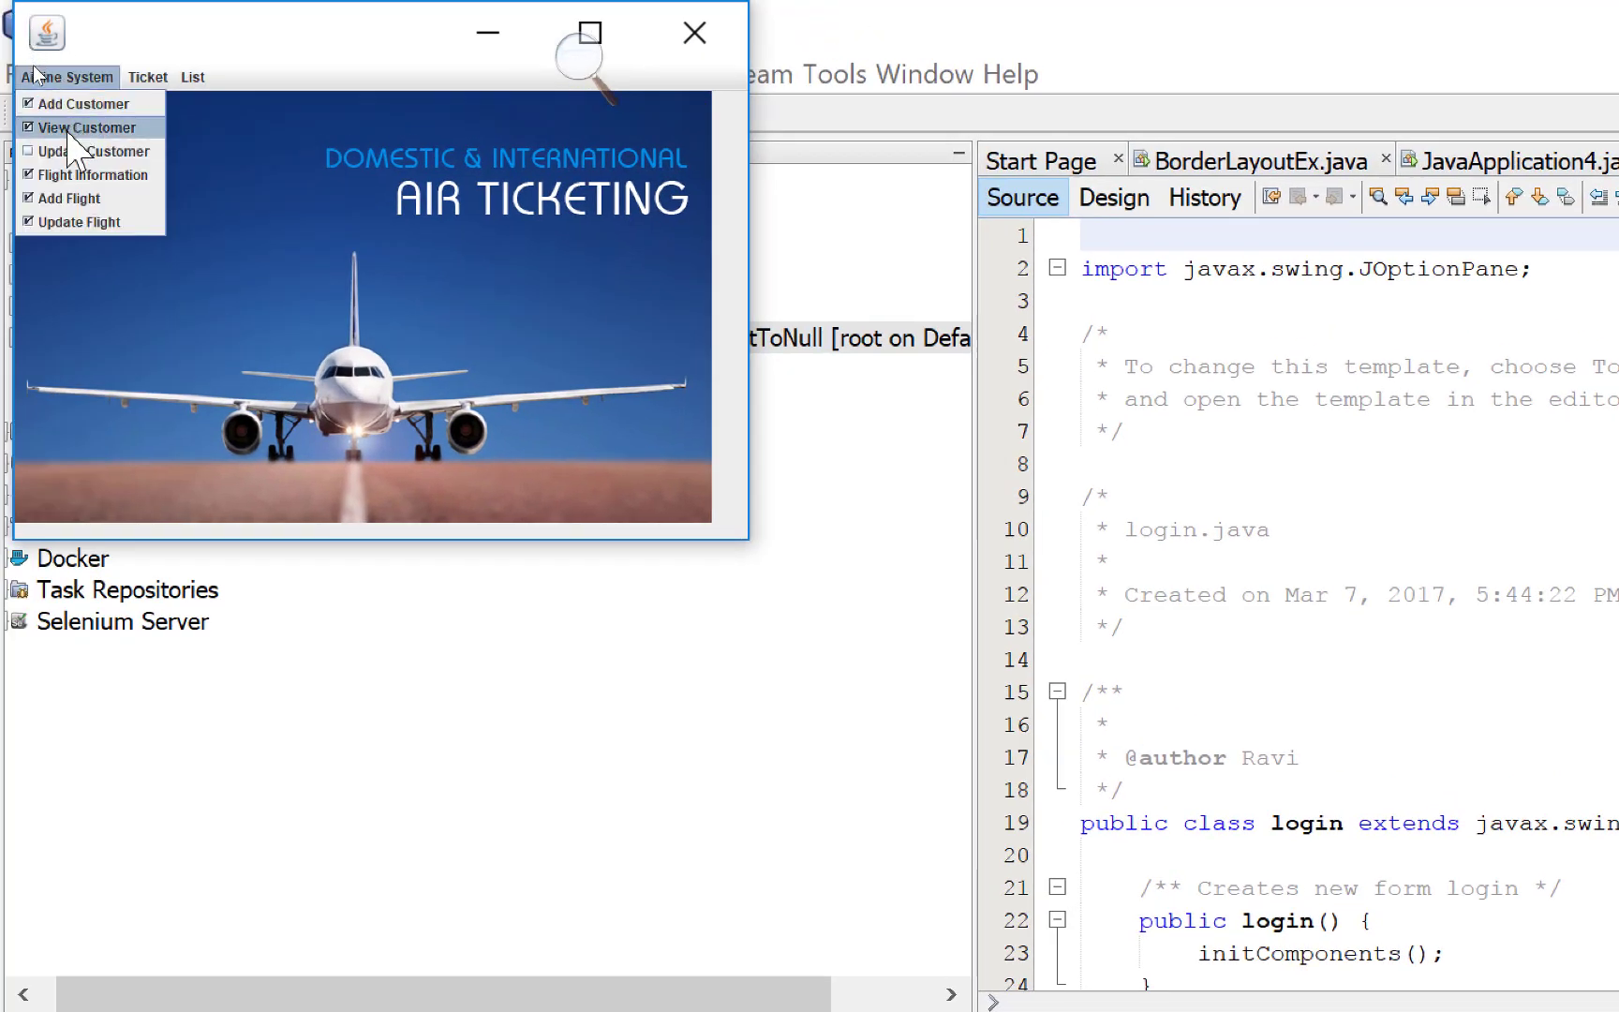
{"action": "left_click", "coordinate": [87, 127]}
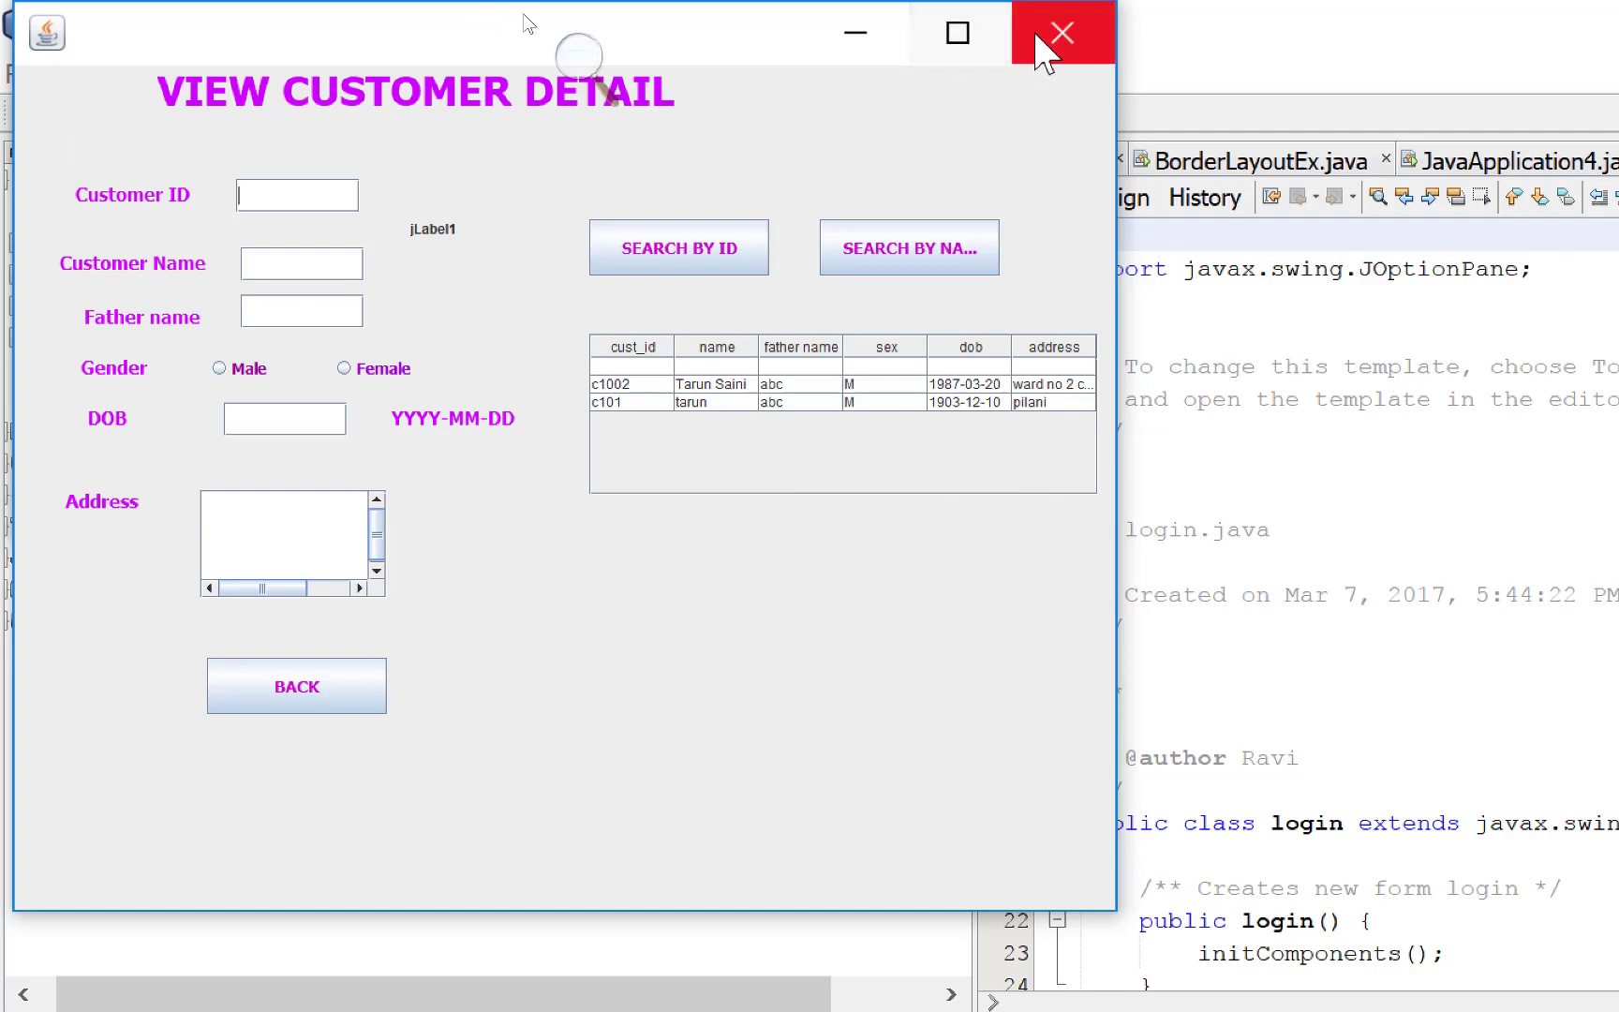
{"action": "left_click", "coordinate": [1062, 32]}
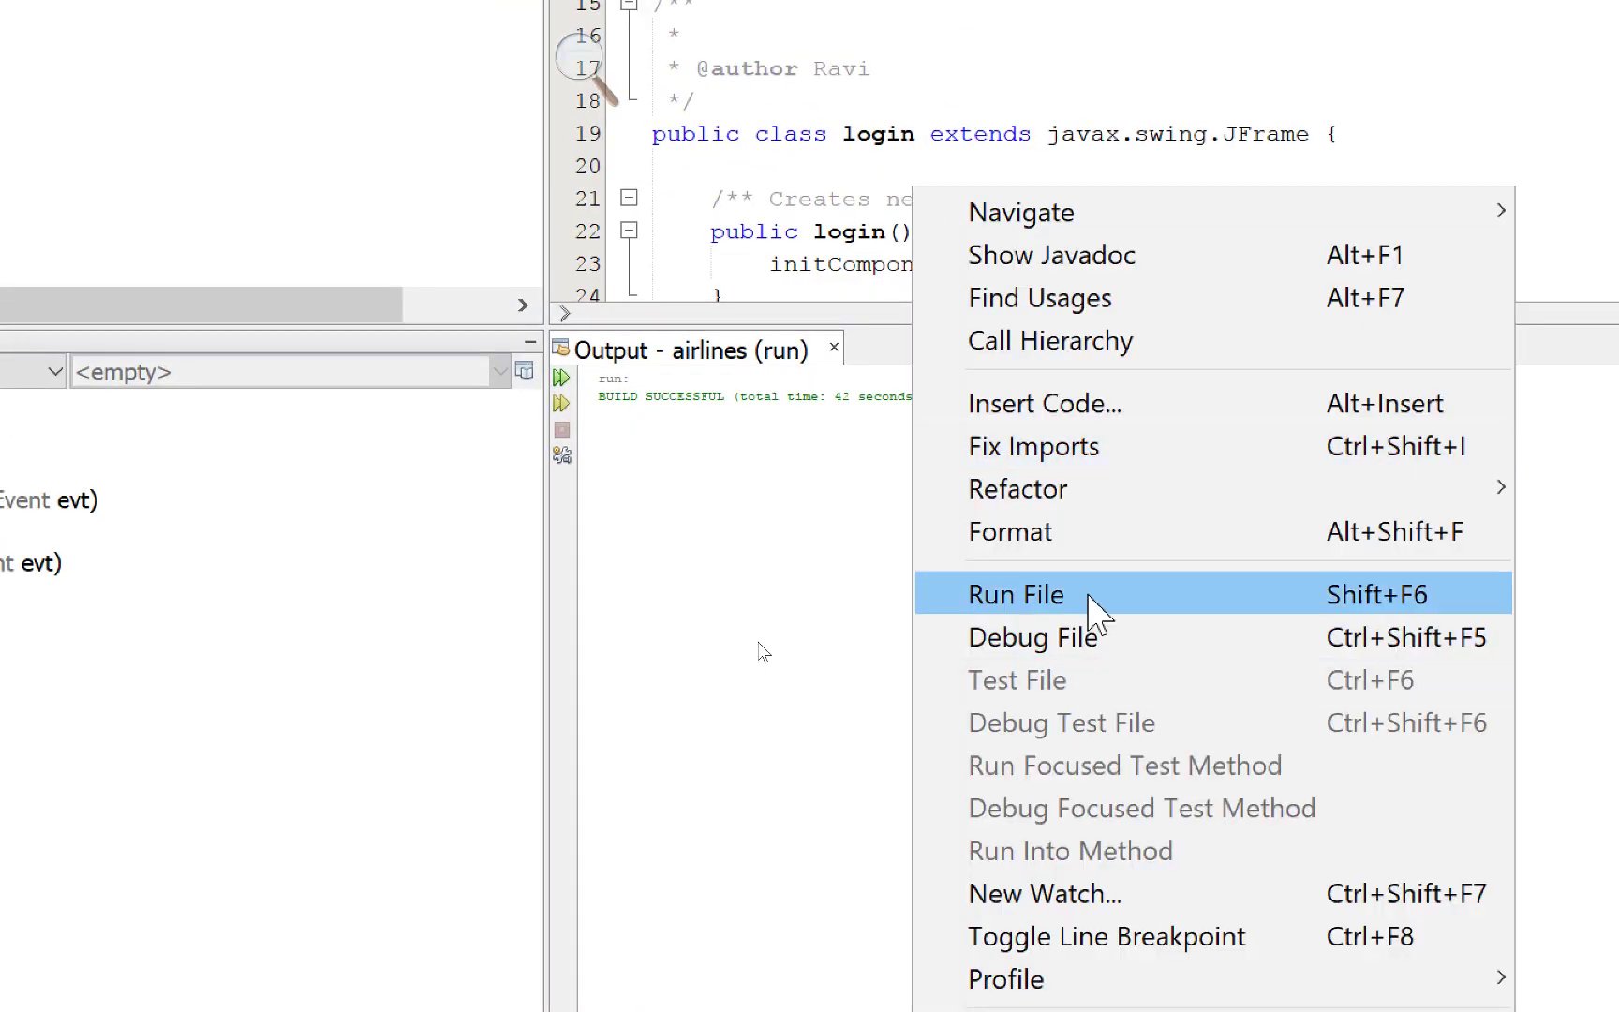
Rerun the login form and sign in as admin to reach the Air Ticketing window.
{"action": "left_click", "coordinate": [1015, 592]}
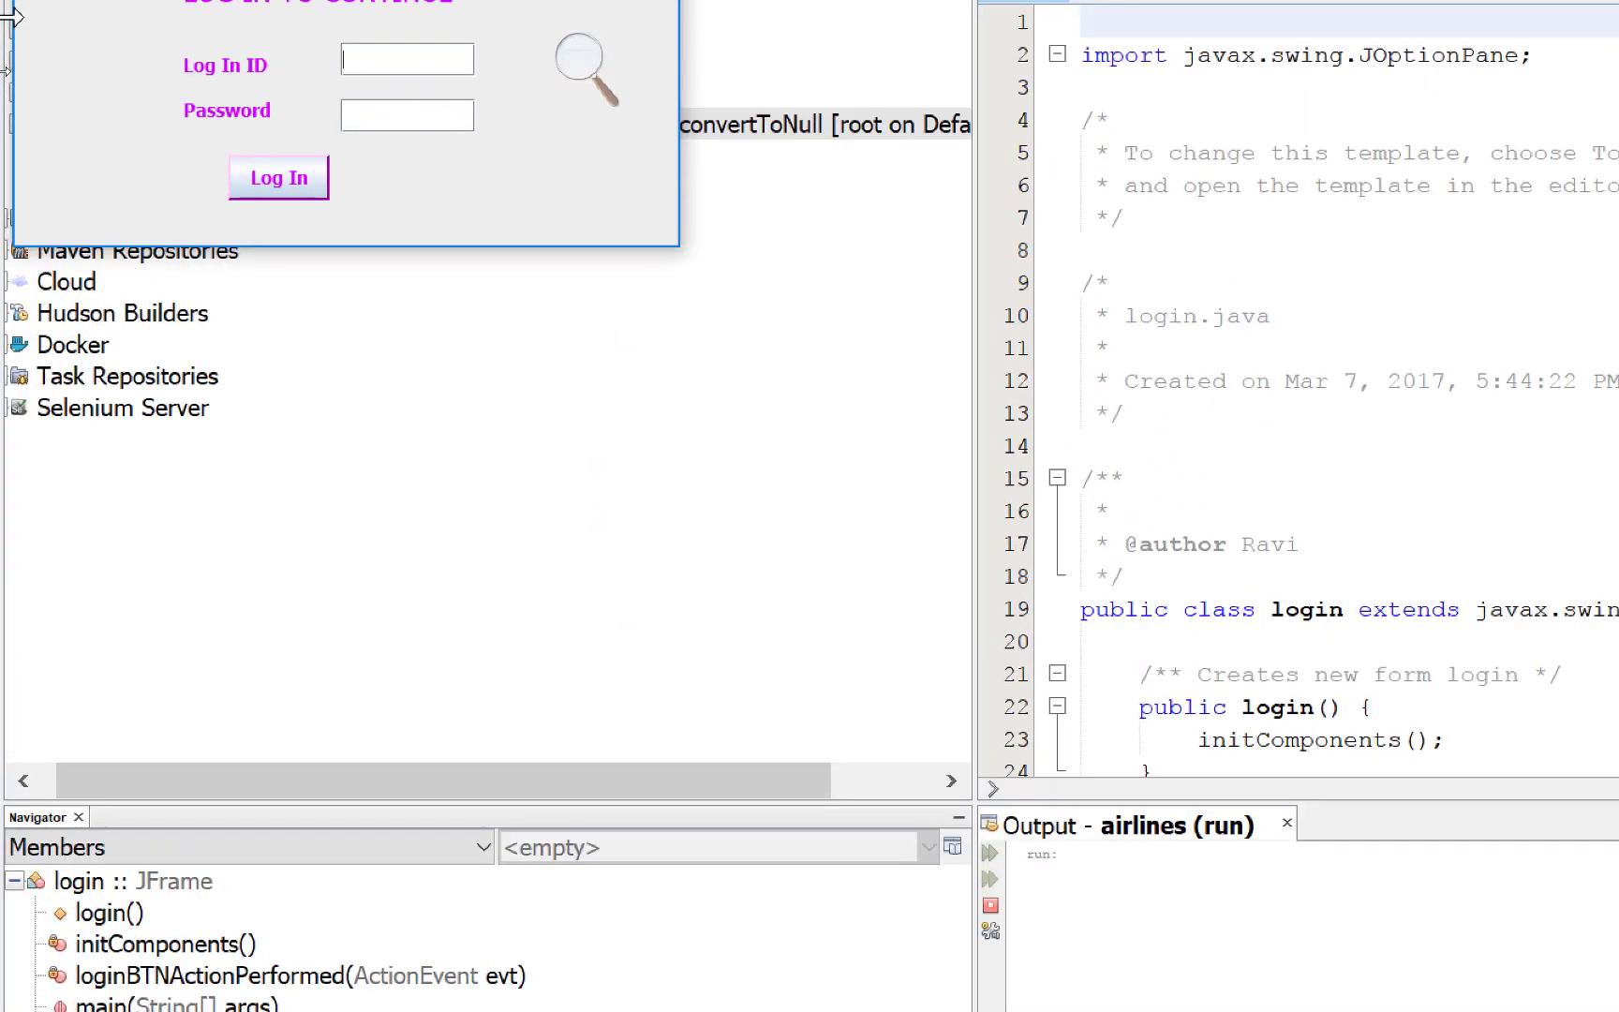
{"action": "type", "text": "admin"}
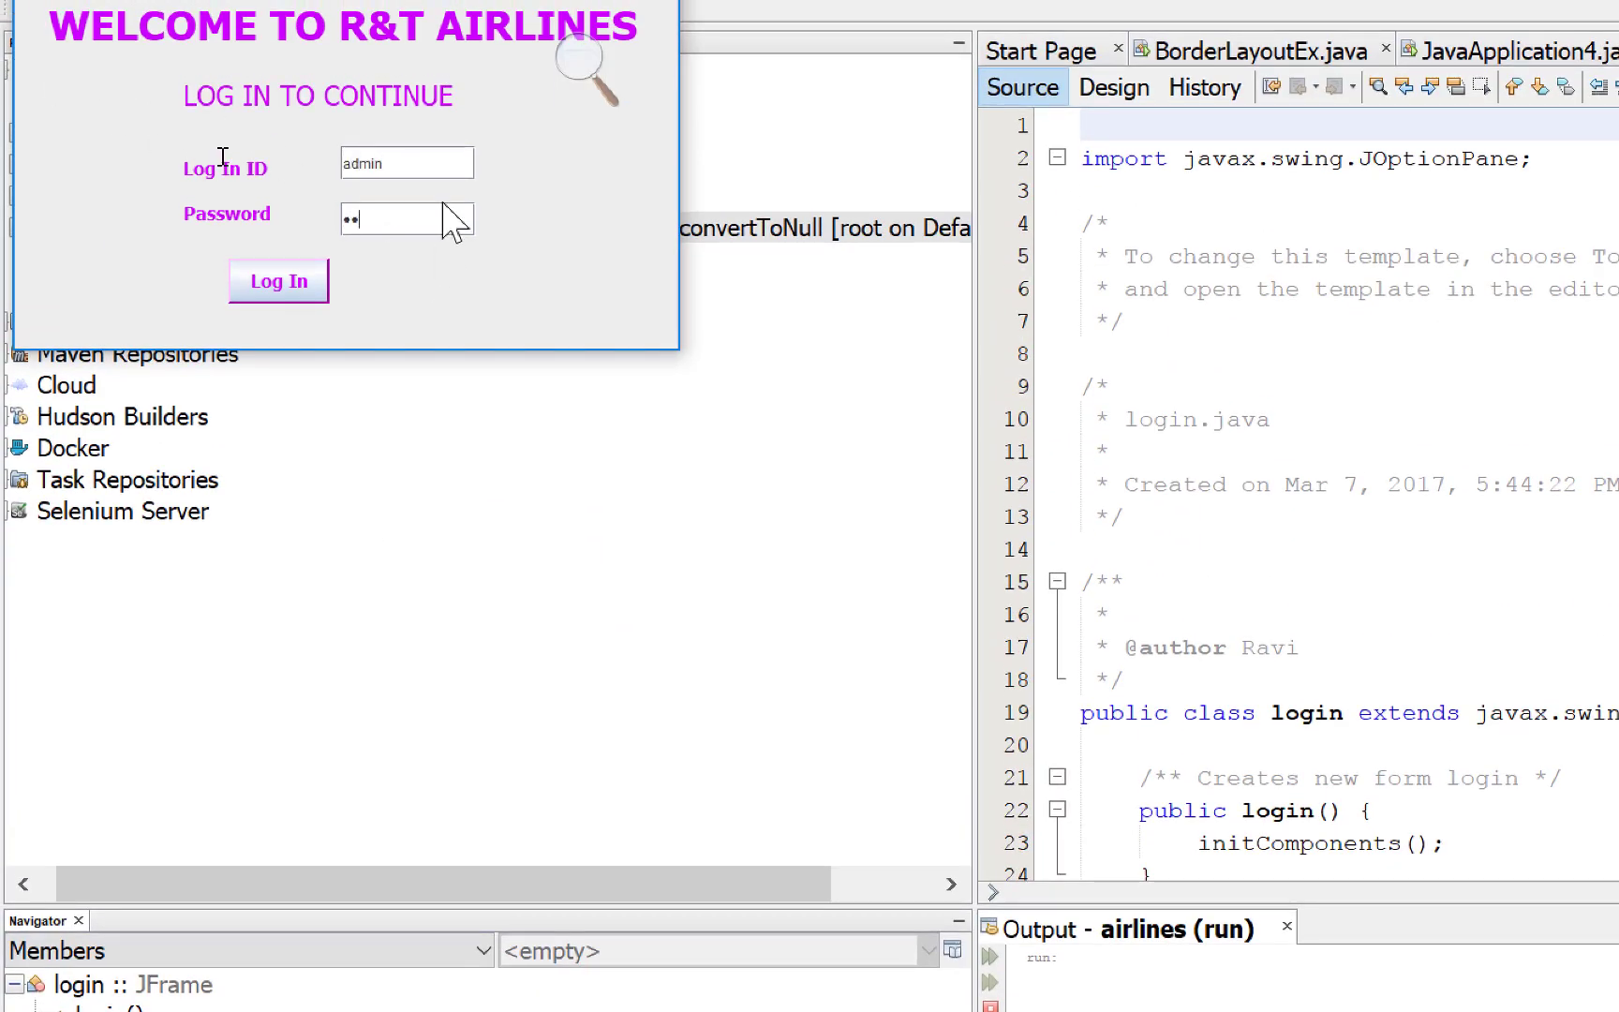
{"action": "left_click", "coordinate": [277, 281]}
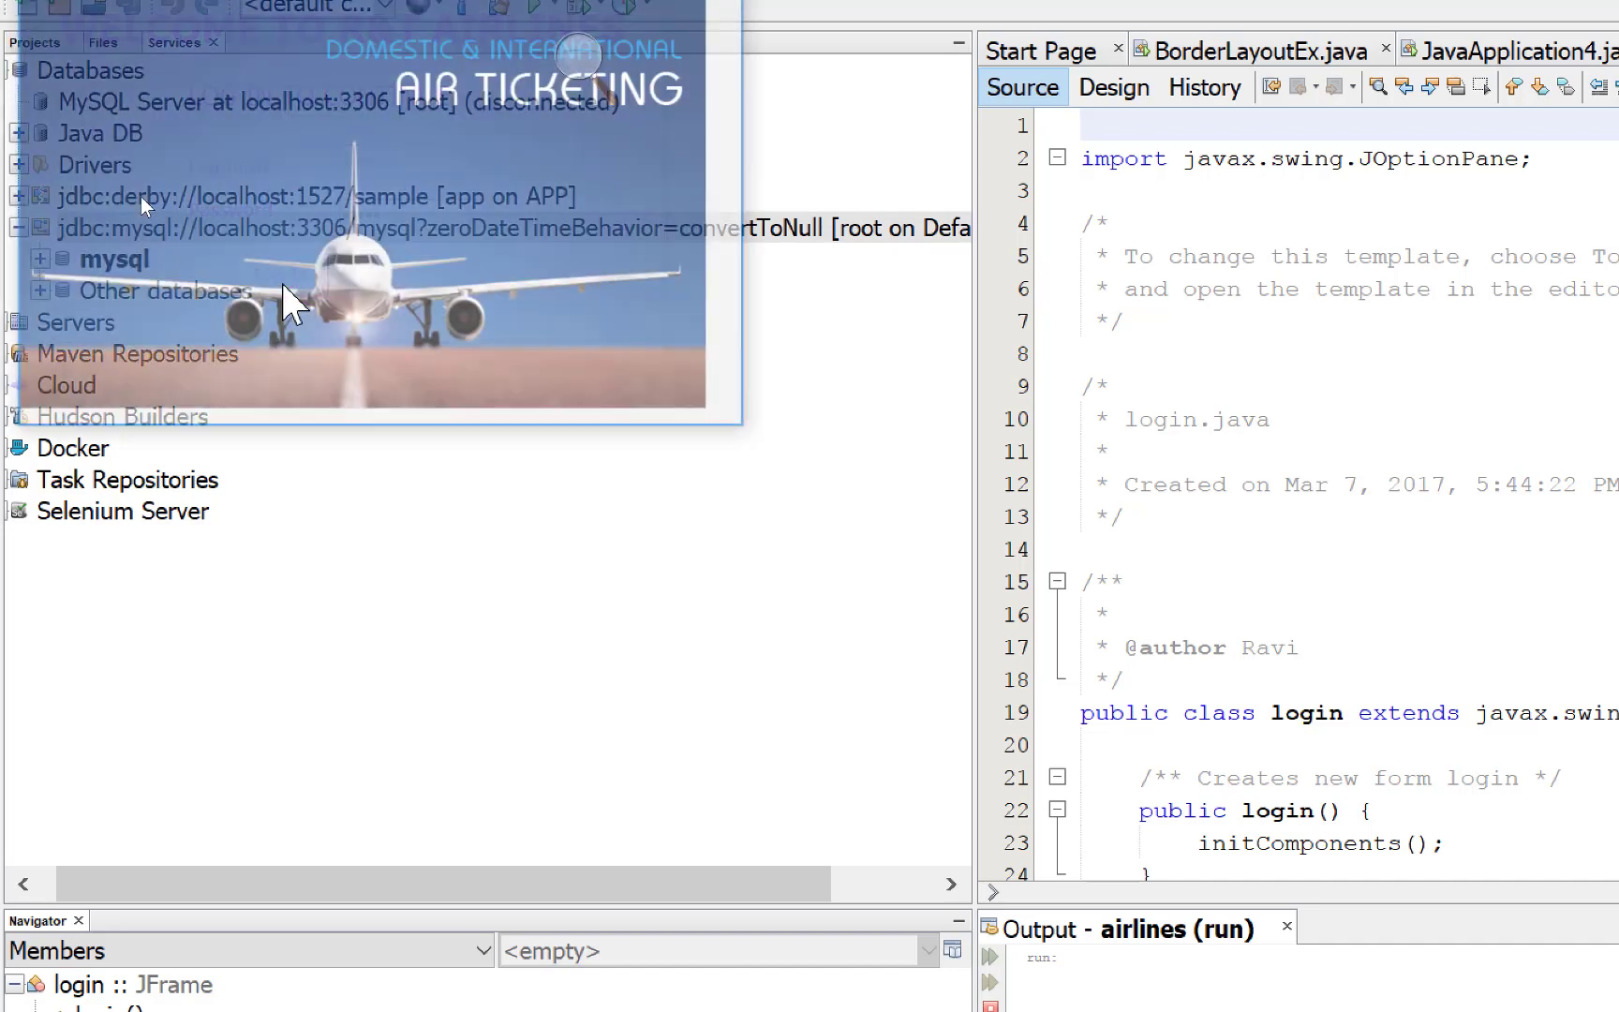
{"action": "left_click", "coordinate": [56, 77]}
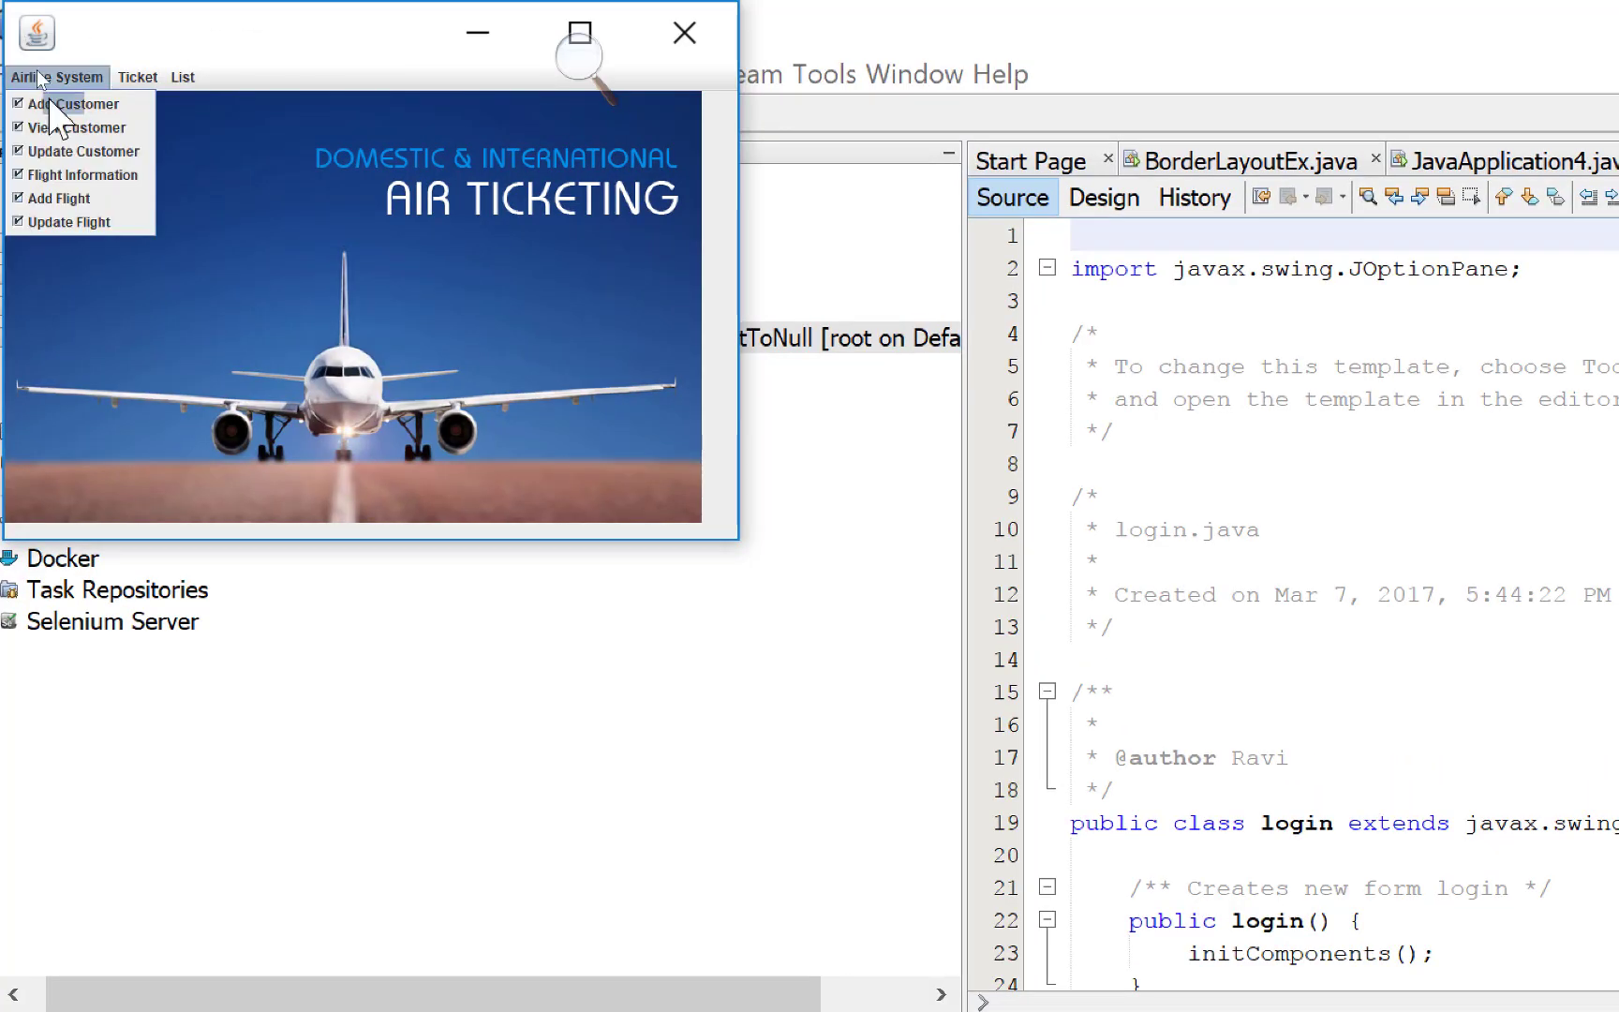
{"action": "left_click", "coordinate": [75, 174]}
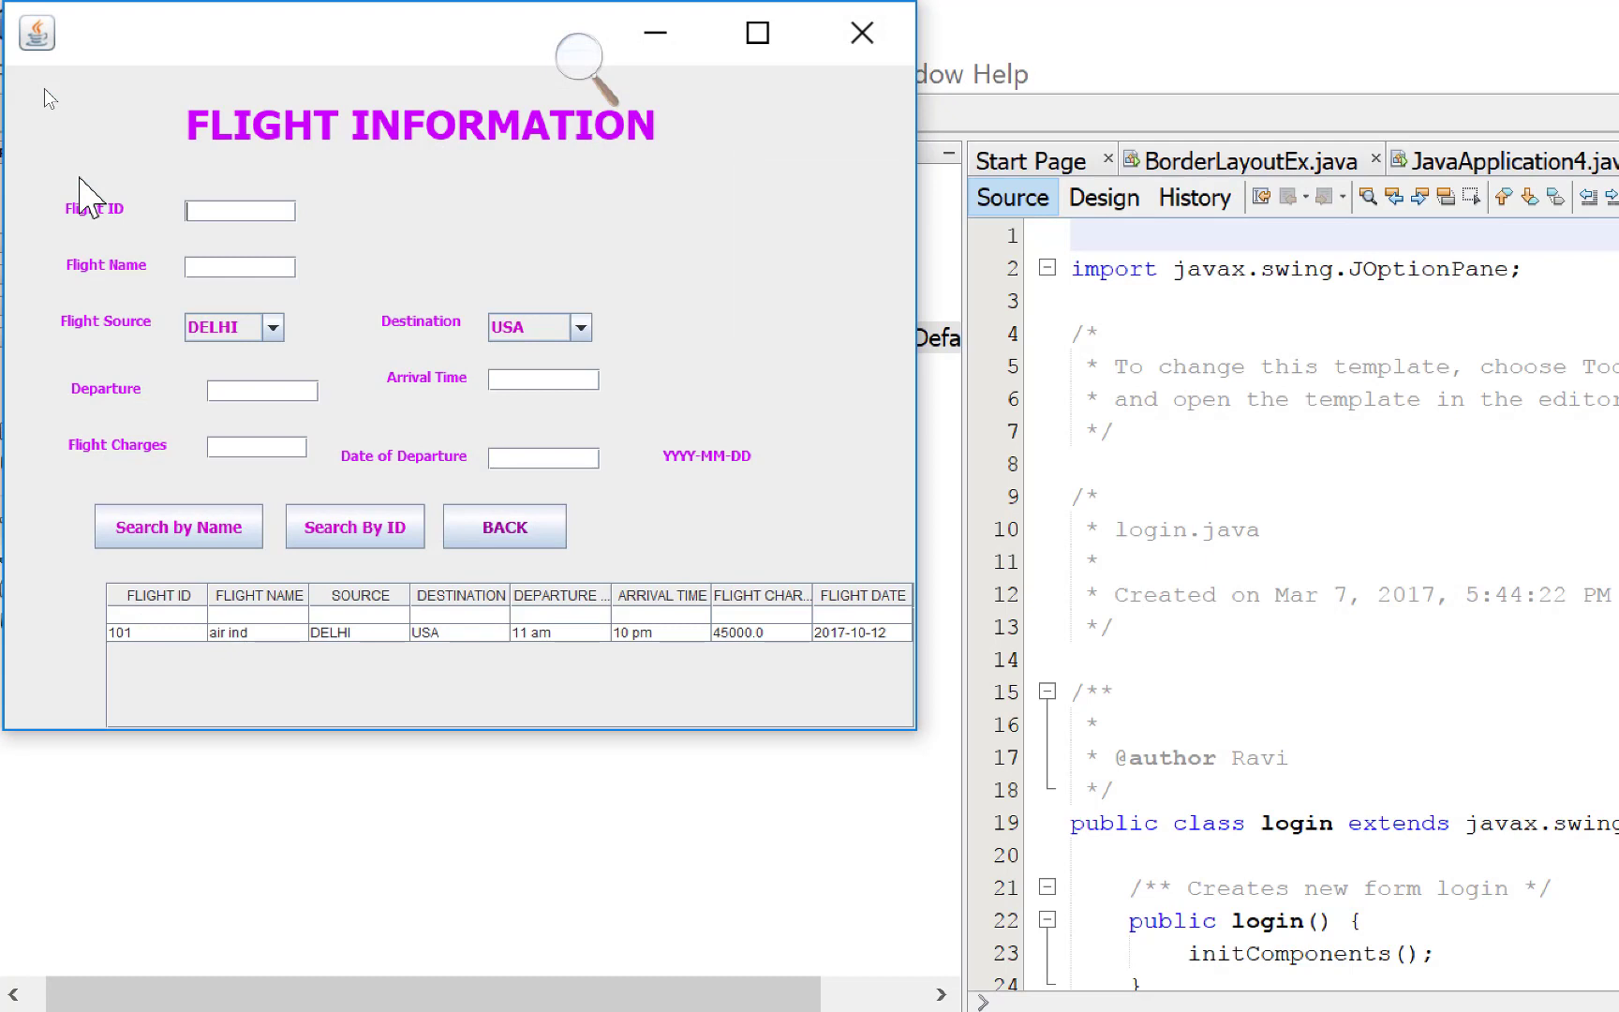
{"action": "mouse_move", "coordinate": [652, 621]}
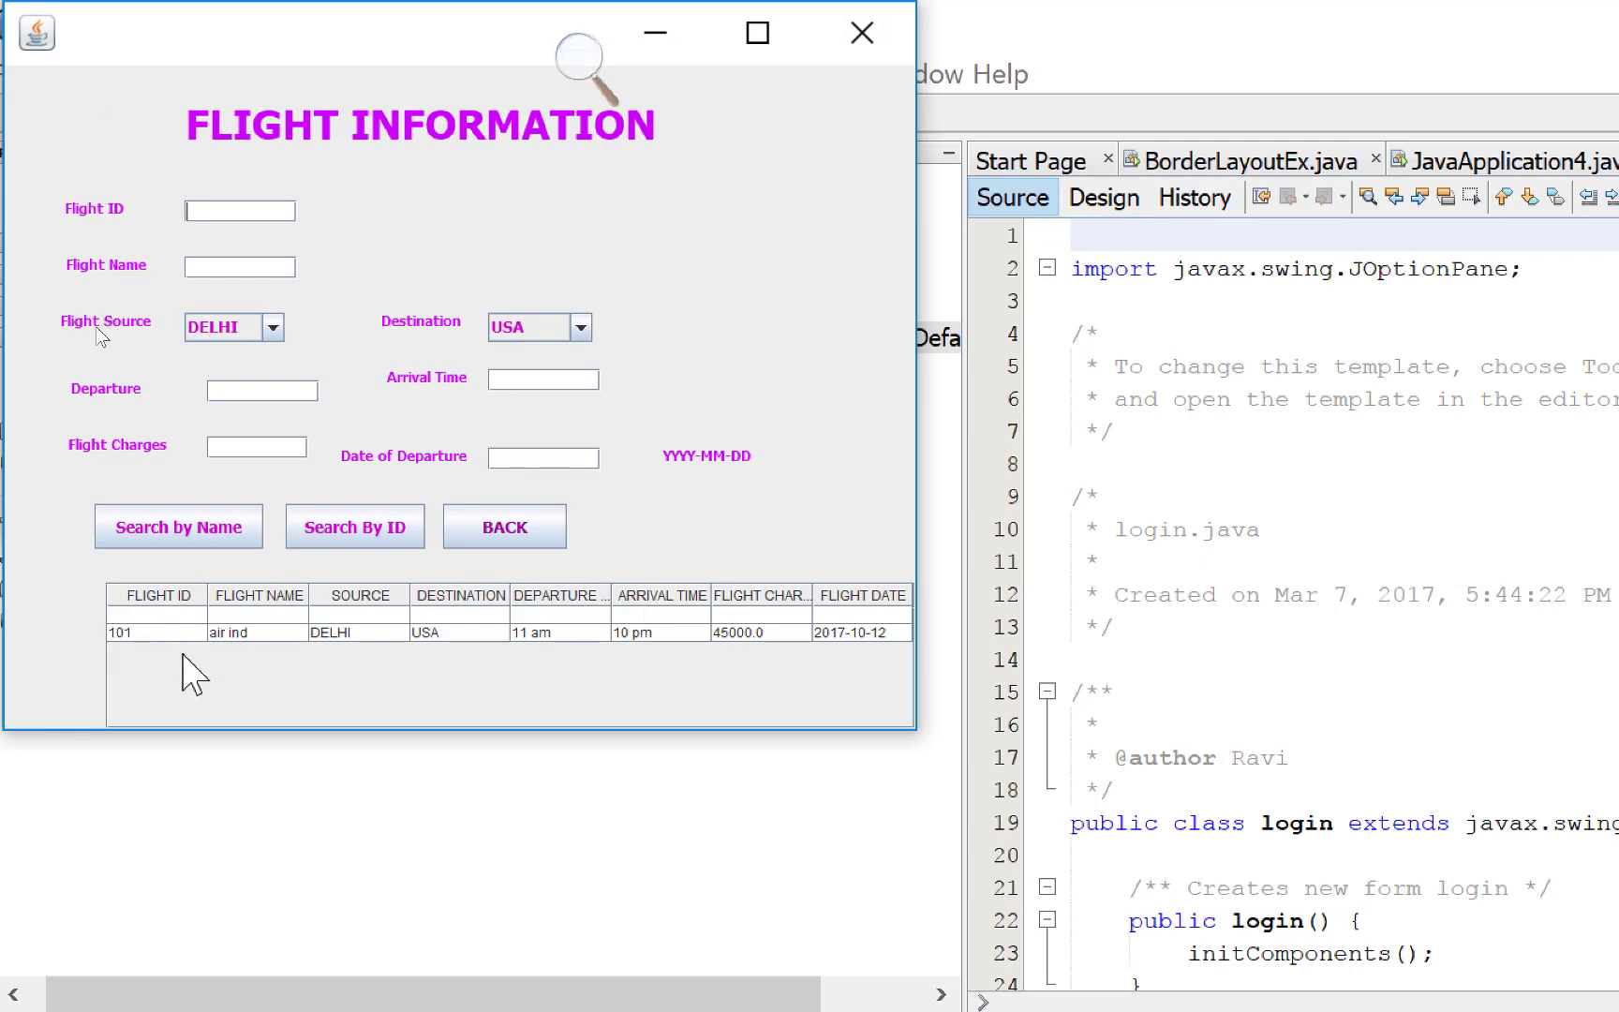
{"action": "mouse_move", "coordinate": [217, 662]}
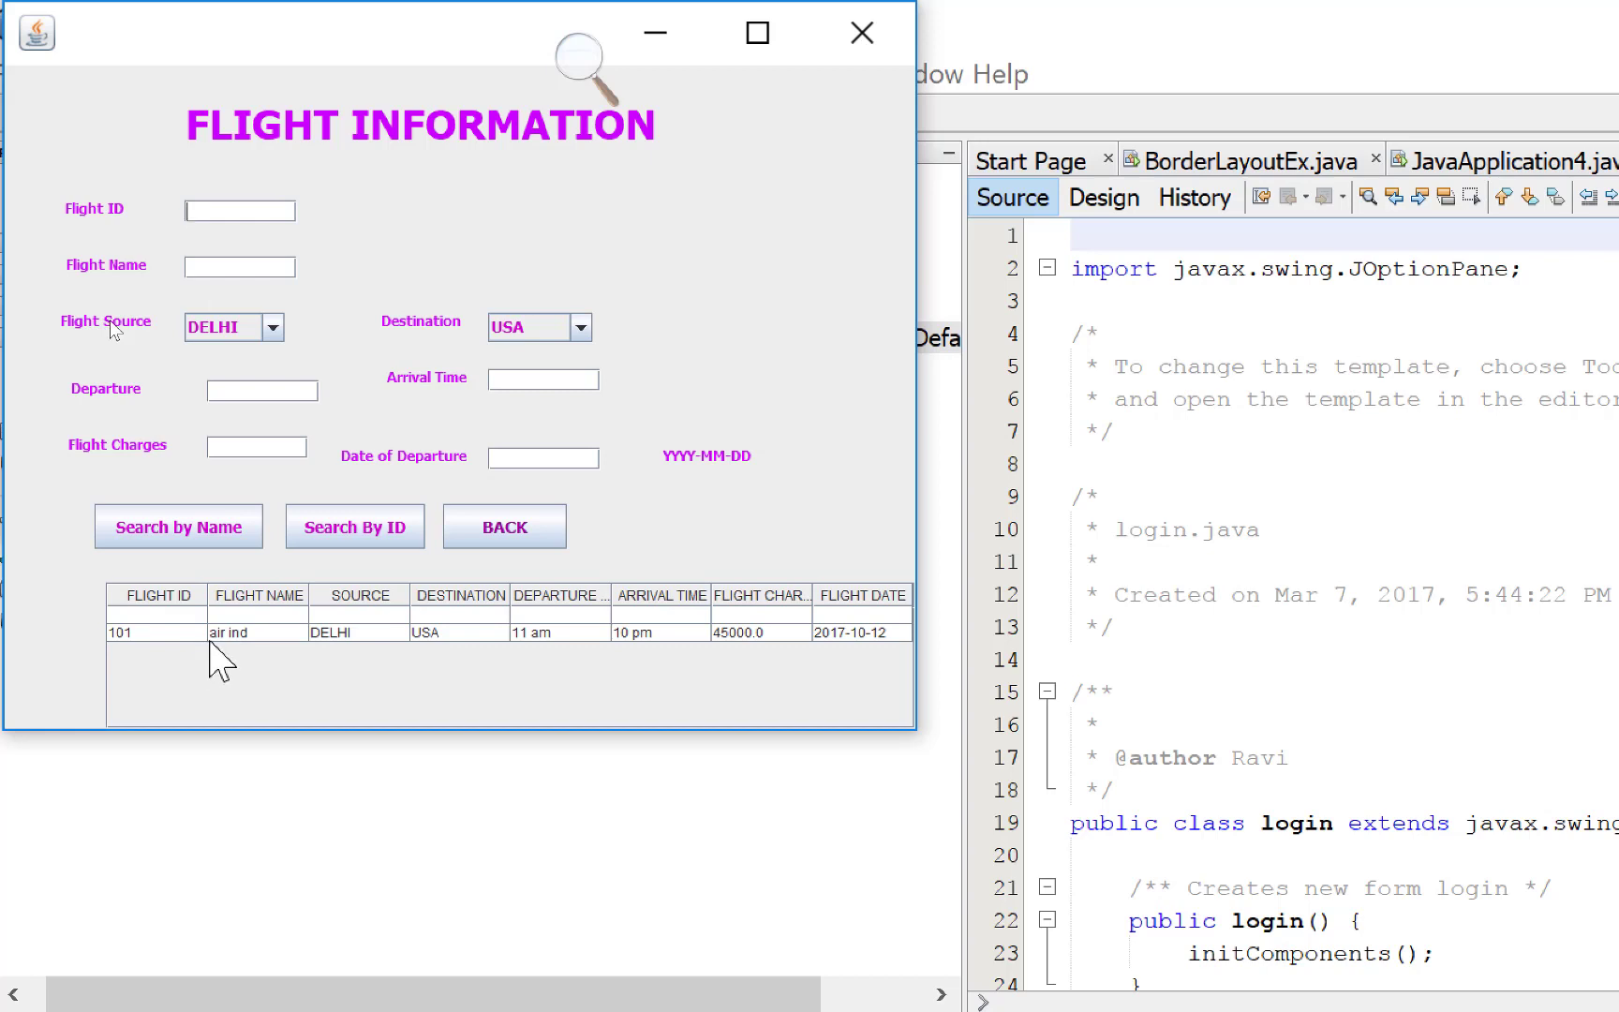
{"action": "mouse_move", "coordinate": [487, 509]}
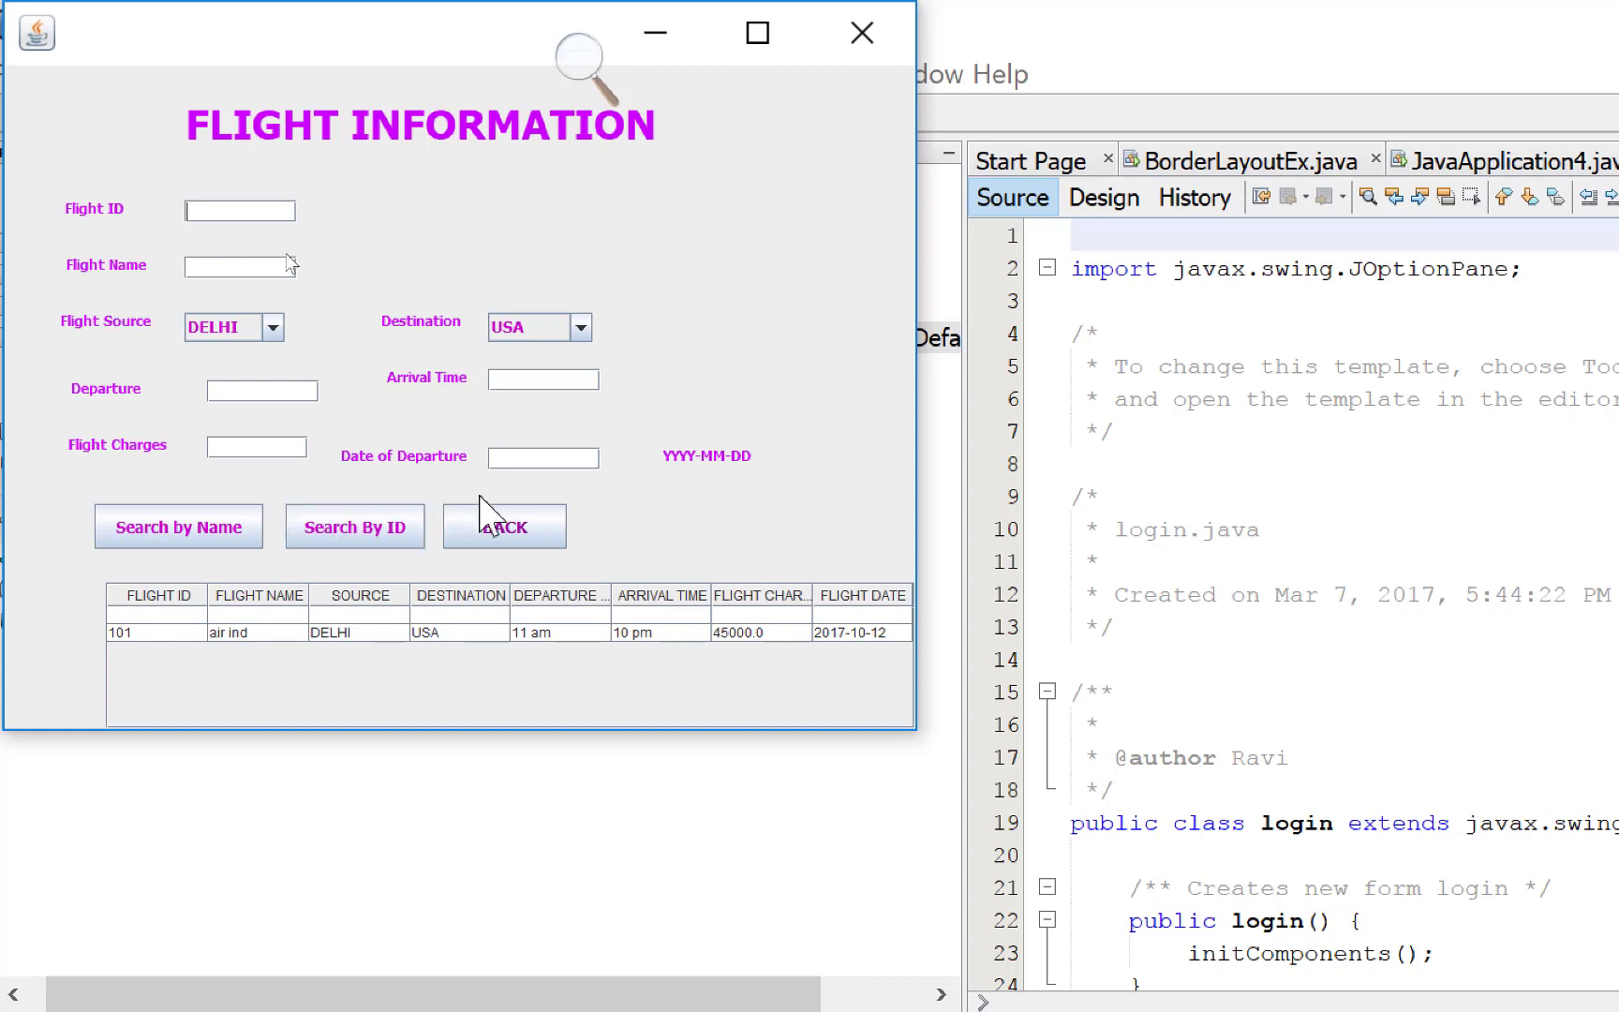
{"action": "mouse_move", "coordinate": [654, 32]}
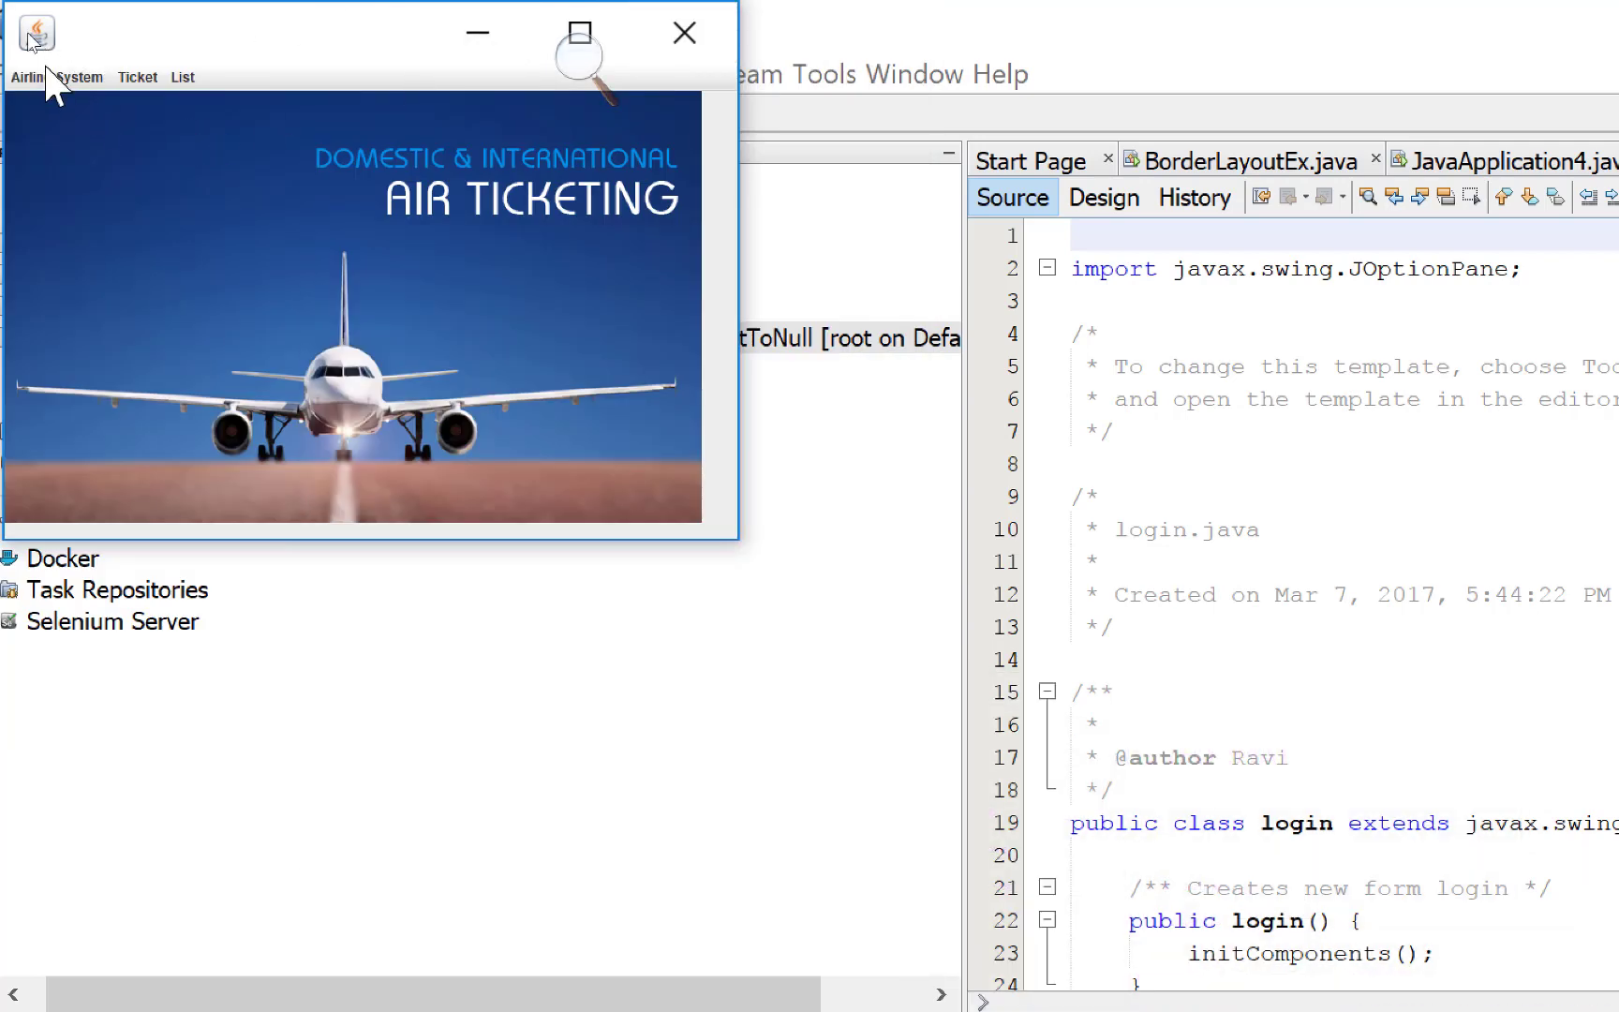
Bring up the empty Add Flight Detail form from the Airline System menu.
{"action": "left_click", "coordinate": [56, 77]}
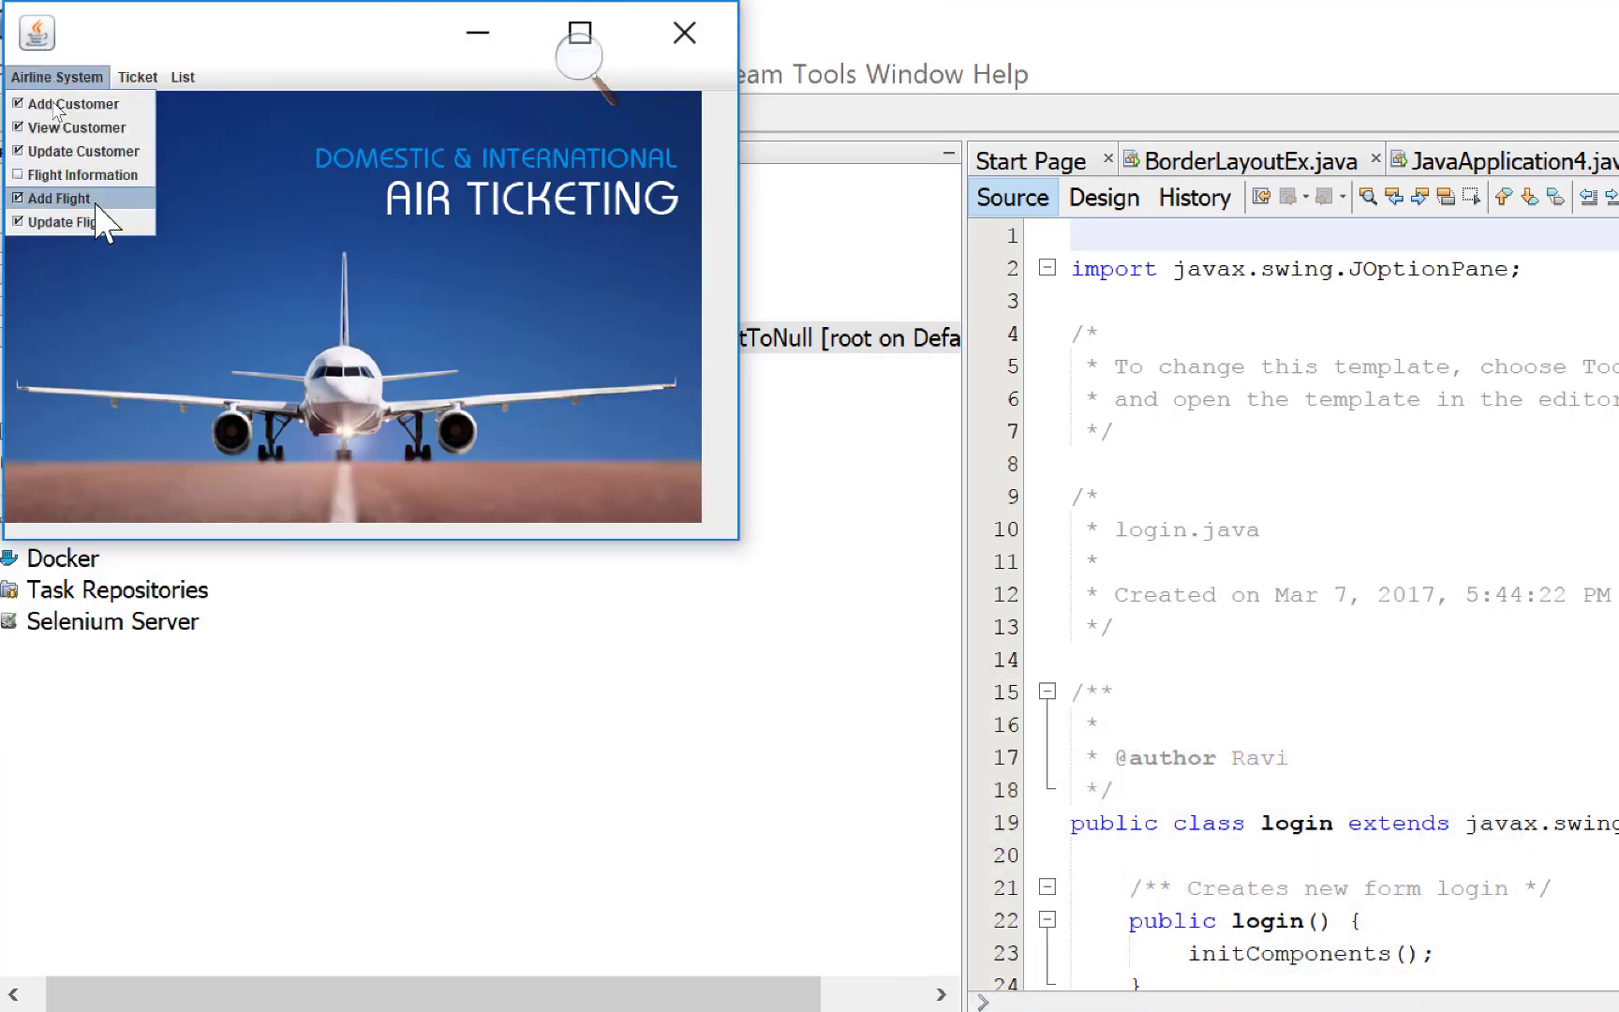
{"action": "left_click", "coordinate": [57, 199]}
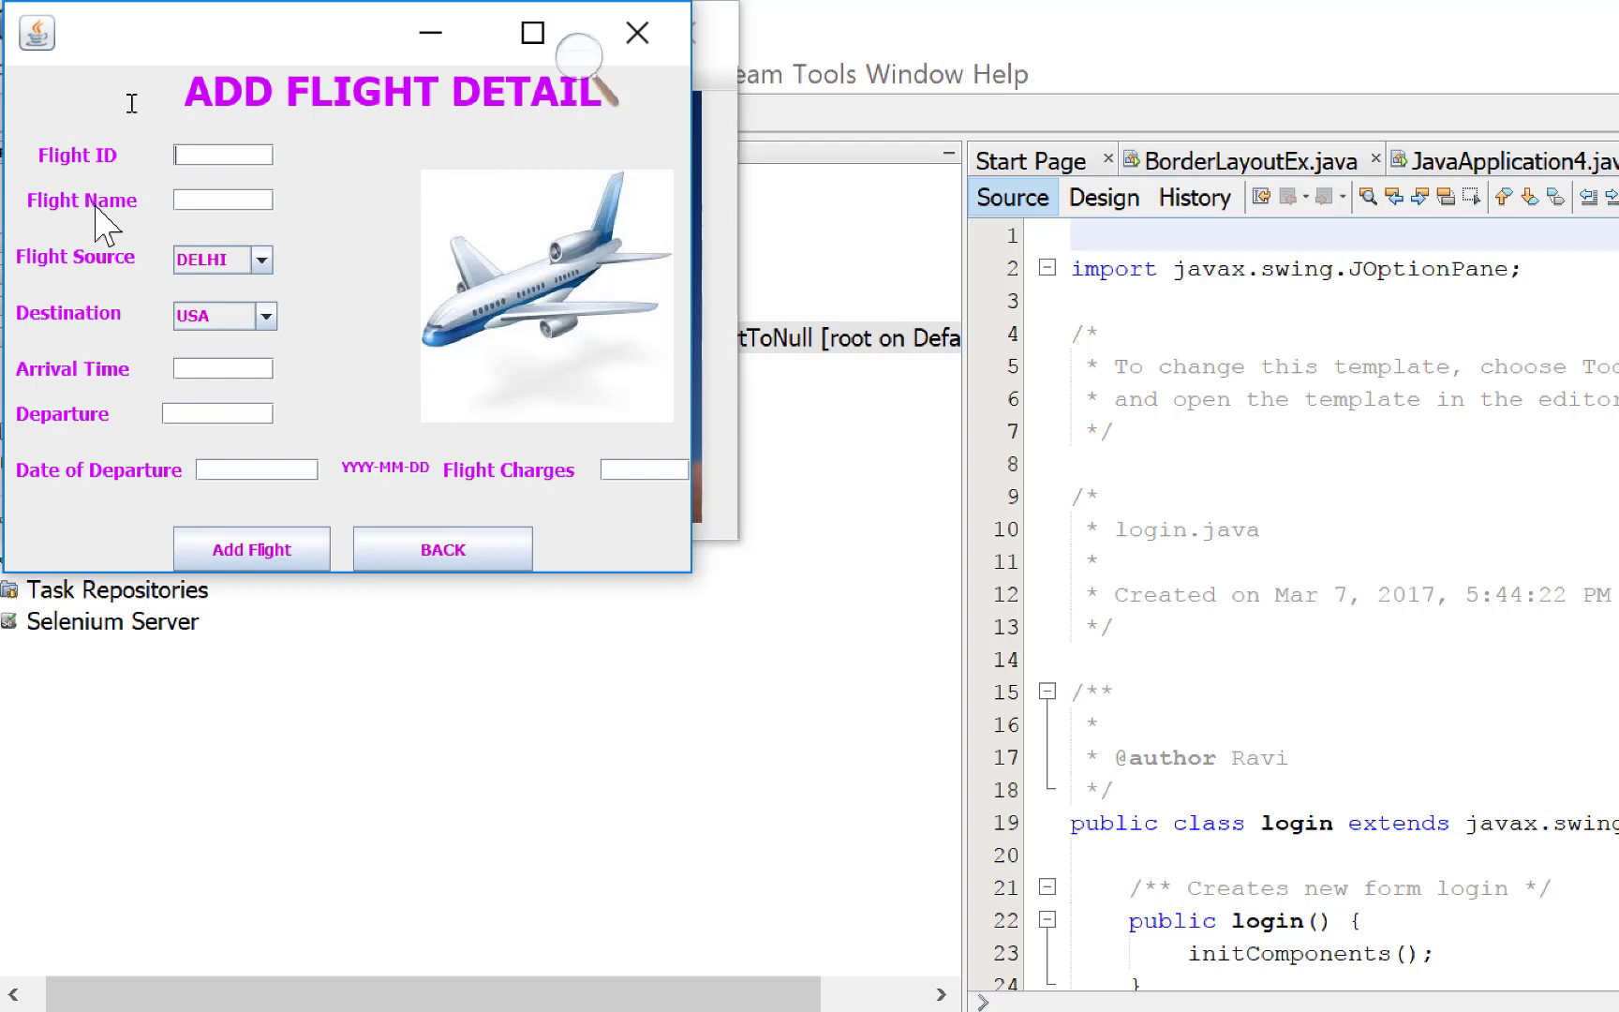
{"action": "mouse_move", "coordinate": [532, 32]}
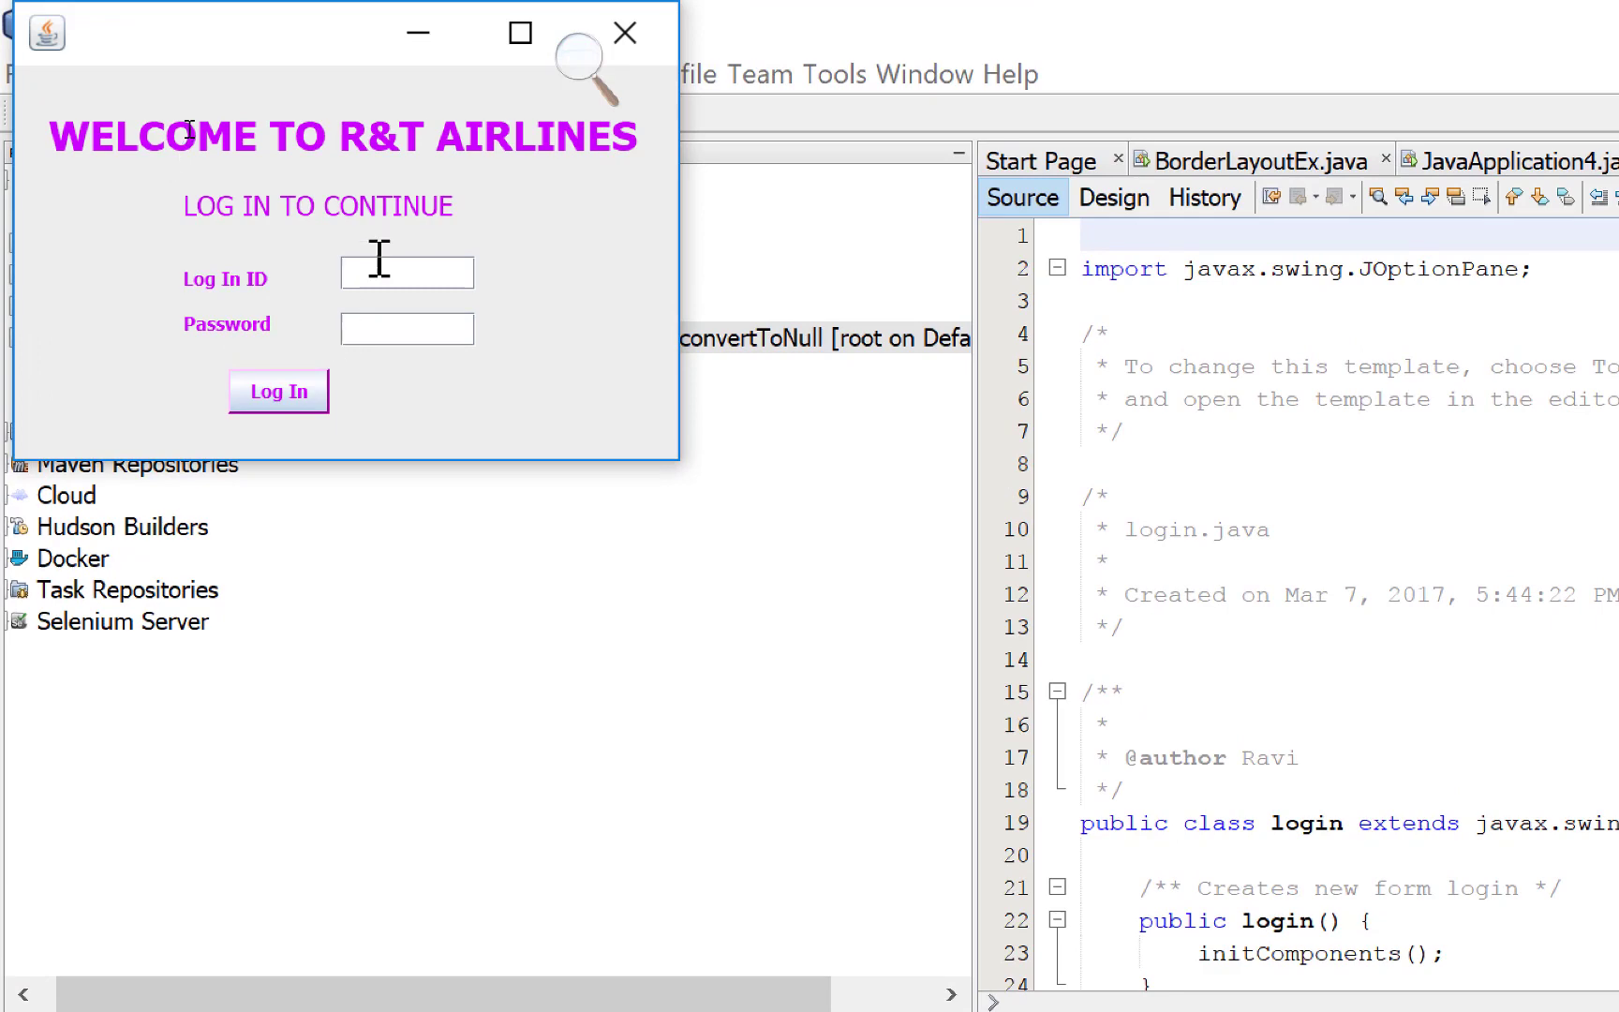
Sign in as admin to return to the Air Ticketing main window.
{"action": "type", "text": "admin"}
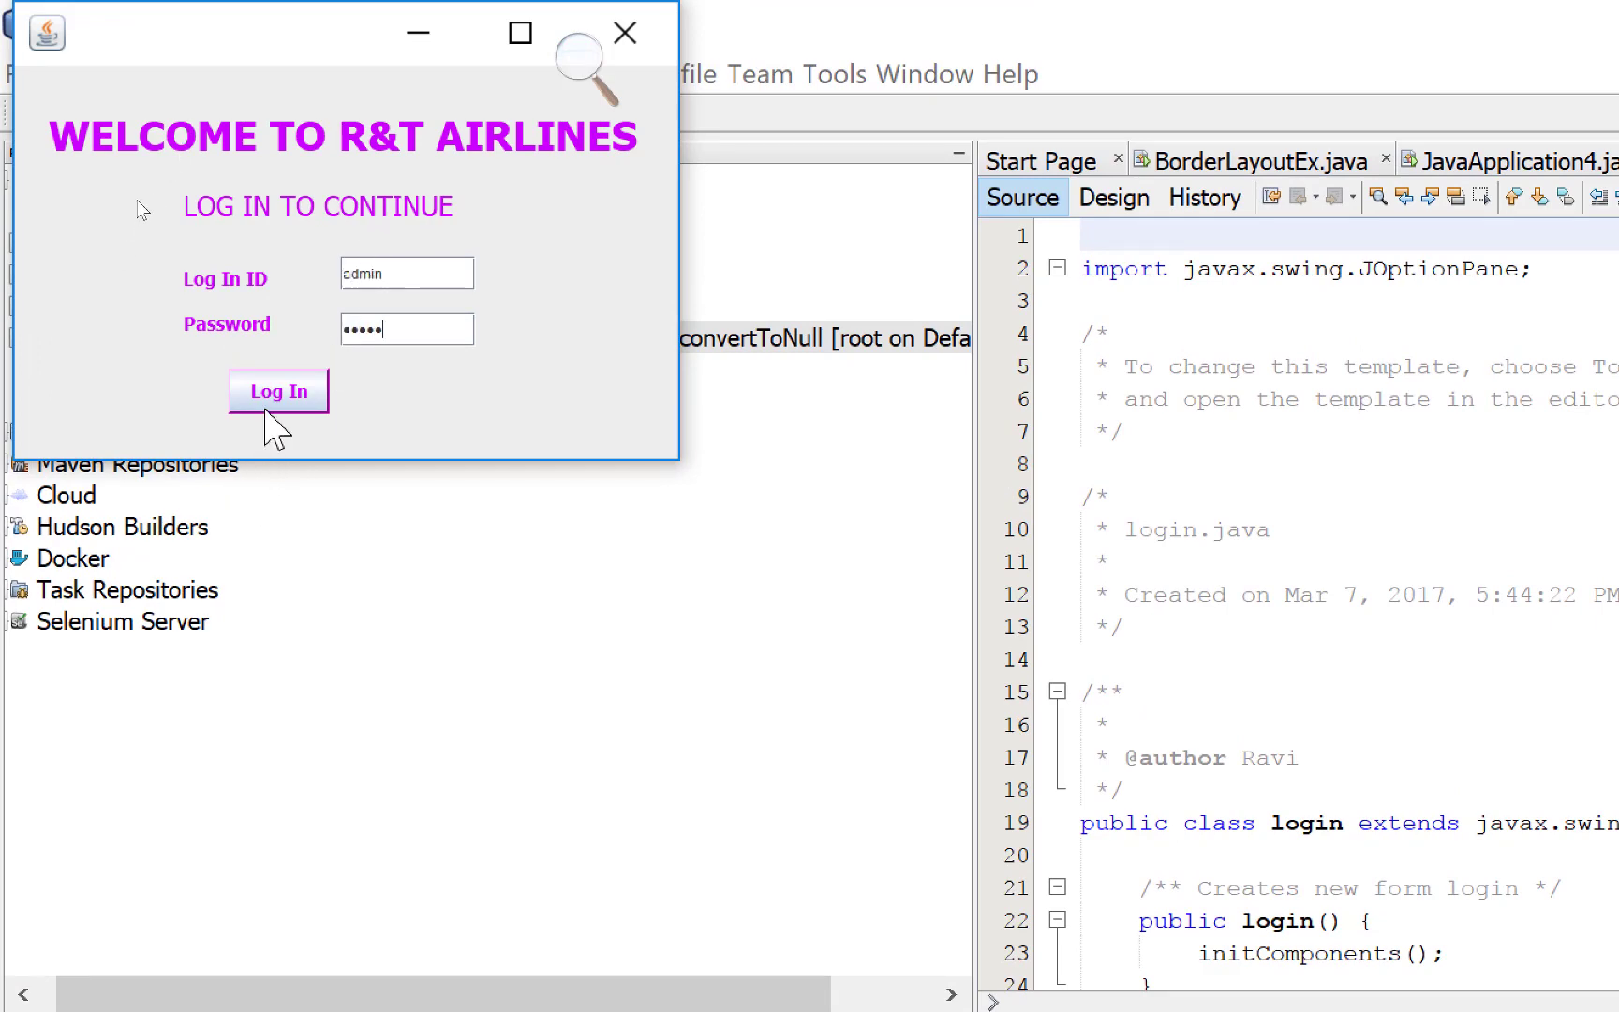
{"action": "left_click", "coordinate": [277, 391]}
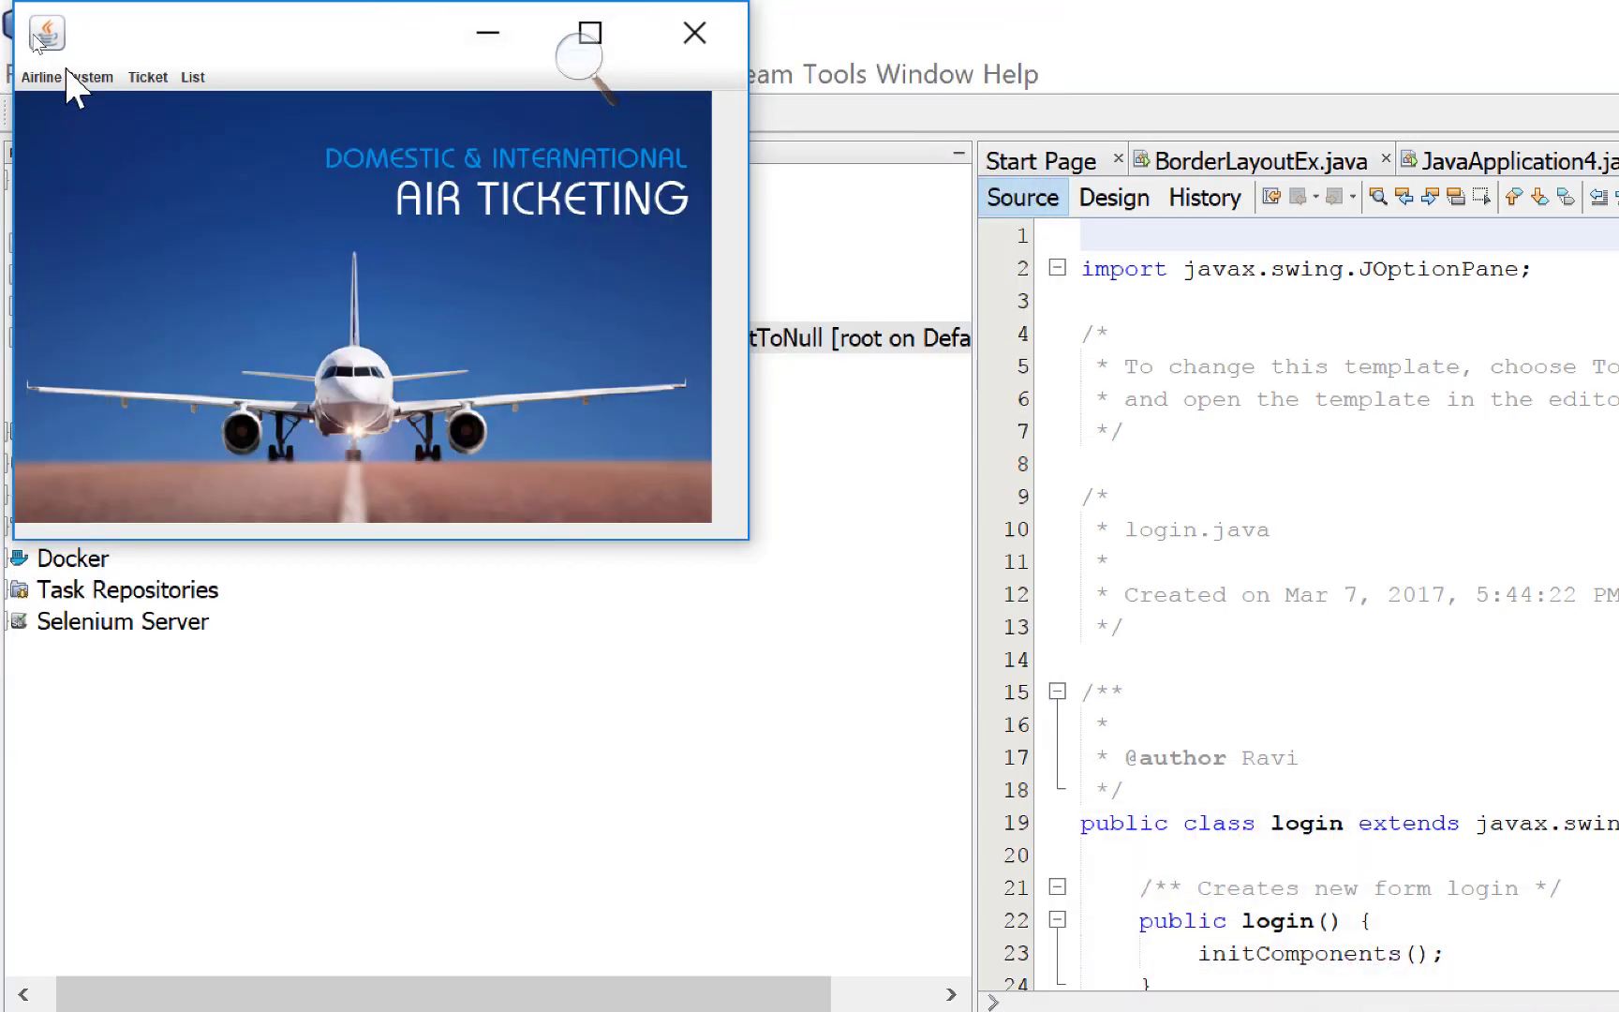
{"action": "left_click", "coordinate": [146, 77]}
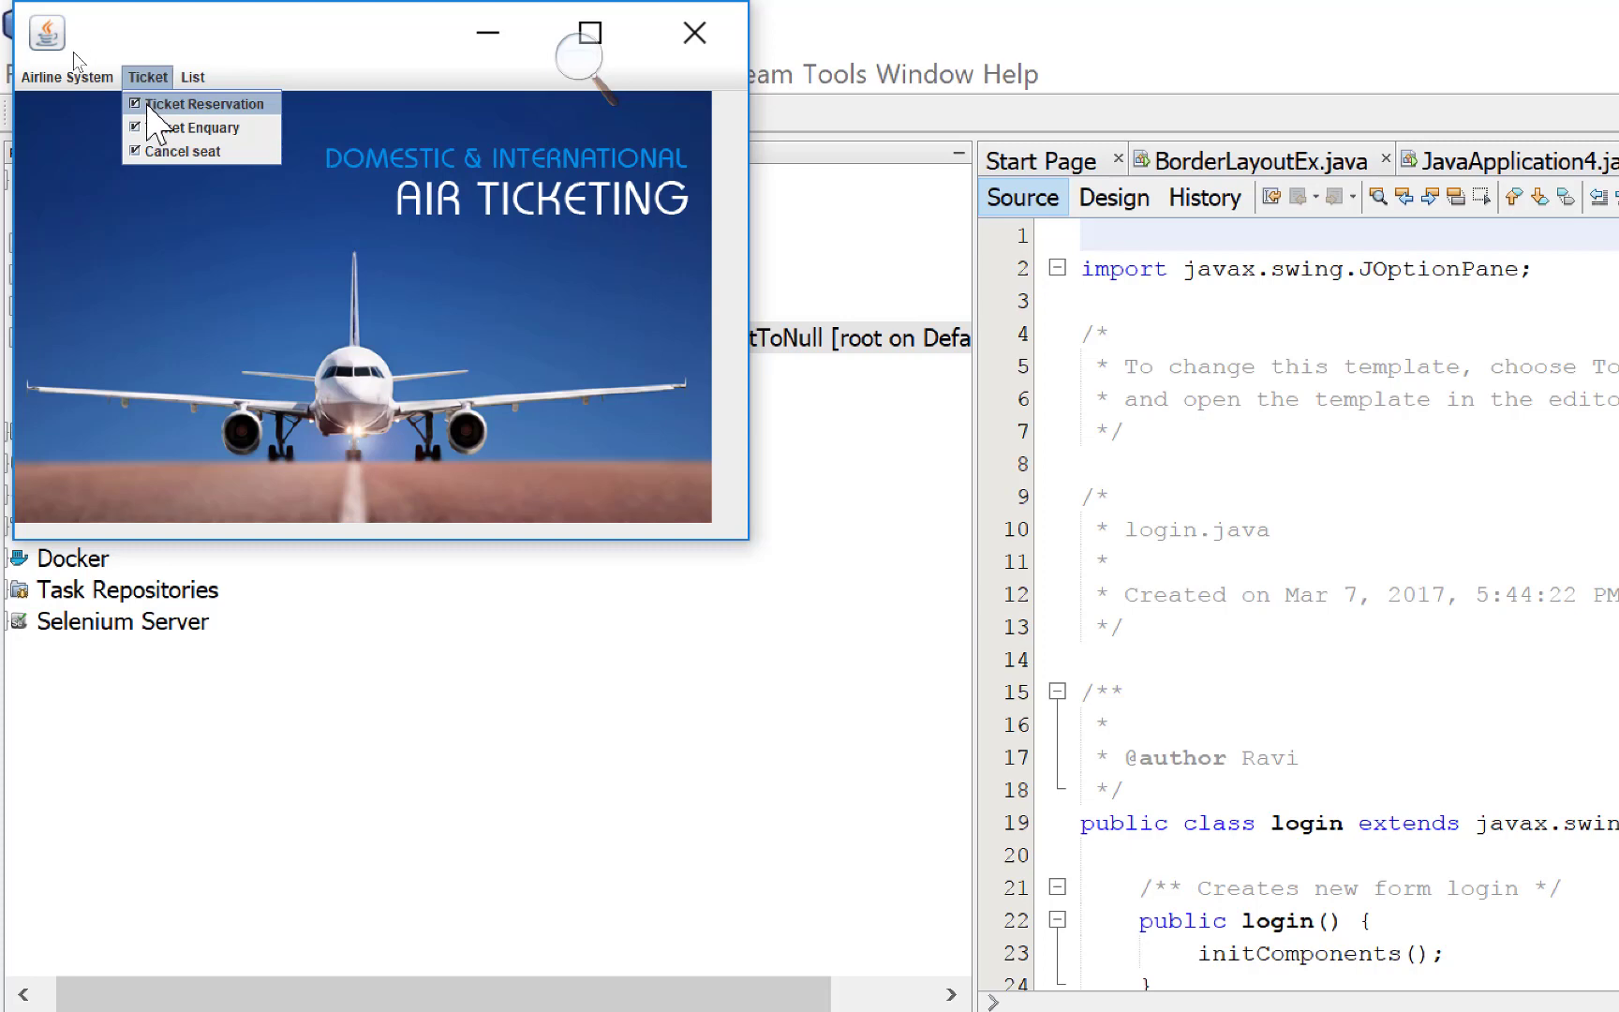
{"action": "left_click", "coordinate": [203, 103]}
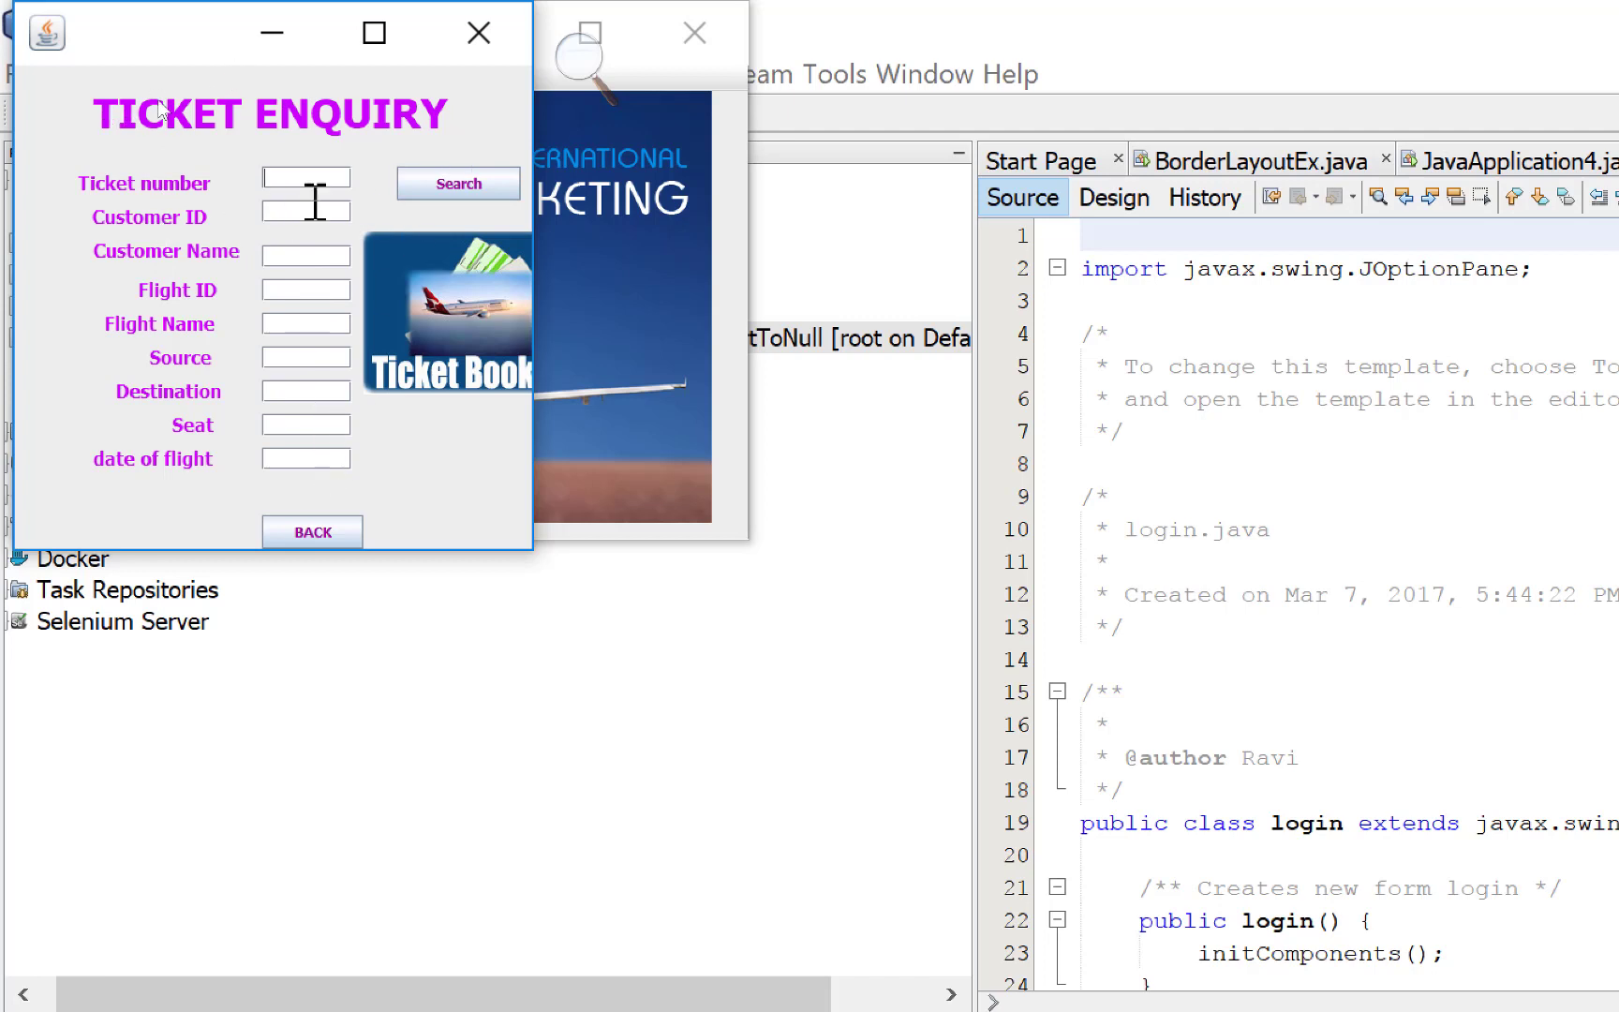
{"action": "mouse_move", "coordinate": [215, 225]}
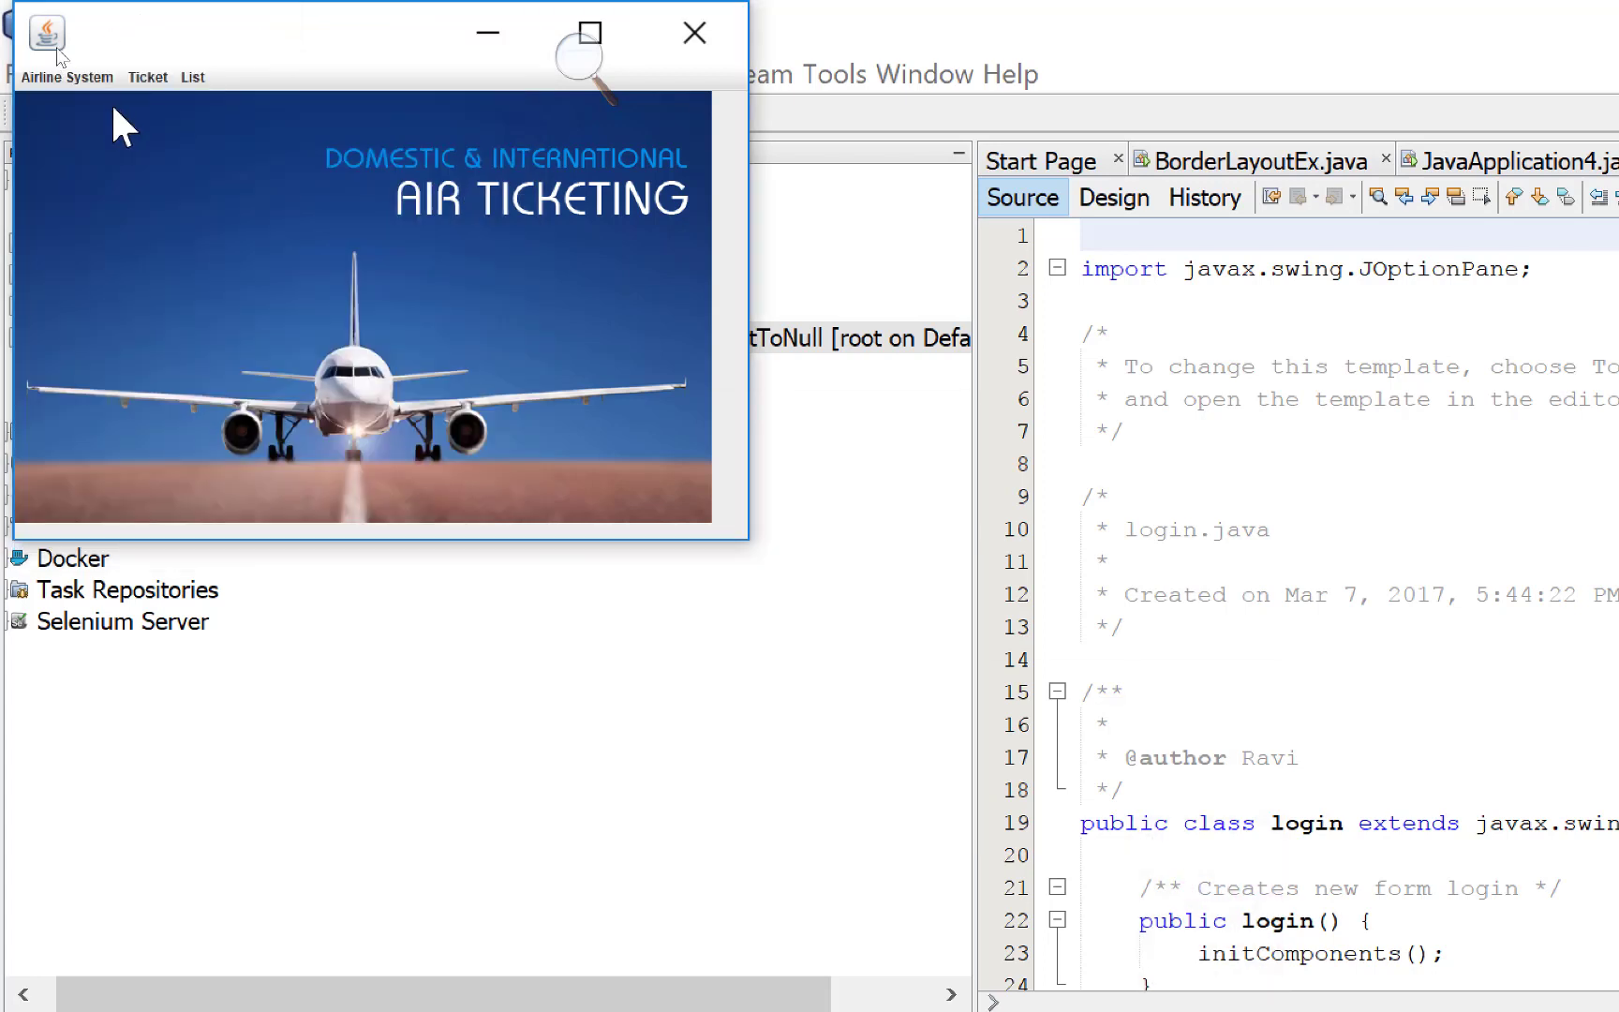
{"action": "left_click", "coordinate": [147, 77]}
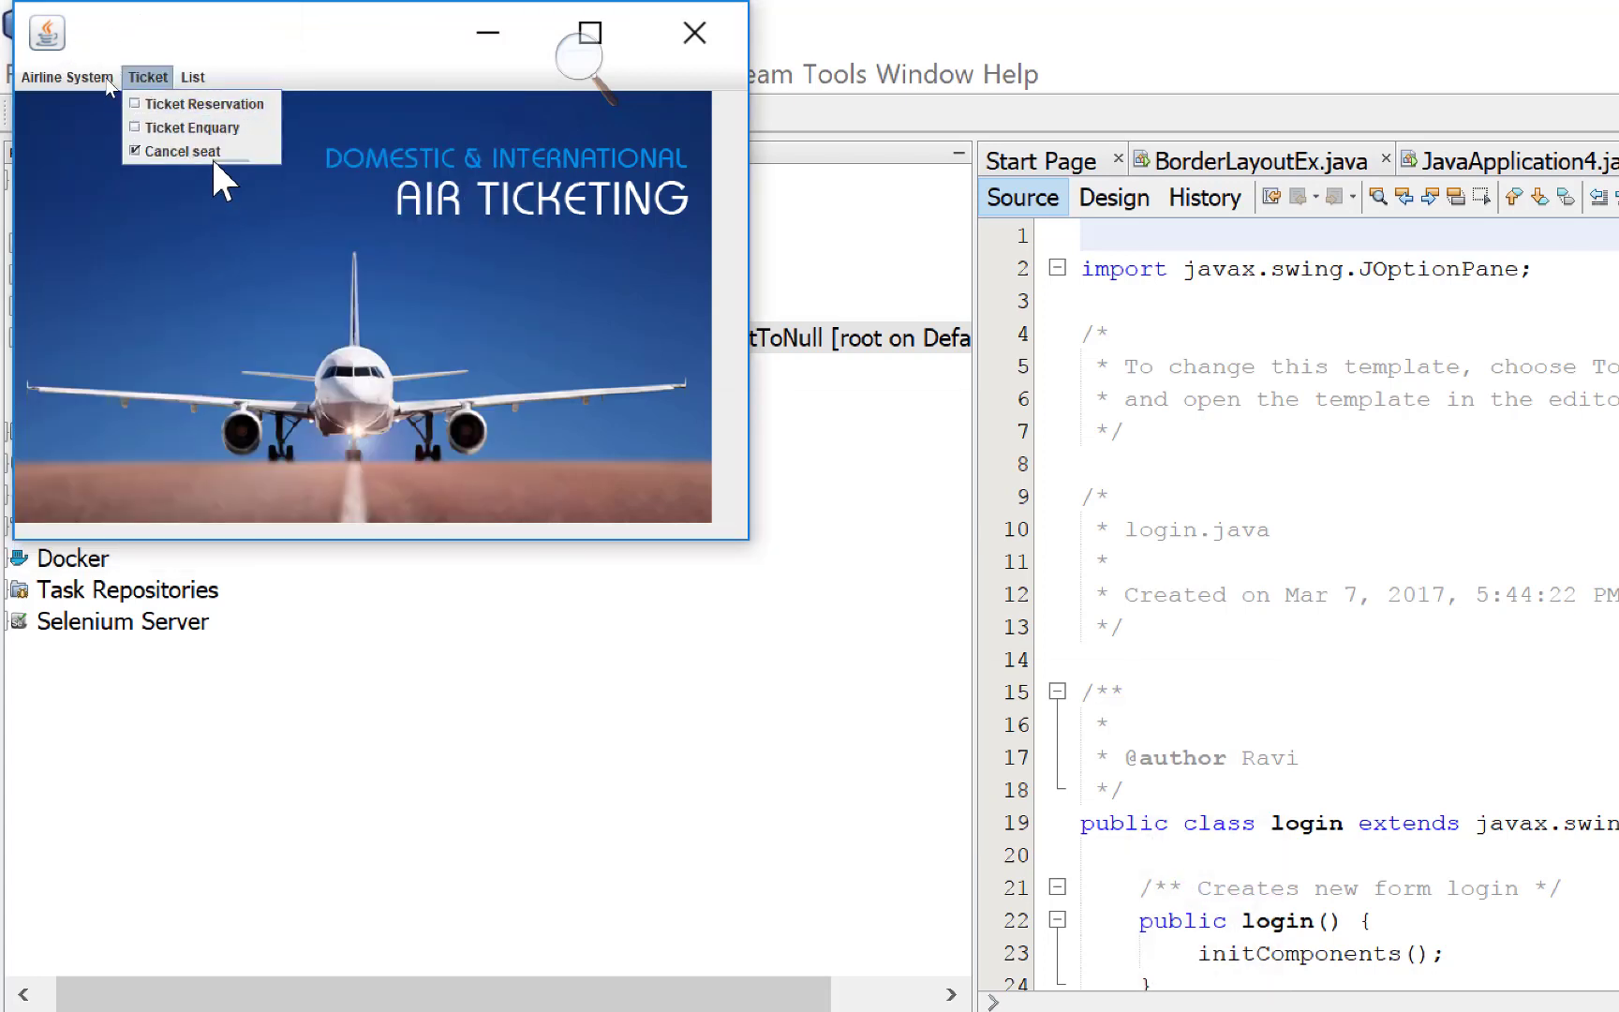
{"action": "left_click", "coordinate": [186, 150]}
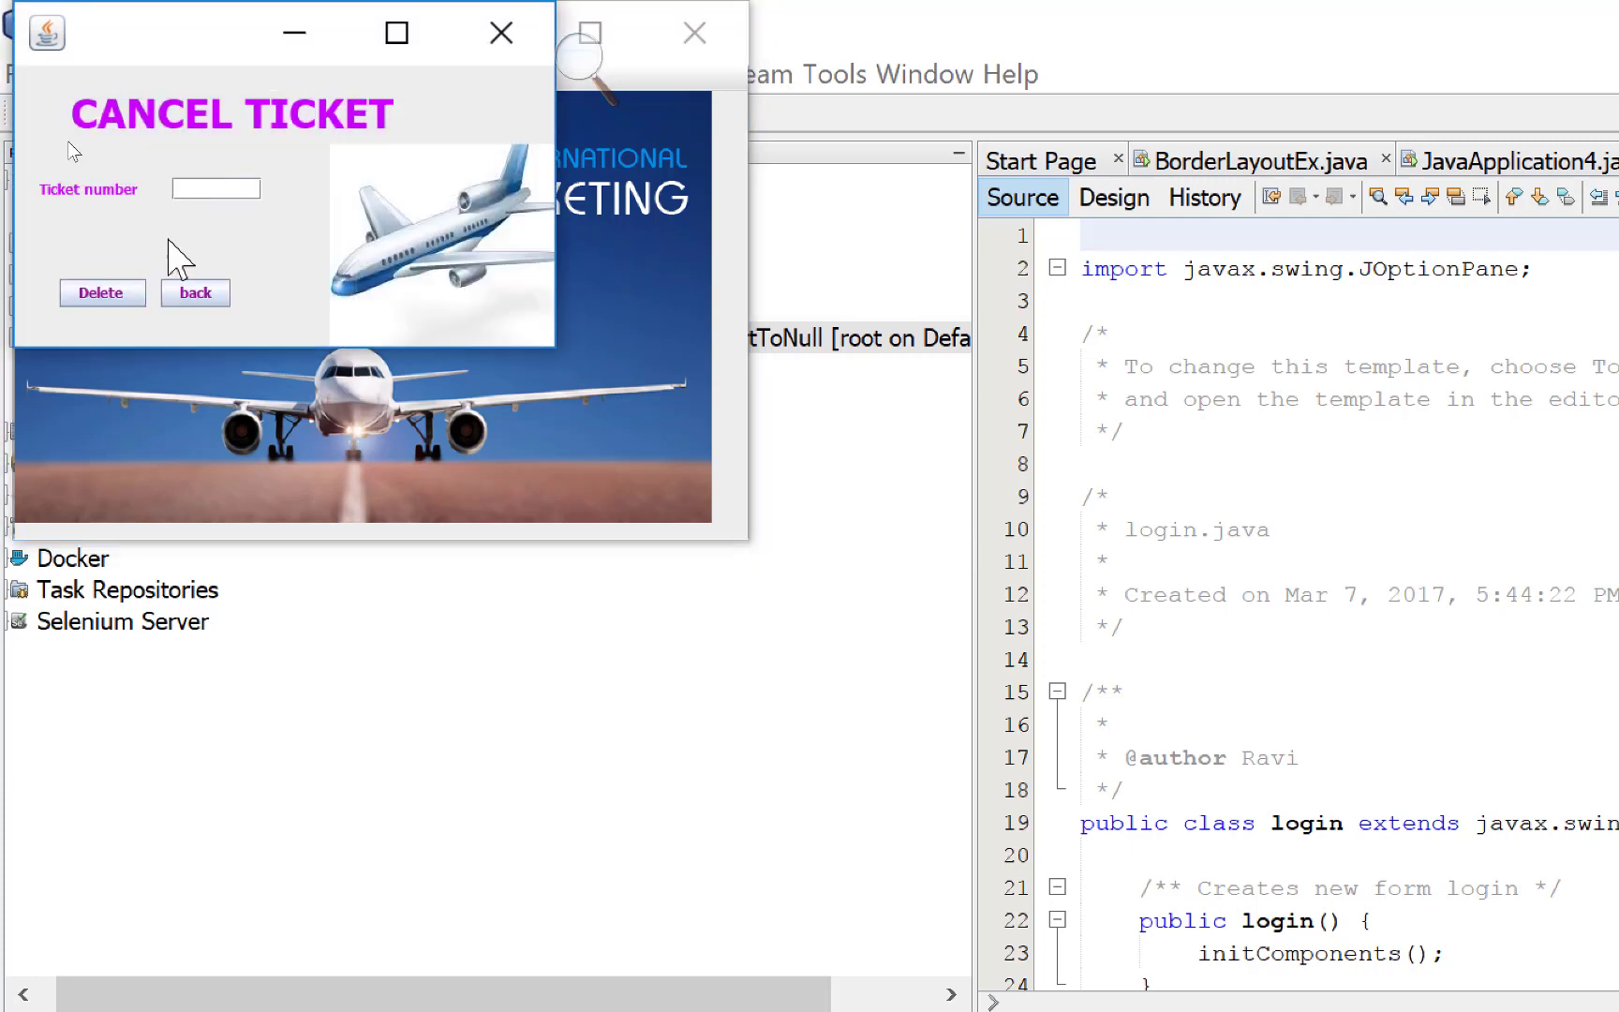
{"action": "mouse_move", "coordinate": [341, 36]}
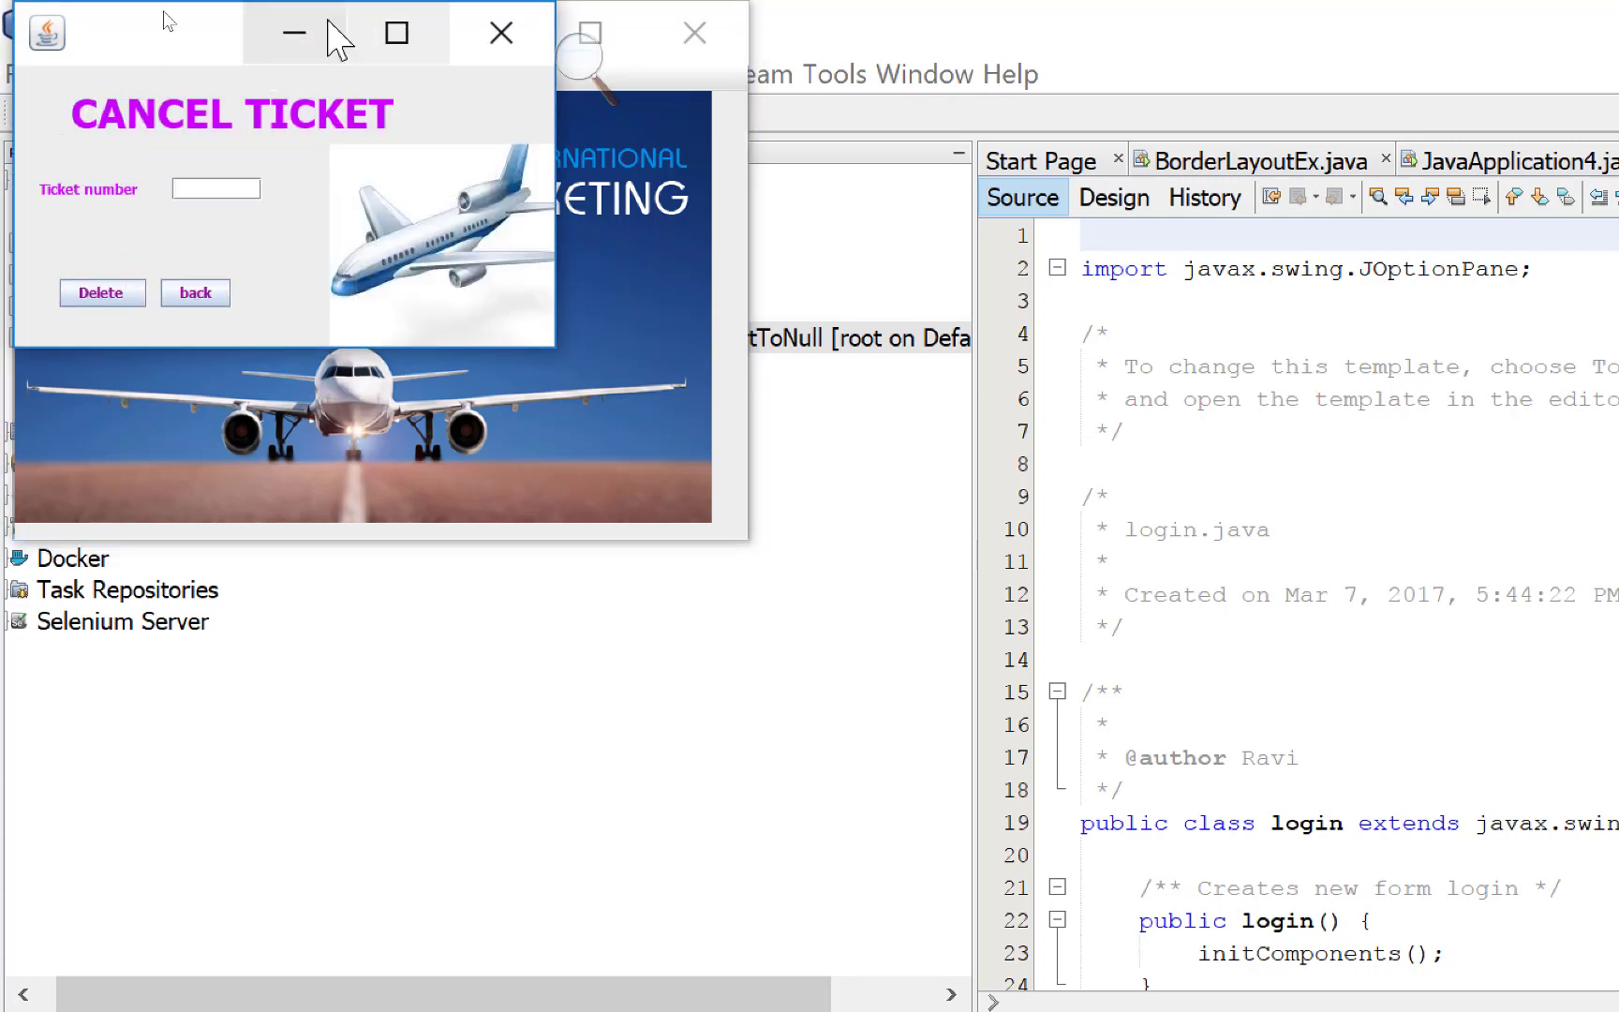
{"action": "left_click", "coordinate": [192, 77]}
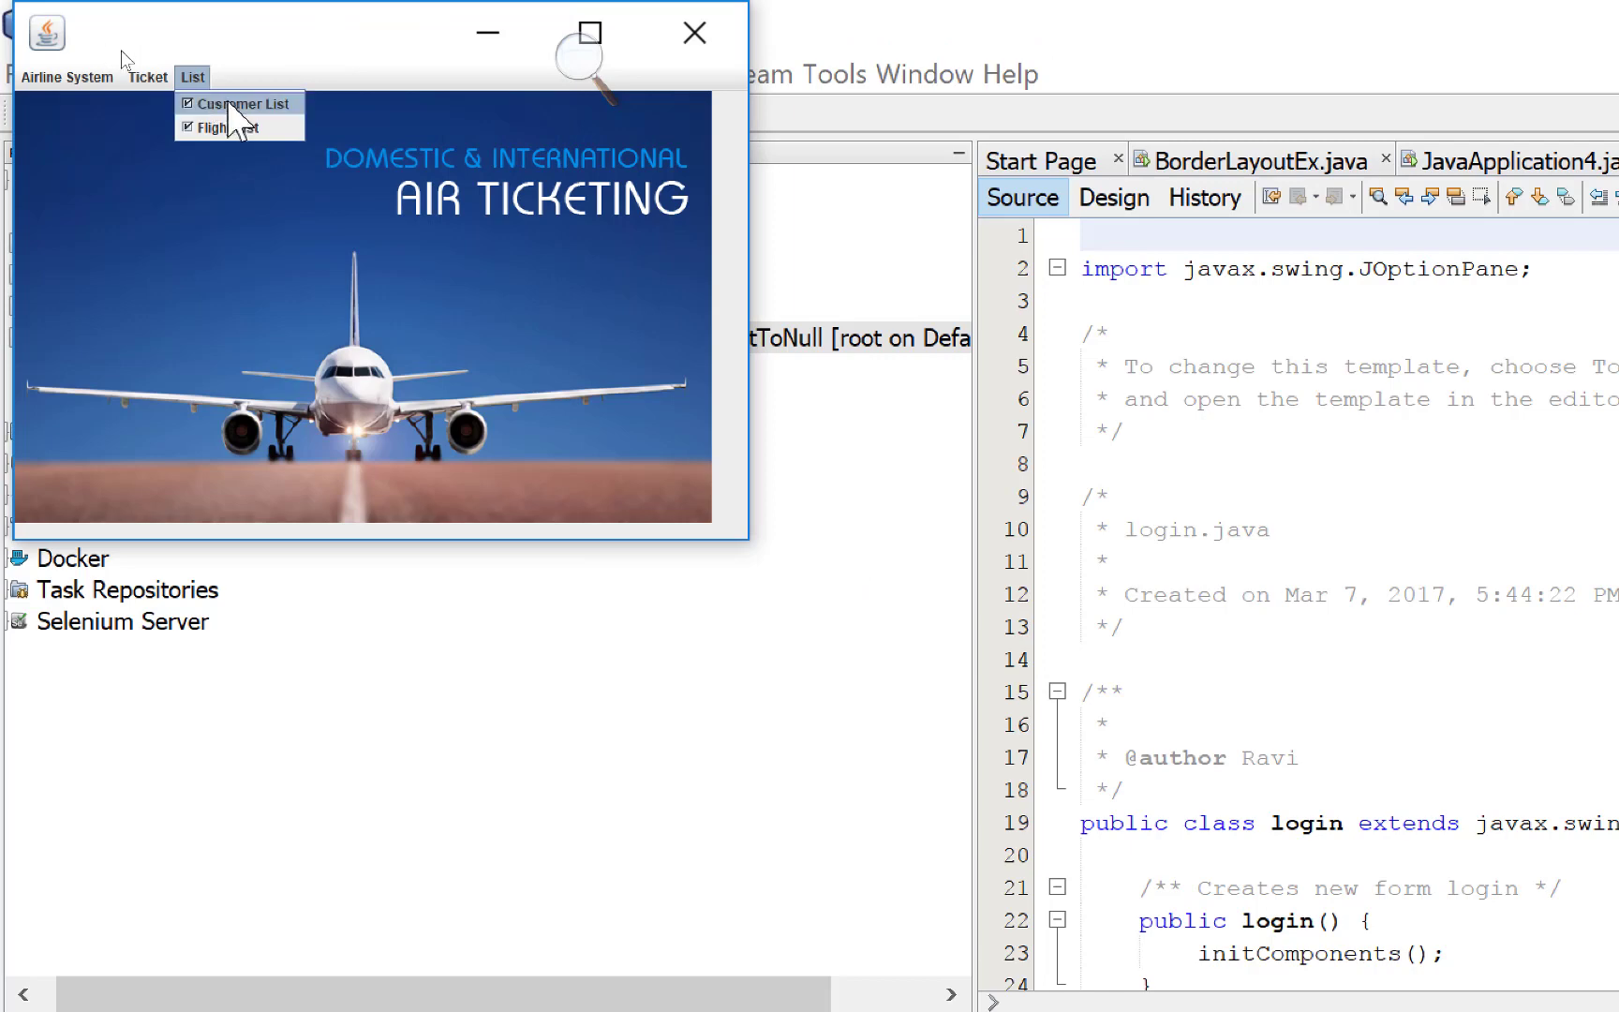
{"action": "left_click", "coordinate": [240, 103]}
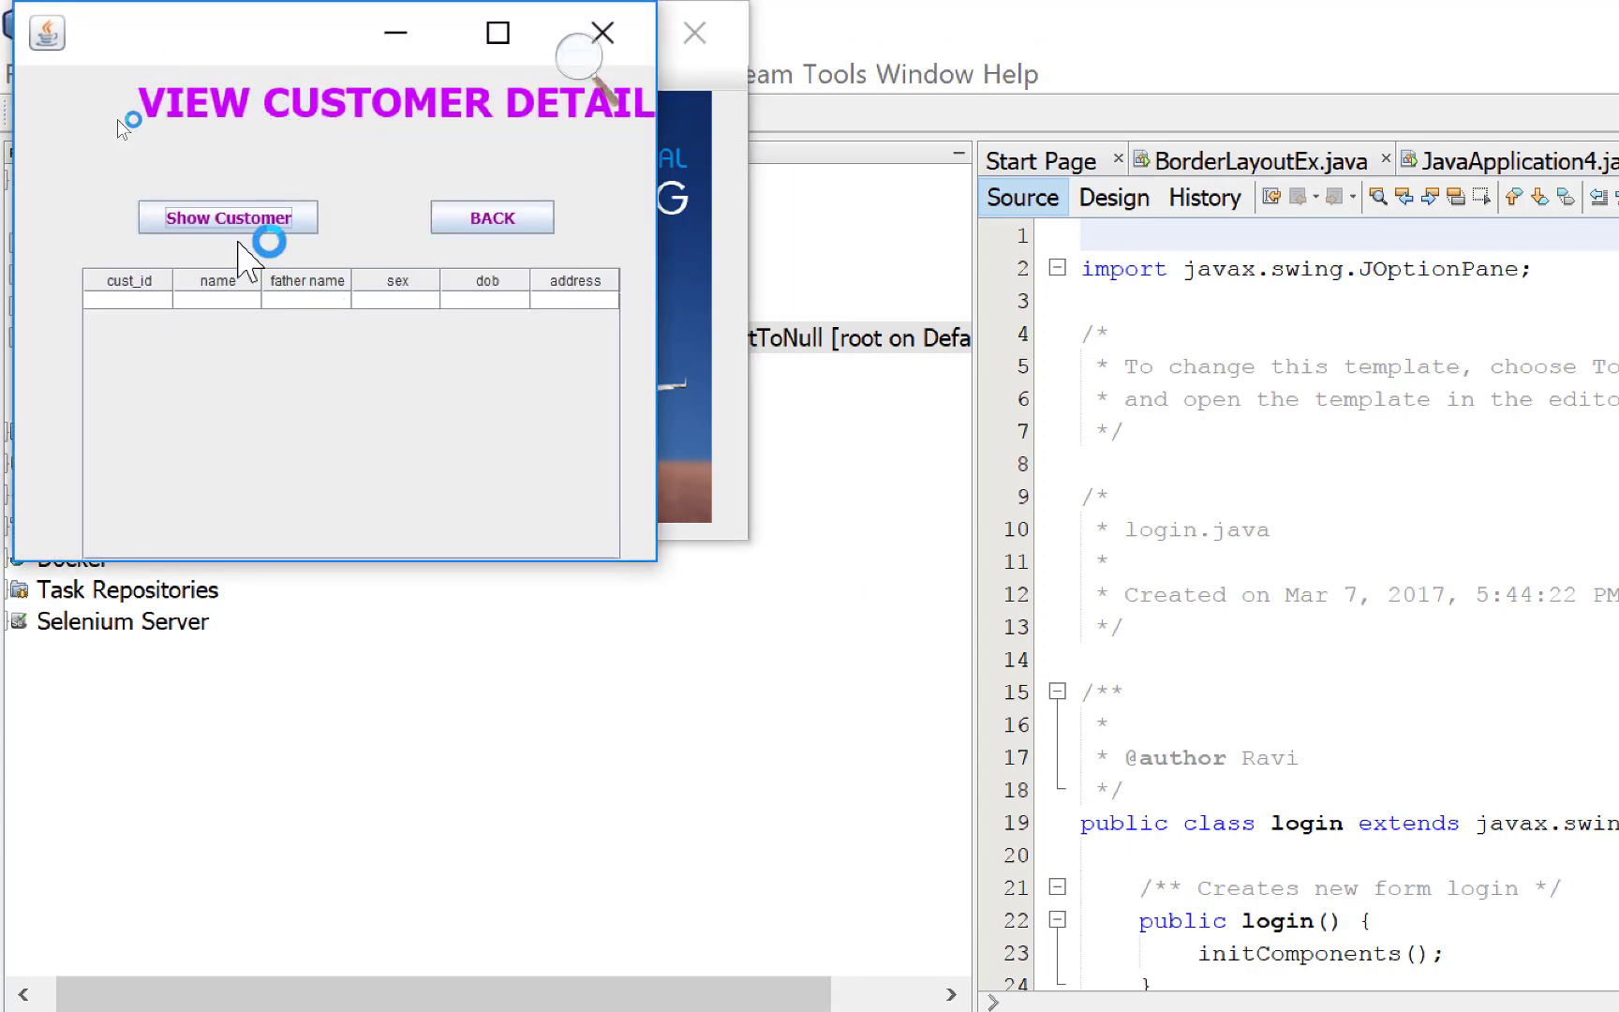
{"action": "left_click", "coordinate": [226, 217]}
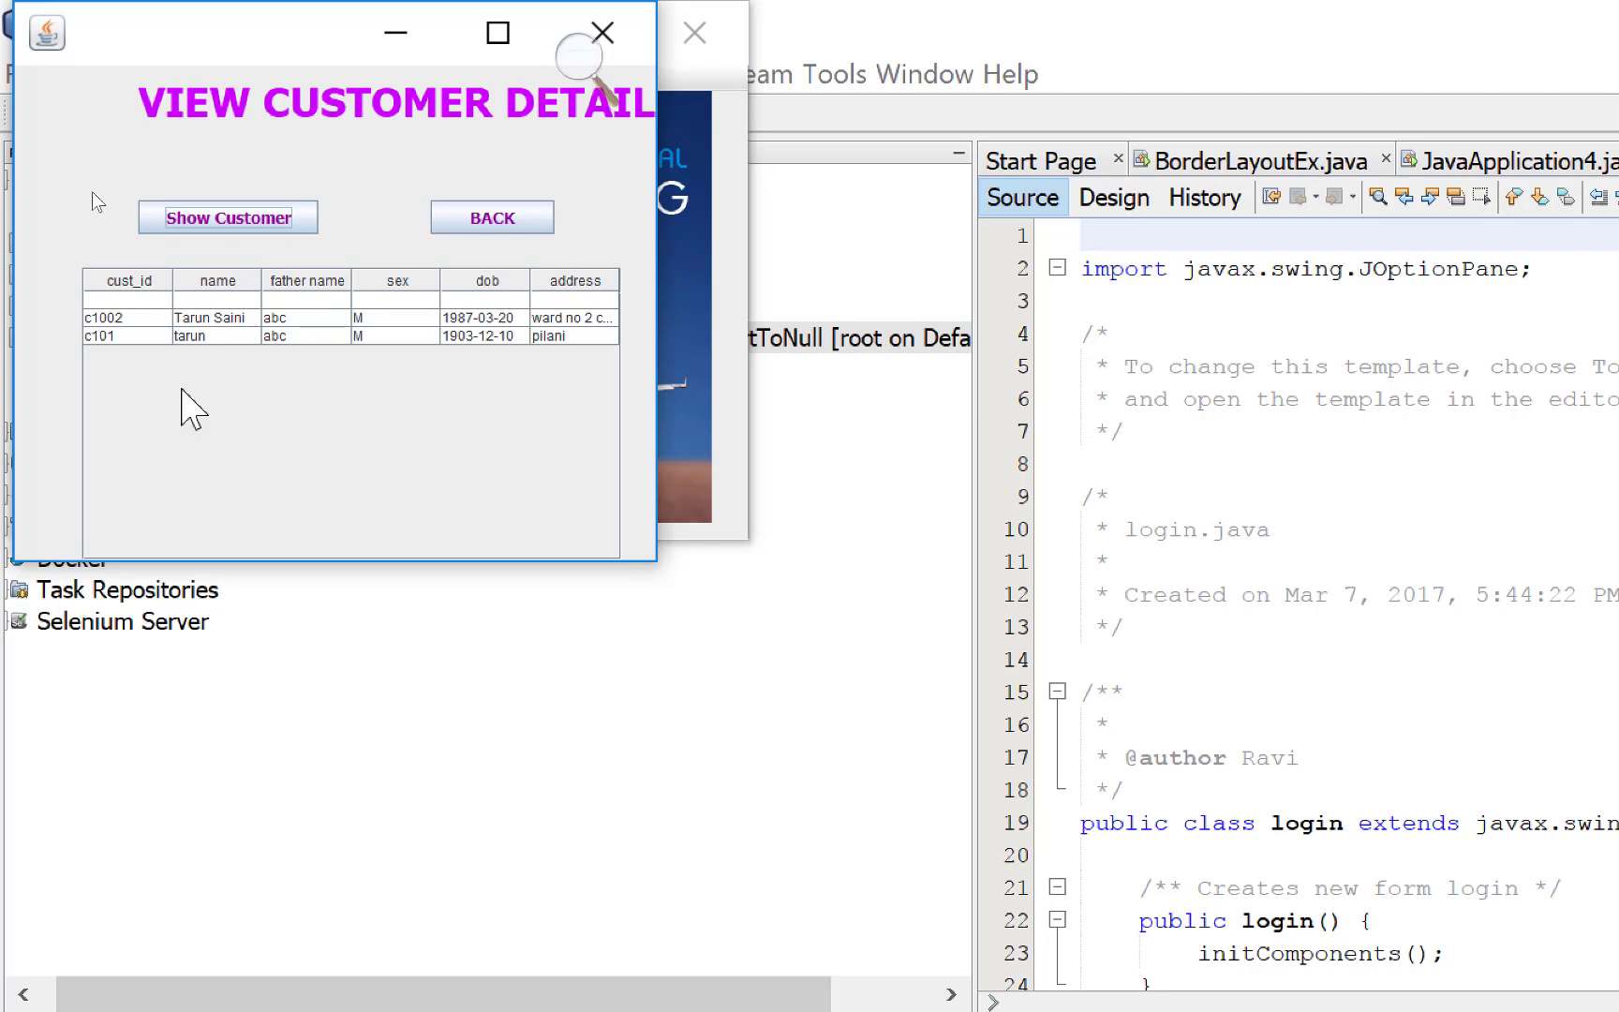
{"action": "mouse_move", "coordinate": [383, 264]}
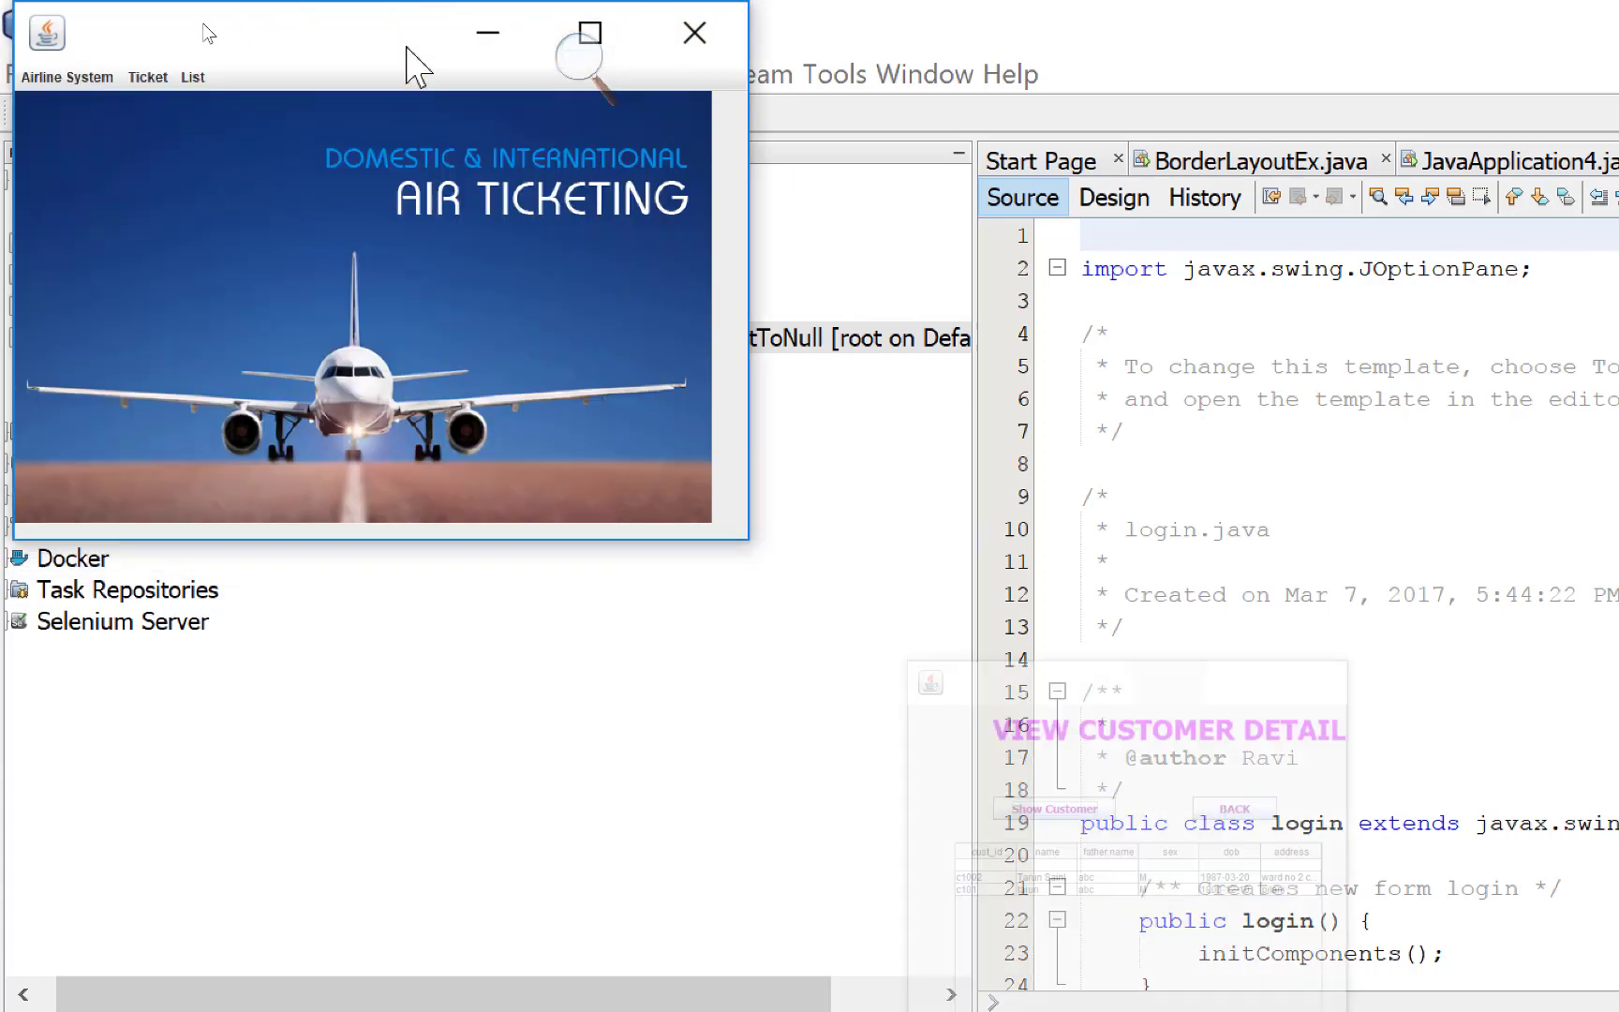
{"action": "left_click", "coordinate": [191, 77]}
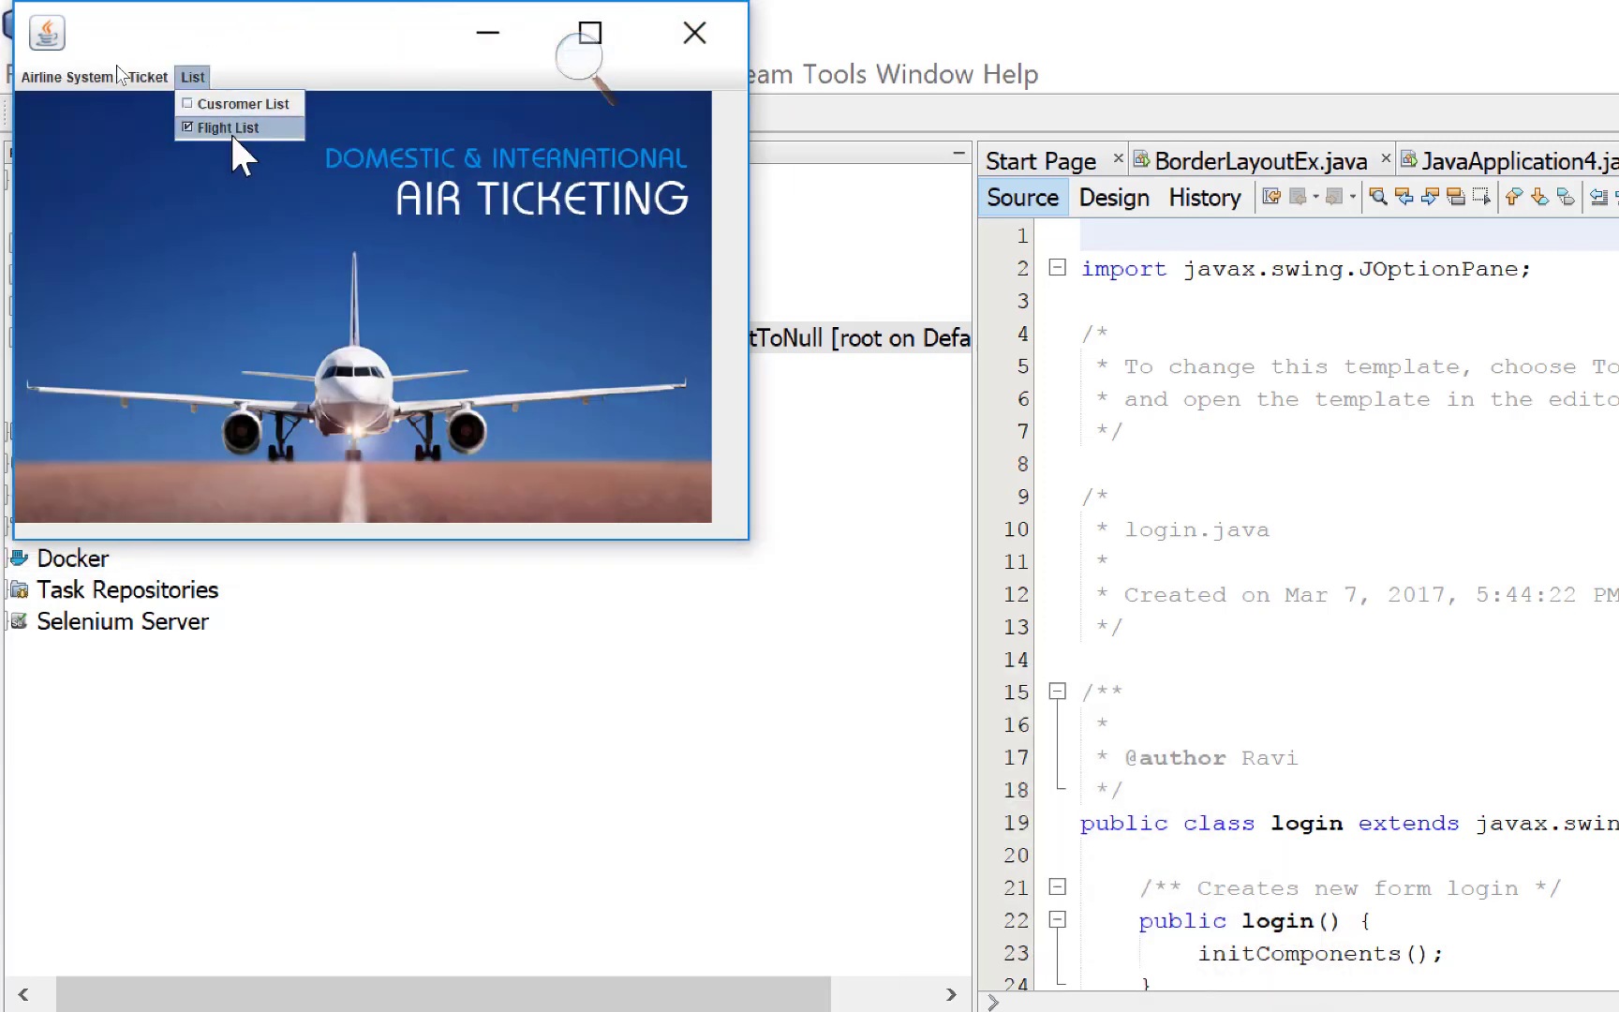
{"action": "left_click", "coordinate": [231, 128]}
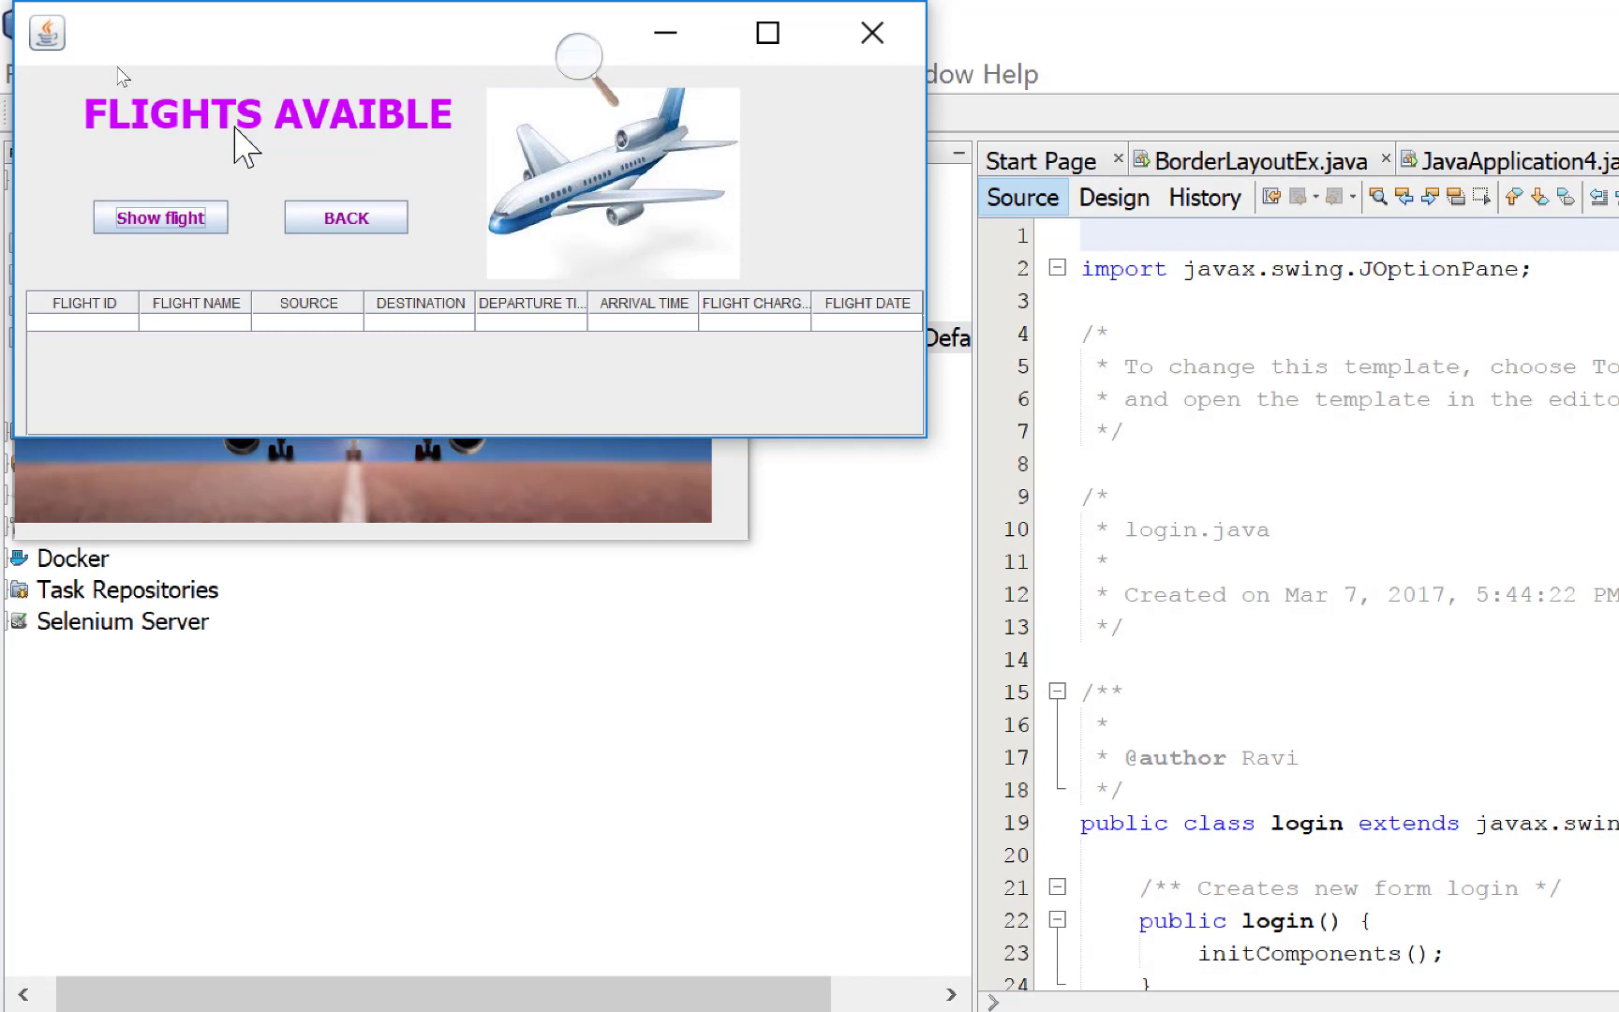
{"action": "left_click", "coordinate": [159, 217]}
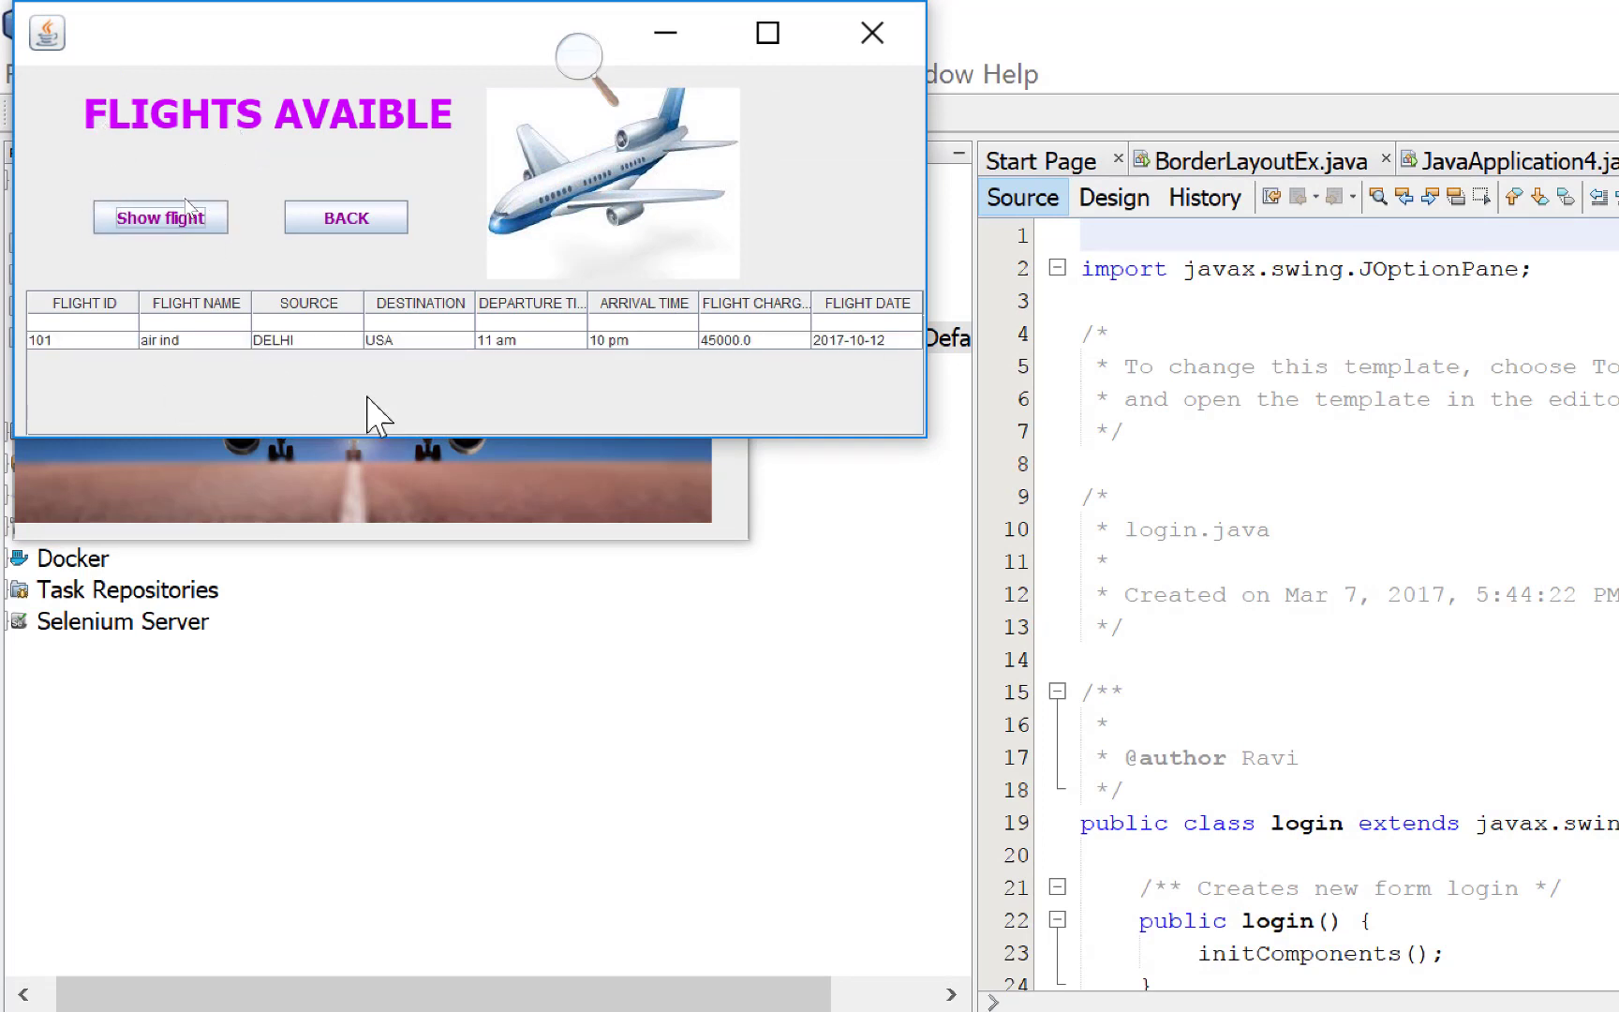
{"action": "mouse_move", "coordinate": [377, 418]}
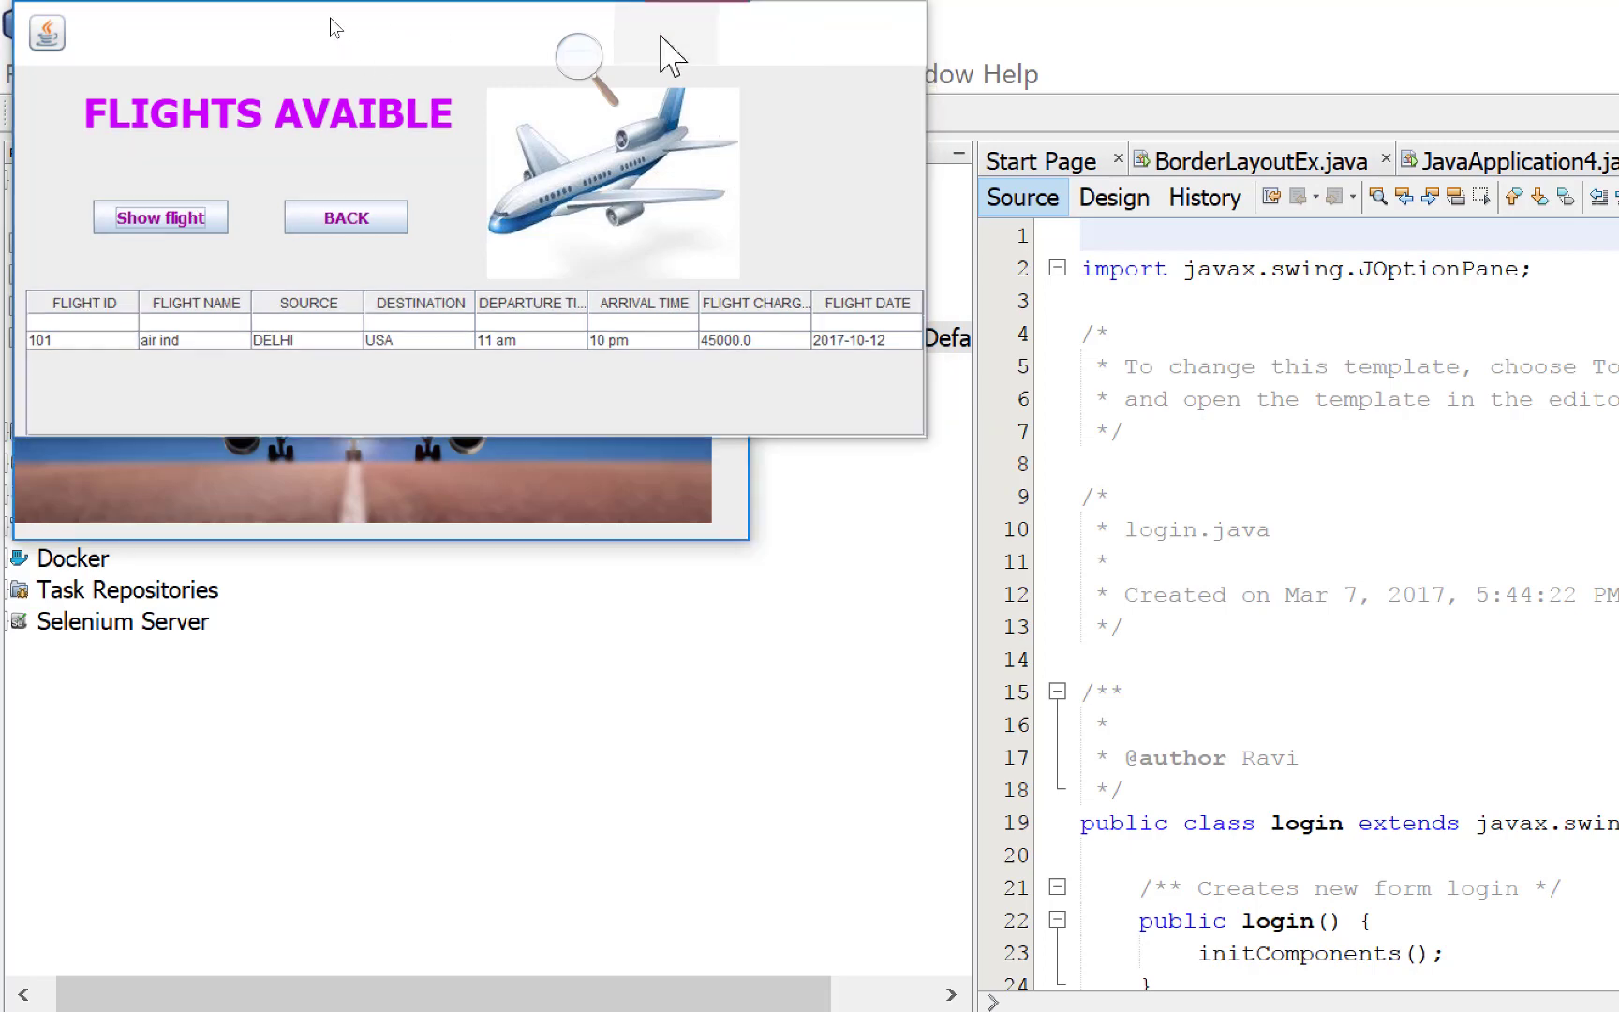
{"action": "left_click", "coordinate": [344, 217]}
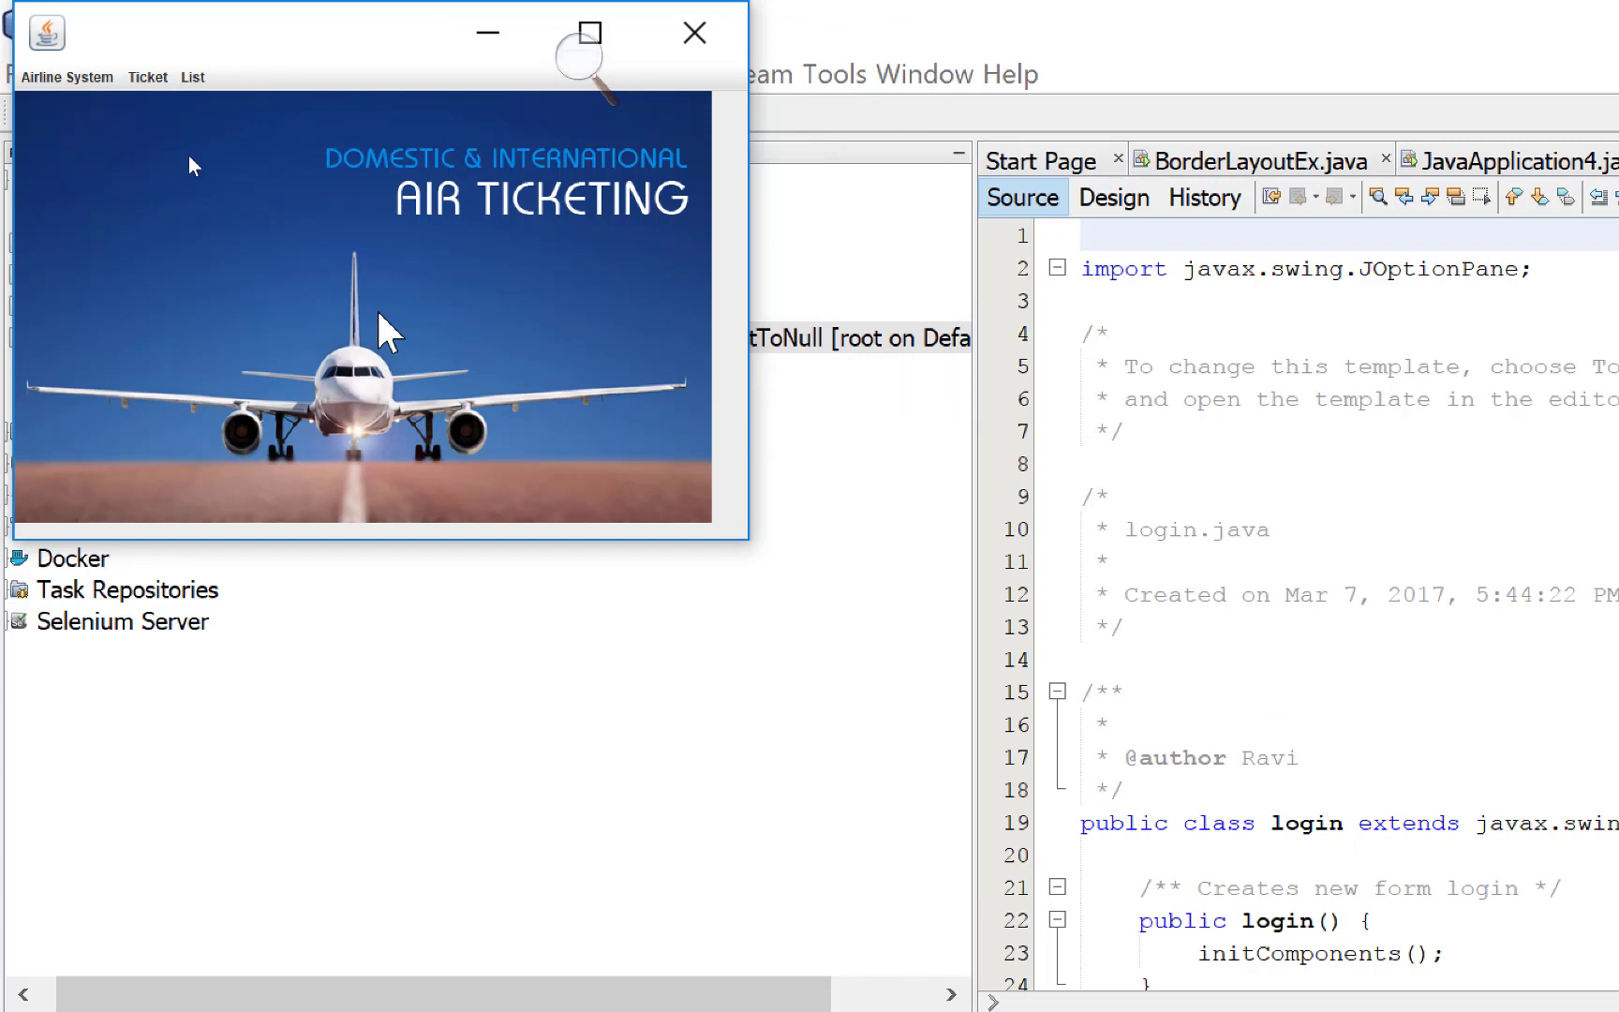